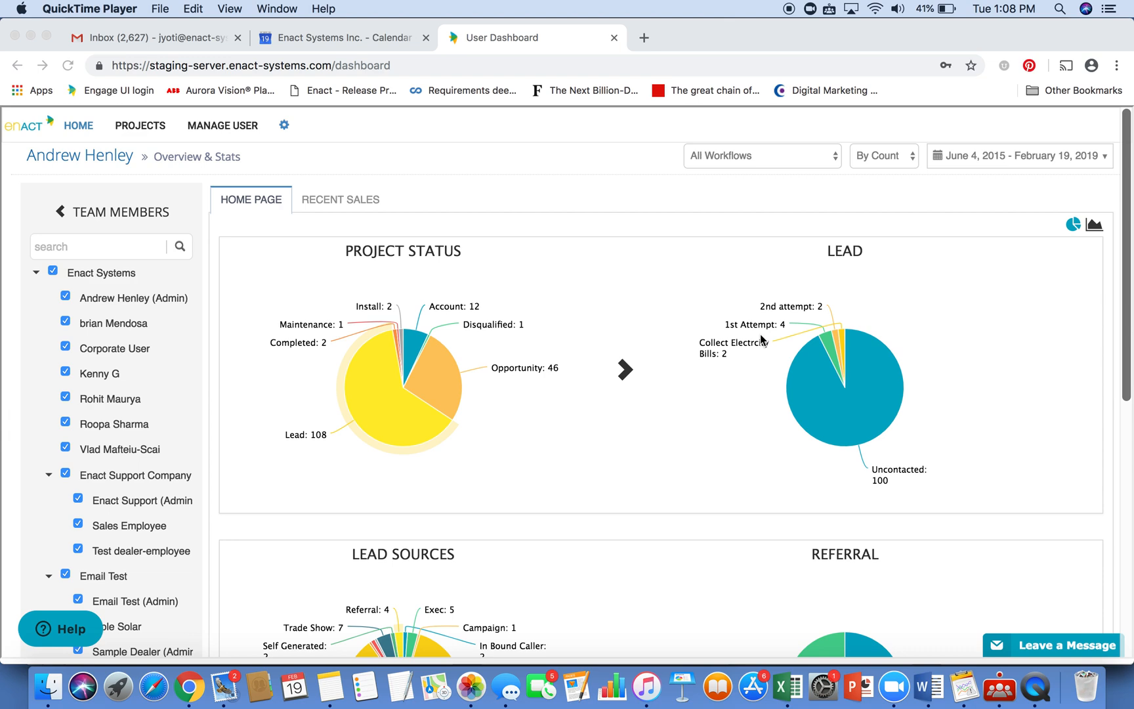
{"action": "mouse_move", "coordinate": [496, 193]}
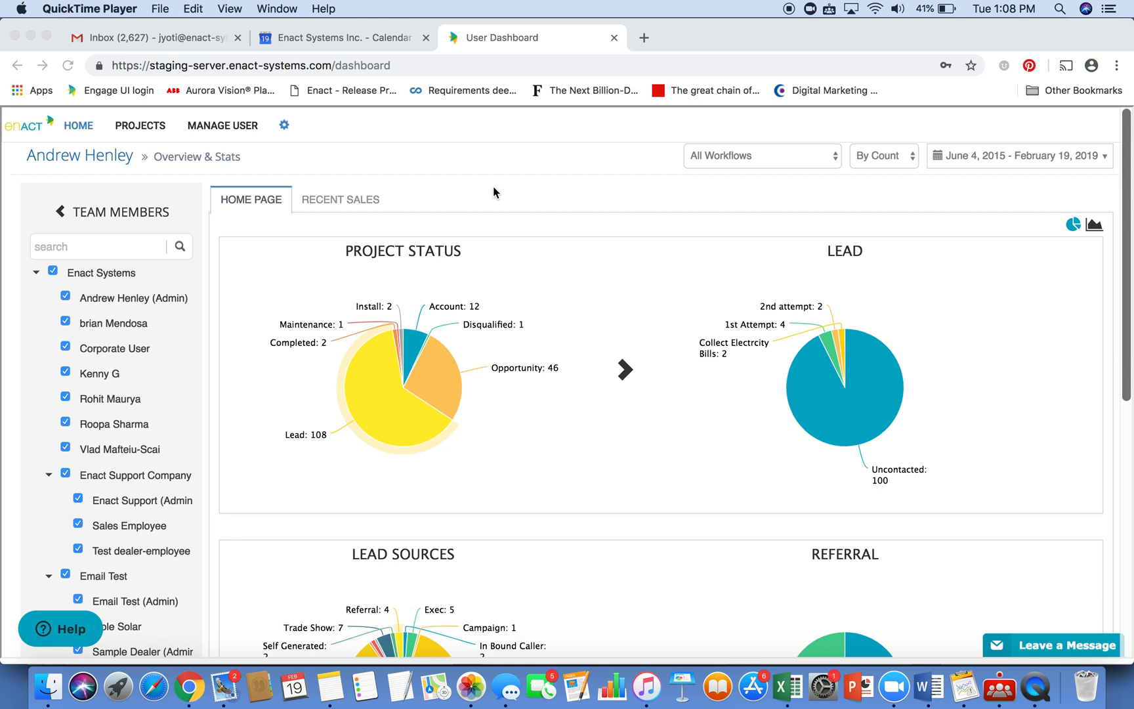
{"action": "mouse_move", "coordinate": [408, 144]}
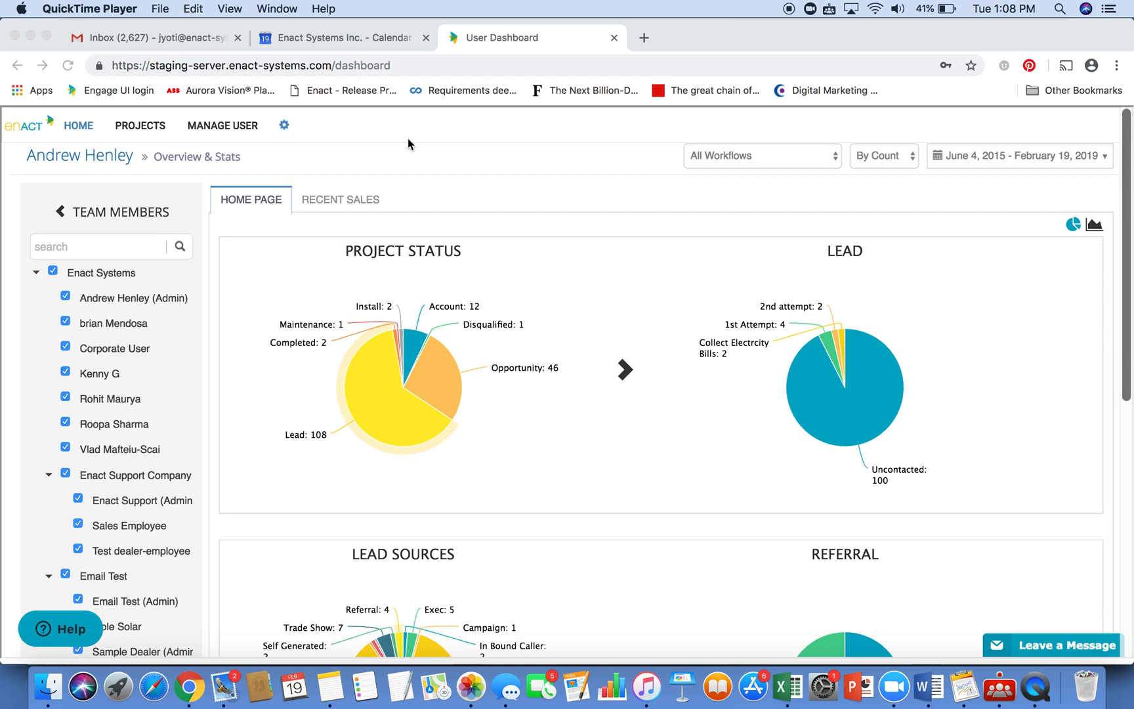
{"action": "mouse_move", "coordinate": [352, 166]}
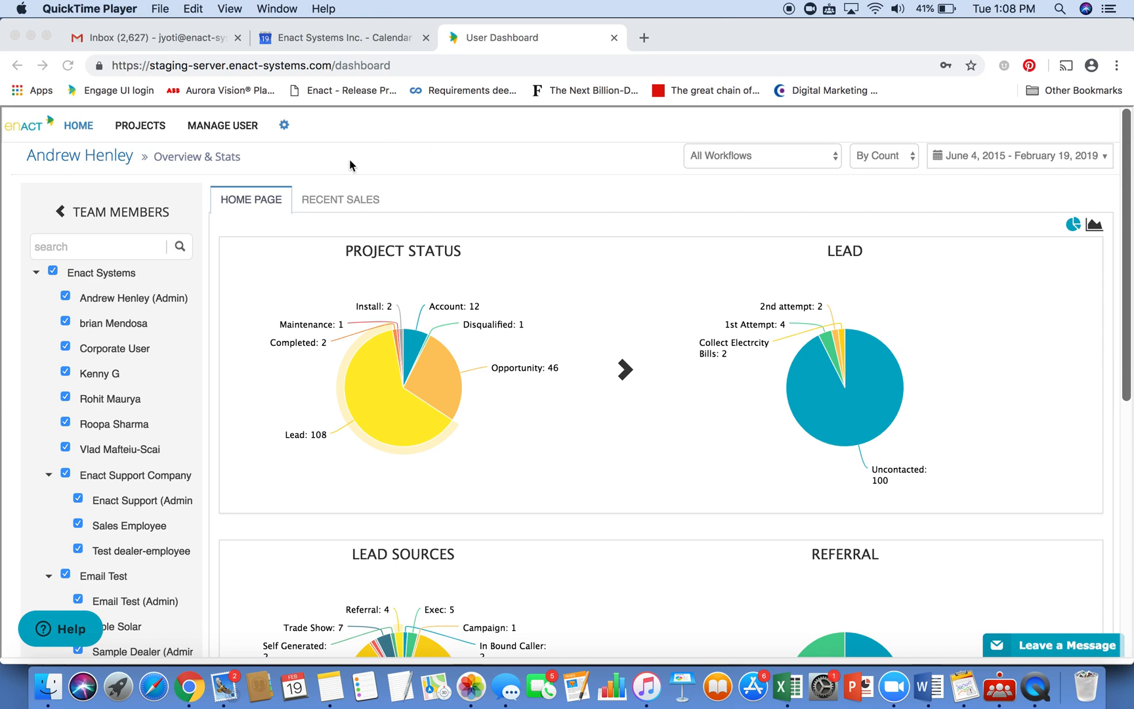
{"action": "mouse_move", "coordinate": [690, 428]}
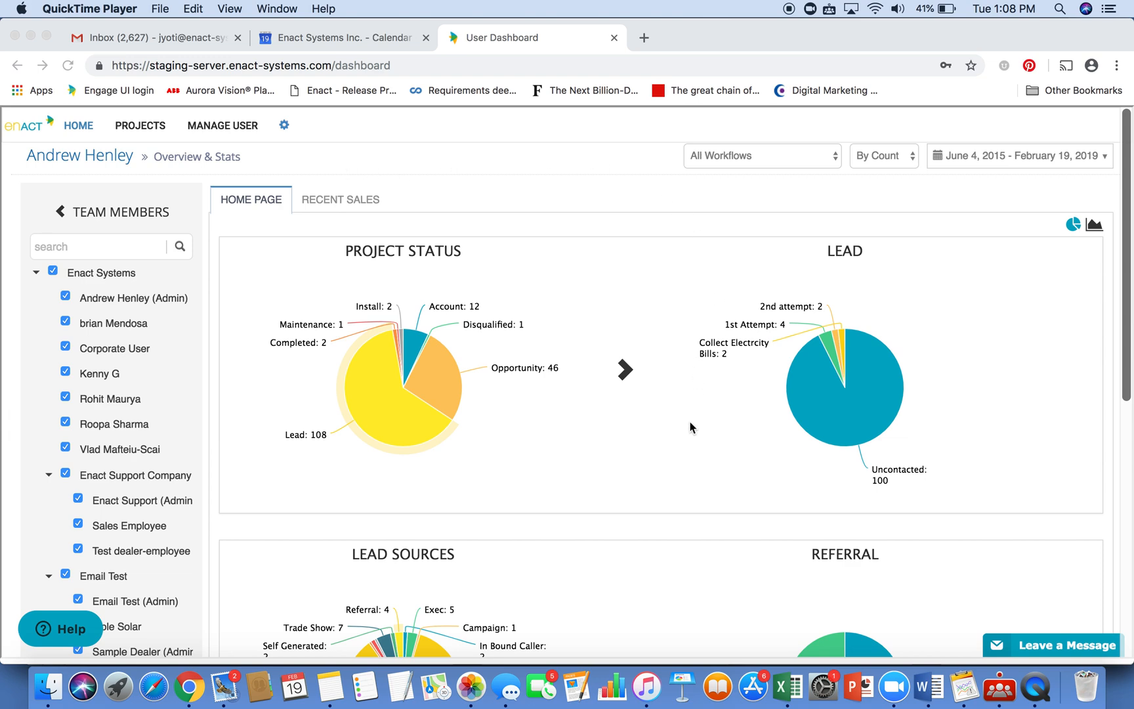
{"action": "mouse_move", "coordinate": [557, 479]}
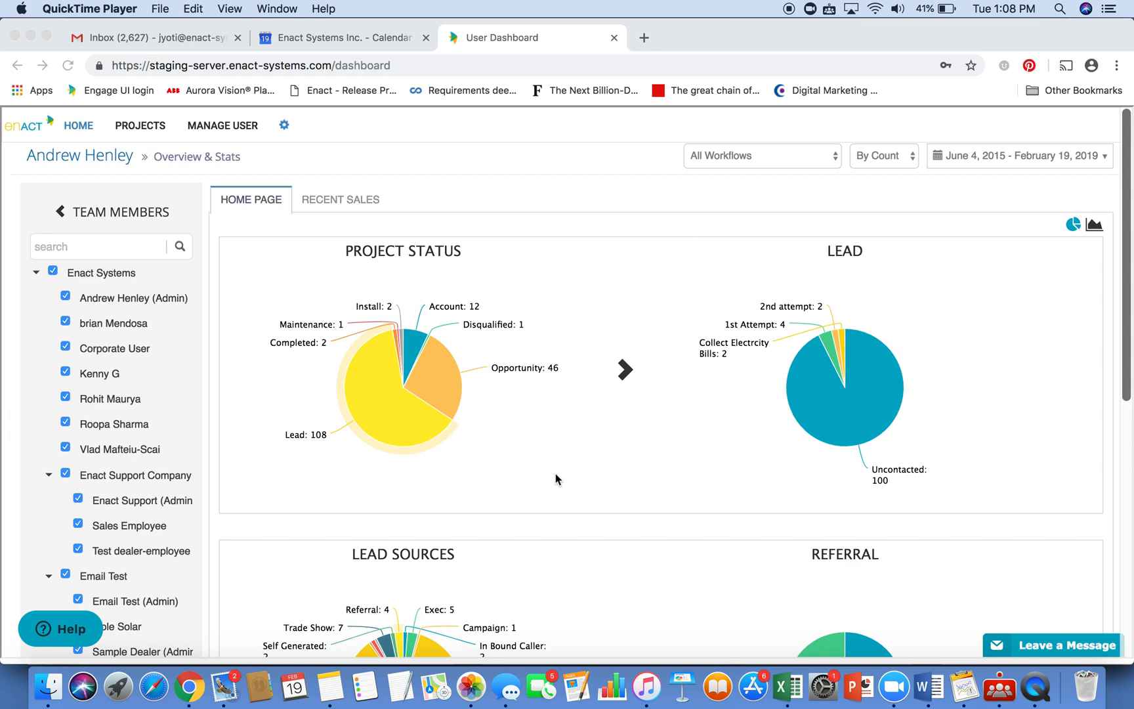
{"action": "mouse_move", "coordinate": [210, 371]}
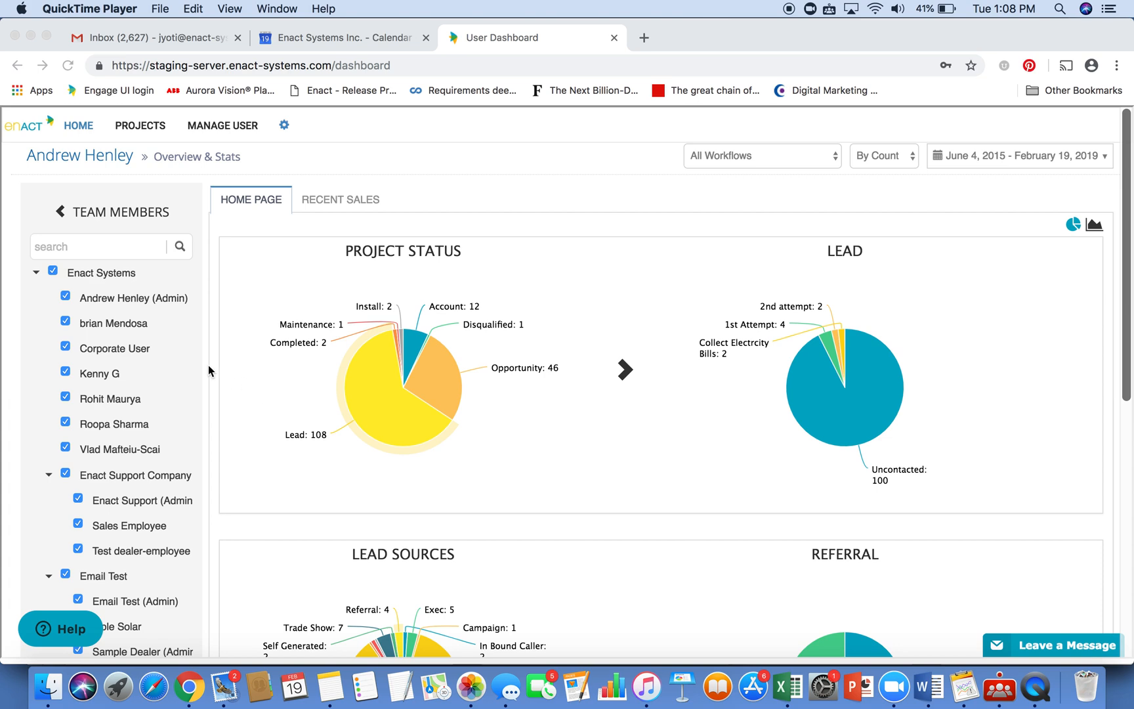
{"action": "mouse_move", "coordinate": [129, 287]}
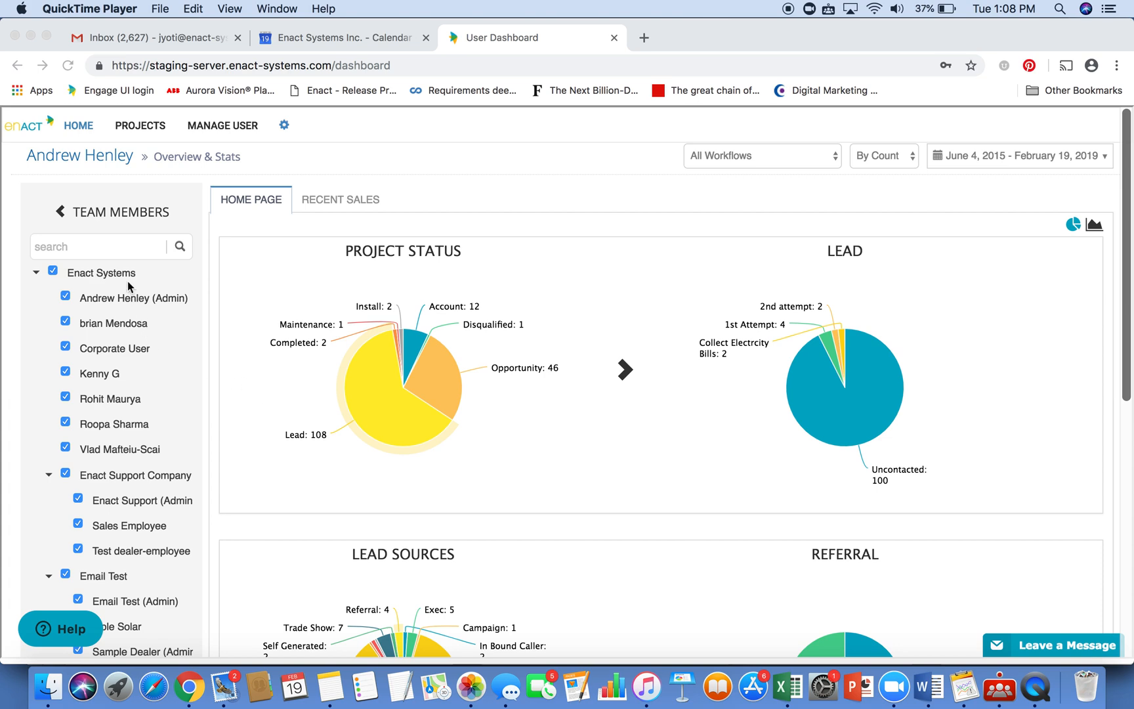
{"action": "mouse_move", "coordinate": [143, 276]}
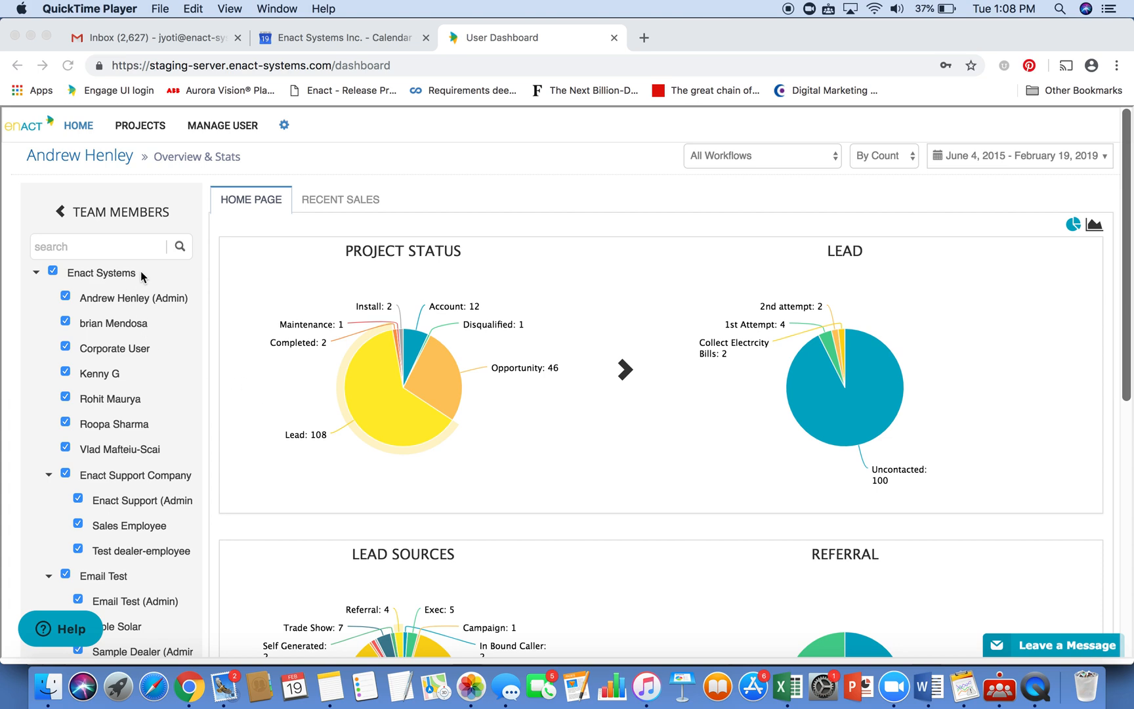
{"action": "mouse_move", "coordinate": [134, 541]}
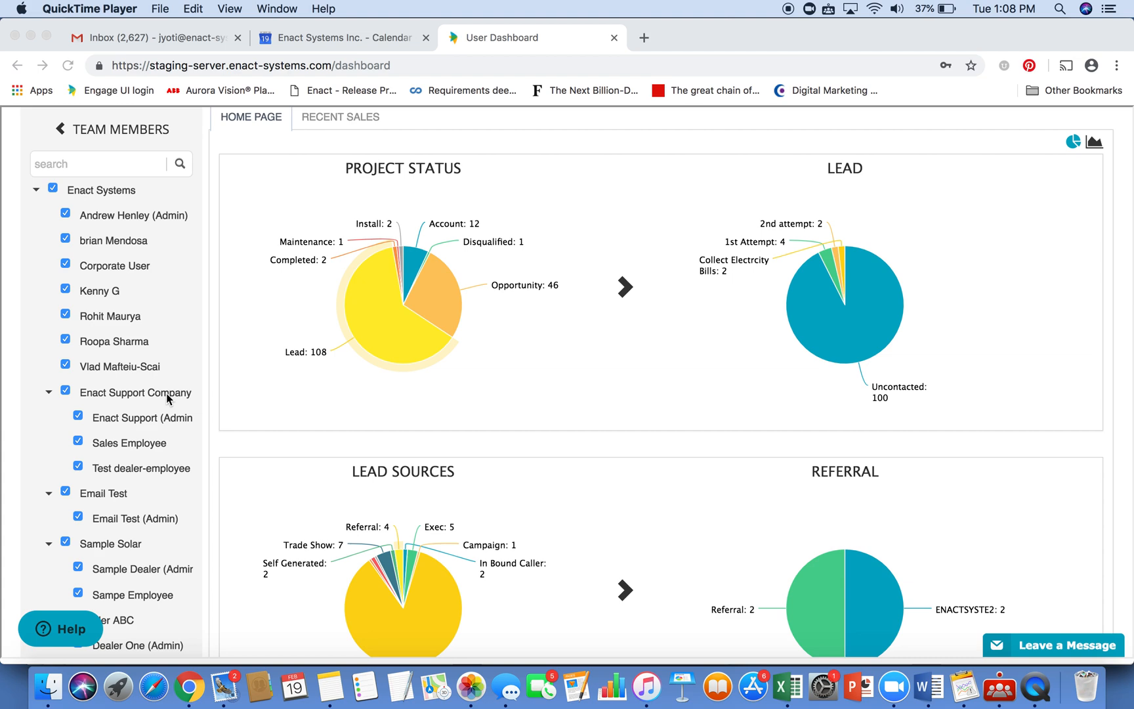
{"action": "mouse_move", "coordinate": [138, 338]}
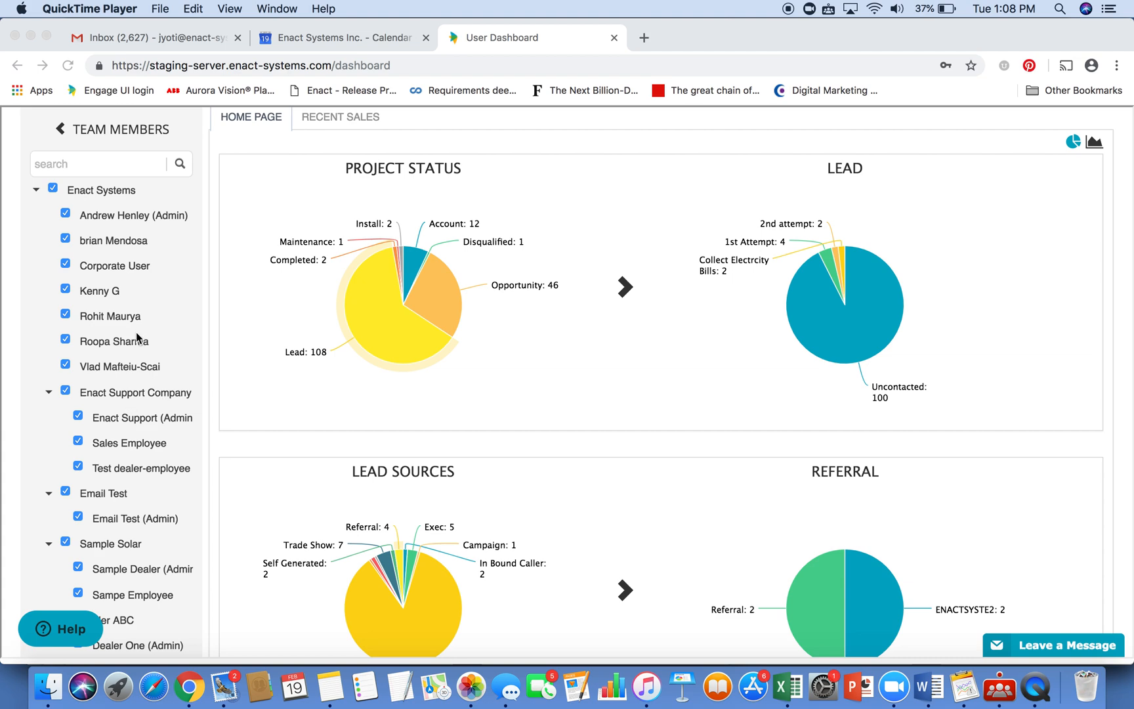
{"action": "mouse_move", "coordinate": [144, 403]}
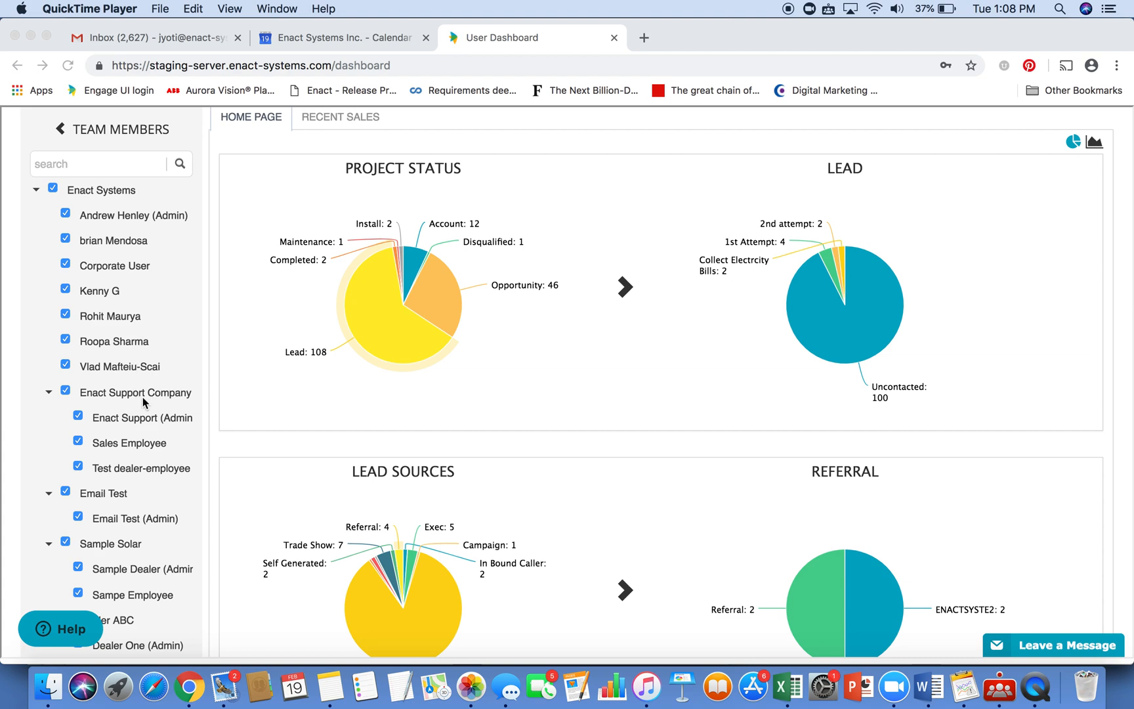
{"action": "mouse_move", "coordinate": [162, 458]}
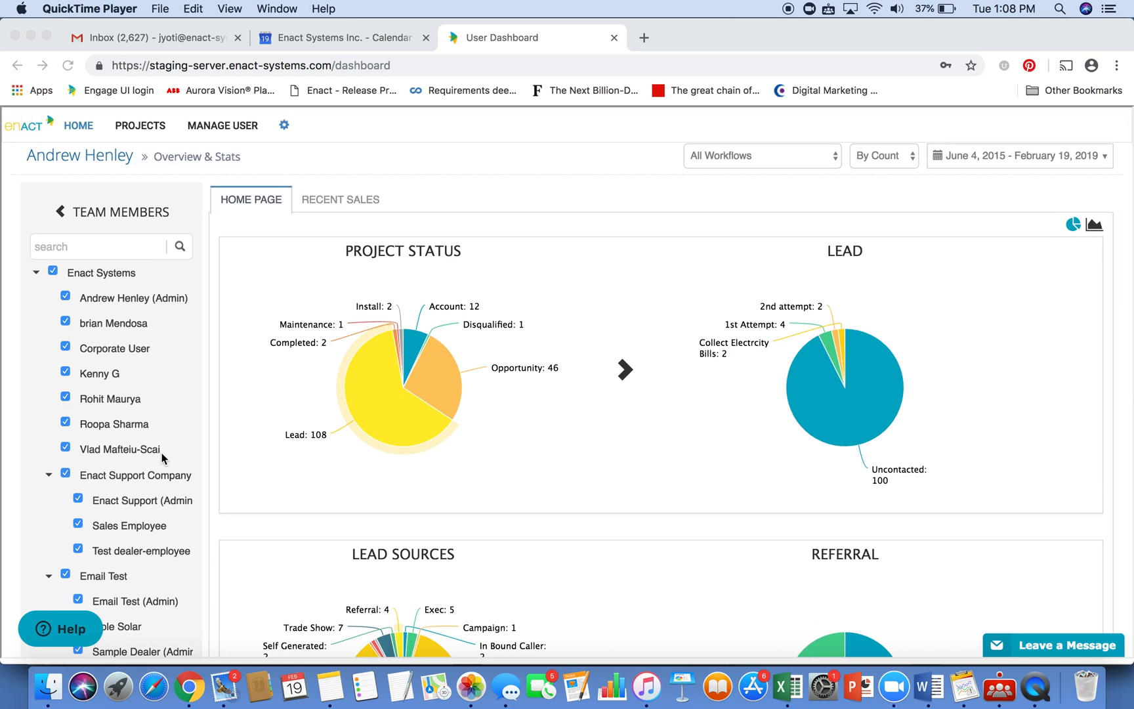
{"action": "mouse_move", "coordinate": [154, 483]}
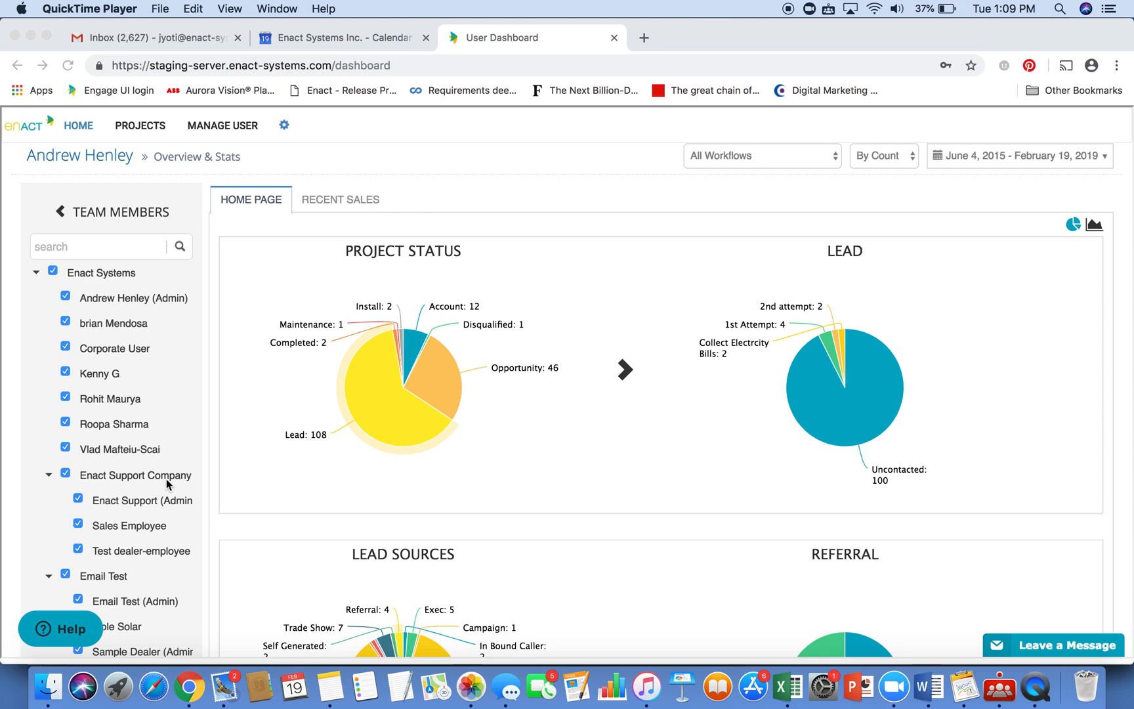
{"action": "mouse_move", "coordinate": [105, 363]}
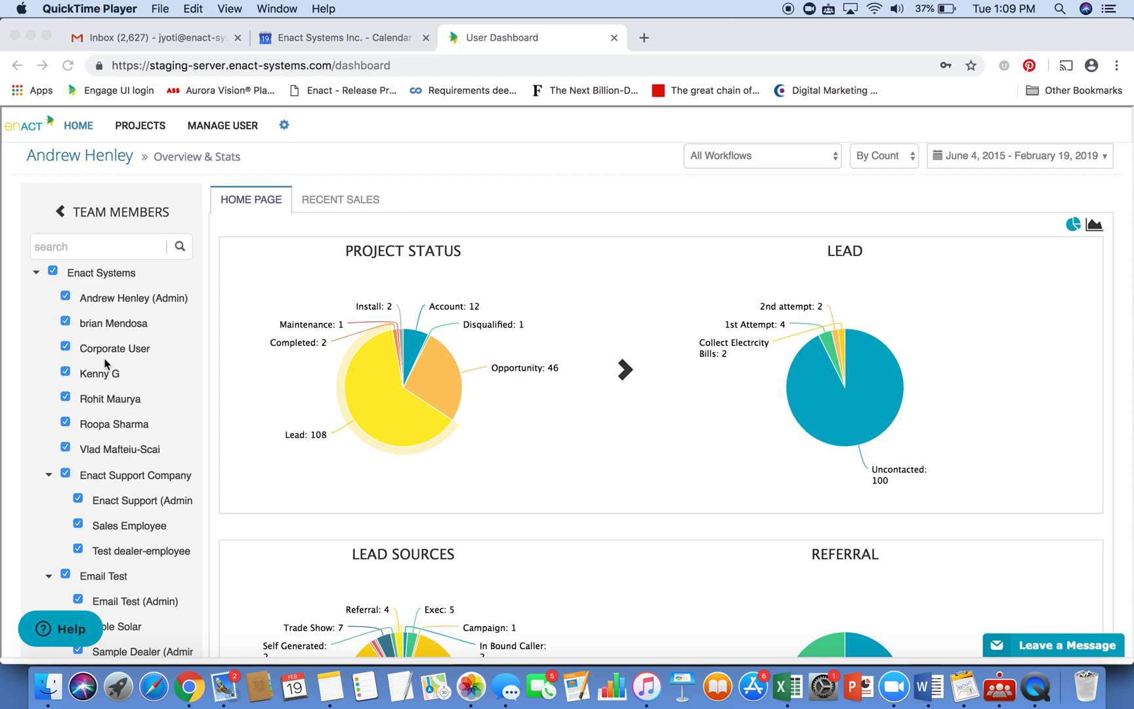
{"action": "mouse_move", "coordinate": [159, 353]}
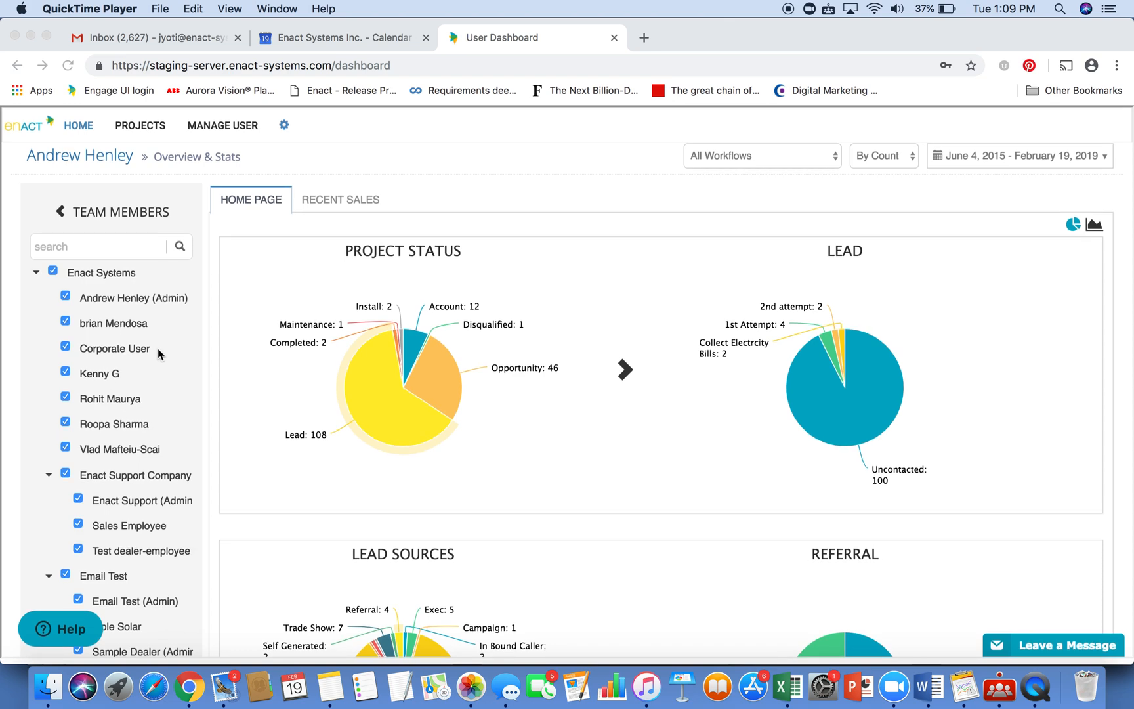
{"action": "mouse_move", "coordinate": [705, 249]}
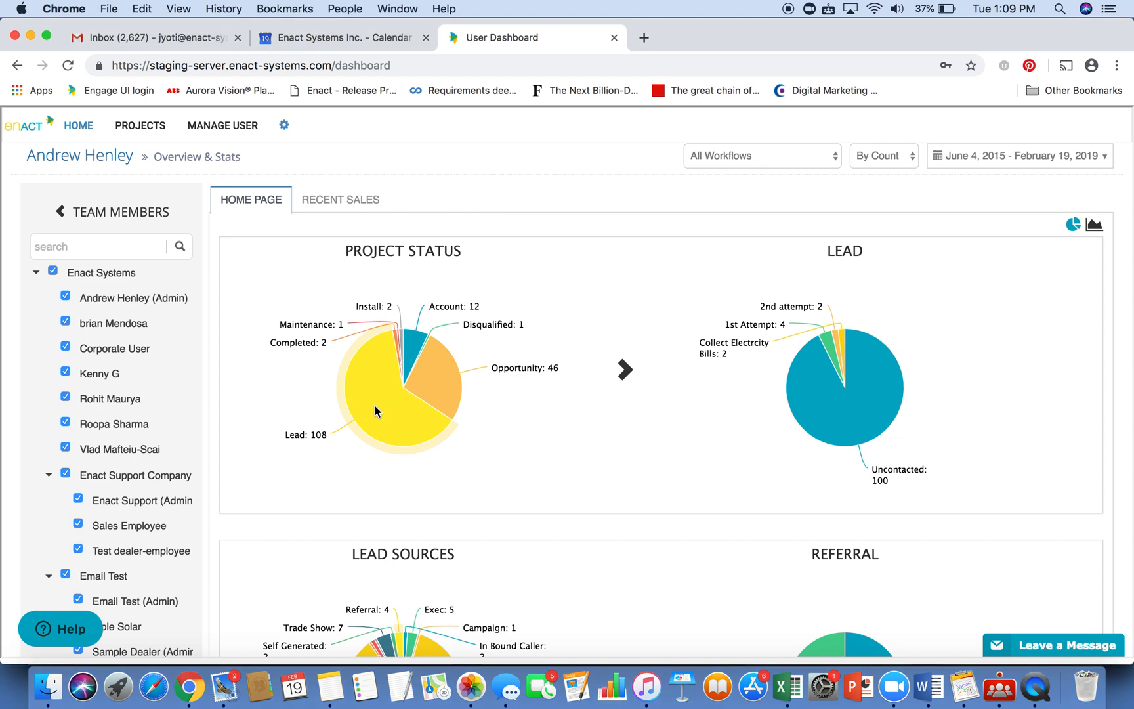
{"action": "mouse_move", "coordinate": [391, 405]}
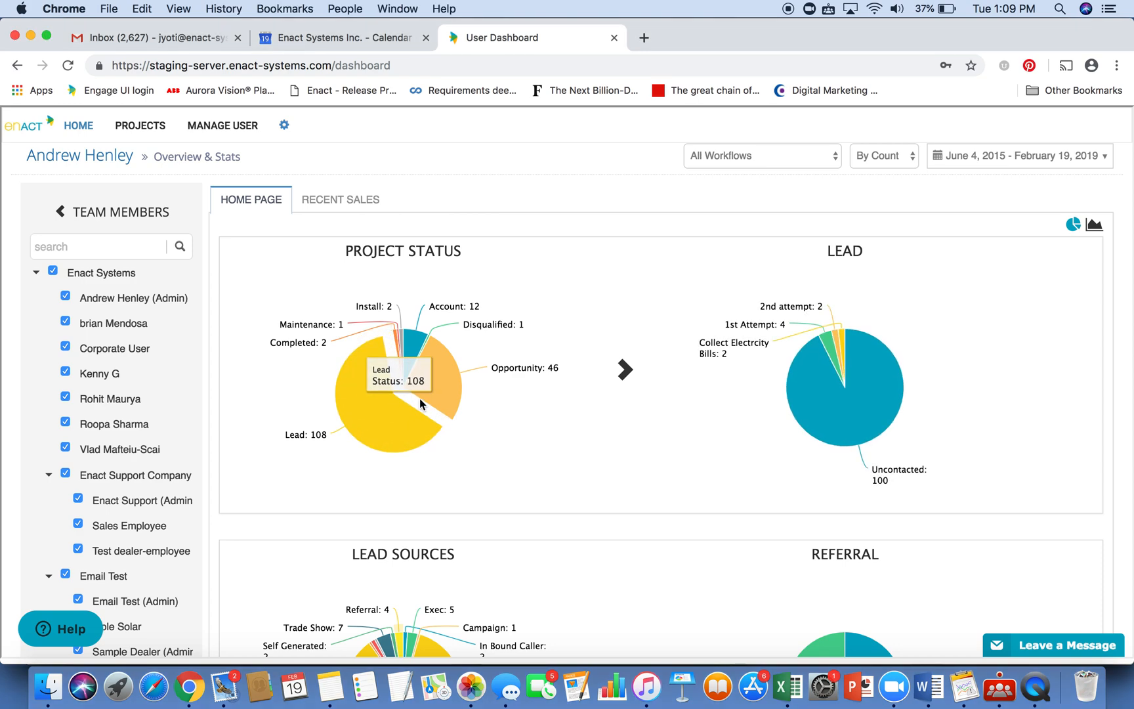
{"action": "mouse_move", "coordinate": [431, 397]}
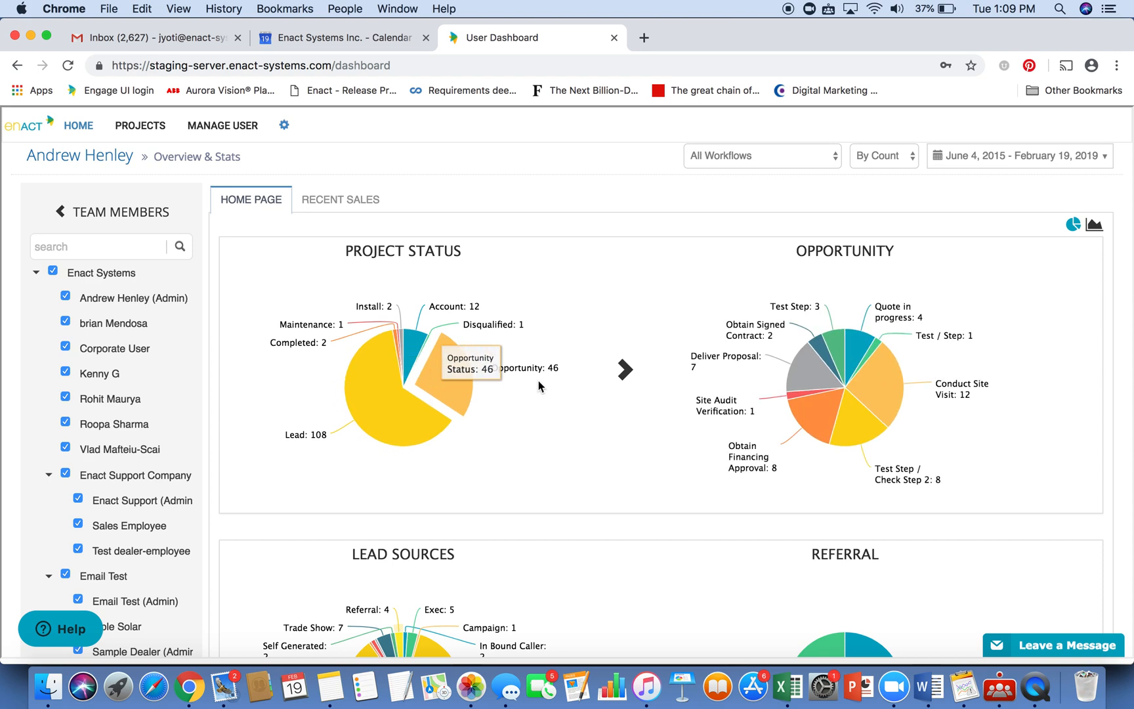
{"action": "mouse_move", "coordinate": [840, 381]}
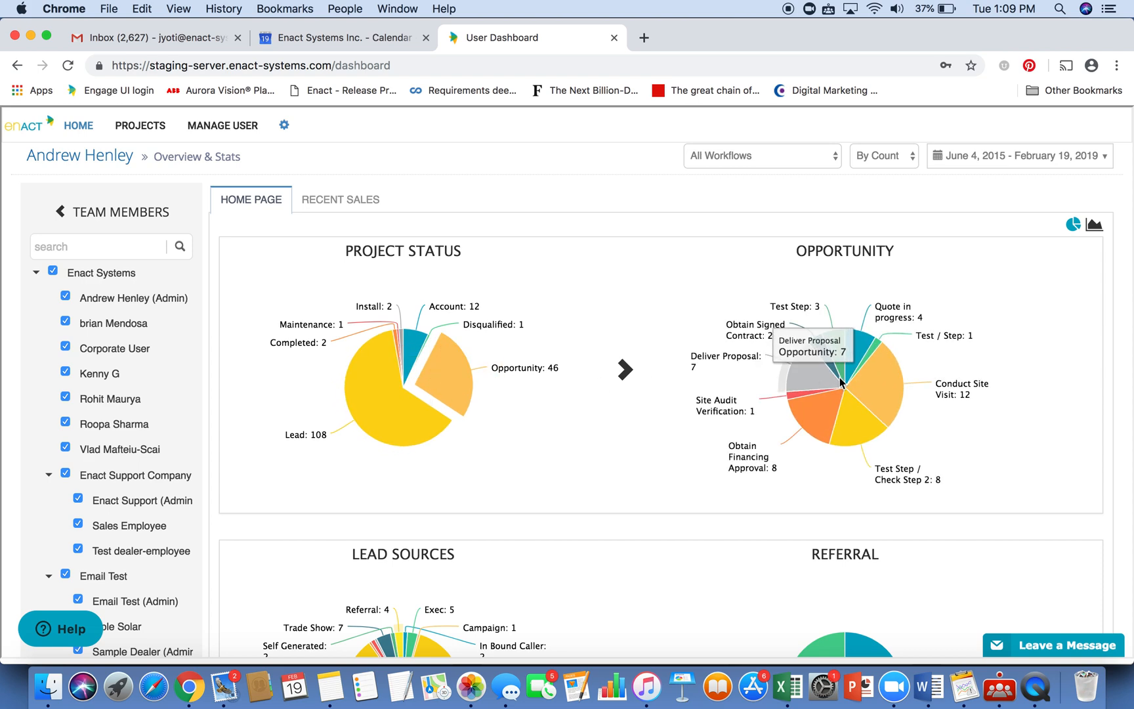
{"action": "mouse_move", "coordinate": [878, 391]}
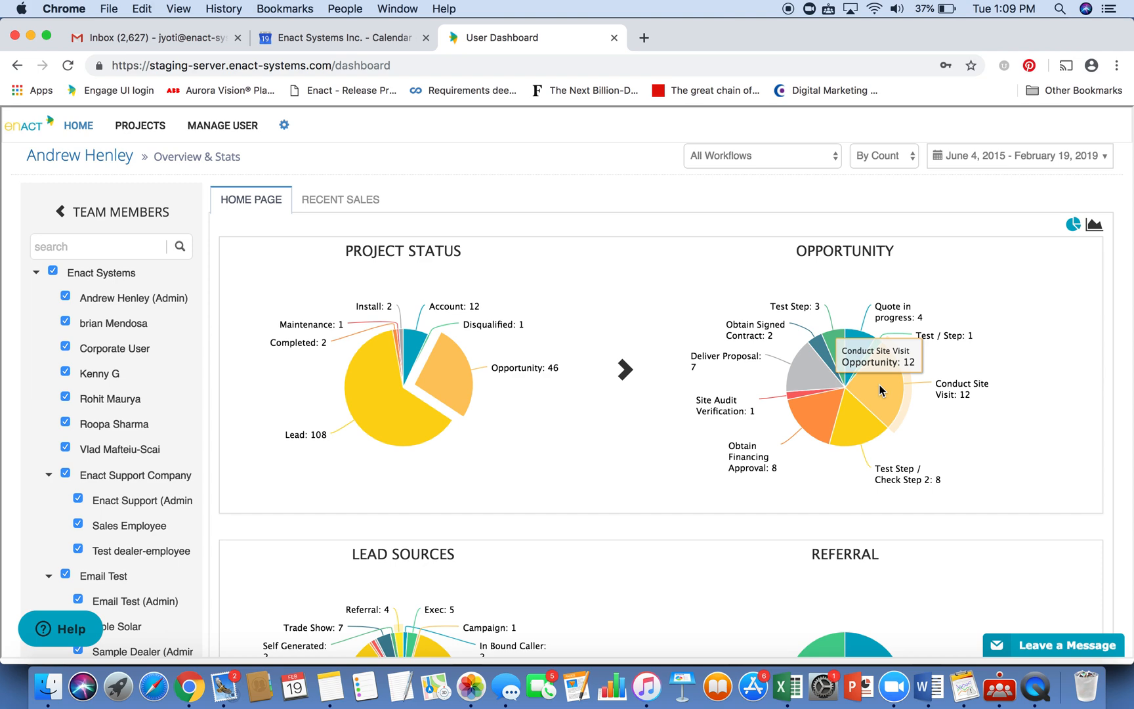
List the 12 opportunity projects in the Conduct Site Visit stage from the pie chart
{"action": "left_click", "coordinate": [873, 391]}
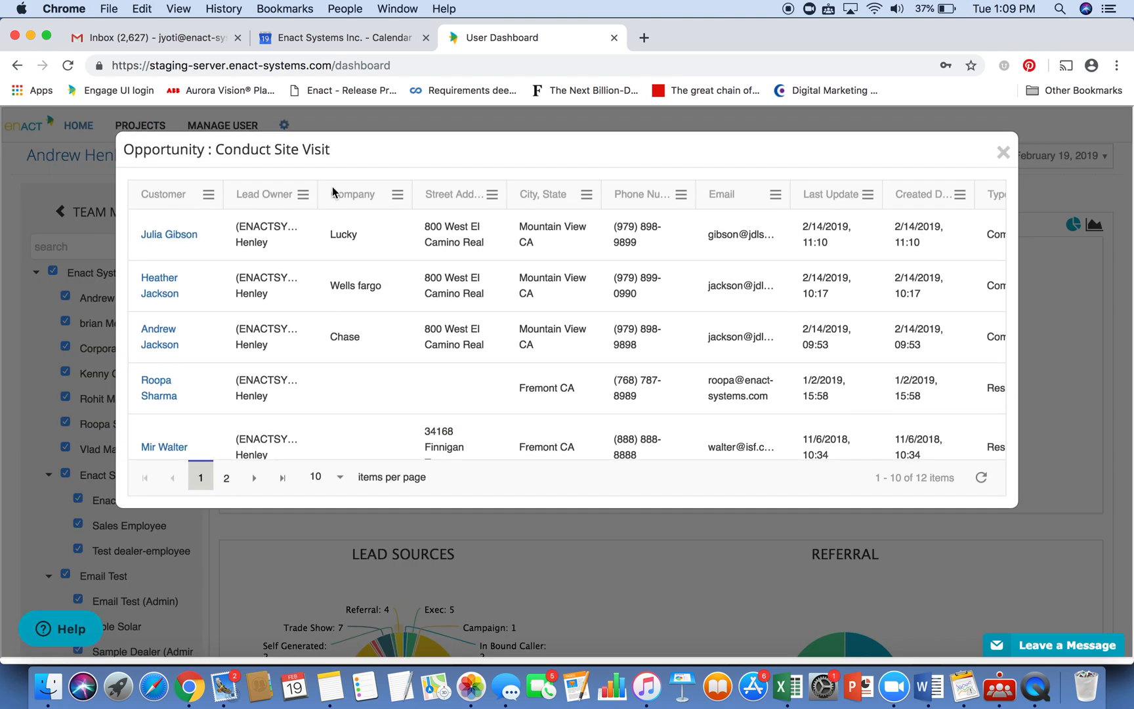
{"action": "mouse_move", "coordinate": [275, 165]}
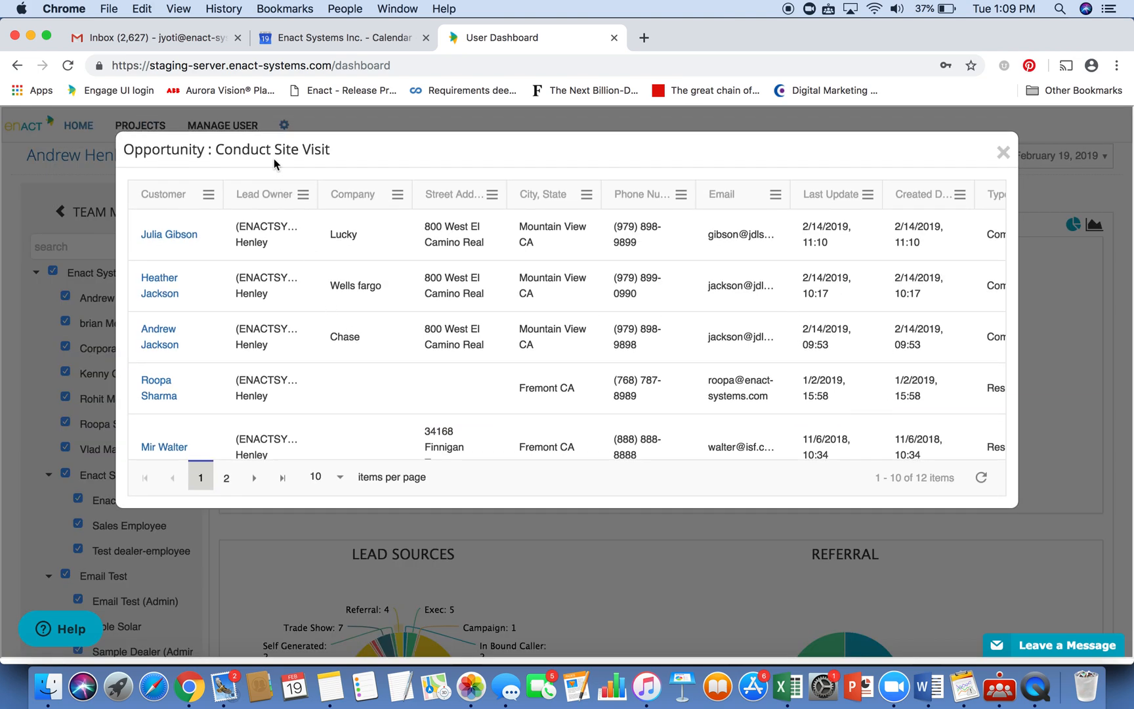
{"action": "mouse_move", "coordinate": [849, 310]}
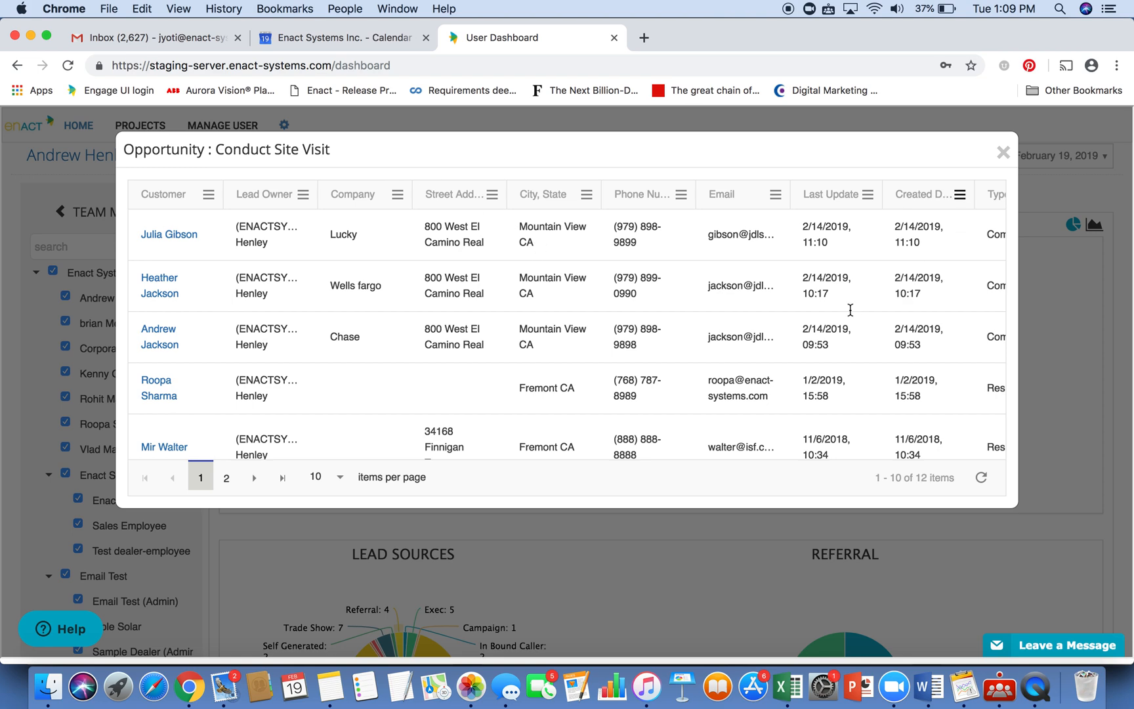
{"action": "mouse_move", "coordinate": [1000, 165]}
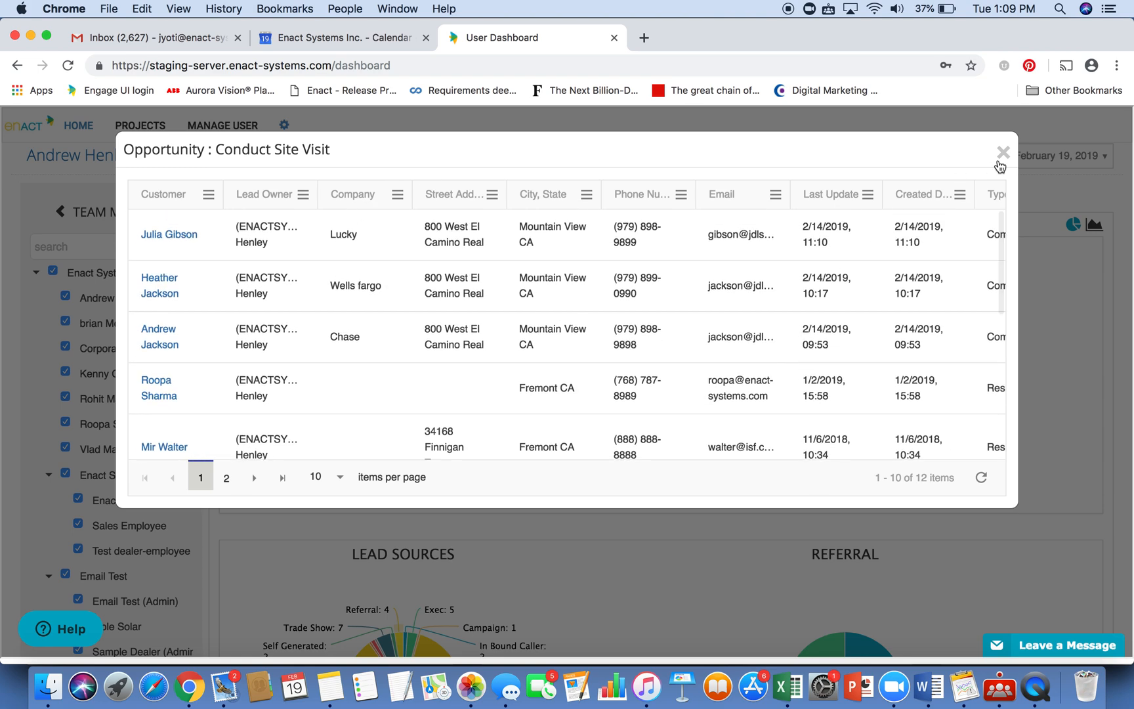
Close the Conduct Site Visit list and show the settings menu from the gear icon
{"action": "left_click", "coordinate": [1004, 152]}
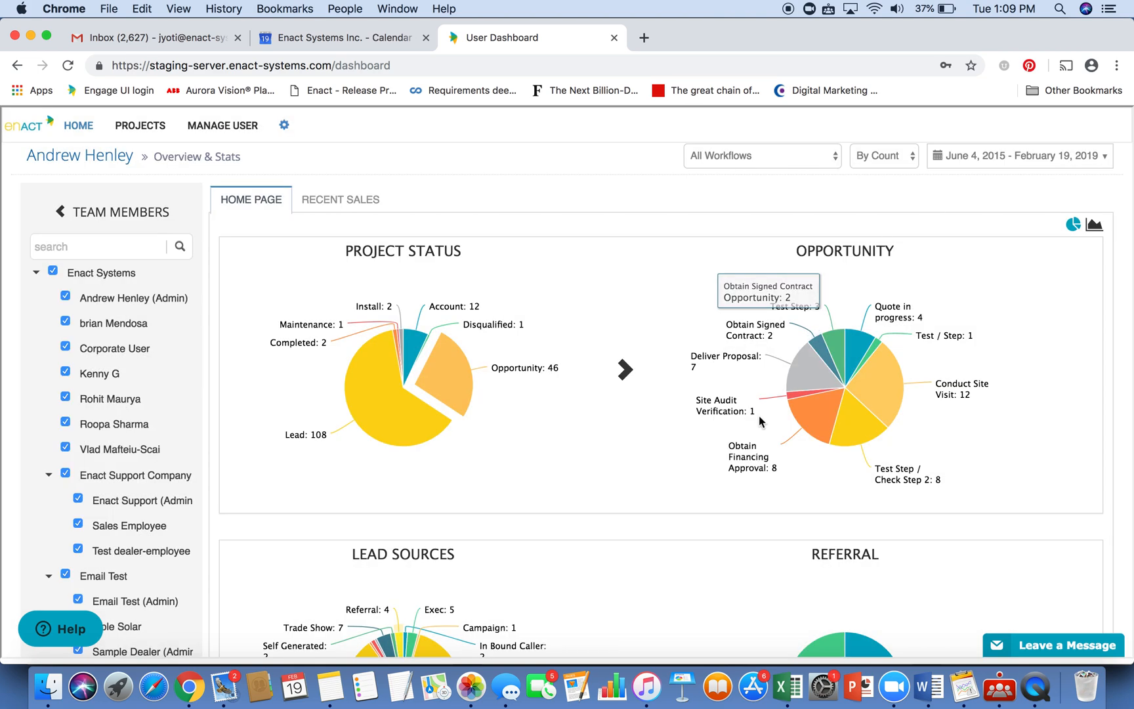
{"action": "mouse_move", "coordinate": [857, 350]}
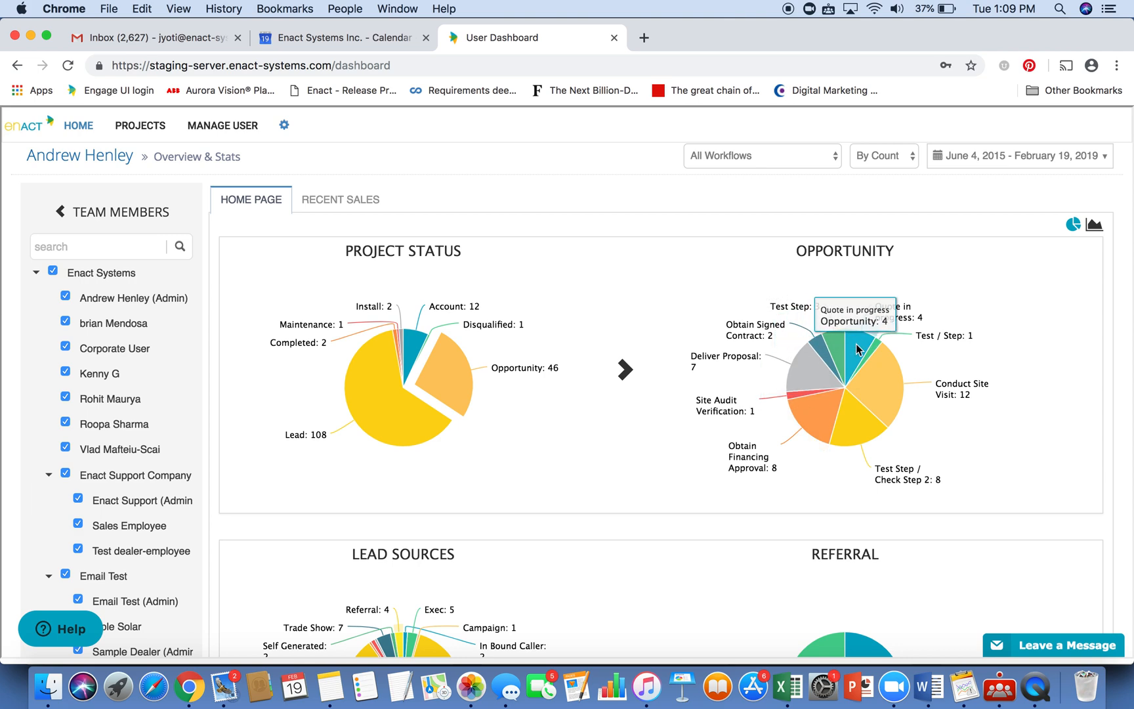
{"action": "mouse_move", "coordinate": [813, 423]}
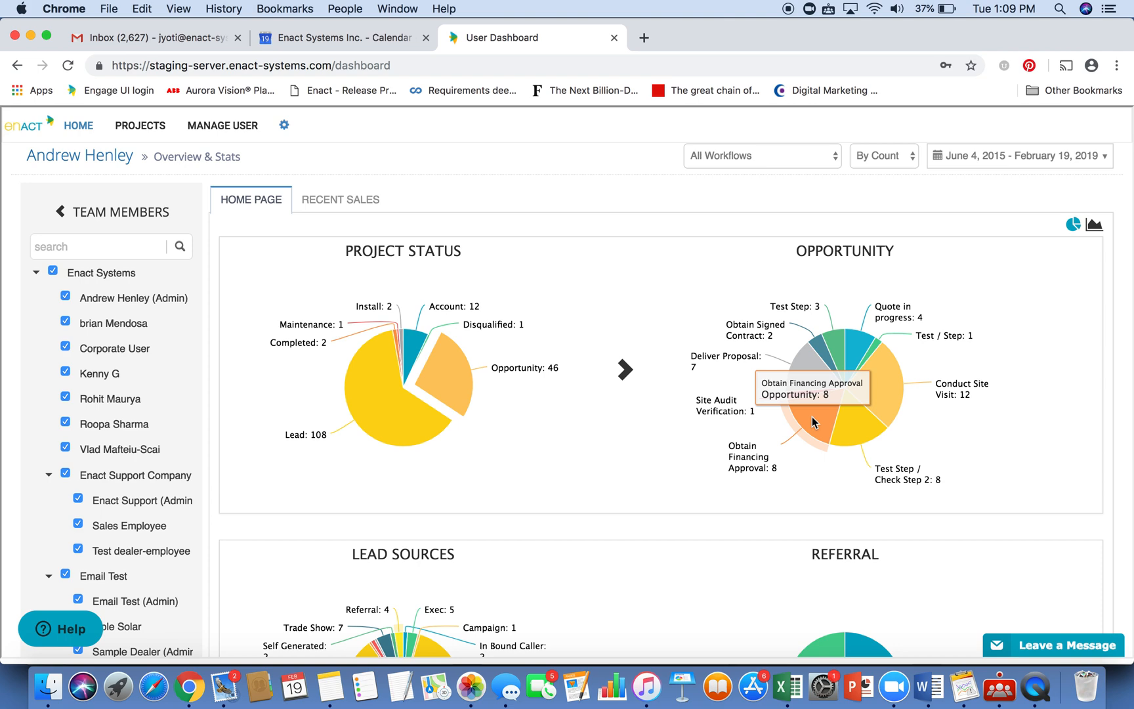
{"action": "mouse_move", "coordinate": [628, 420]}
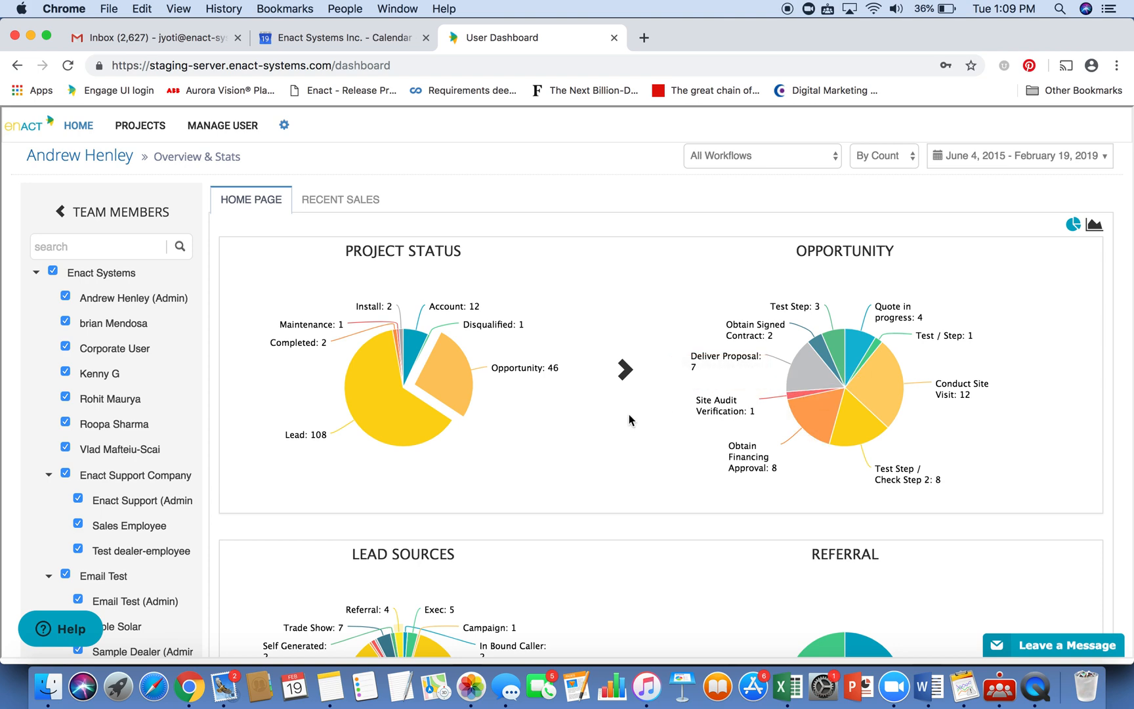
{"action": "mouse_move", "coordinate": [582, 289]}
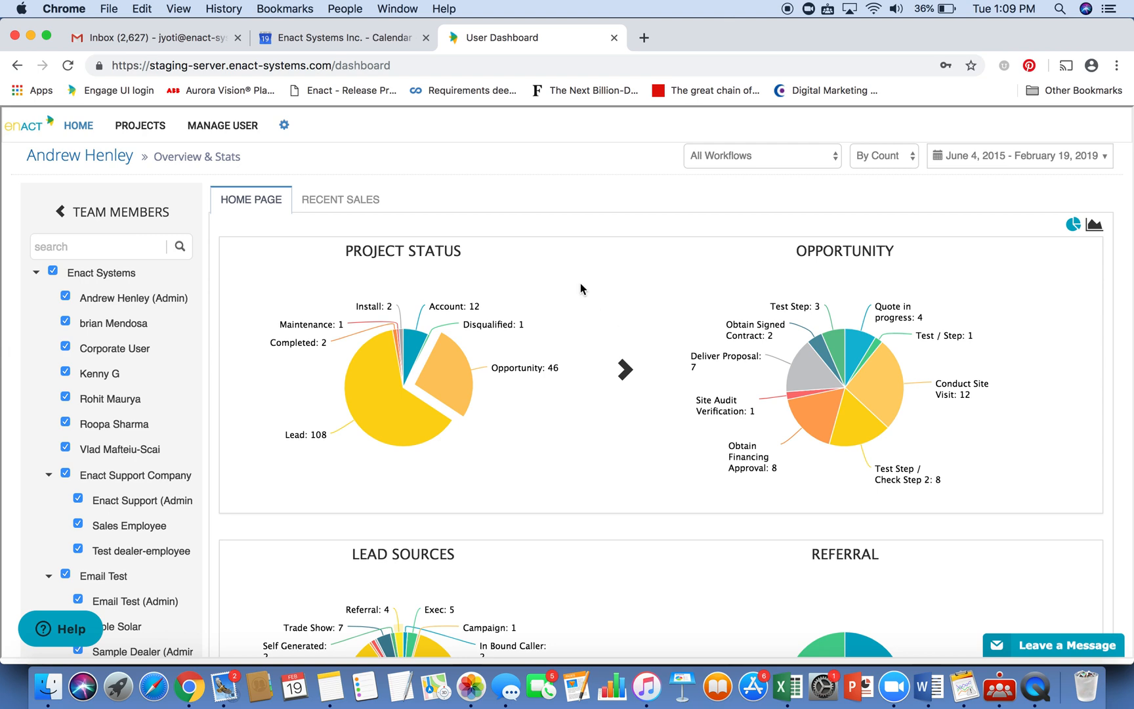
{"action": "mouse_move", "coordinate": [499, 249]}
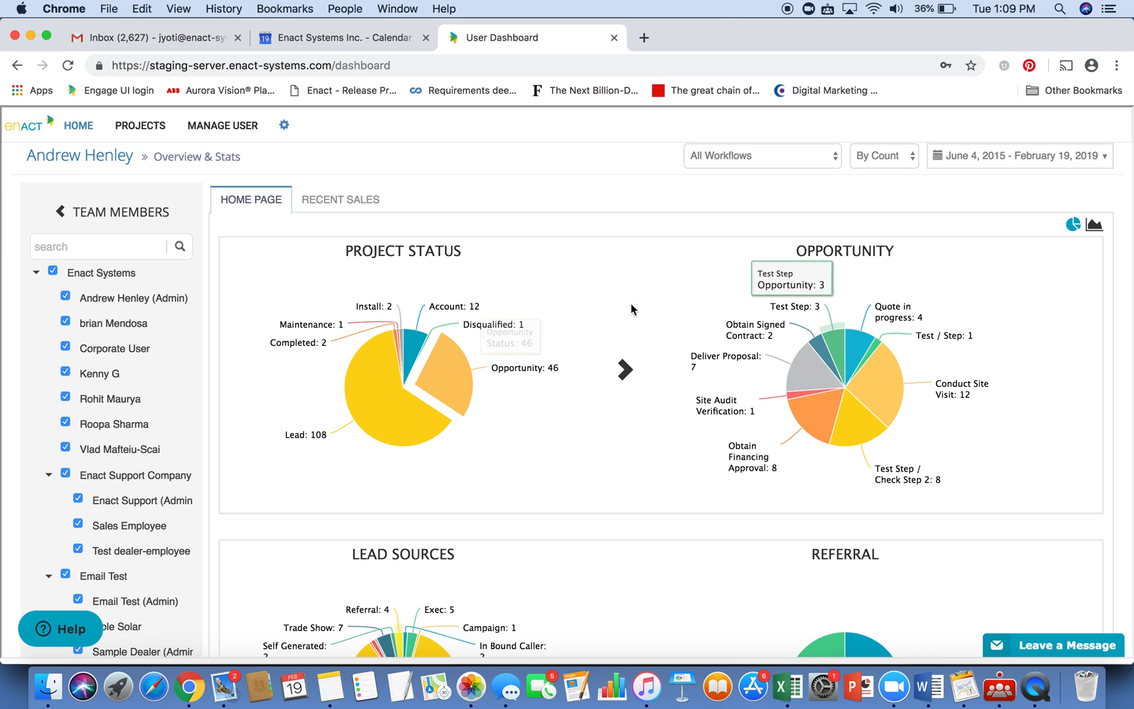
{"action": "mouse_move", "coordinate": [285, 125]}
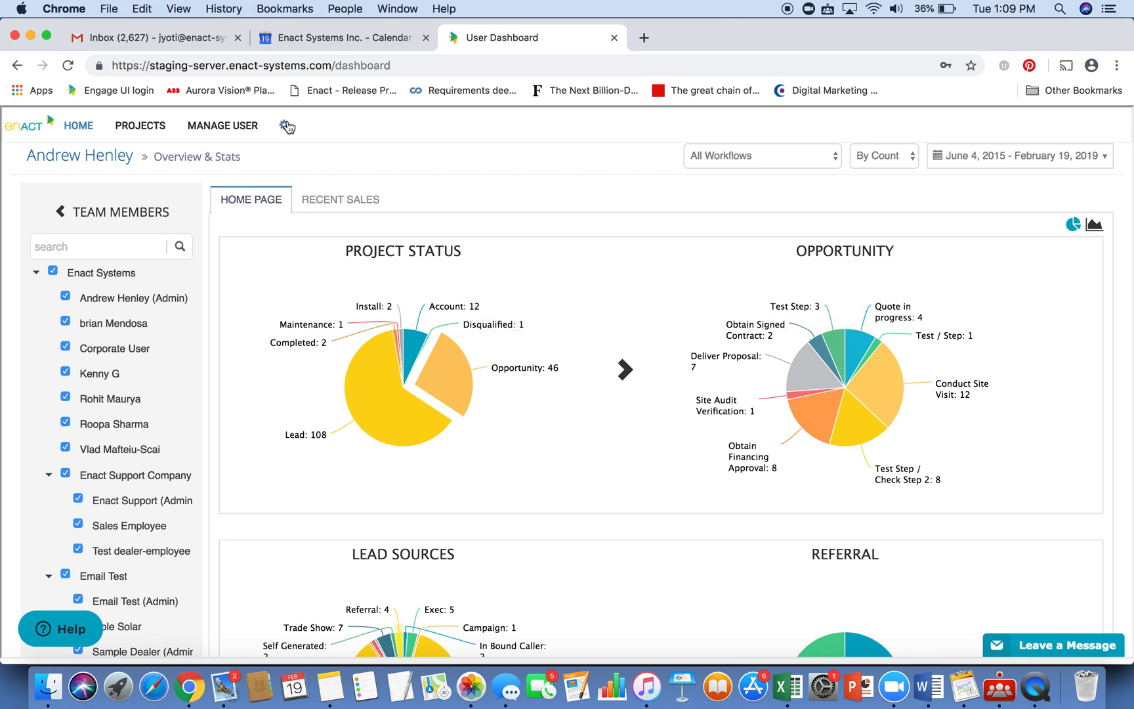
{"action": "left_click", "coordinate": [283, 125]}
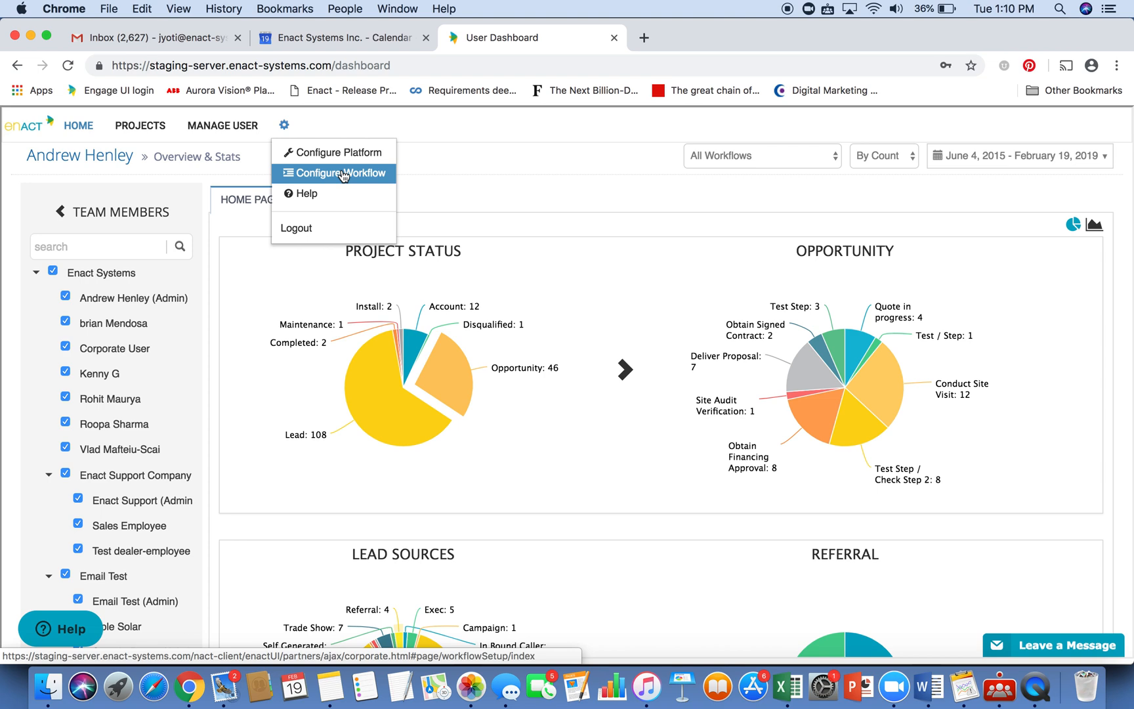
In Configure Workflow, switch the workflow profile to Default_Workflow and confirm
{"action": "left_click", "coordinate": [340, 173]}
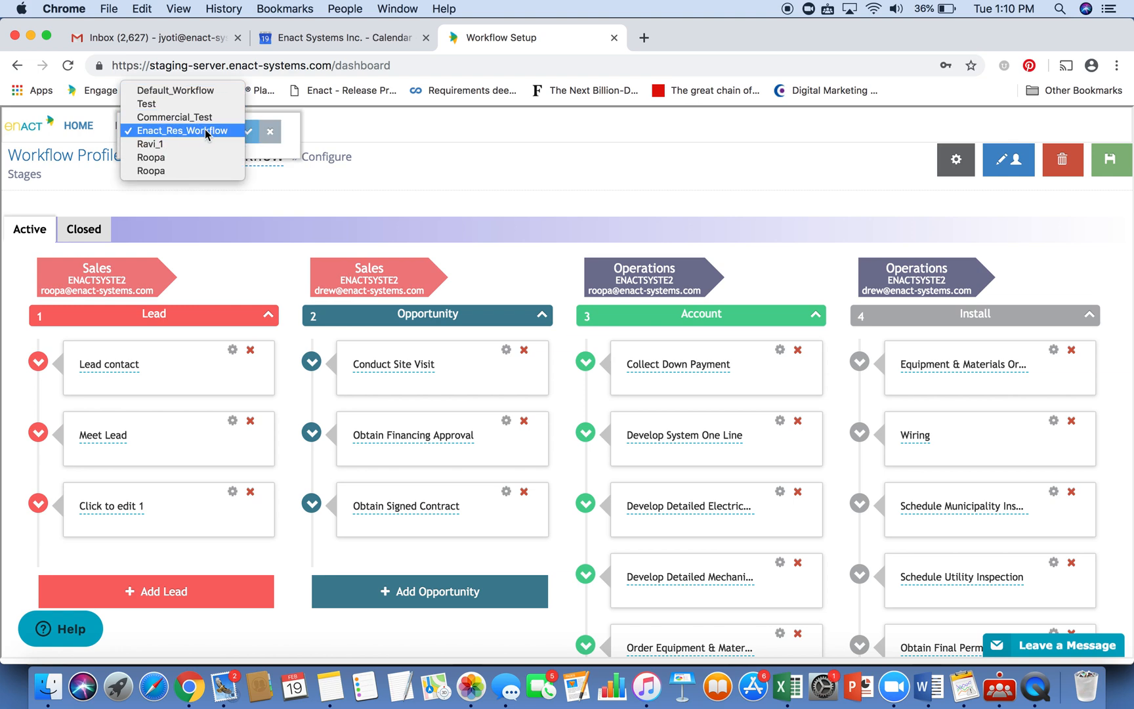
{"action": "left_click", "coordinate": [175, 89]}
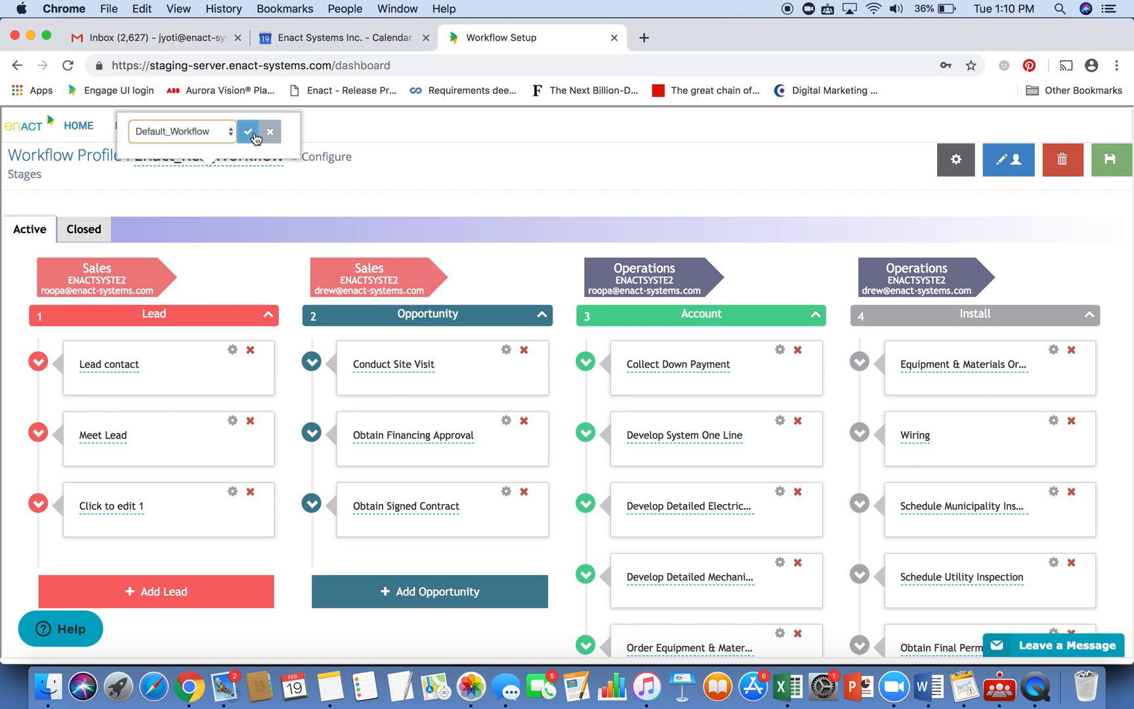
{"action": "left_click", "coordinate": [248, 131]}
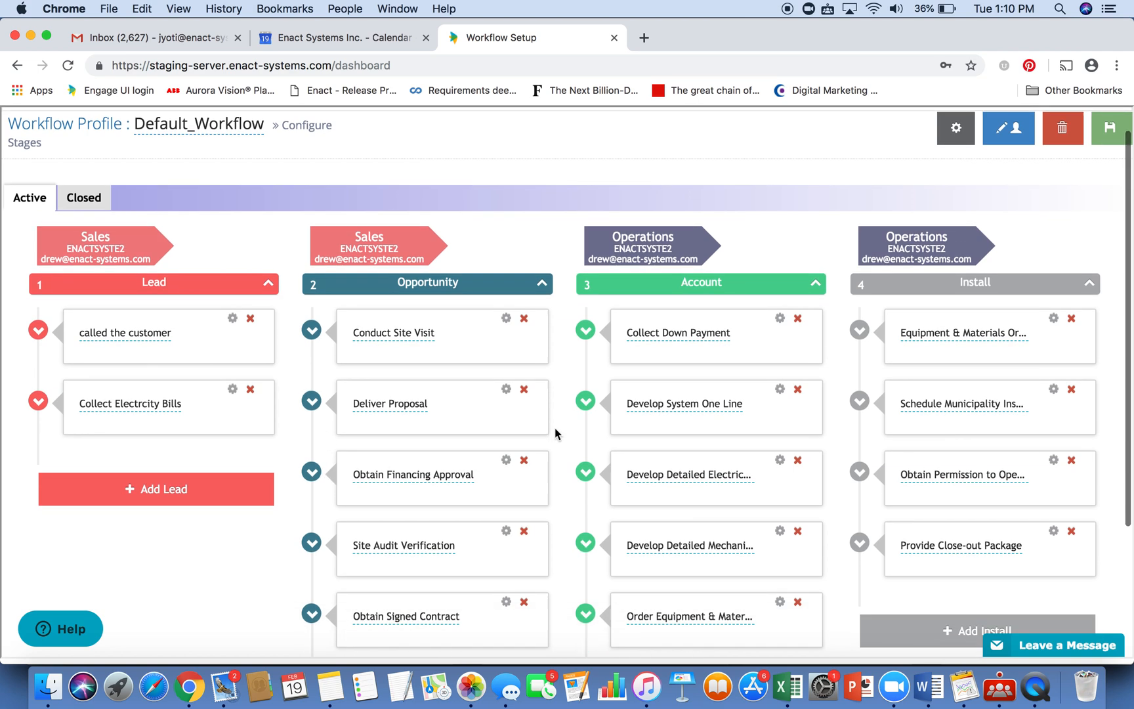
{"action": "scroll", "scroll_direction": "up", "scroll_amount": 3}
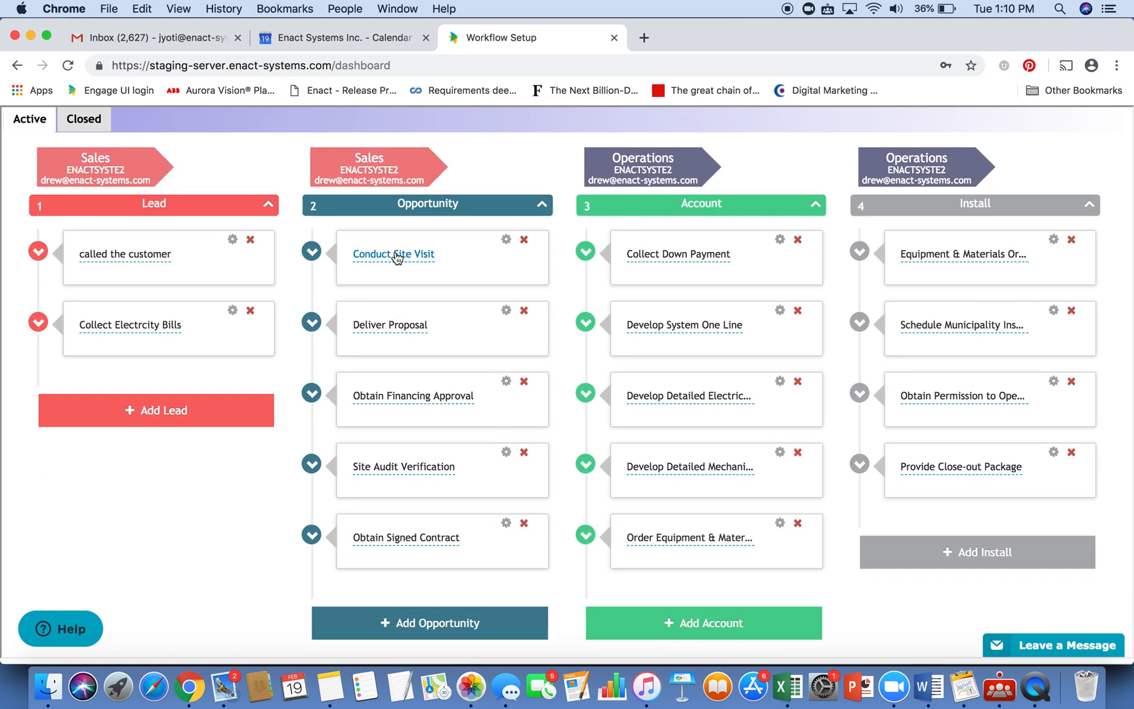
{"action": "mouse_move", "coordinate": [409, 222]}
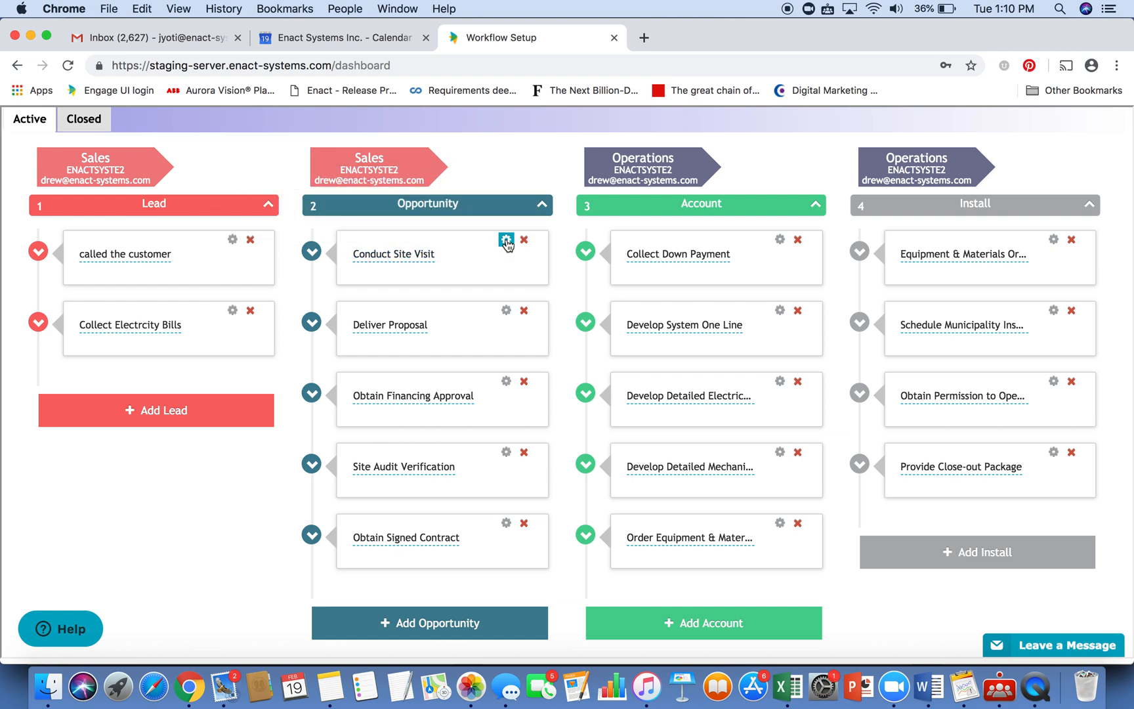
View the Conduct Site Visit activities and leave the task owner set to none
{"action": "left_click", "coordinate": [506, 239]}
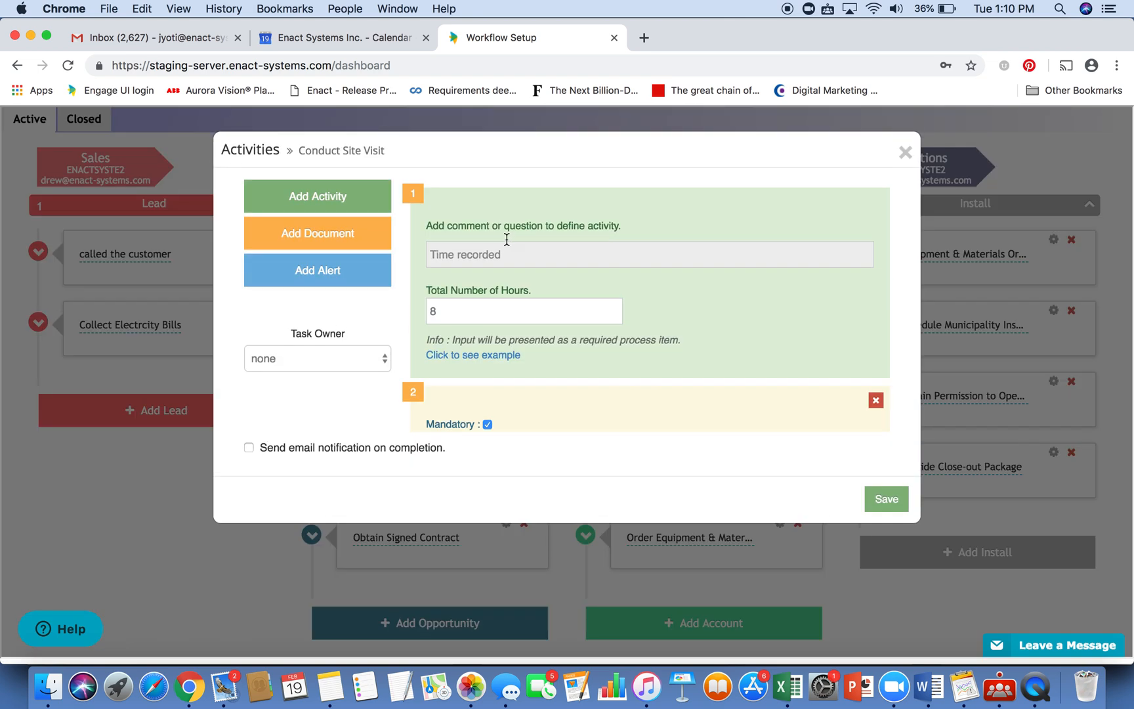
{"action": "mouse_move", "coordinate": [507, 399]}
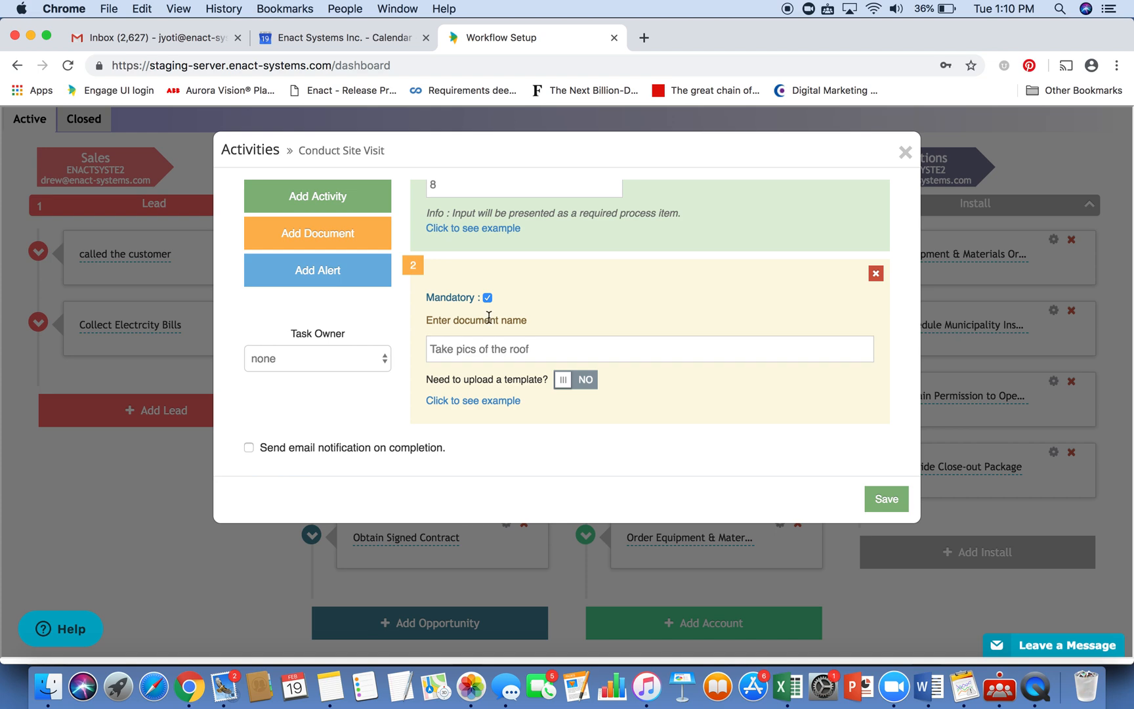
{"action": "left_click", "coordinate": [316, 358]}
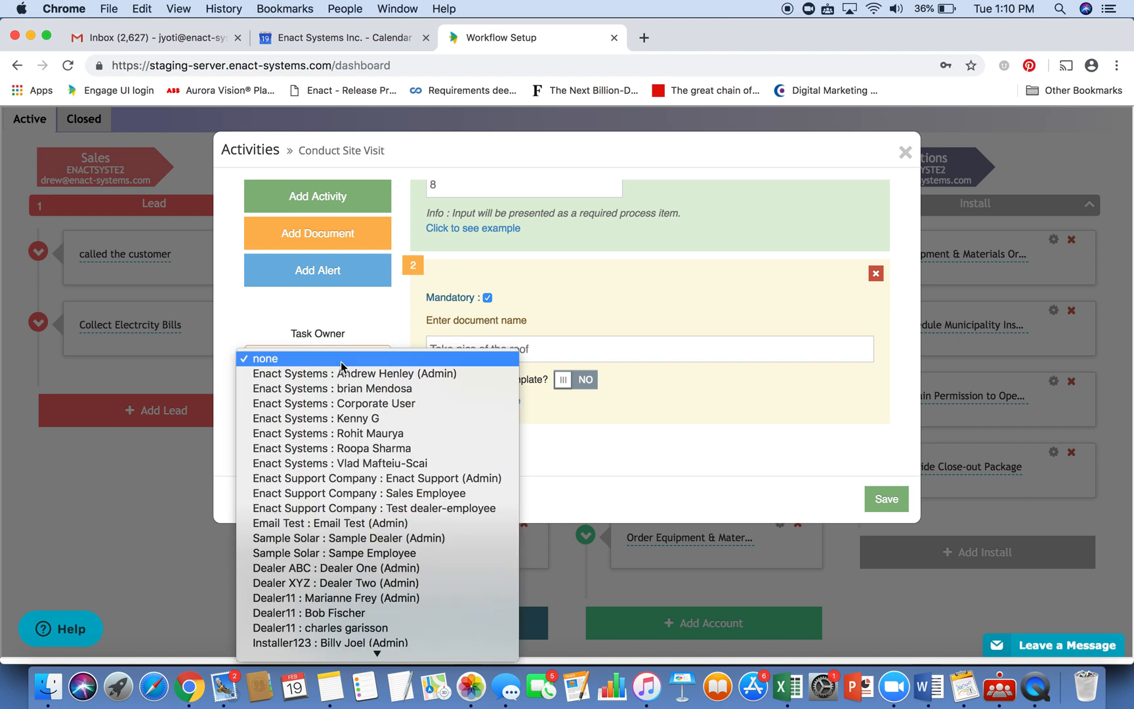
{"action": "left_click", "coordinate": [265, 359]}
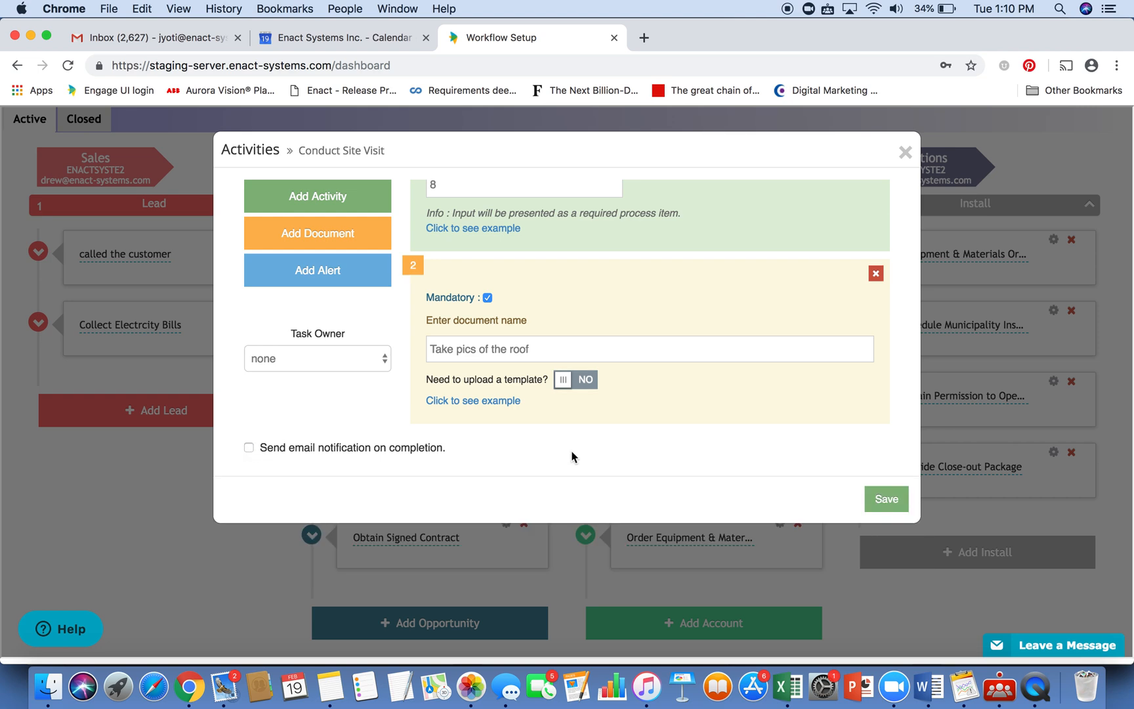
{"action": "mouse_move", "coordinate": [904, 152]}
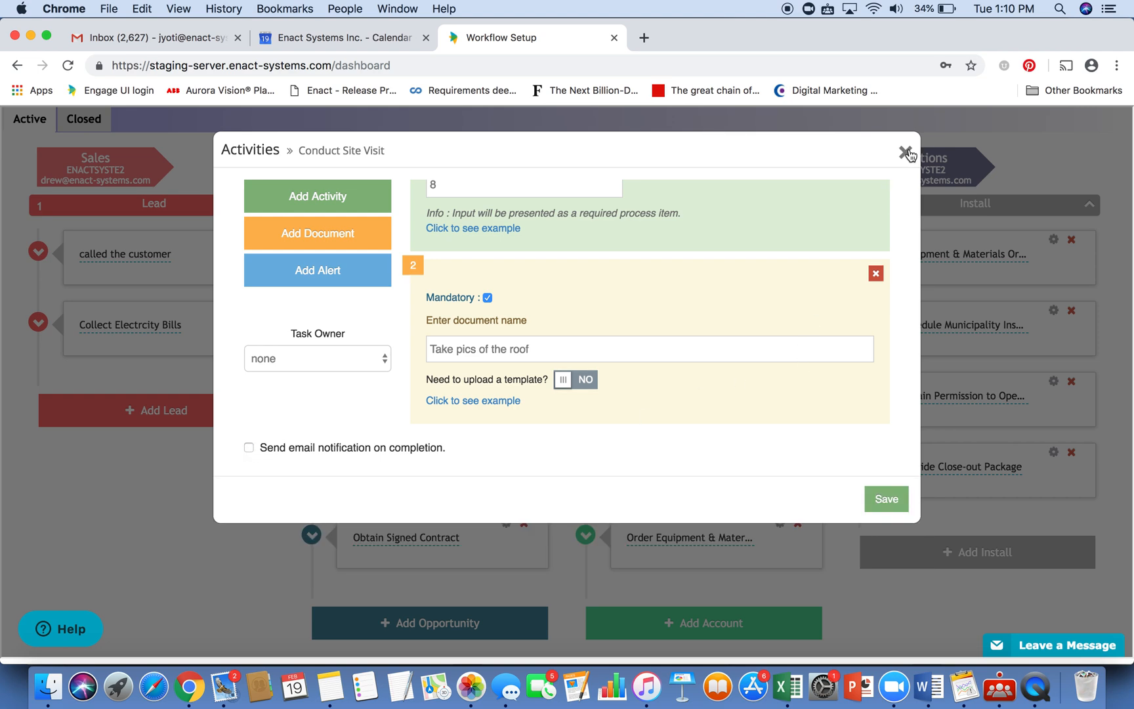
Close the Activities dialog and return to the top of the Default_Workflow stages
{"action": "left_click", "coordinate": [905, 152]}
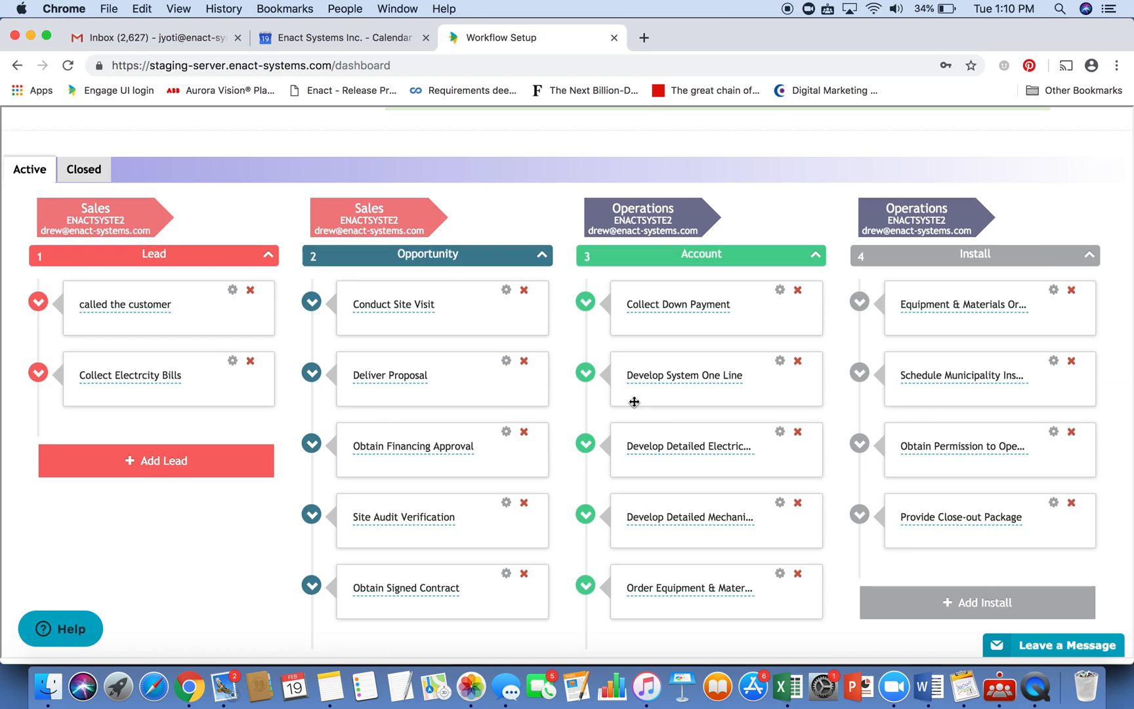
{"action": "scroll", "scroll_direction": "up", "scroll_amount": 3}
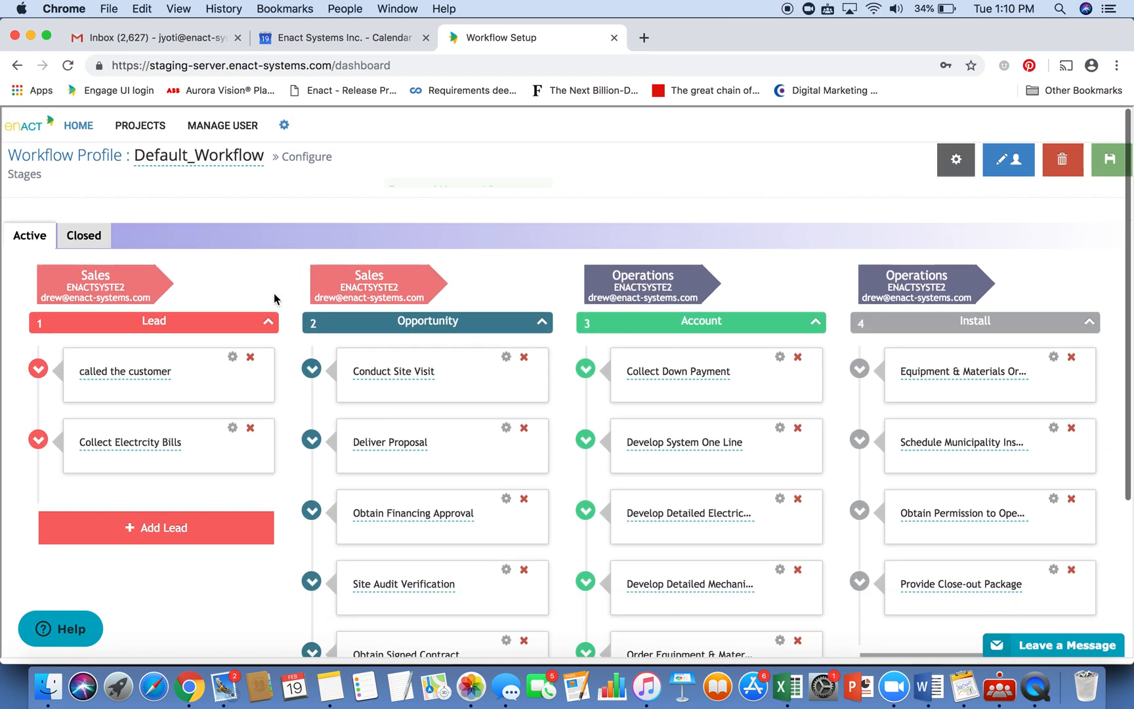
{"action": "scroll", "scroll_direction": "up", "scroll_amount": 3}
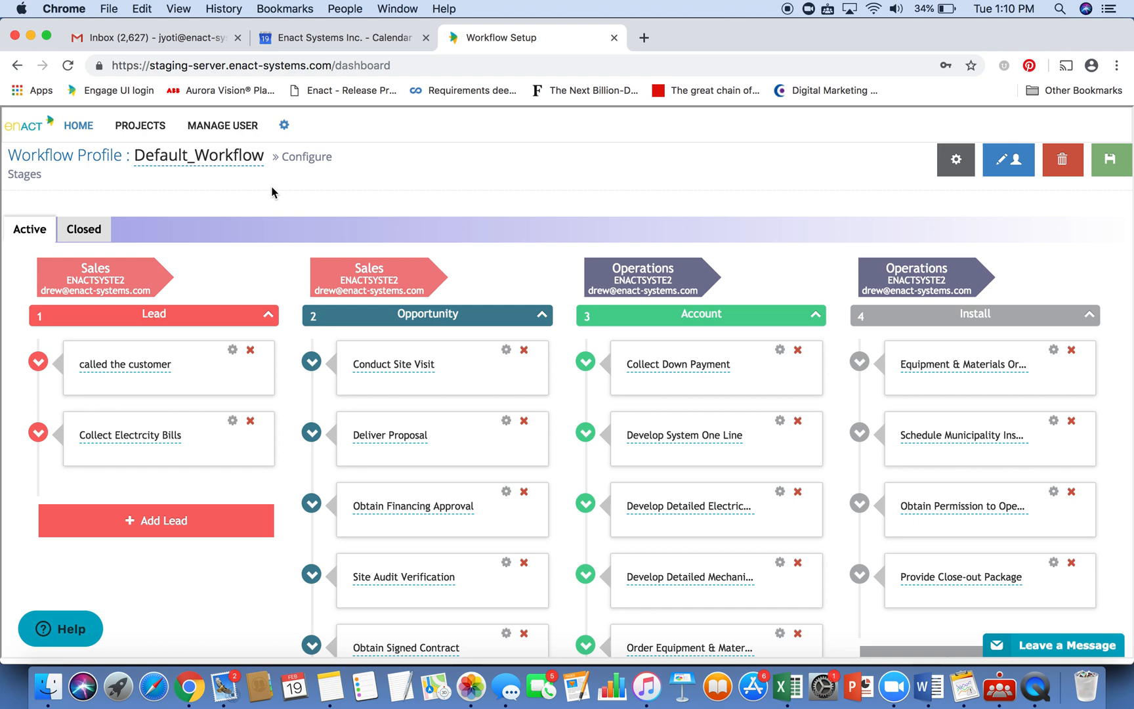
{"action": "mouse_move", "coordinate": [210, 193]}
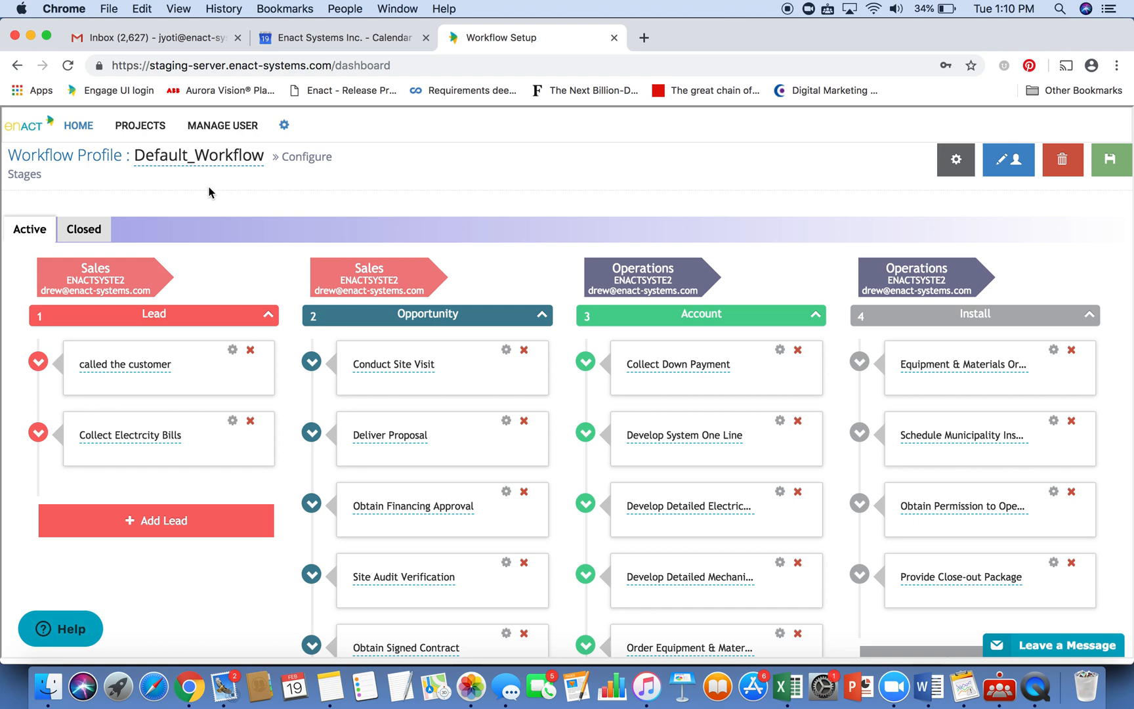
{"action": "mouse_move", "coordinate": [85, 140]}
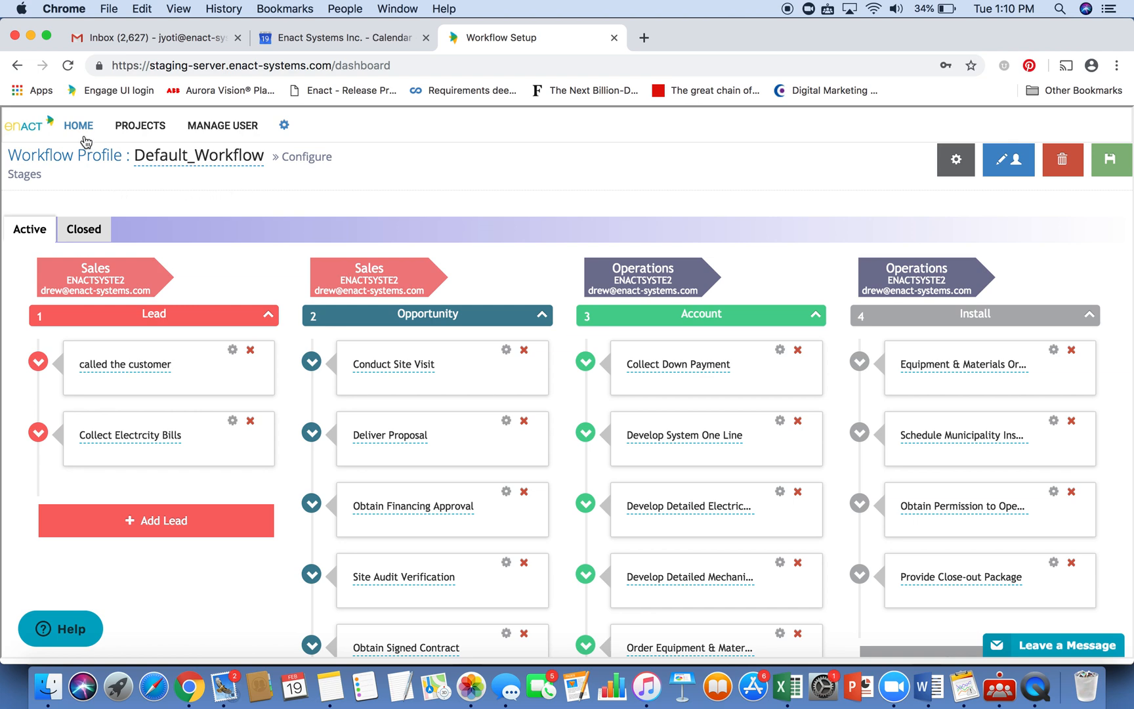
Return to the home dashboard with its project status and lead charts
{"action": "left_click", "coordinate": [78, 125]}
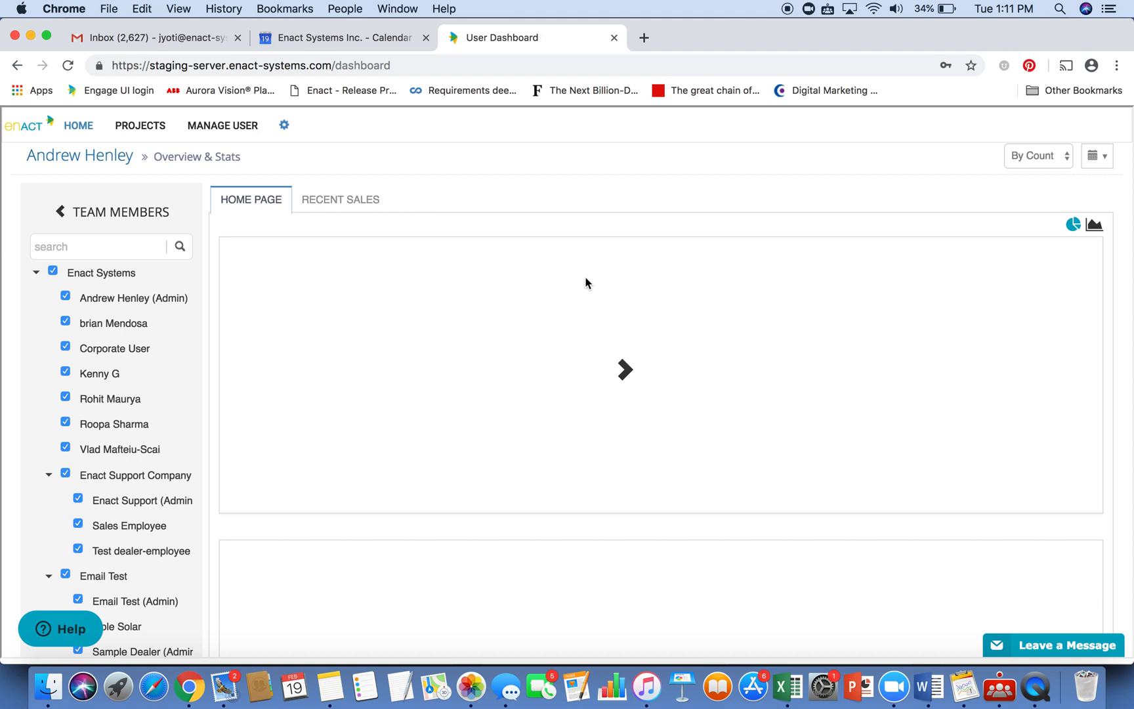
{"action": "mouse_move", "coordinate": [434, 271]}
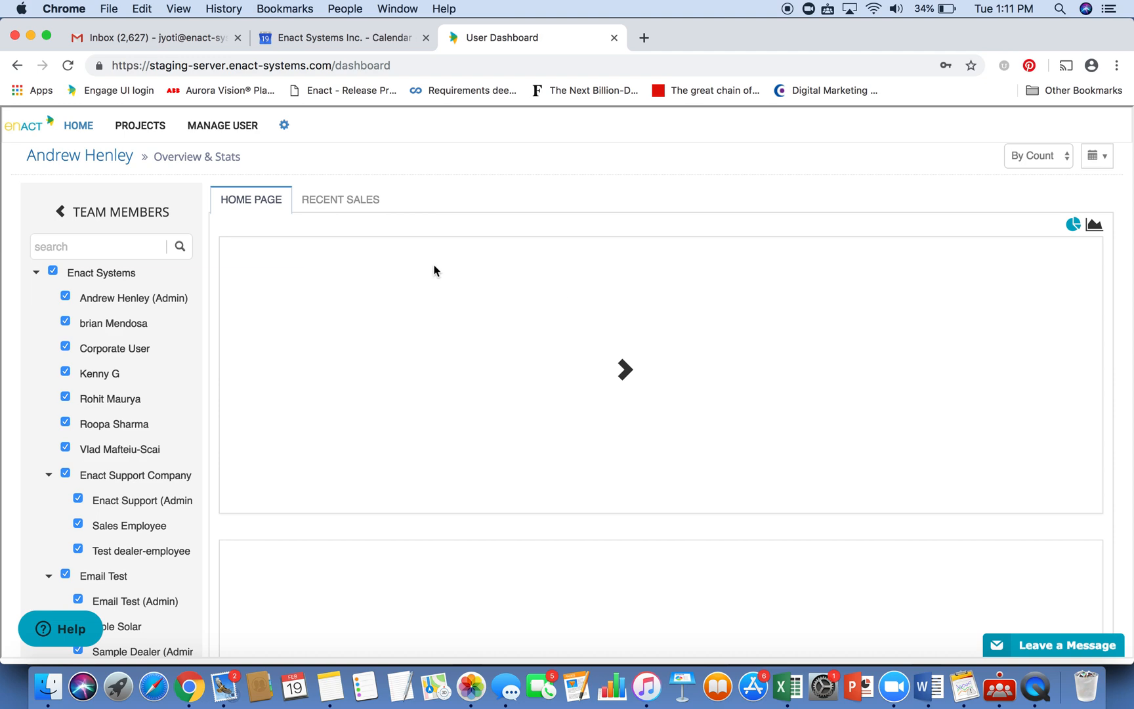
{"action": "mouse_move", "coordinate": [495, 285]}
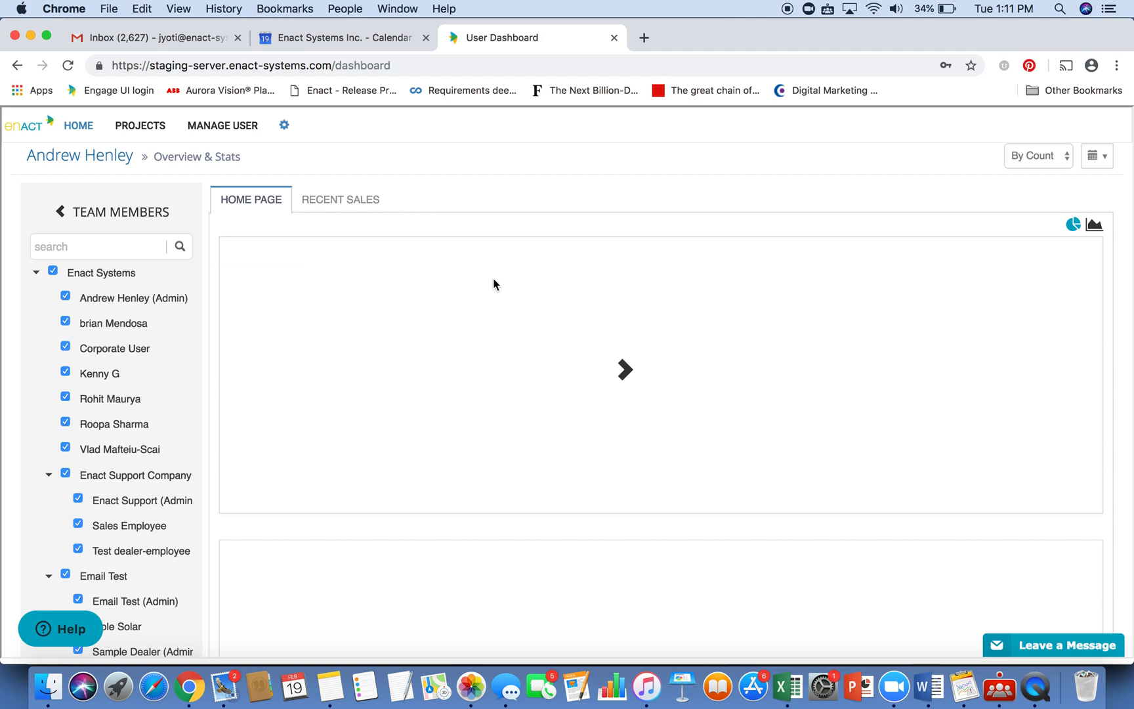
{"action": "mouse_move", "coordinate": [540, 327]}
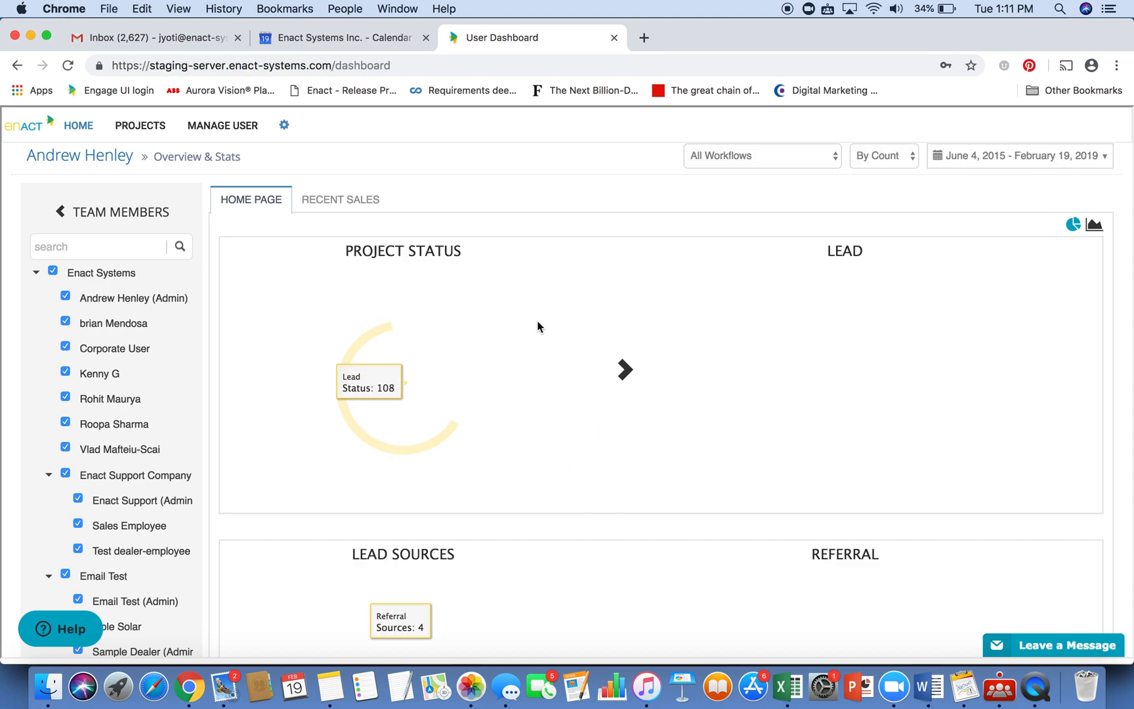
{"action": "mouse_move", "coordinate": [141, 125]}
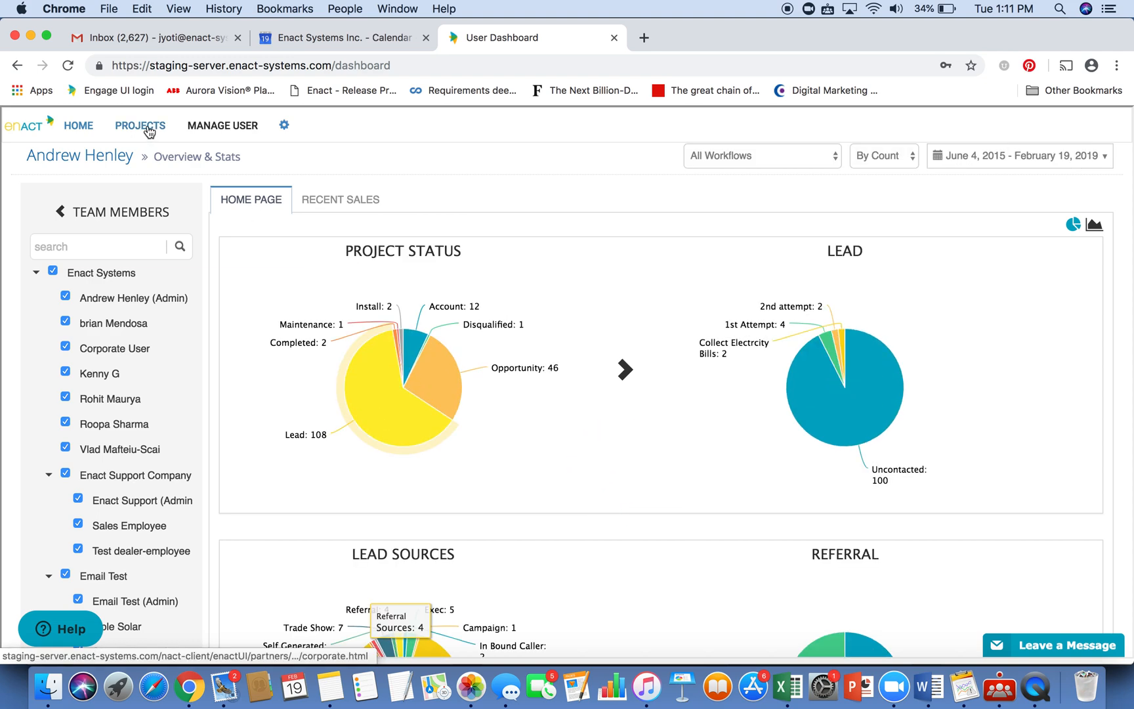
Filter the Projects list by 'Commercial' to 54 projects and export it as CSV
{"action": "left_click", "coordinate": [141, 124]}
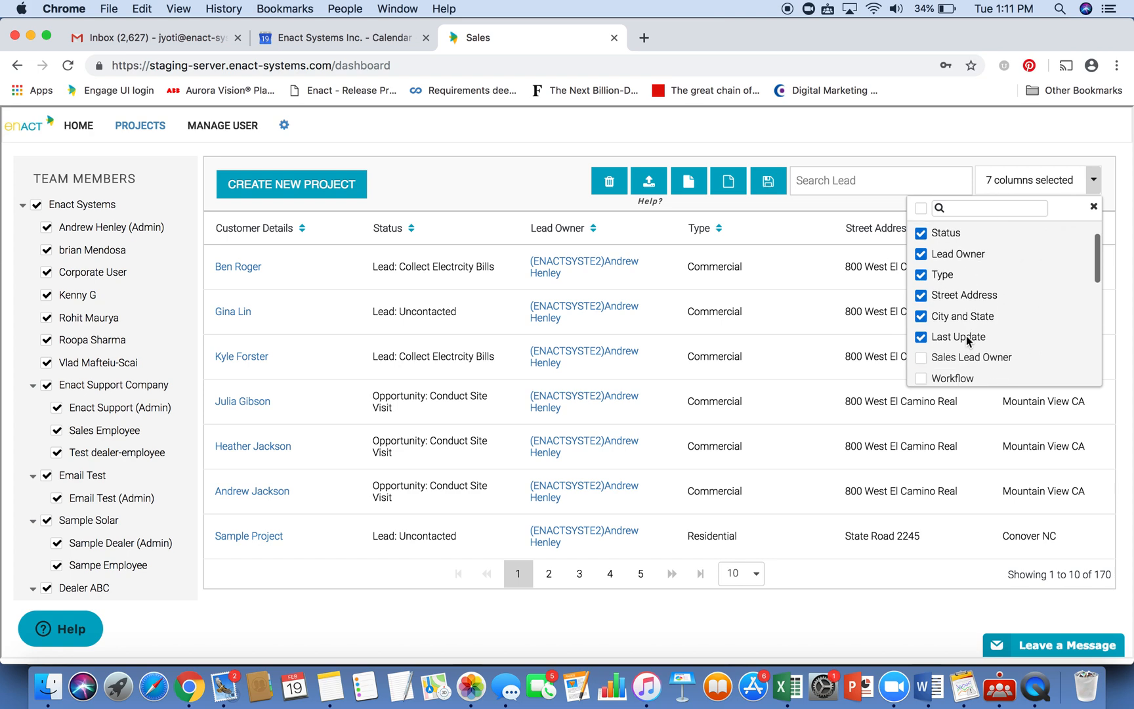
{"action": "scroll", "scroll_direction": "down", "scroll_amount": 3}
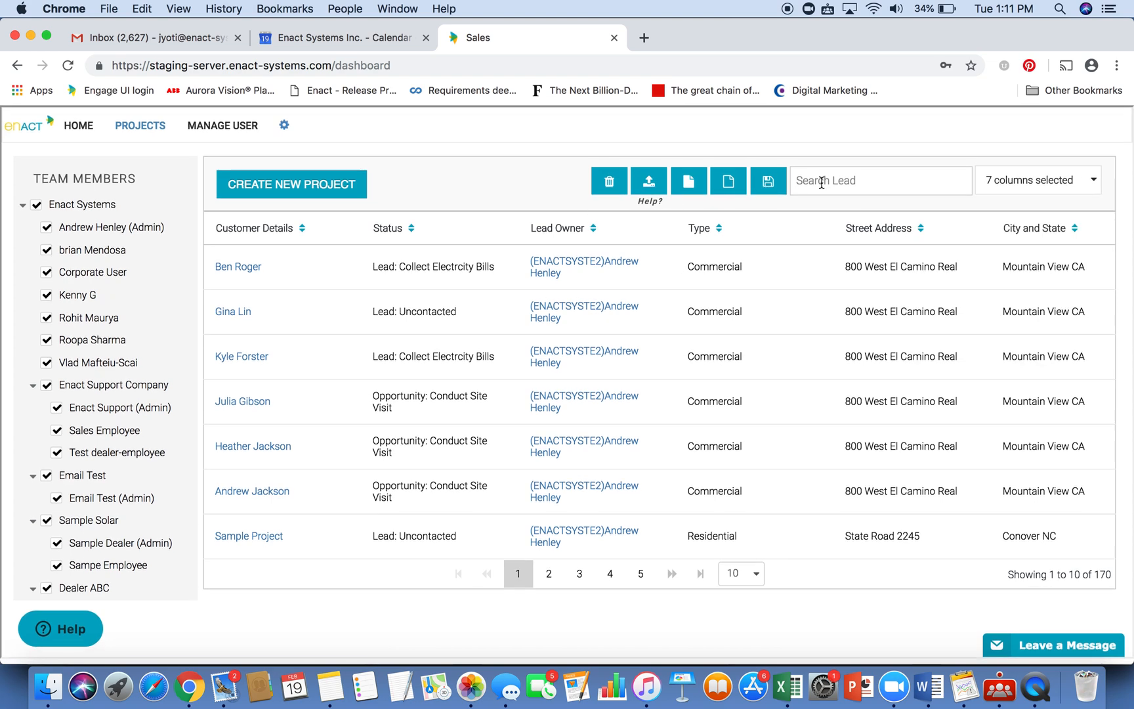
{"action": "mouse_move", "coordinate": [841, 171]}
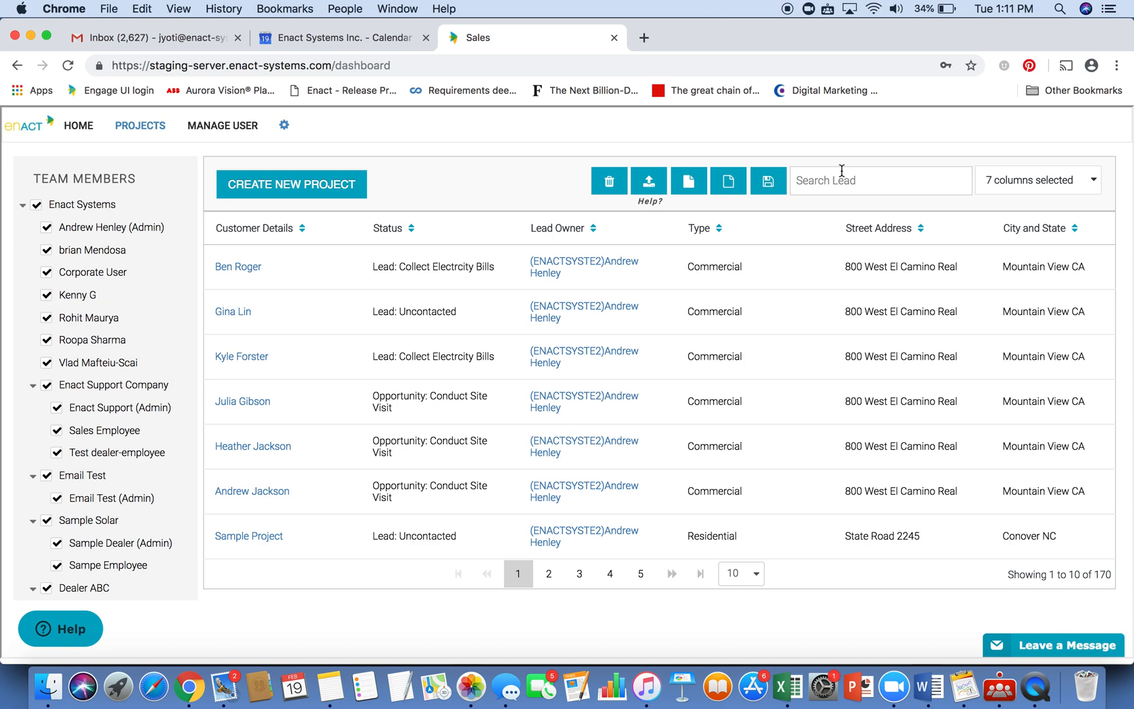
{"action": "type", "text": "Commercial"}
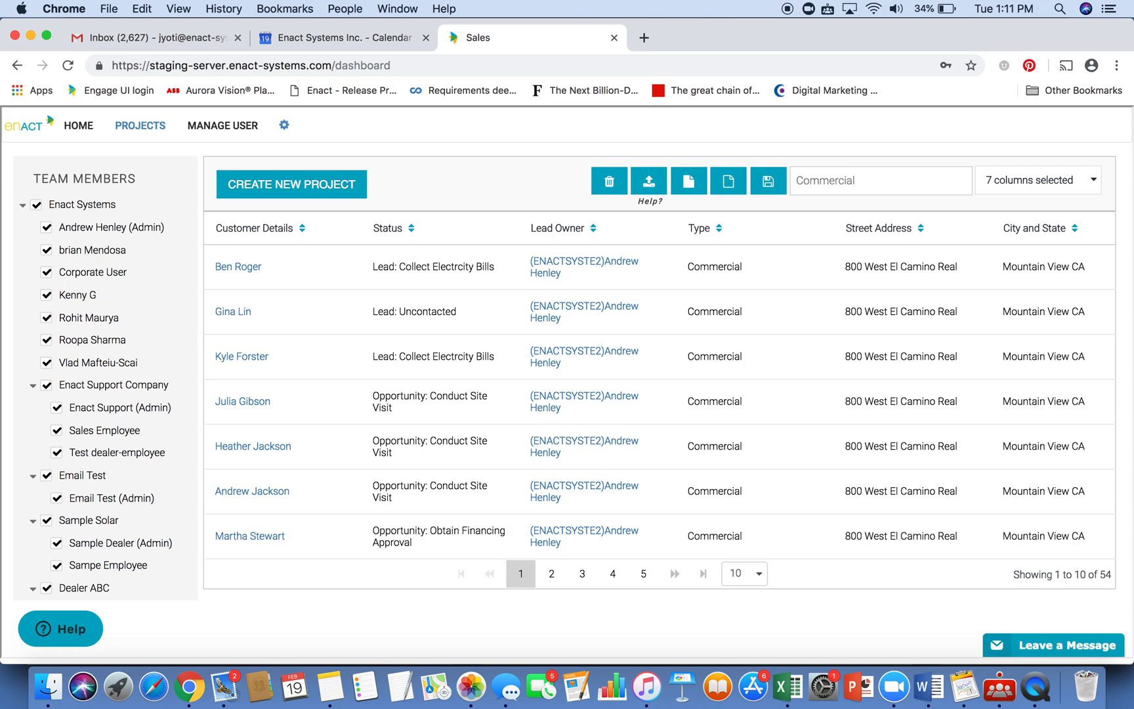
{"action": "mouse_move", "coordinate": [698, 273]}
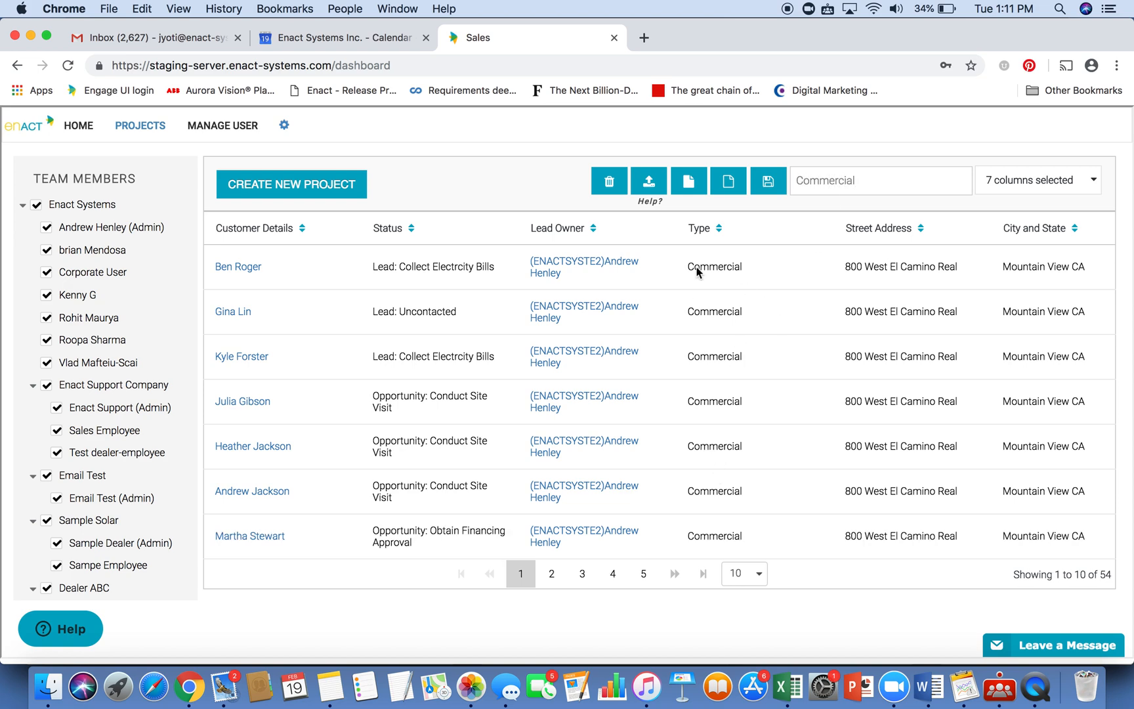
{"action": "left_click", "coordinate": [687, 180]}
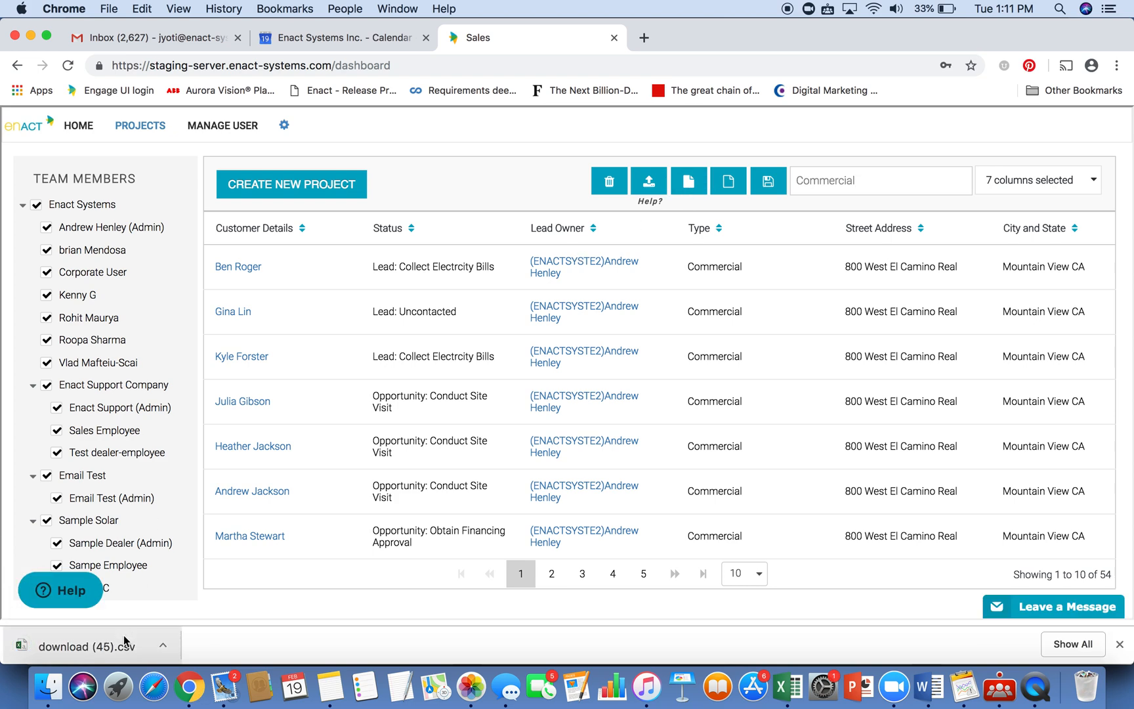
{"action": "mouse_move", "coordinate": [106, 647]}
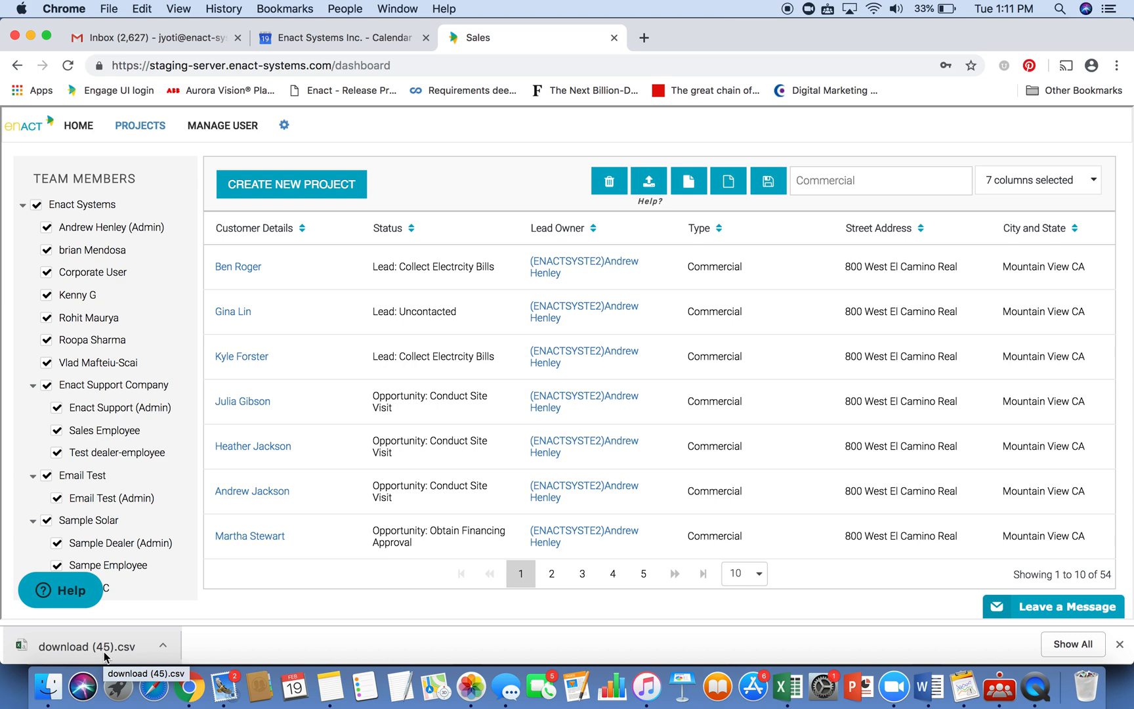
{"action": "mouse_move", "coordinate": [242, 592]}
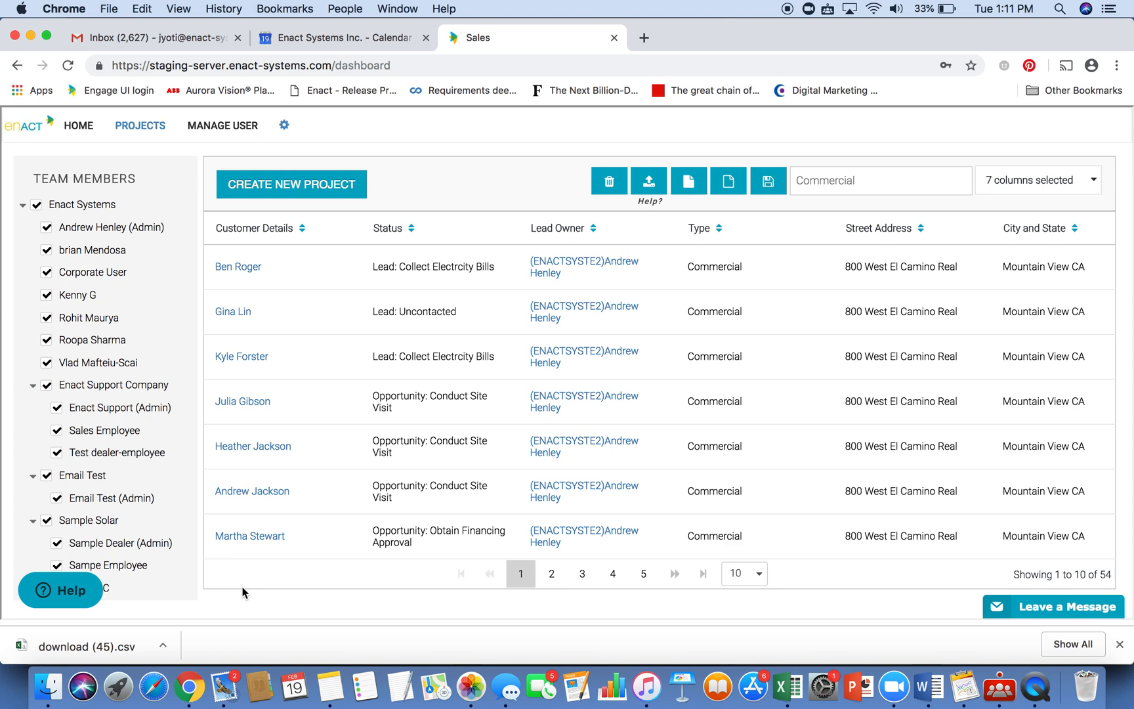
{"action": "mouse_move", "coordinate": [434, 639]}
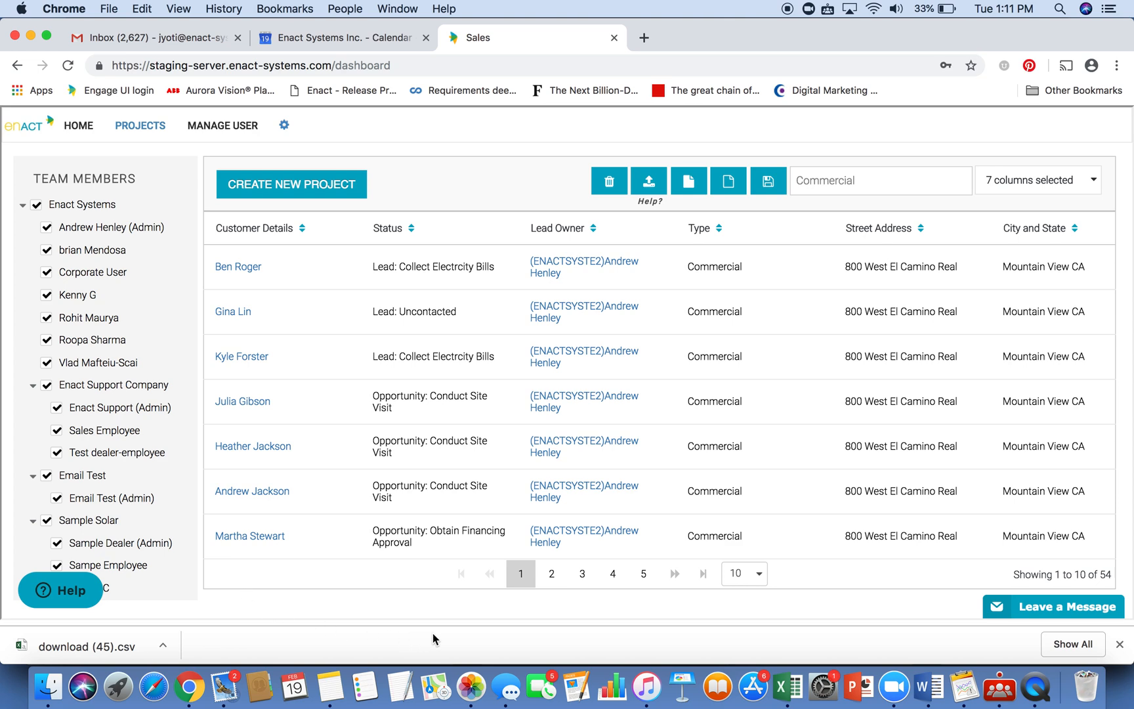
{"action": "mouse_move", "coordinate": [648, 180]}
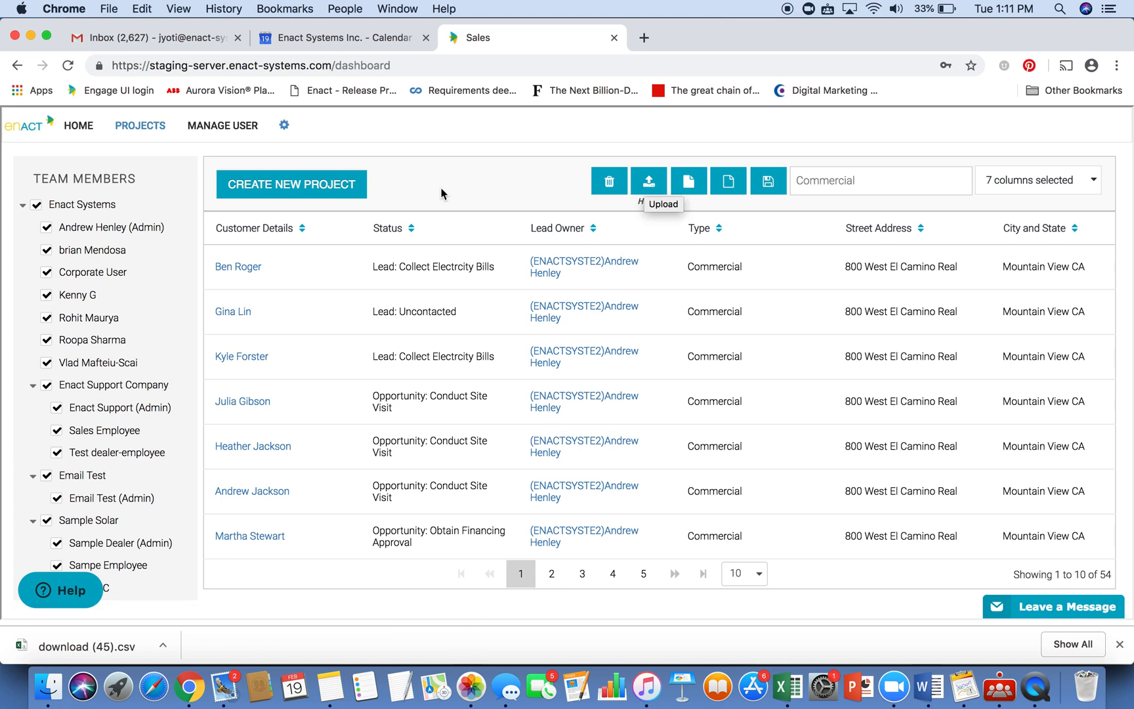
{"action": "left_click", "coordinate": [291, 183]}
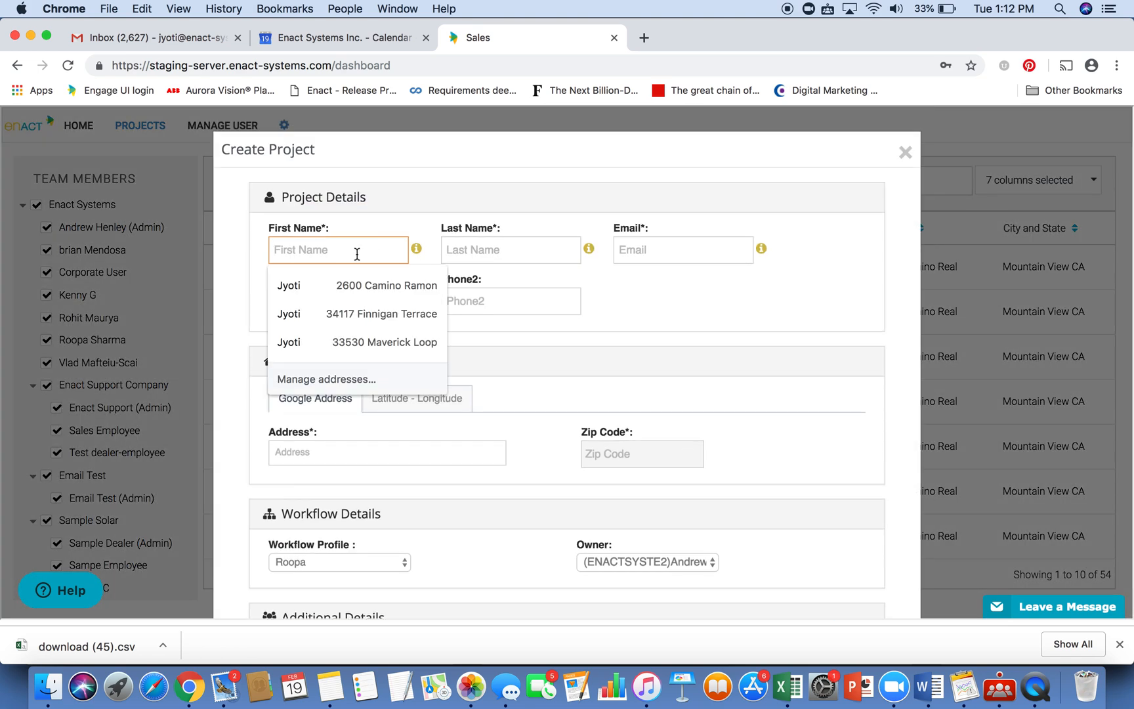
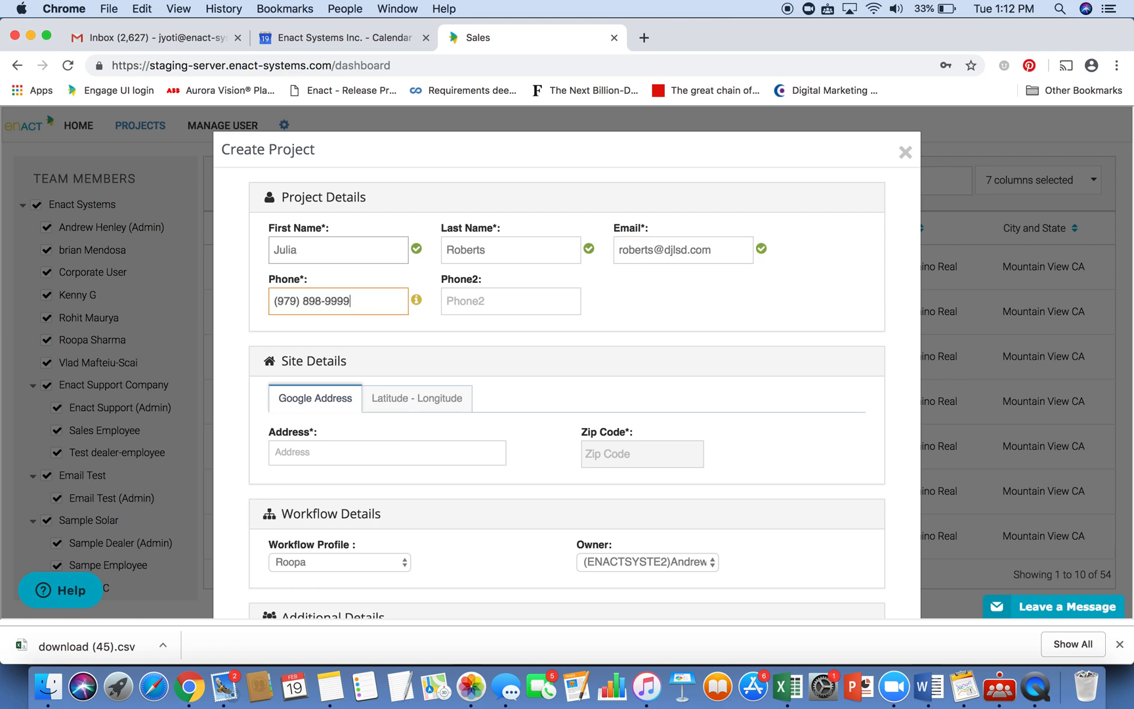
{"action": "left_click", "coordinate": [386, 452]}
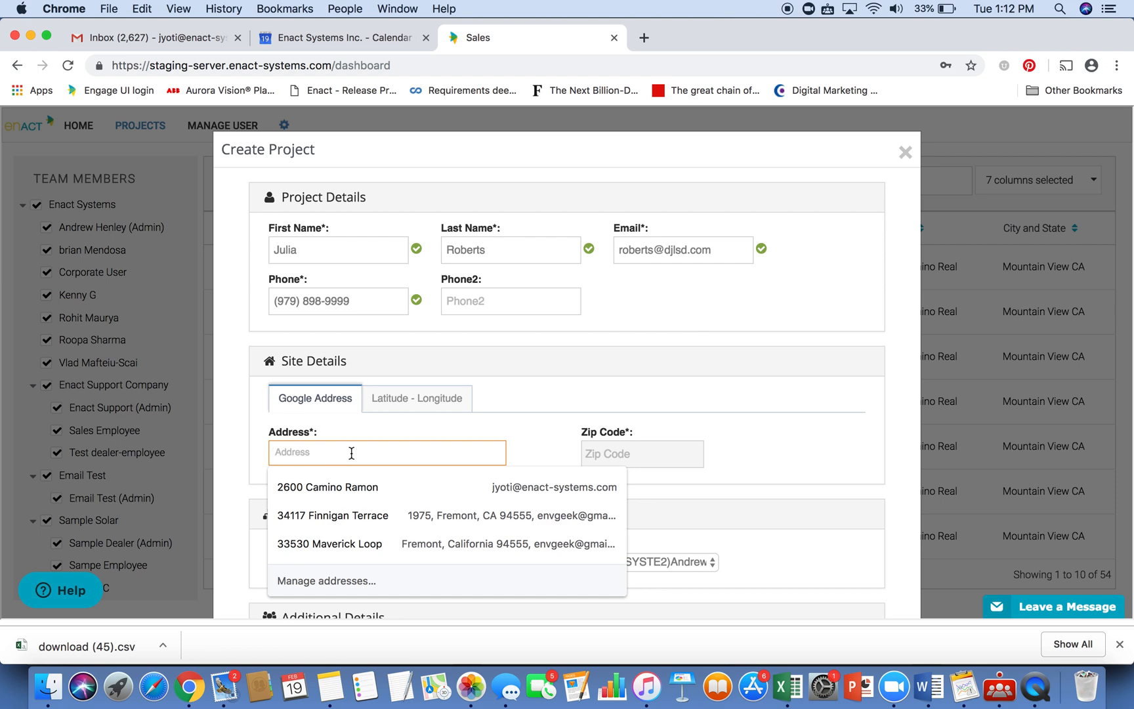
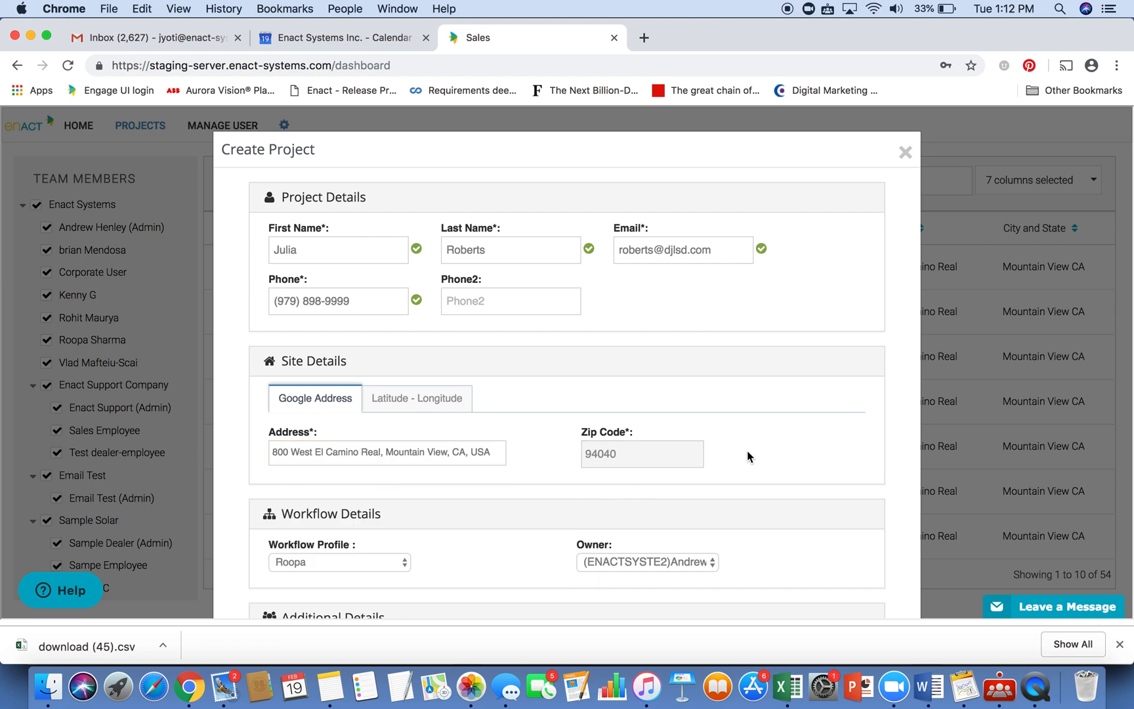
Set Default_Workflow, type Commercial and company Target Store, then create the project
{"action": "scroll", "scroll_direction": "down", "scroll_amount": 3}
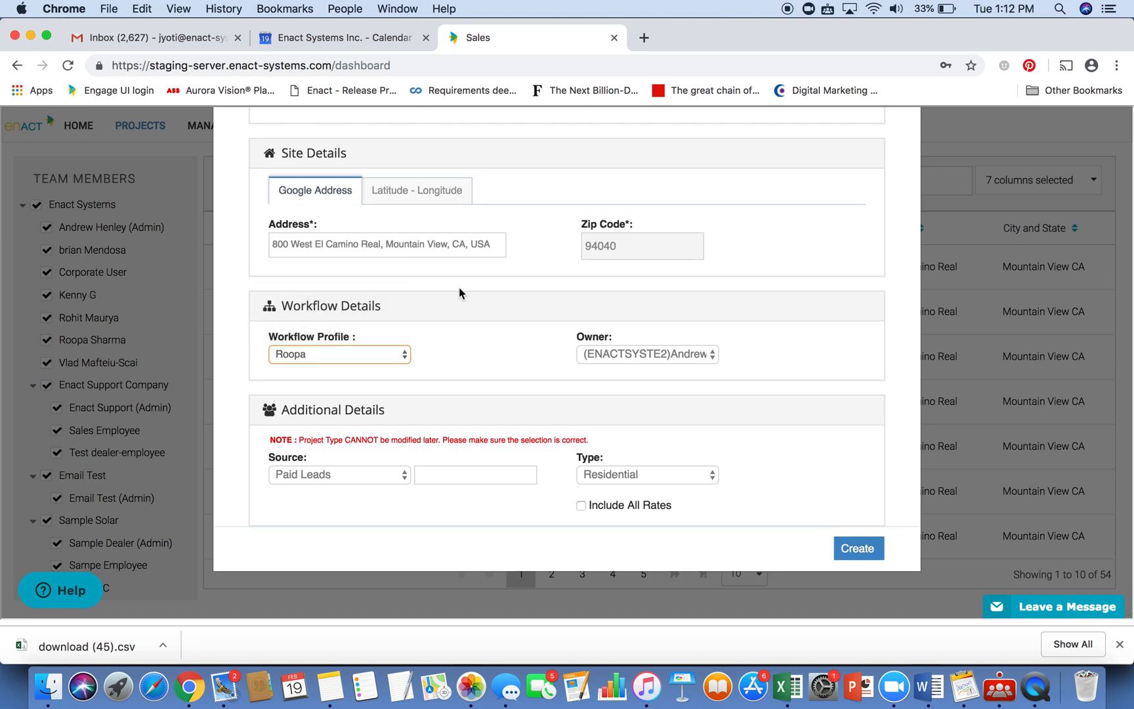
{"action": "left_click", "coordinate": [339, 353]}
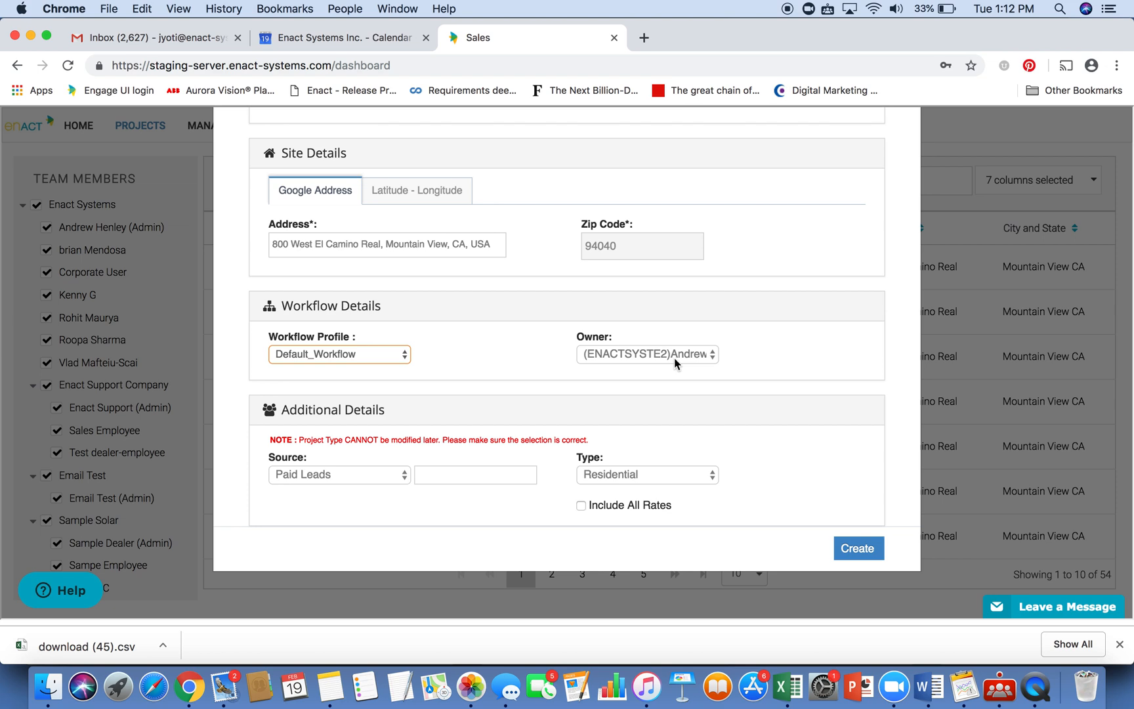
{"action": "left_click", "coordinate": [645, 473]}
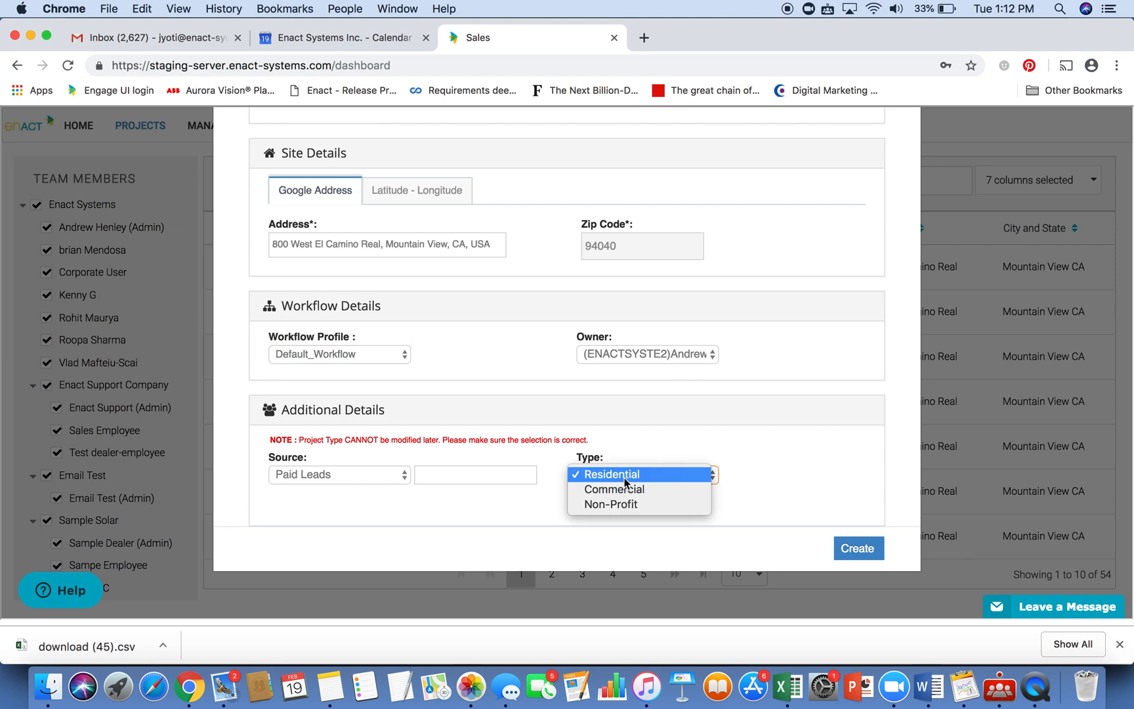
{"action": "left_click", "coordinate": [613, 488]}
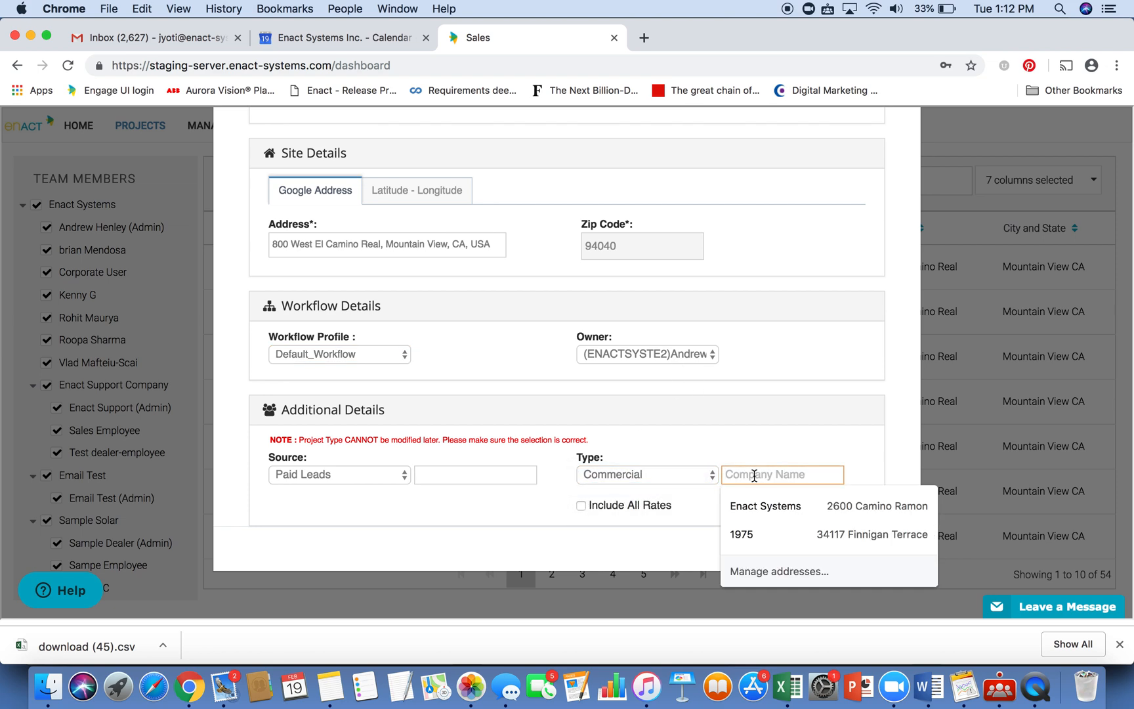
{"action": "type", "text": "Trag"}
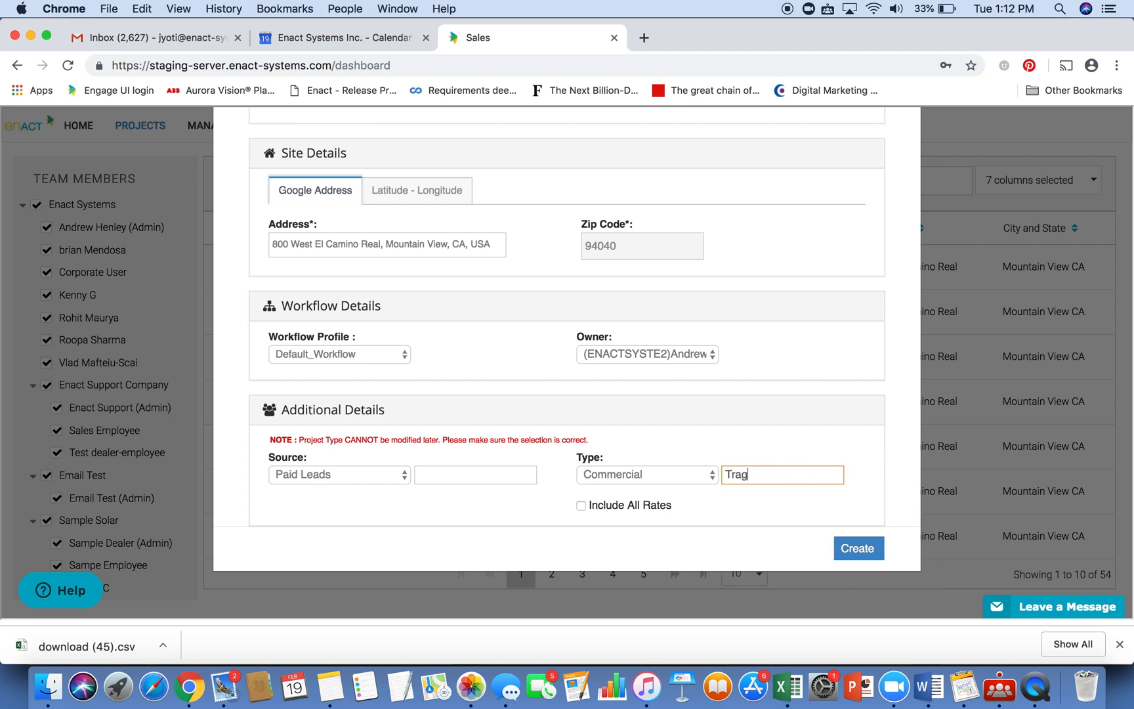
{"action": "type", "text": "Targ"}
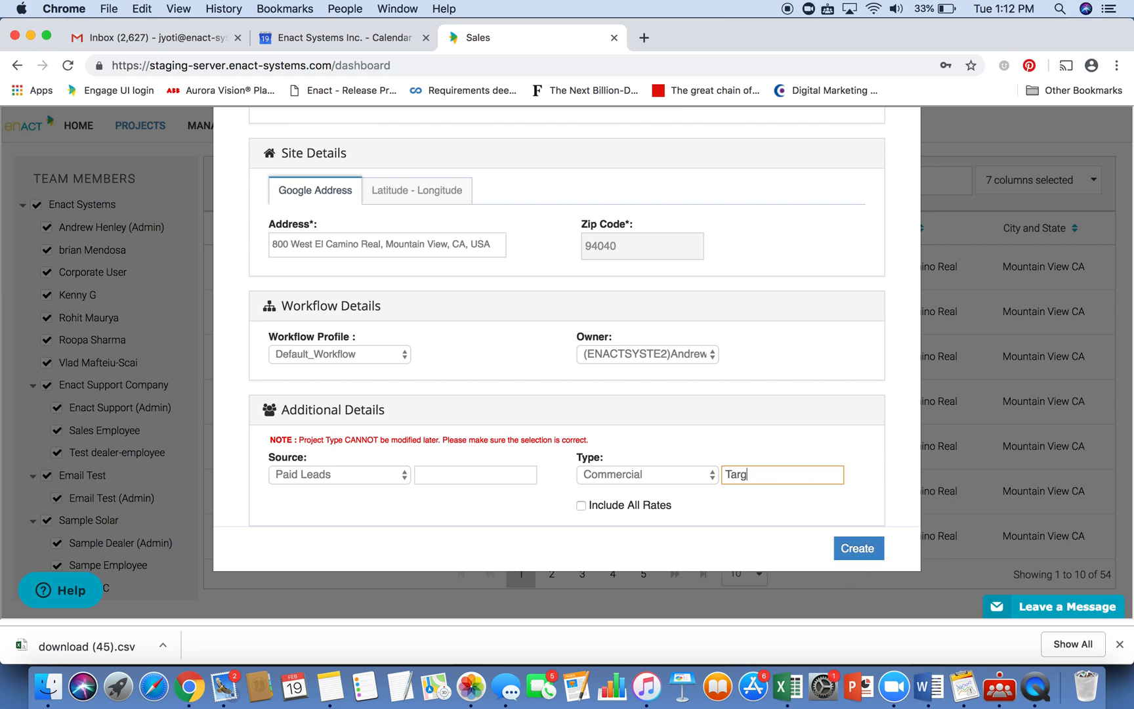
{"action": "type", "text": "et Store"}
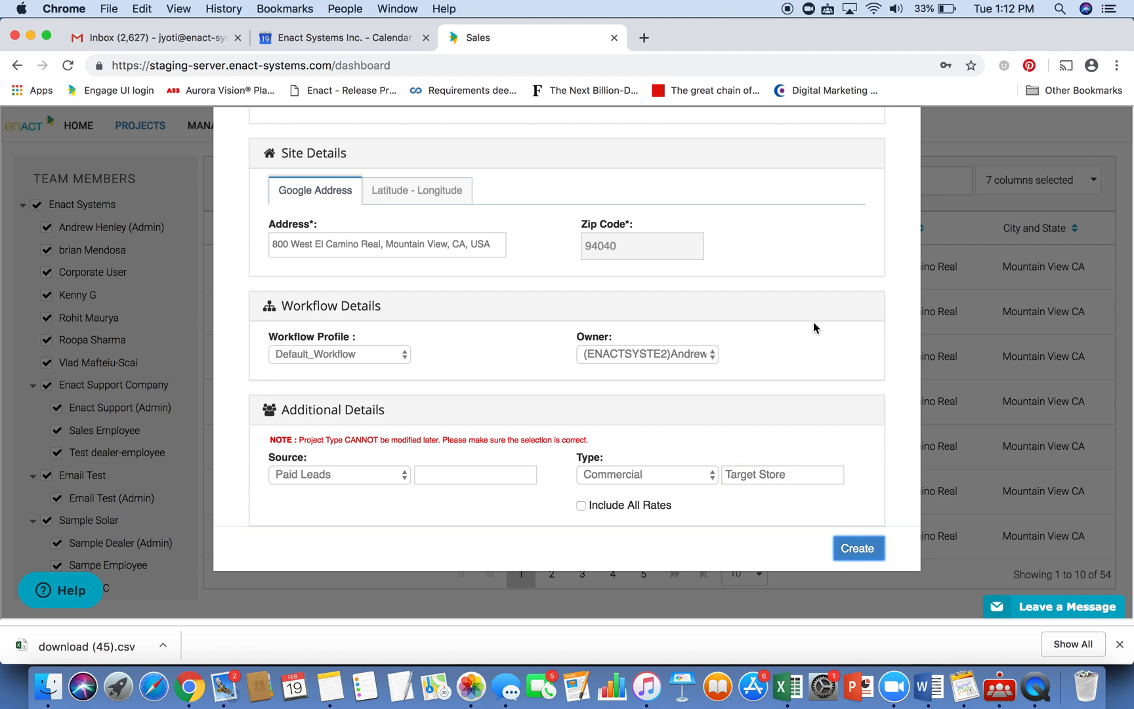
{"action": "left_click", "coordinate": [858, 547]}
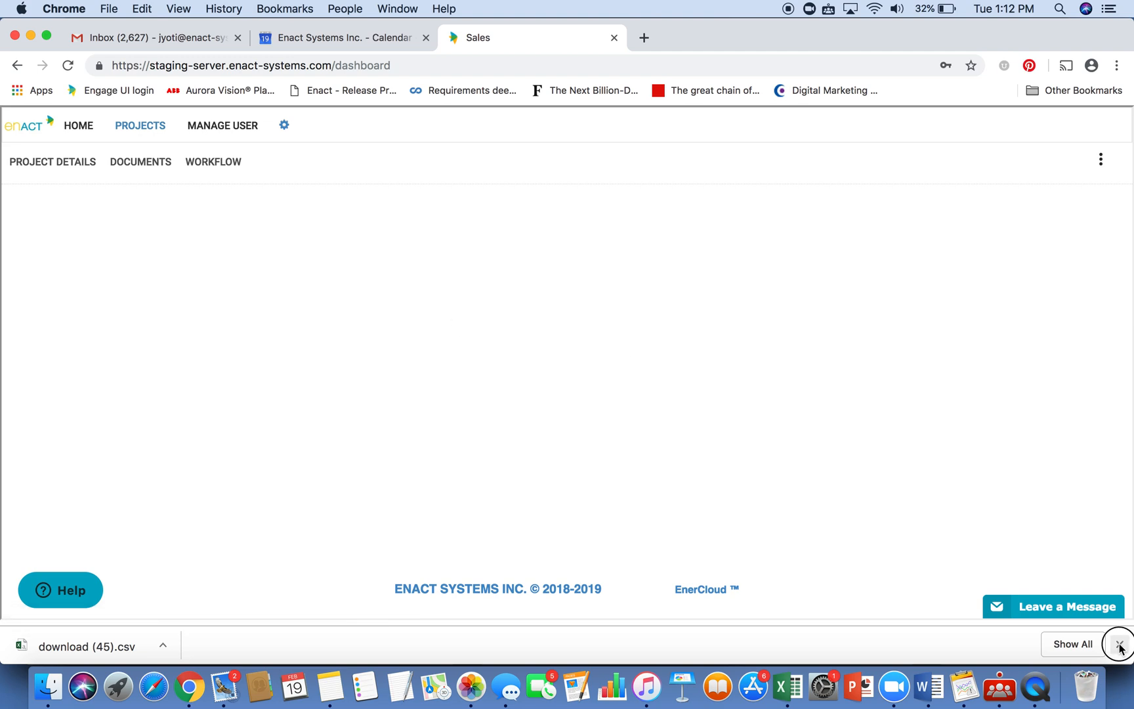
Show Target Store's project details, keep PG&E as utility provider and view the electric rate choices
{"action": "left_click", "coordinate": [1120, 644]}
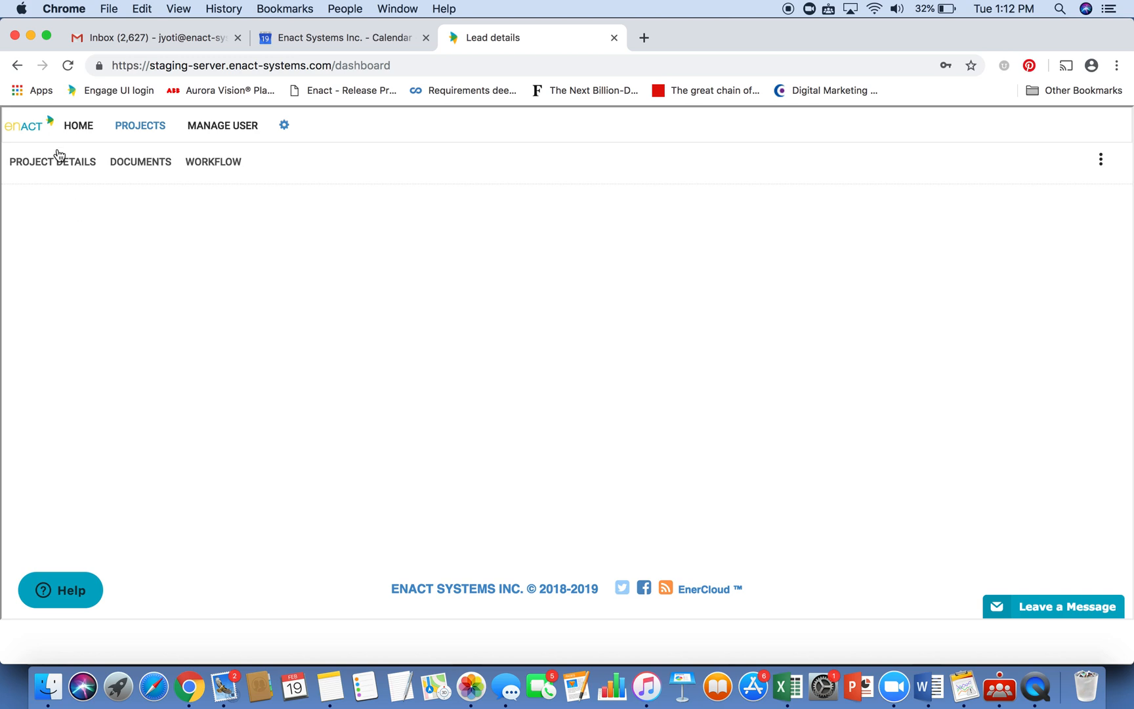
{"action": "left_click", "coordinate": [213, 161]}
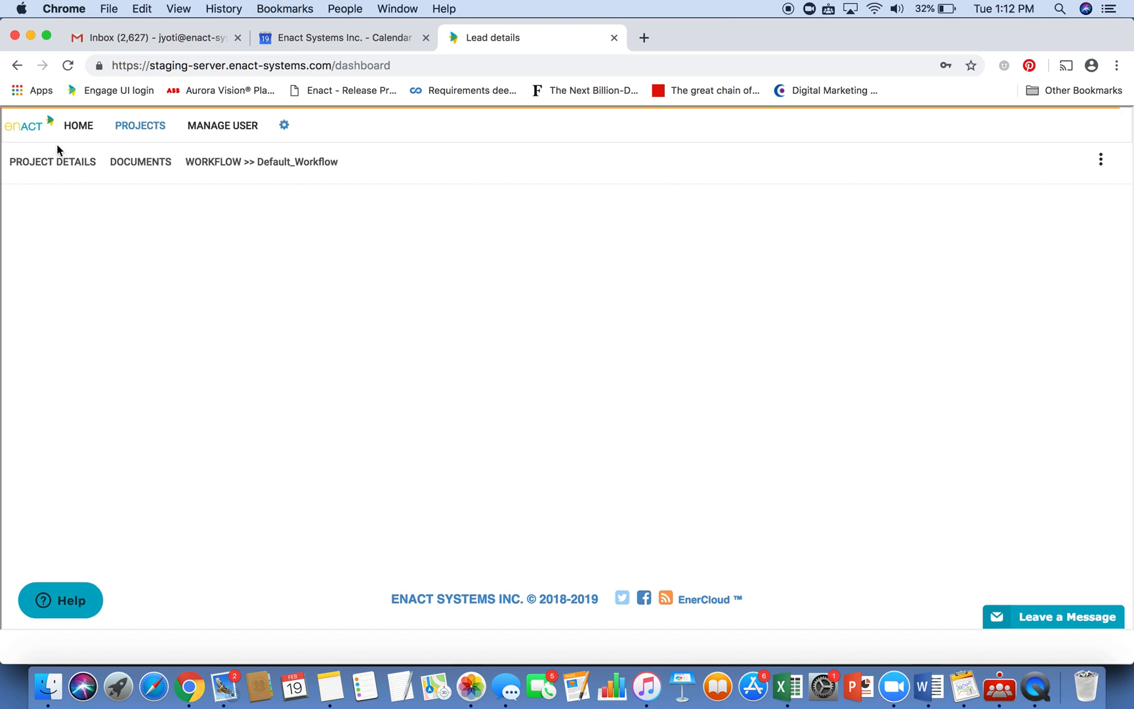
{"action": "left_click", "coordinate": [52, 162]}
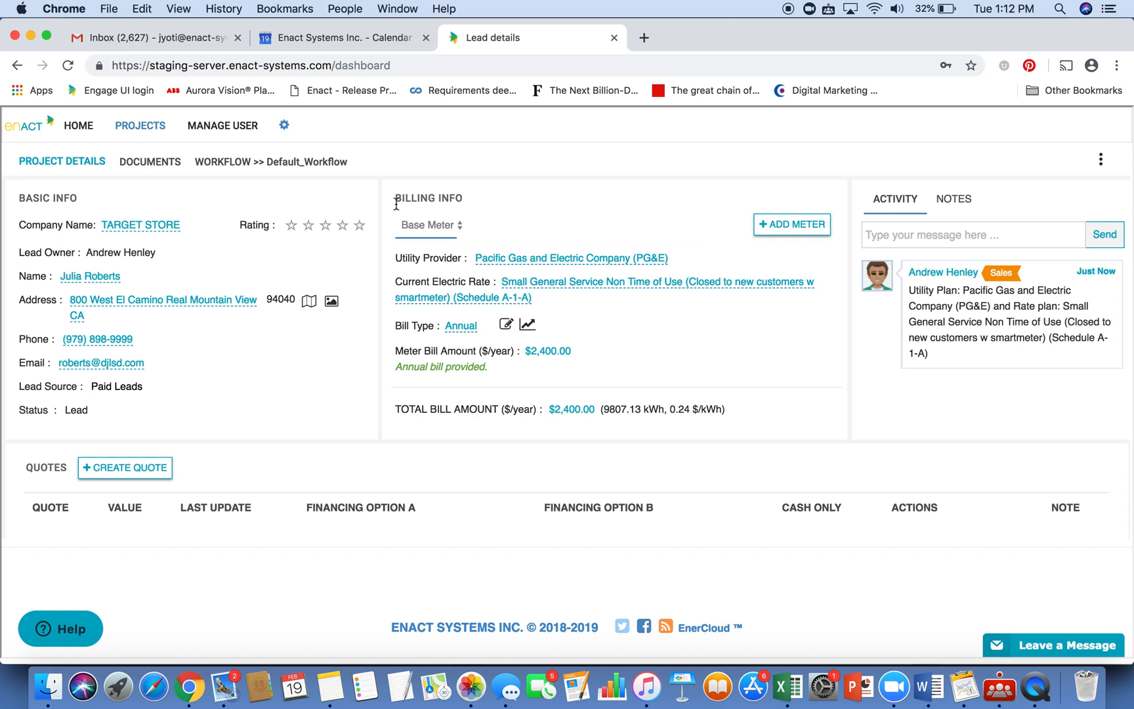
{"action": "mouse_move", "coordinate": [529, 261]}
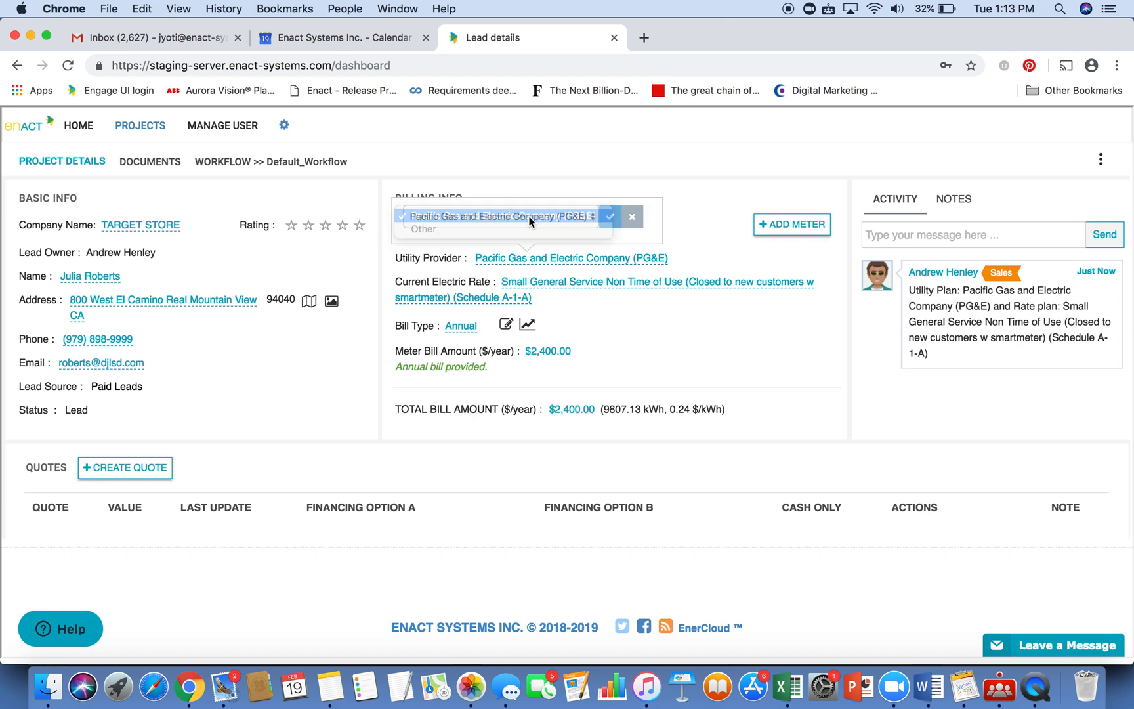
{"action": "left_click", "coordinate": [610, 217]}
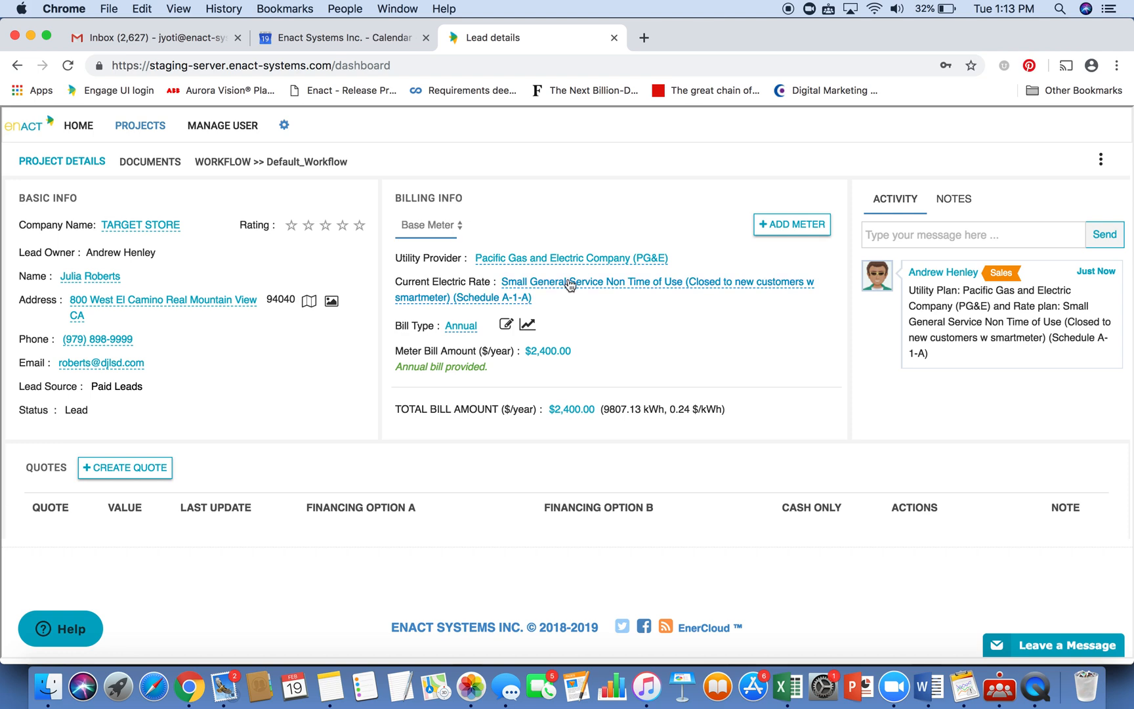
{"action": "left_click", "coordinate": [603, 288]}
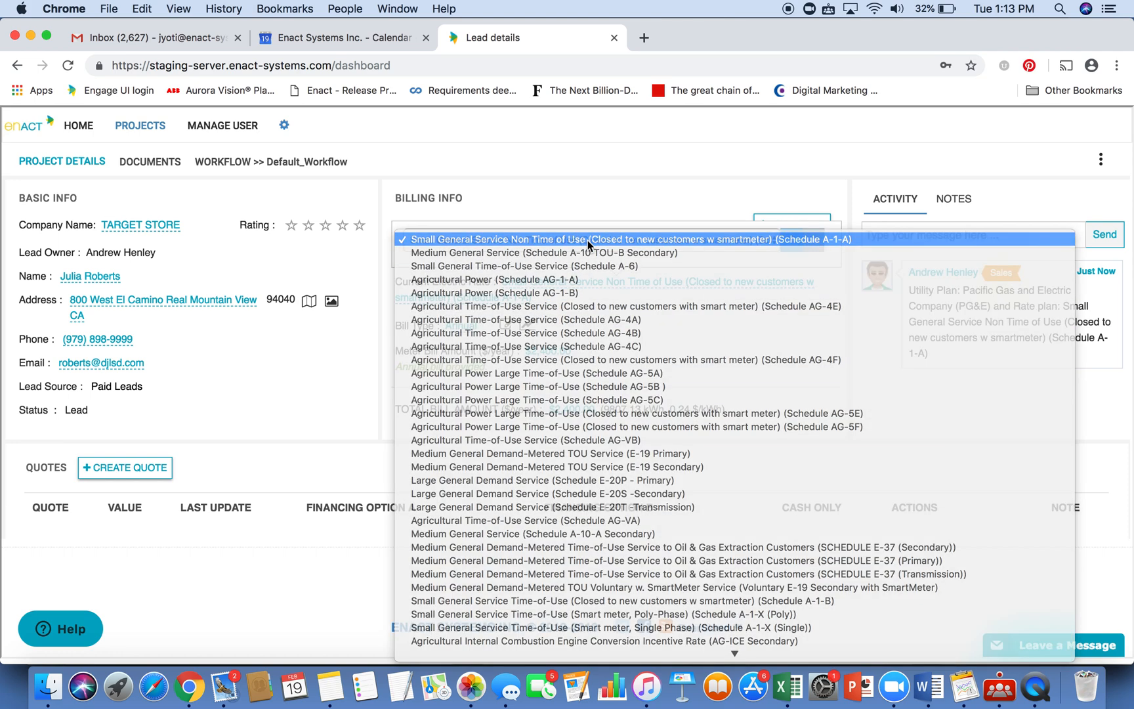
Keep the Small General Service Non Time of Use rate and review the Bill Type options
{"action": "left_click", "coordinate": [612, 239]}
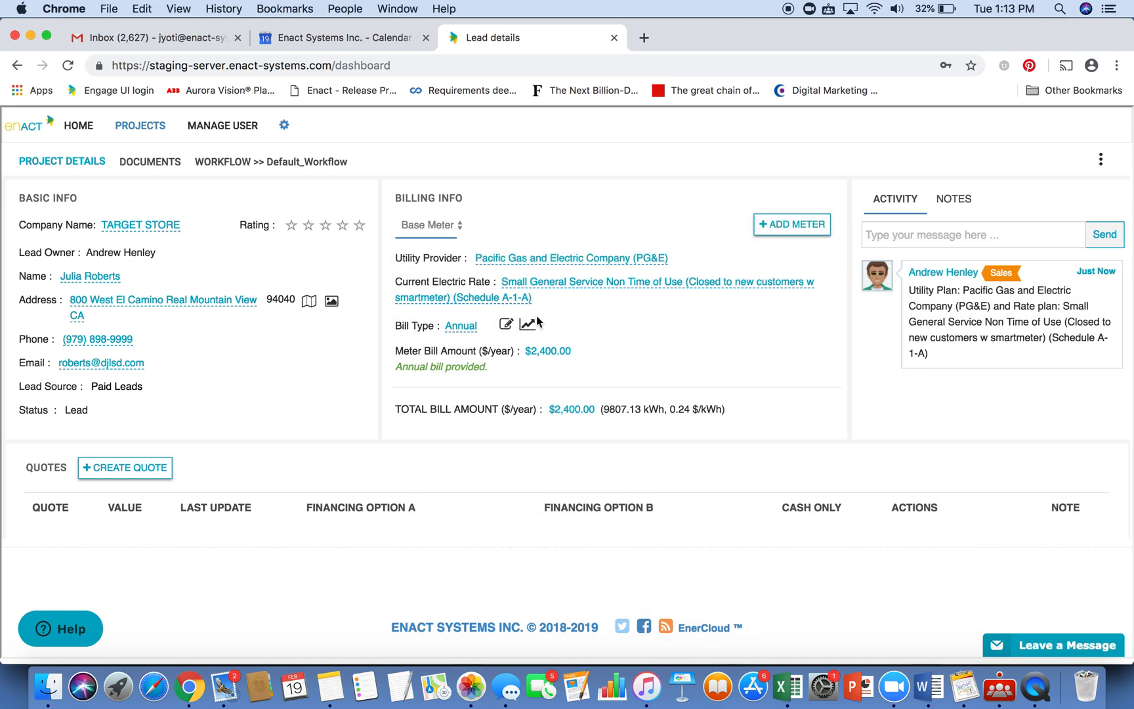
{"action": "left_click", "coordinate": [506, 324]}
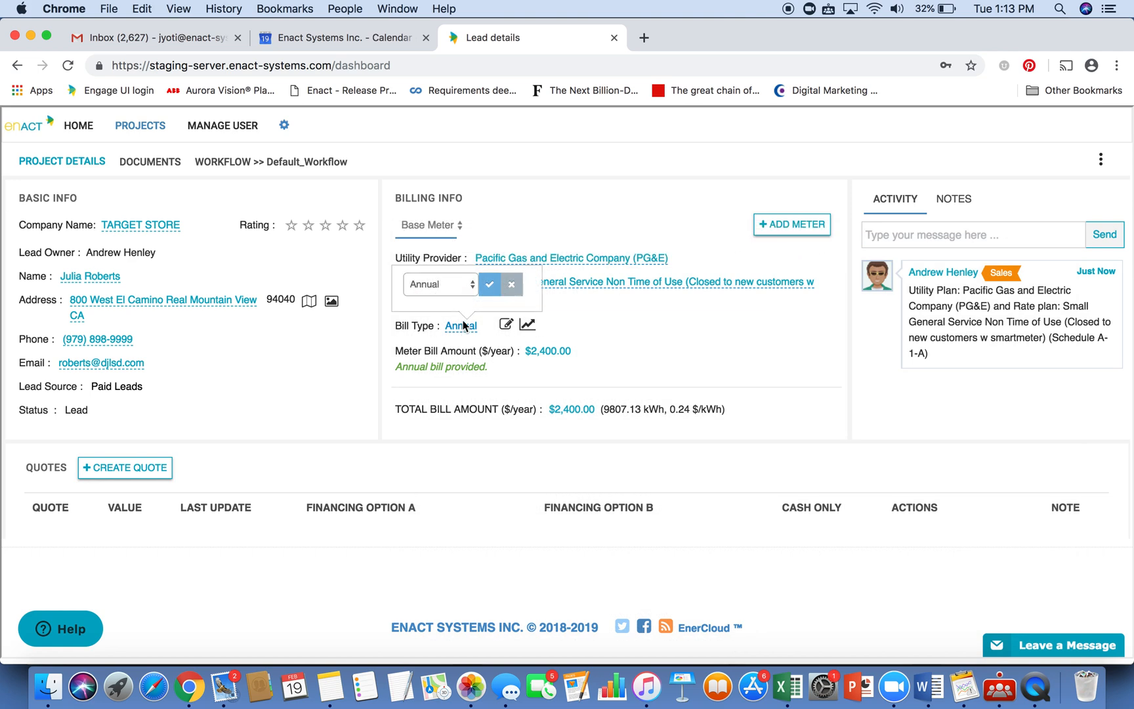
{"action": "left_click", "coordinate": [438, 283]}
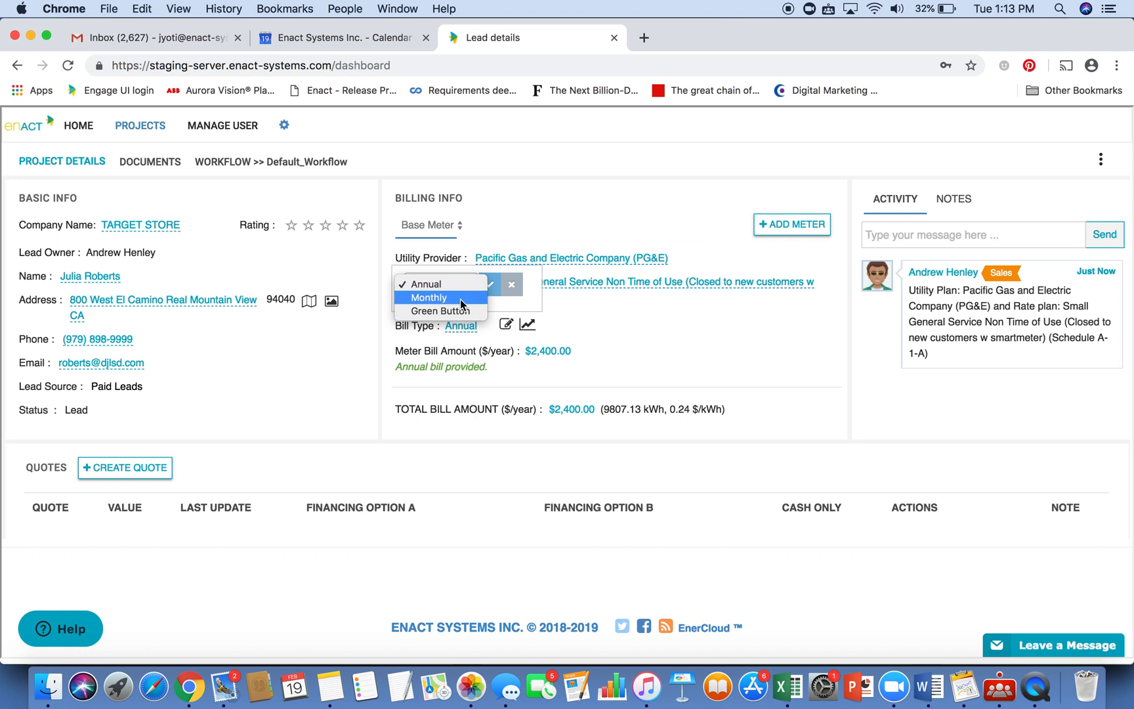
{"action": "mouse_move", "coordinate": [441, 310]}
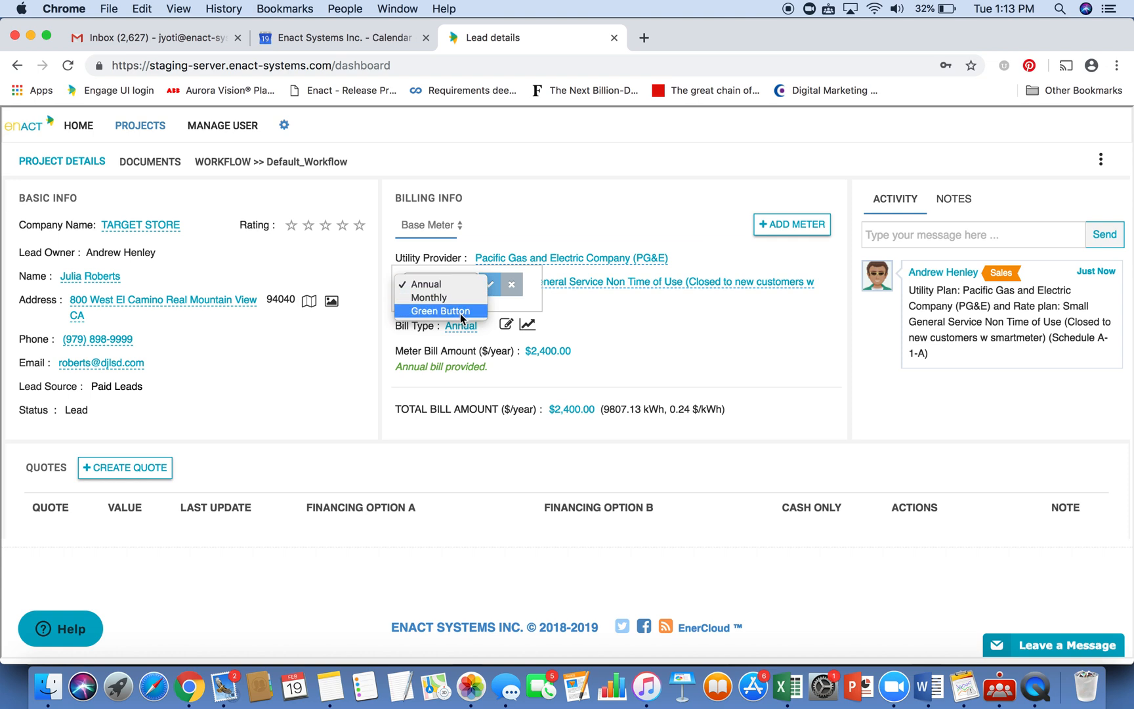
Enter an annual bill of $36,000 and save it, totaling 154,330 kWh/year
{"action": "left_click", "coordinate": [440, 284]}
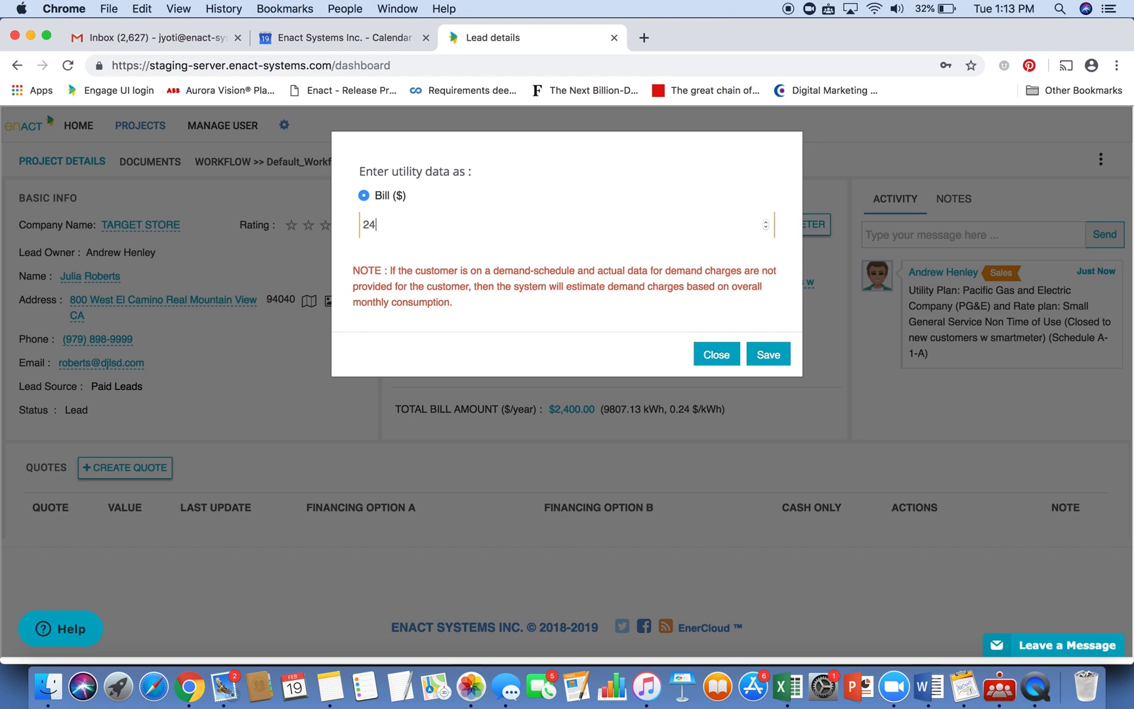
{"action": "type", "text": "36000"}
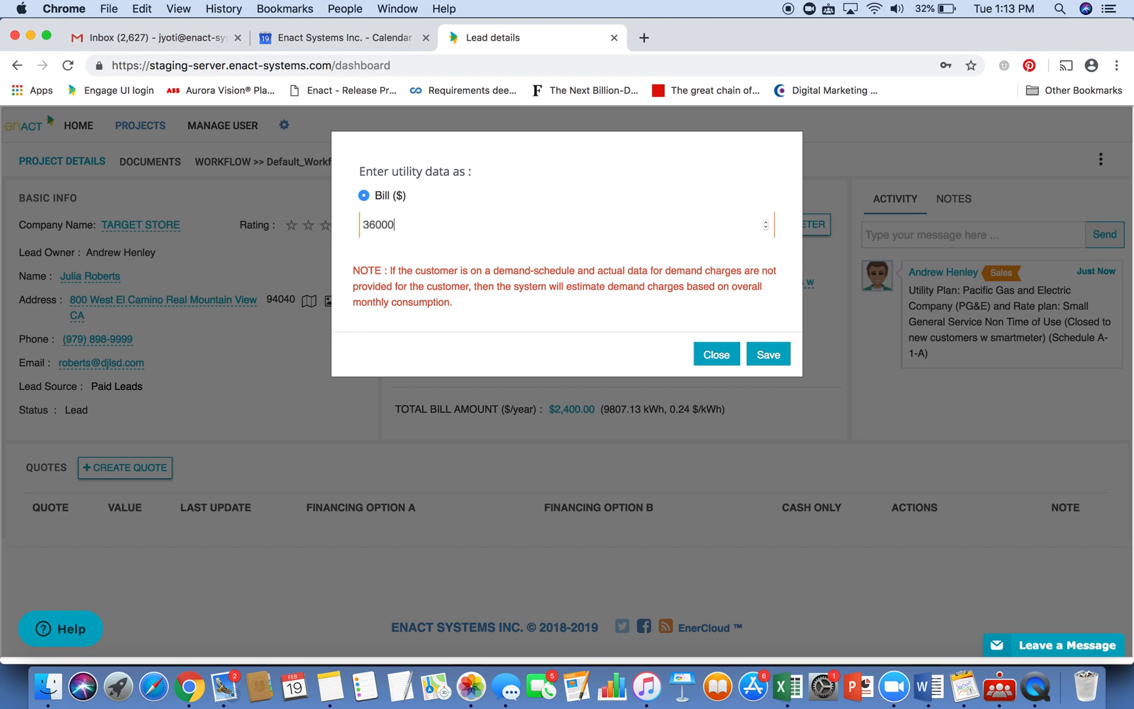
{"action": "mouse_move", "coordinate": [768, 355]}
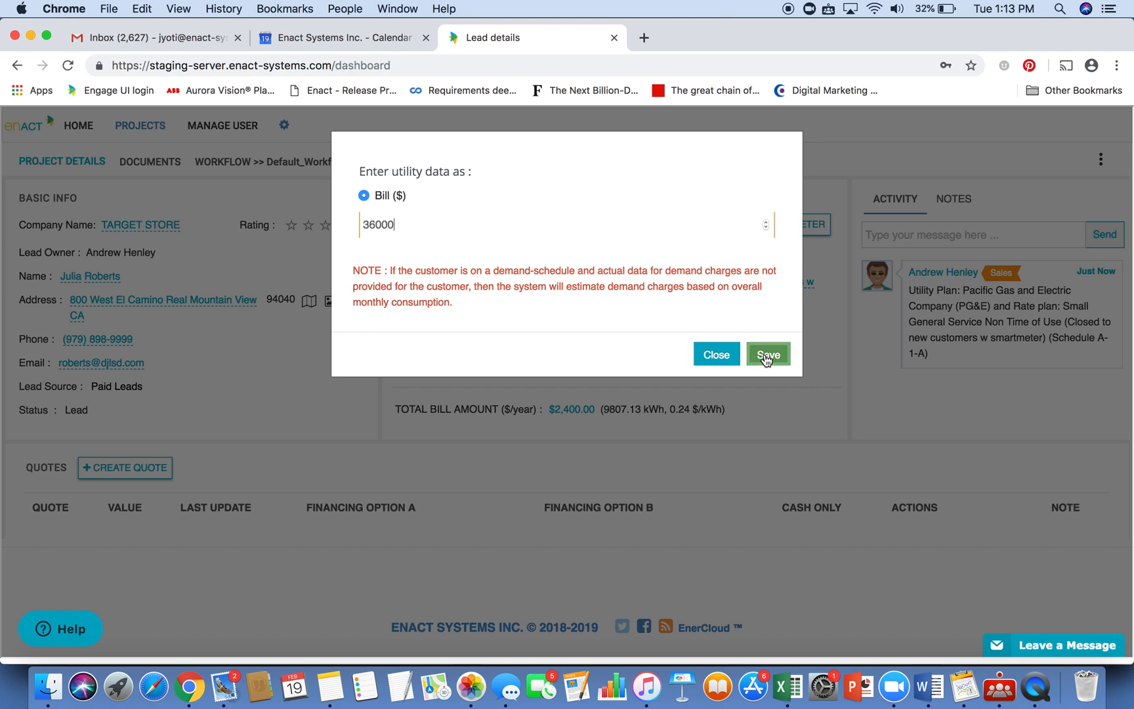
{"action": "left_click", "coordinate": [766, 354]}
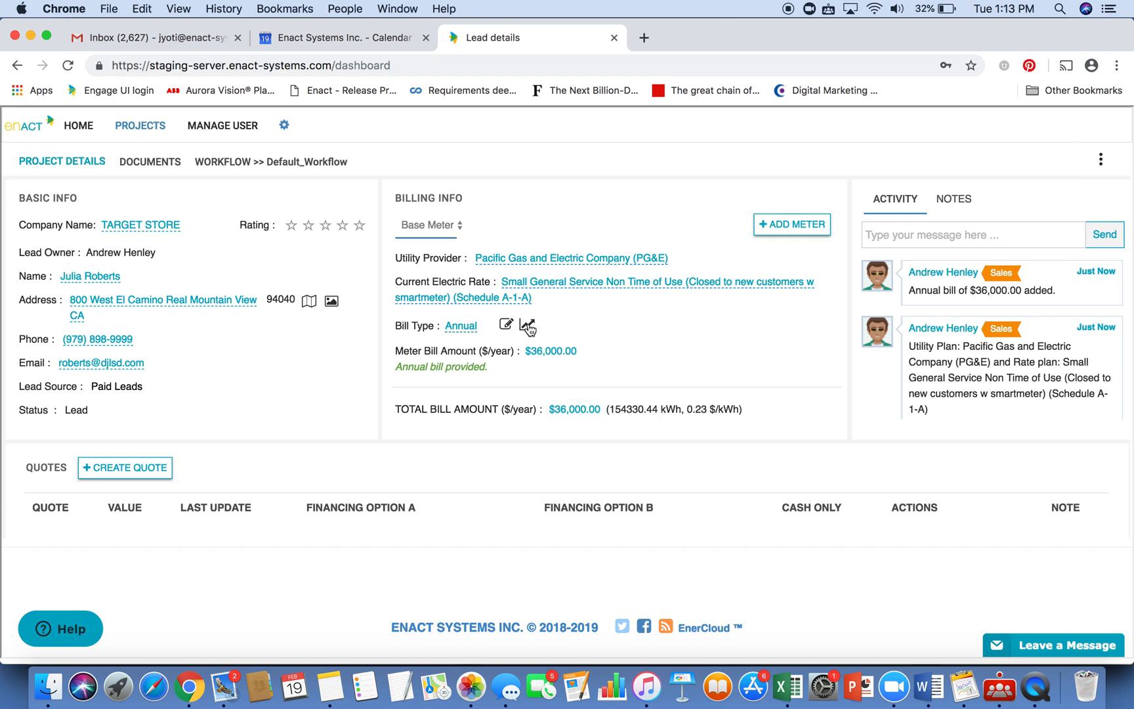
{"action": "left_click", "coordinate": [527, 324]}
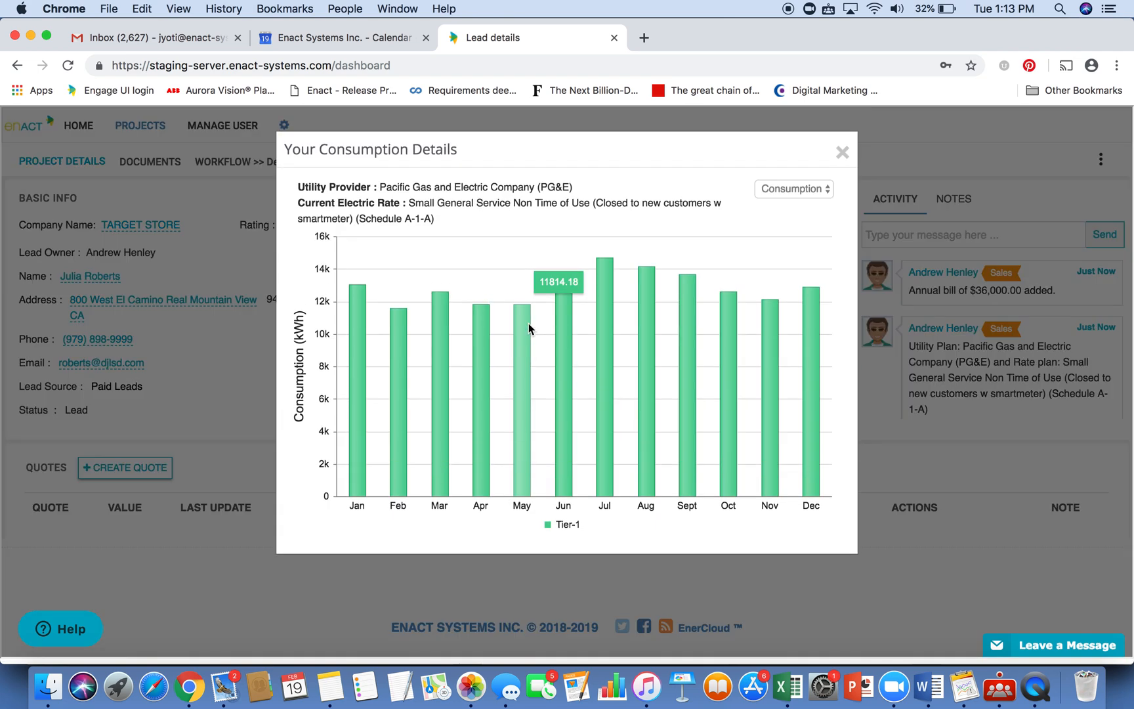
{"action": "mouse_move", "coordinate": [526, 303]}
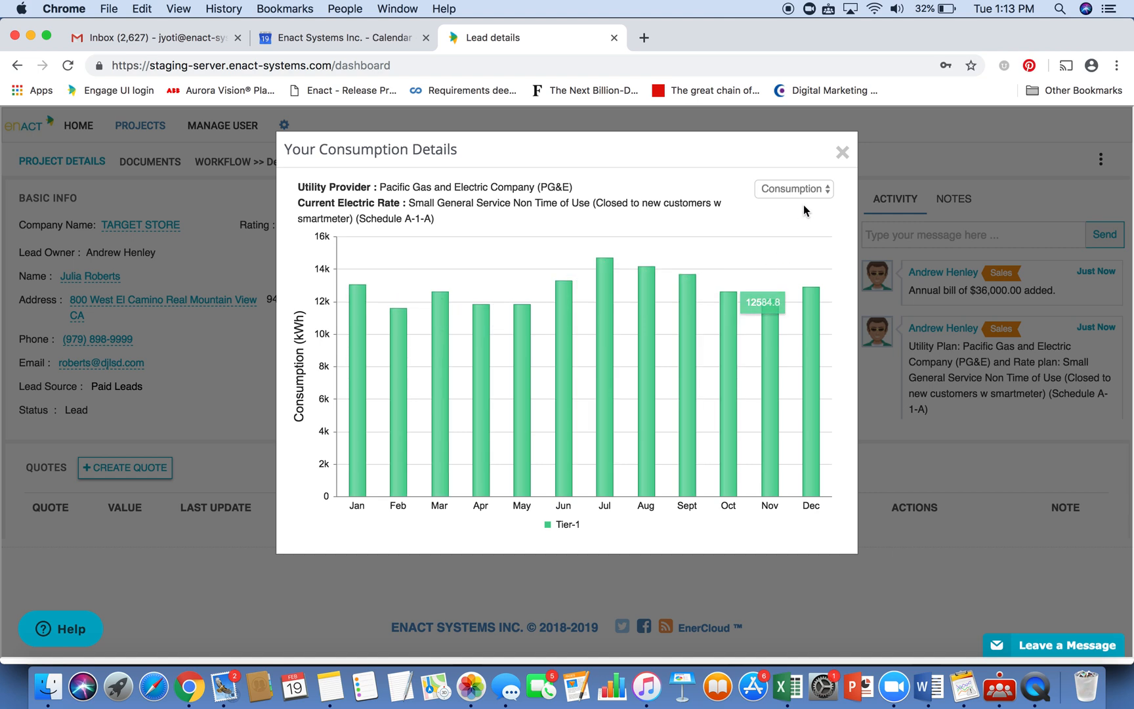
{"action": "mouse_move", "coordinate": [841, 155]}
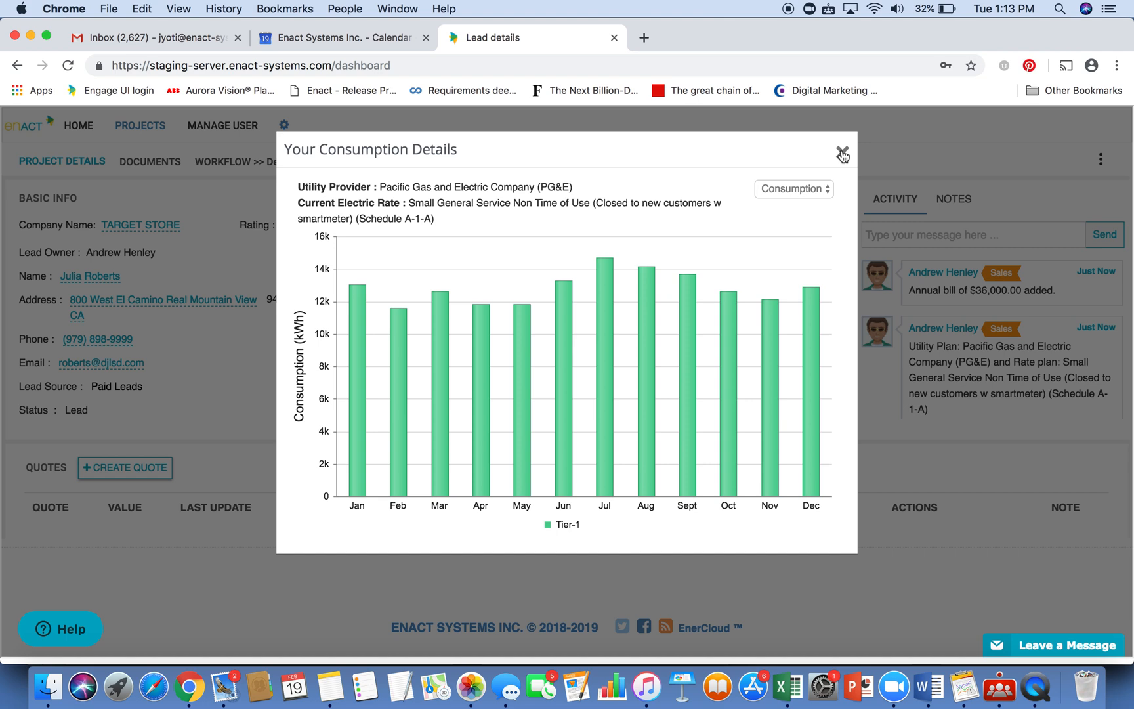
{"action": "mouse_move", "coordinate": [658, 215]}
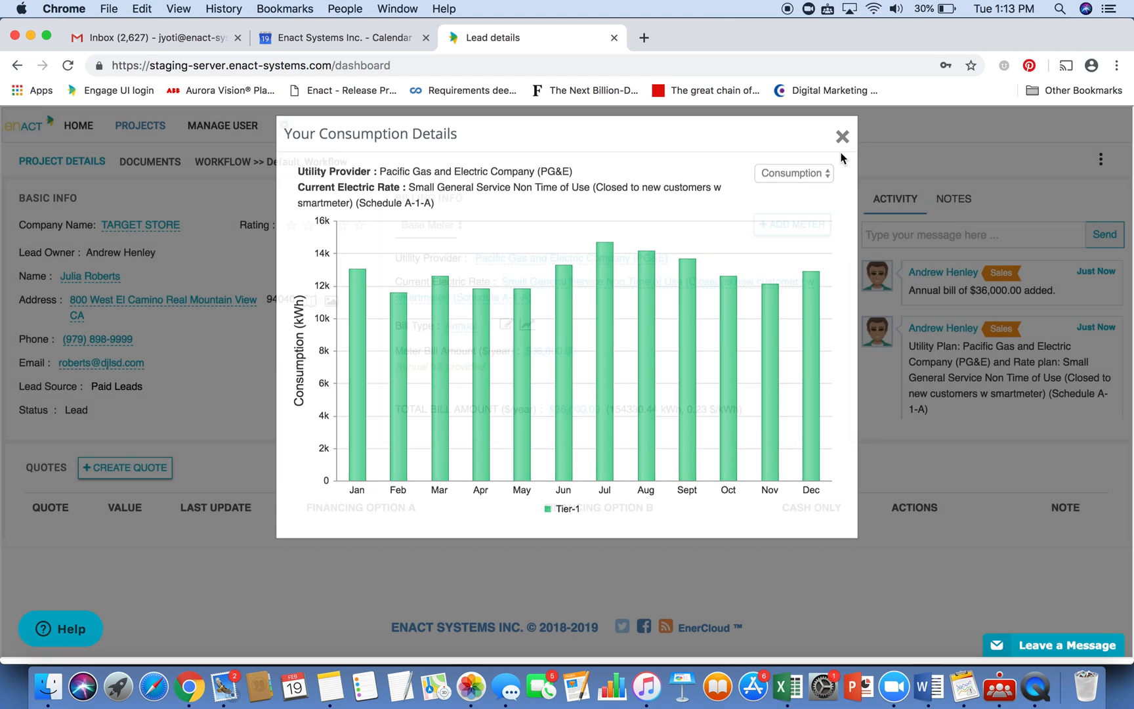
{"action": "left_click", "coordinate": [841, 137]}
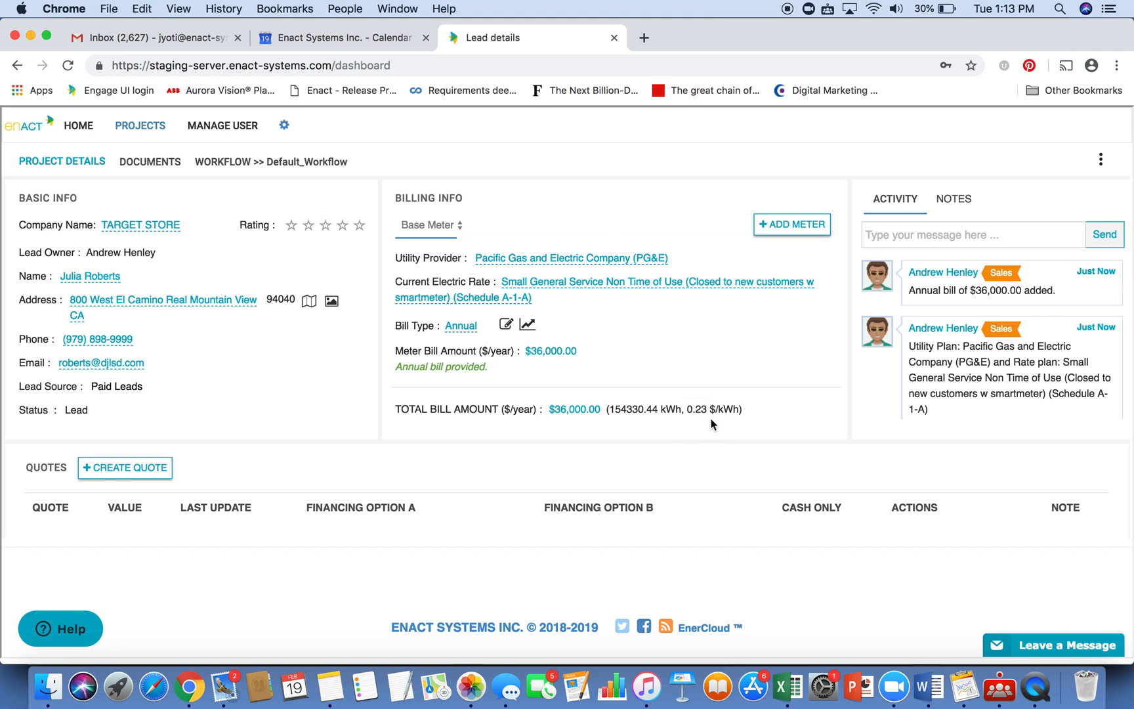
{"action": "mouse_move", "coordinate": [471, 436]}
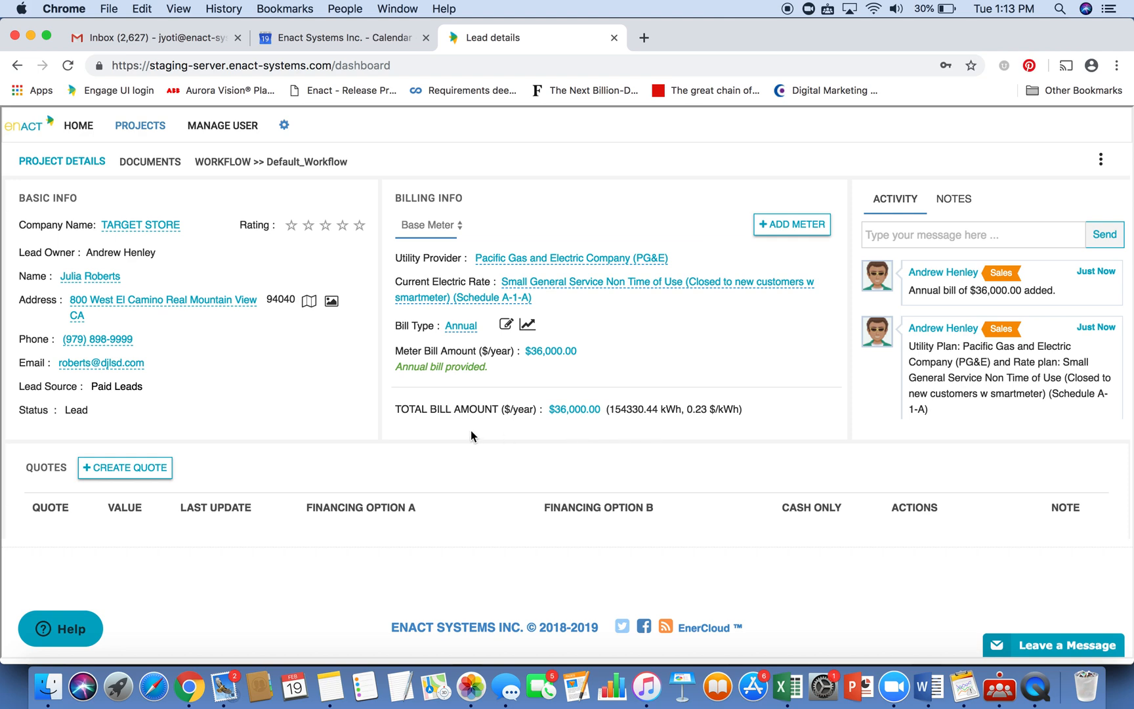
{"action": "mouse_move", "coordinate": [271, 473]}
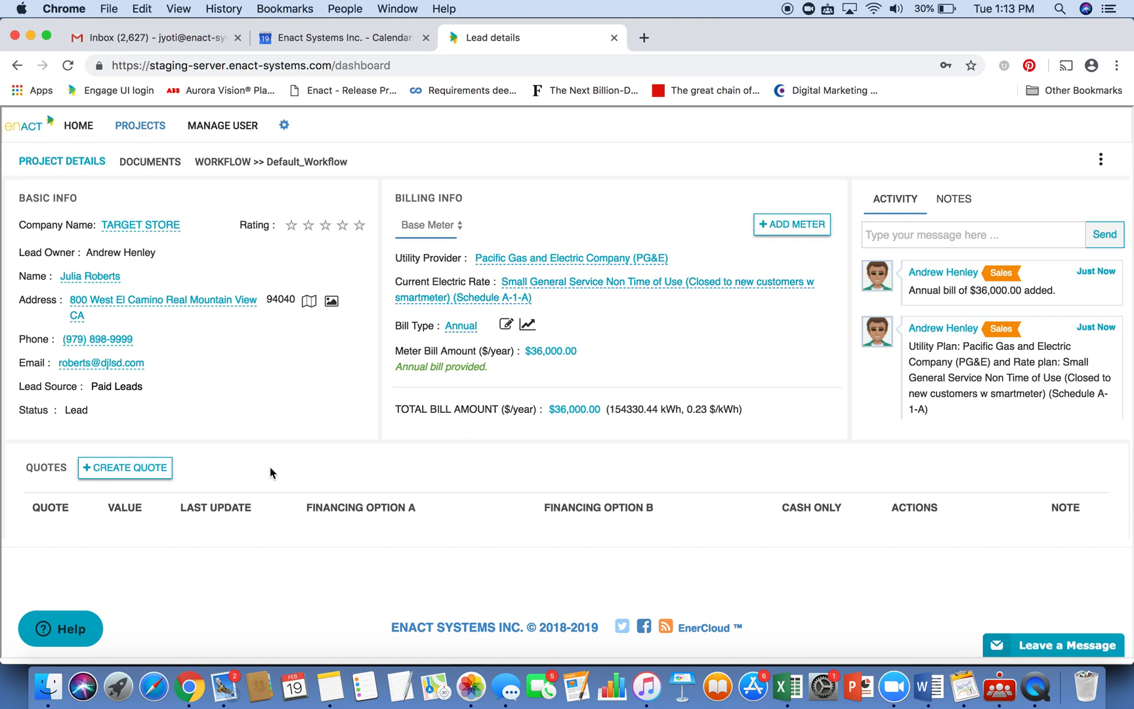
{"action": "mouse_move", "coordinate": [129, 471]}
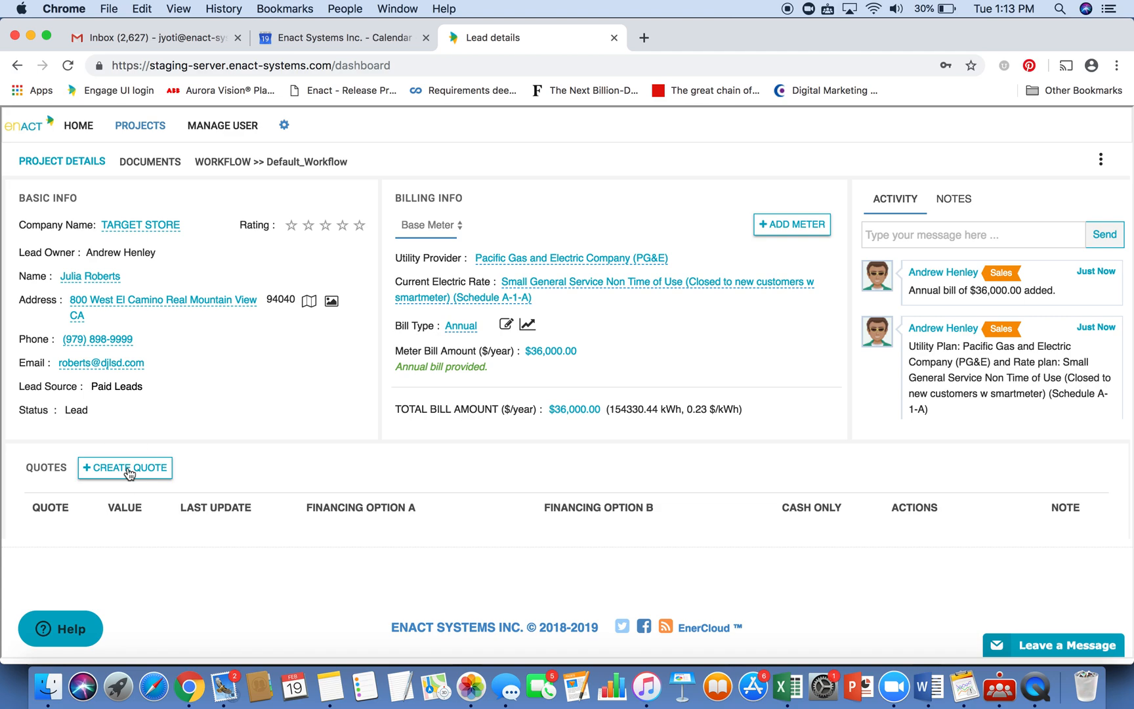
Create a new quote and set the panel manufacturer to LG Electronics (LG300N1C-A3, 300 W)
{"action": "left_click", "coordinate": [125, 467]}
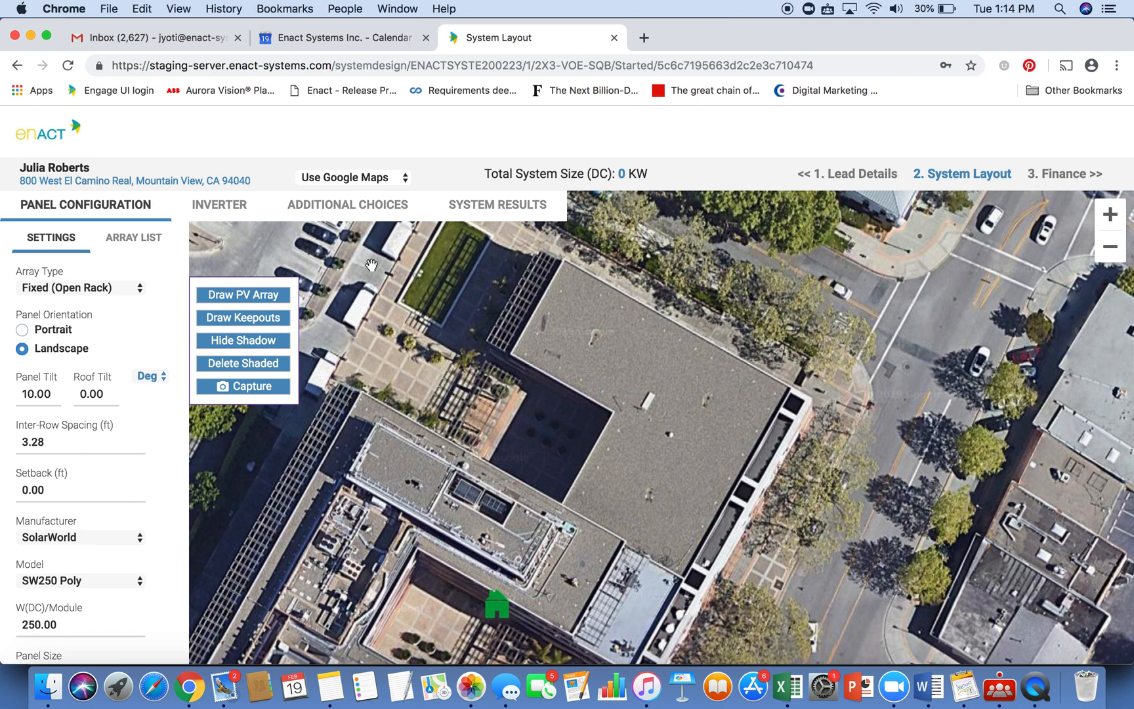
{"action": "mouse_move", "coordinate": [243, 292]}
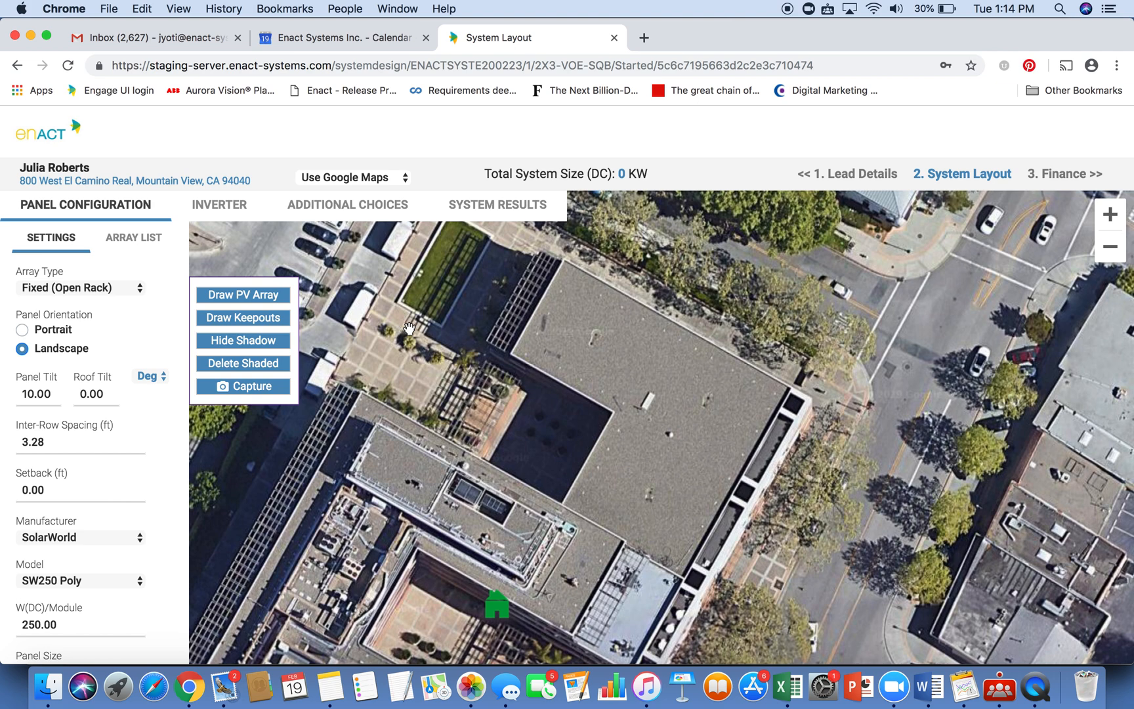
{"action": "mouse_move", "coordinate": [118, 314]}
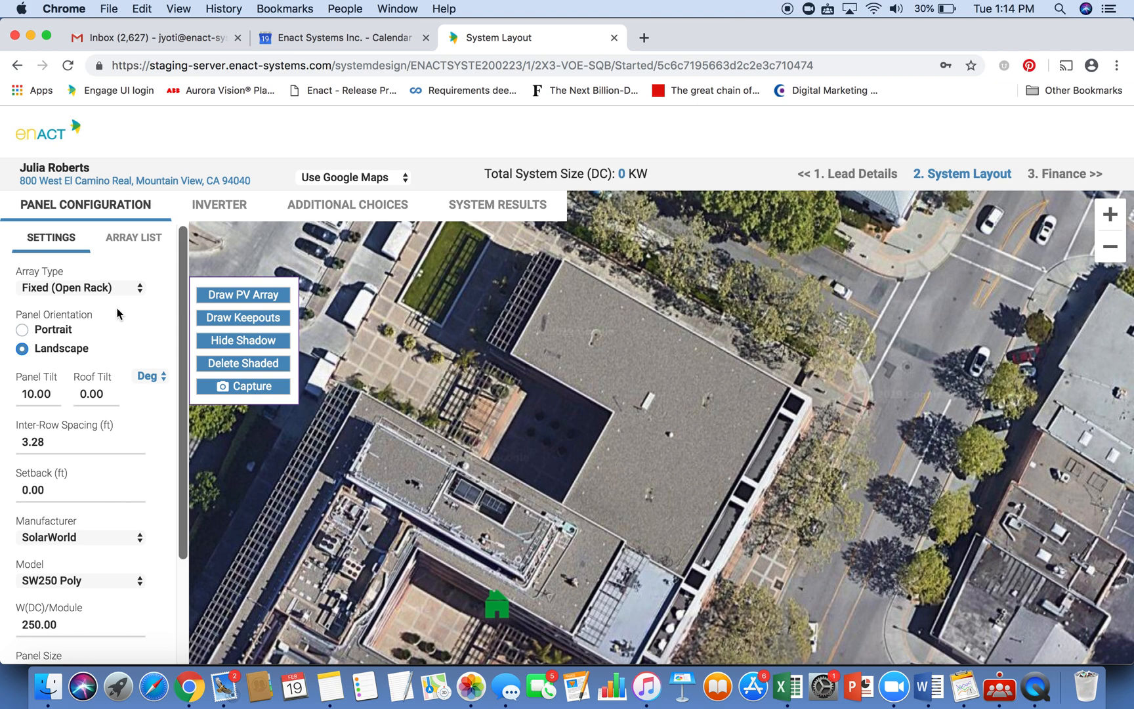
{"action": "mouse_move", "coordinate": [86, 265]}
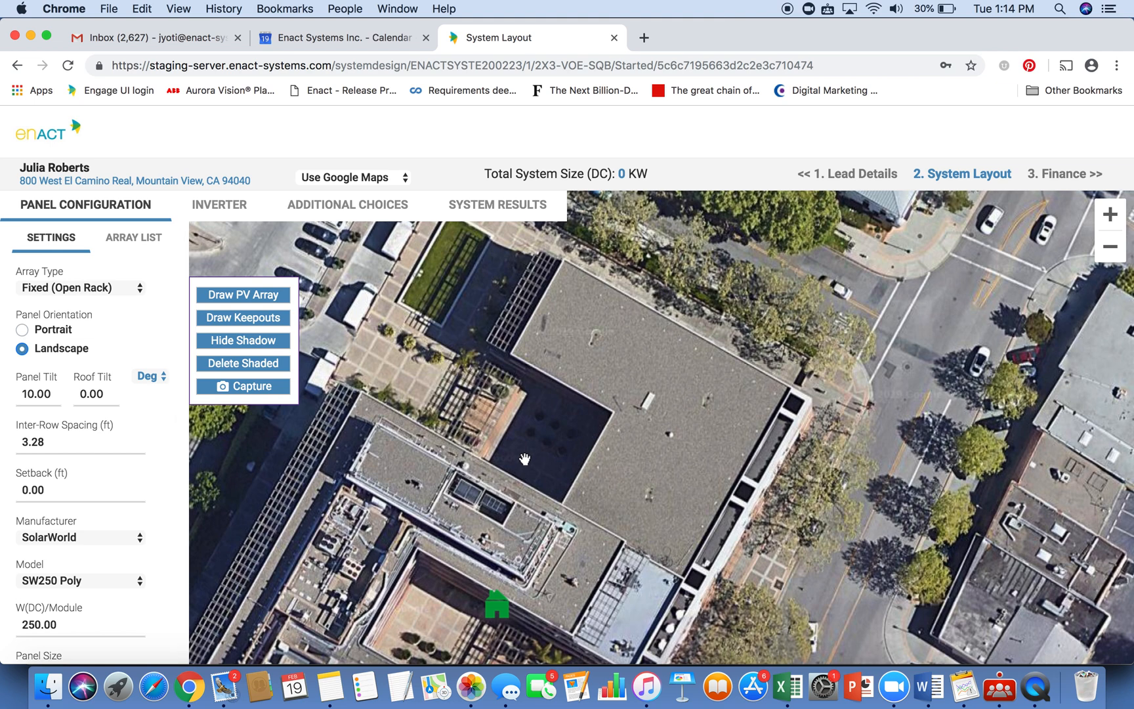
{"action": "mouse_move", "coordinate": [43, 269]}
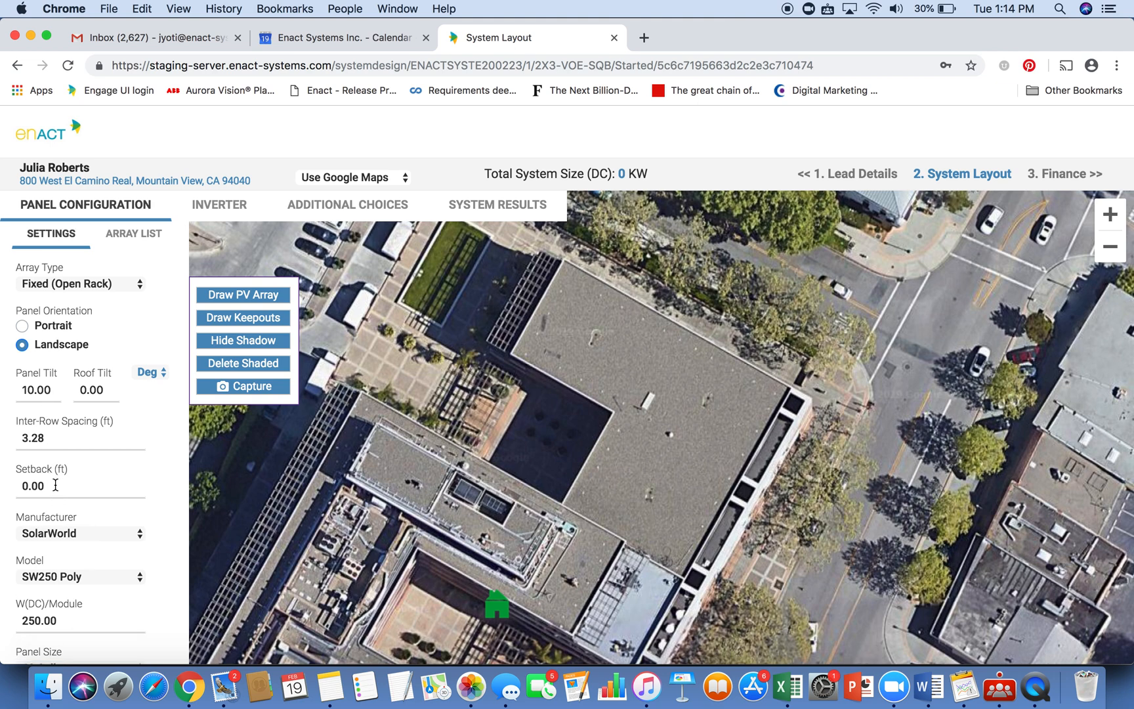
{"action": "scroll", "scroll_direction": "down", "scroll_amount": 3}
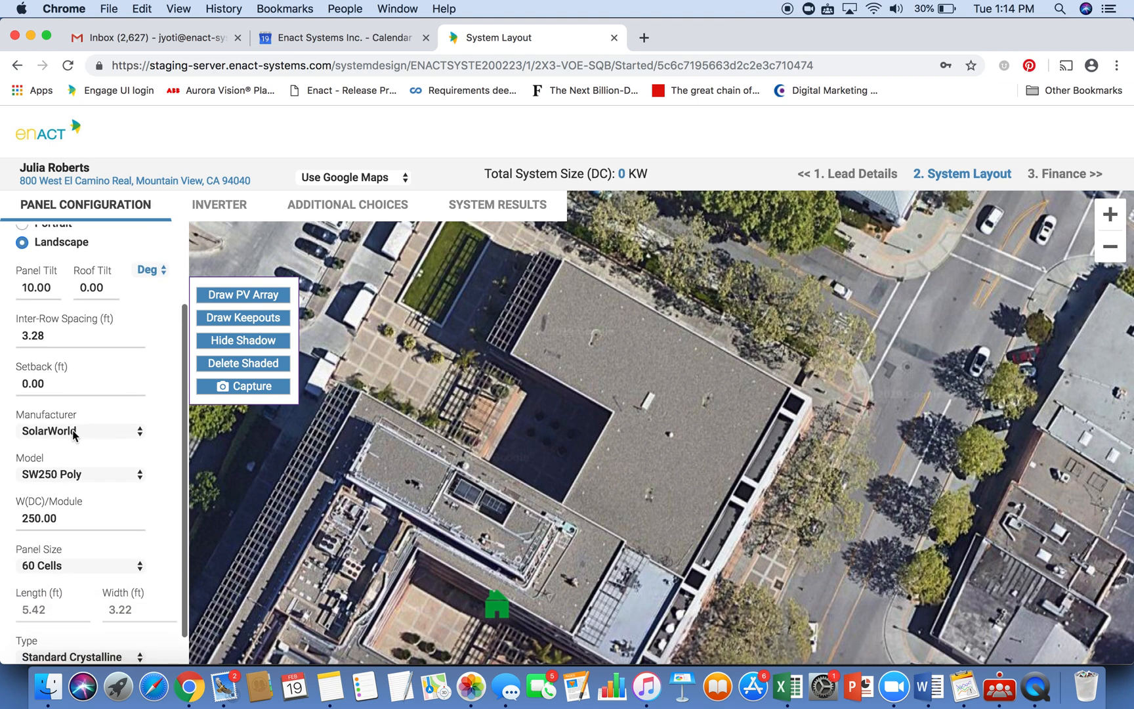
{"action": "left_click", "coordinate": [79, 430]}
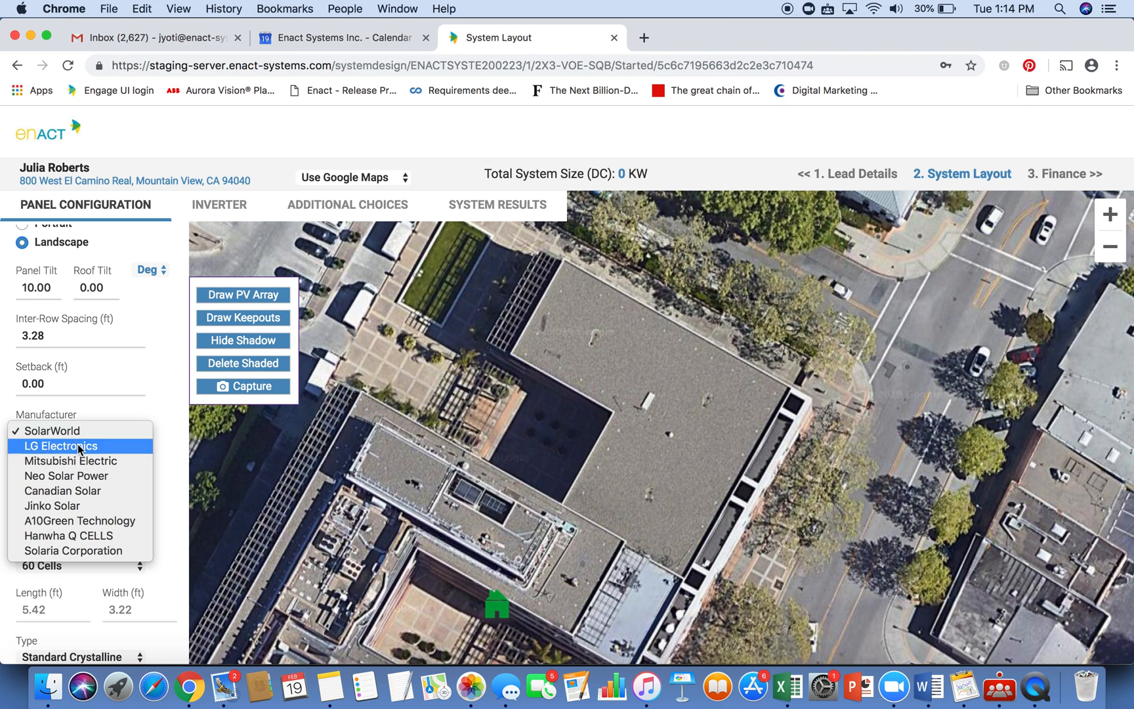
{"action": "left_click", "coordinate": [62, 445]}
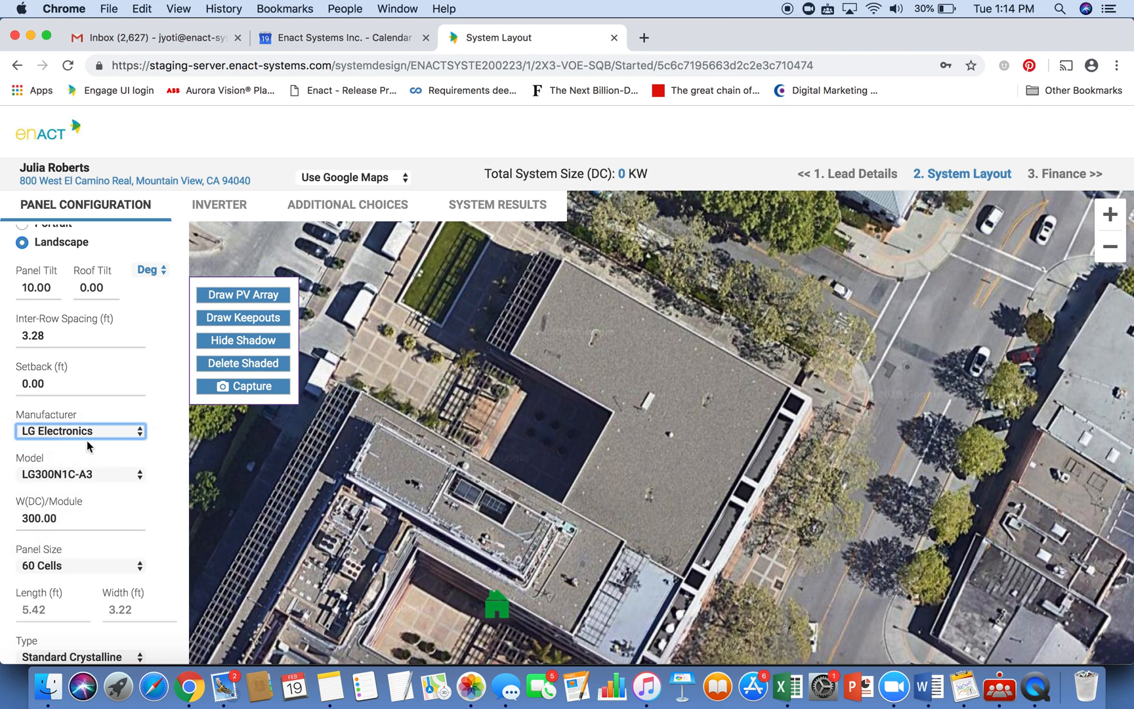
{"action": "left_click", "coordinate": [80, 430]}
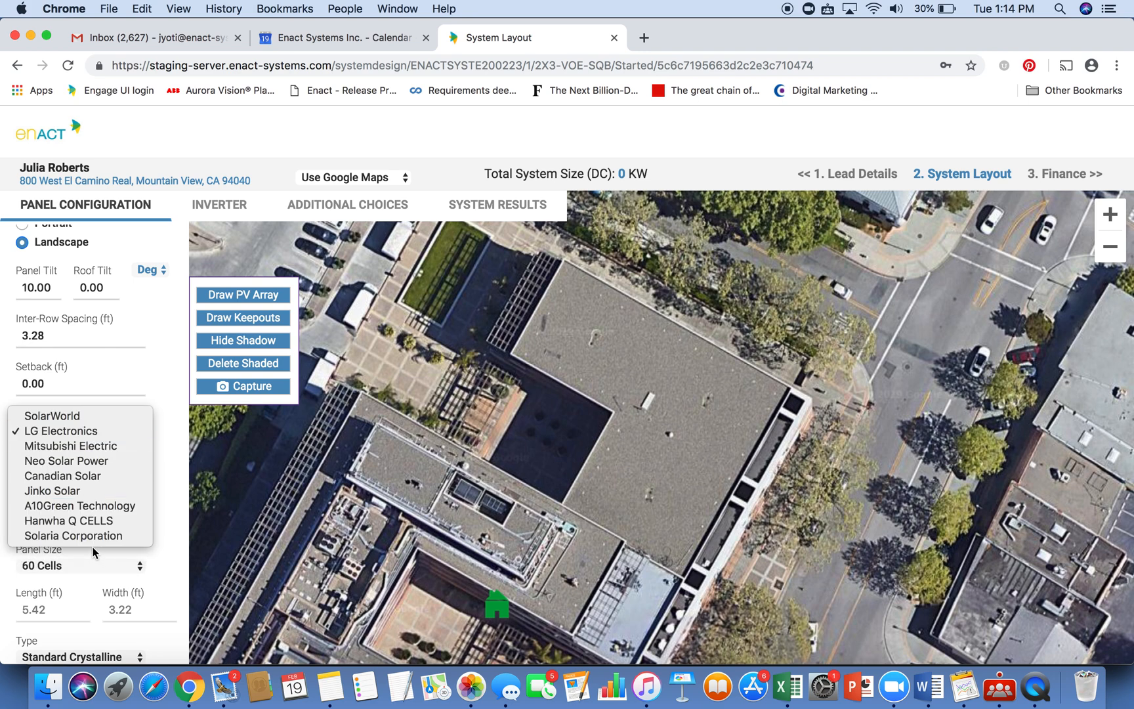
{"action": "left_click", "coordinate": [61, 431]}
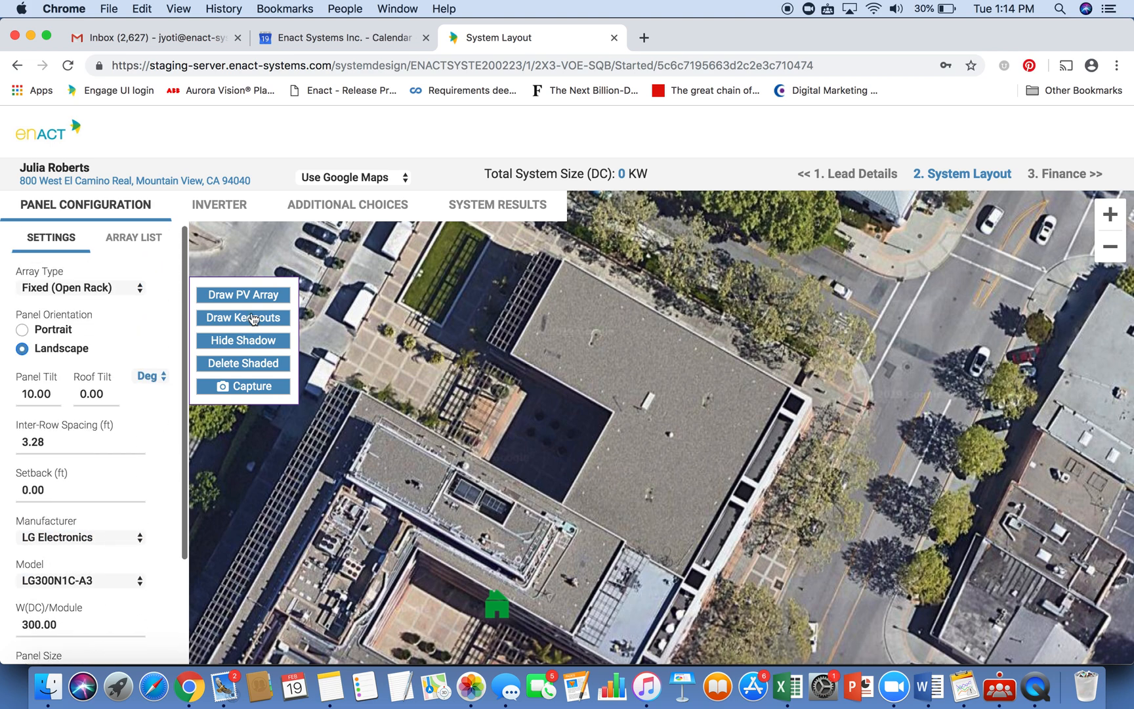
Outline the flat roof with Draw PV Array, filling it with 254 panels totaling 76.2 kW
{"action": "left_click", "coordinate": [243, 294]}
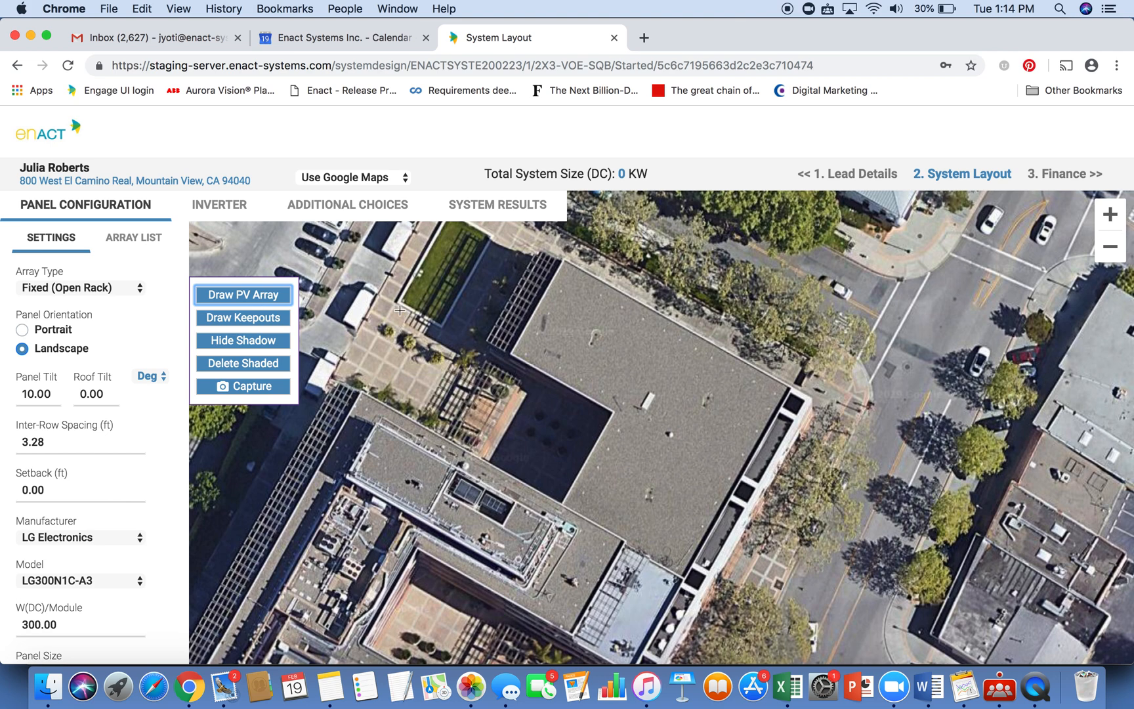
{"action": "mouse_move", "coordinate": [564, 264]}
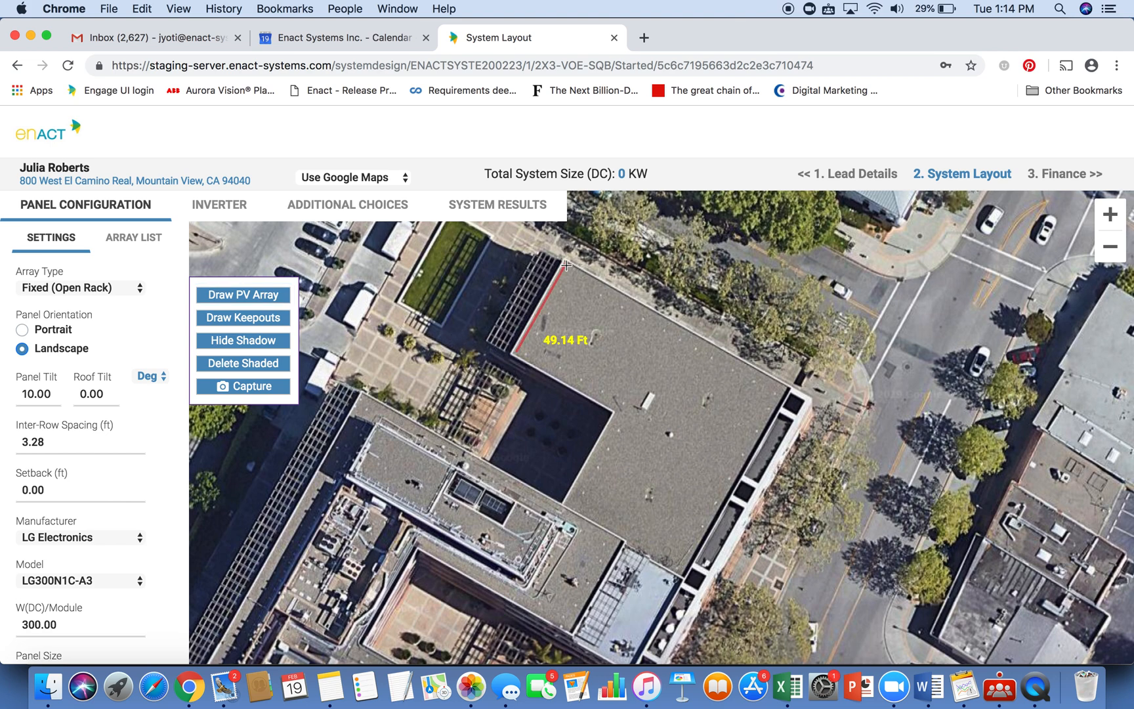
{"action": "left_click", "coordinate": [786, 389]}
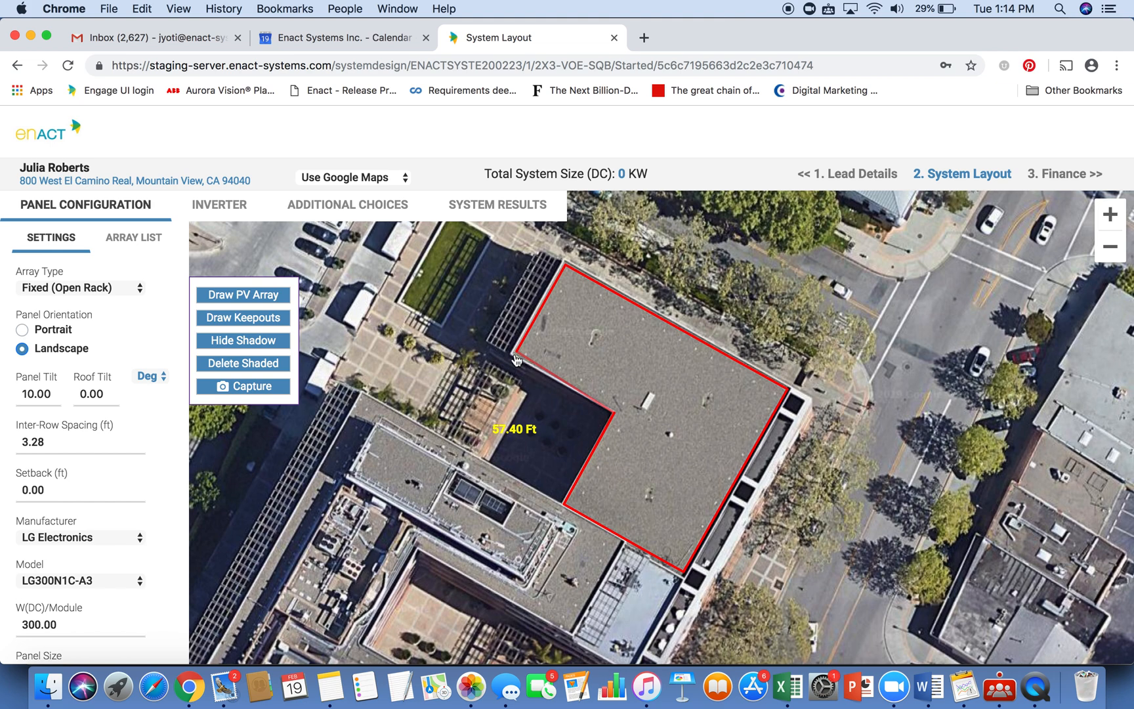
{"action": "left_click", "coordinate": [243, 294]}
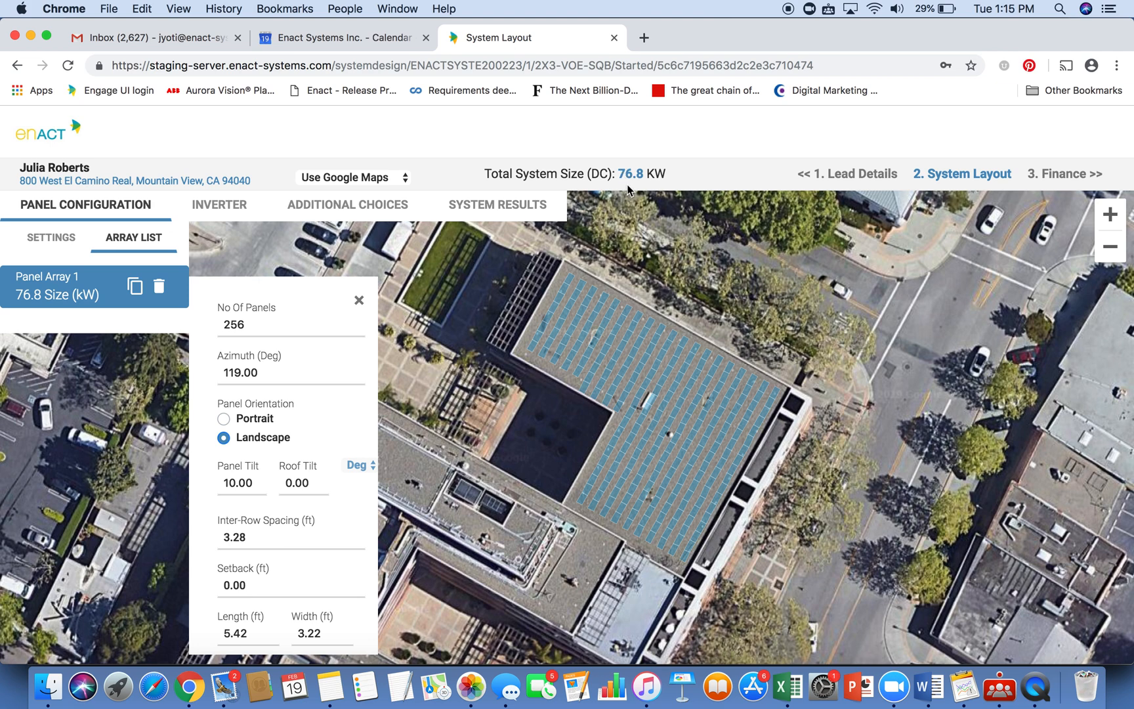
{"action": "left_click", "coordinate": [240, 324]}
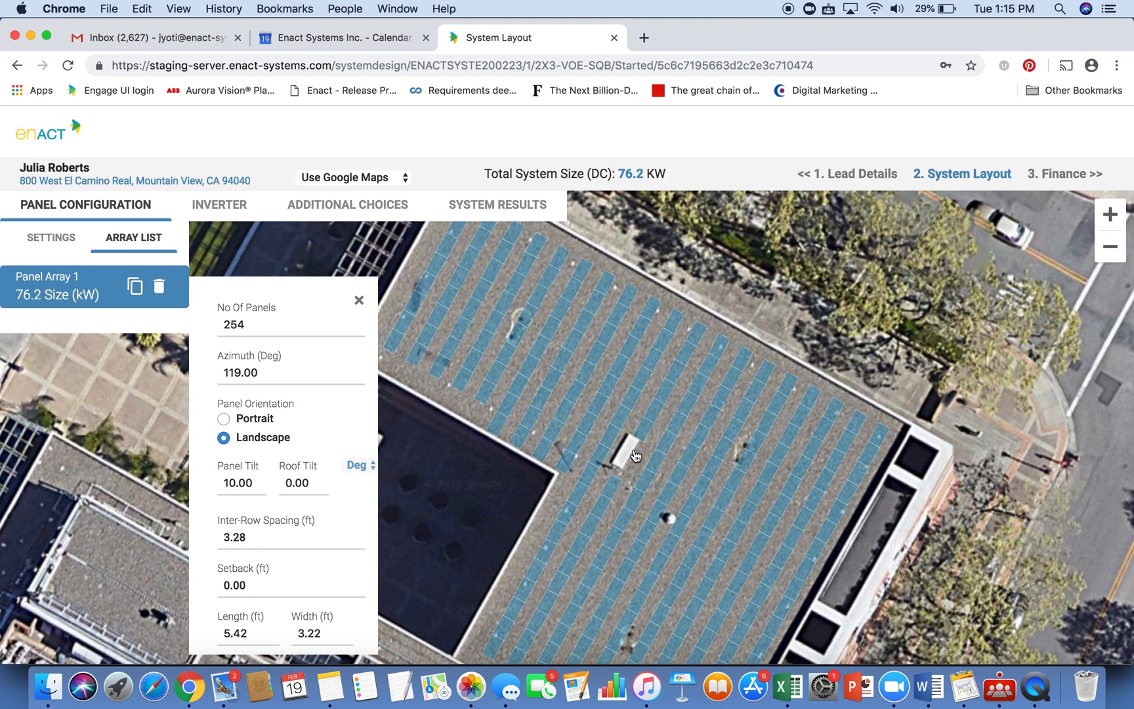
{"action": "mouse_move", "coordinate": [614, 463]}
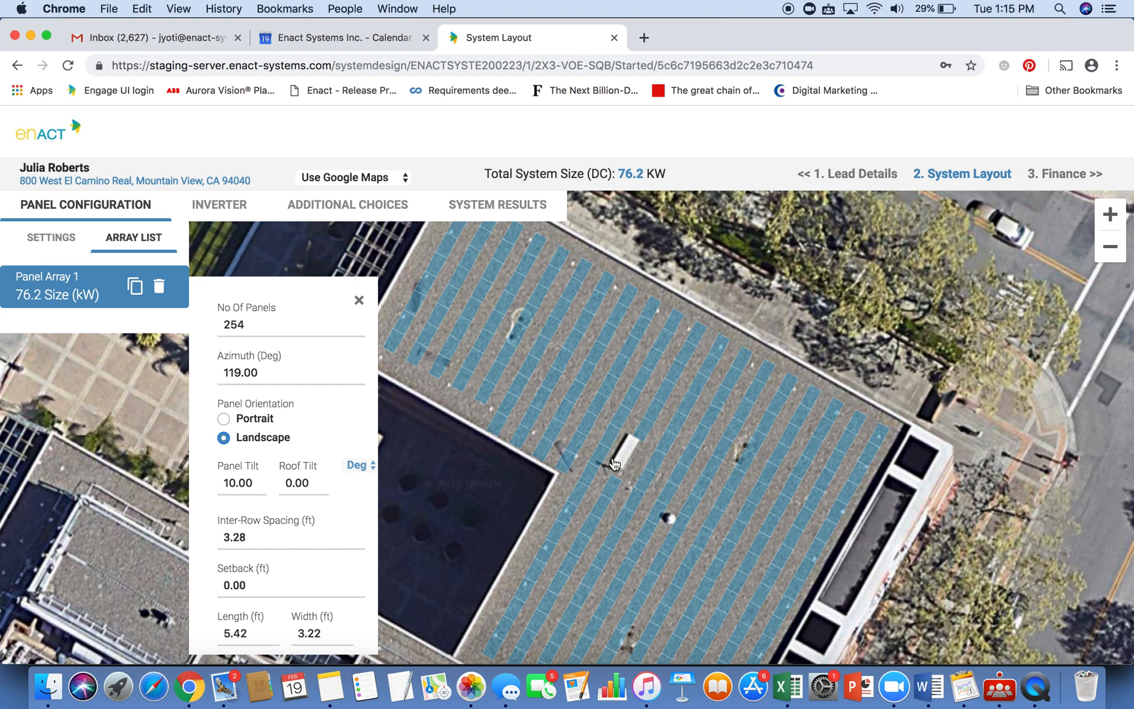
{"action": "mouse_move", "coordinate": [274, 365]}
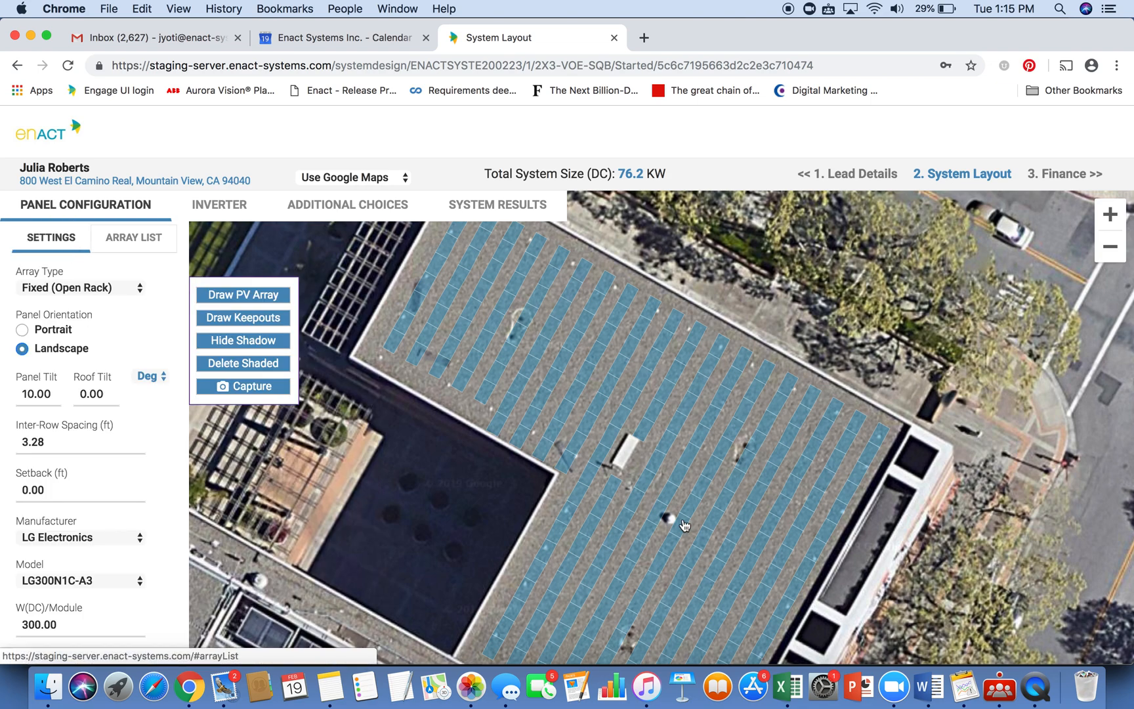
Draw a keepout around the rooftop obstruction and give it a height so it casts shade
{"action": "left_click", "coordinate": [626, 453]}
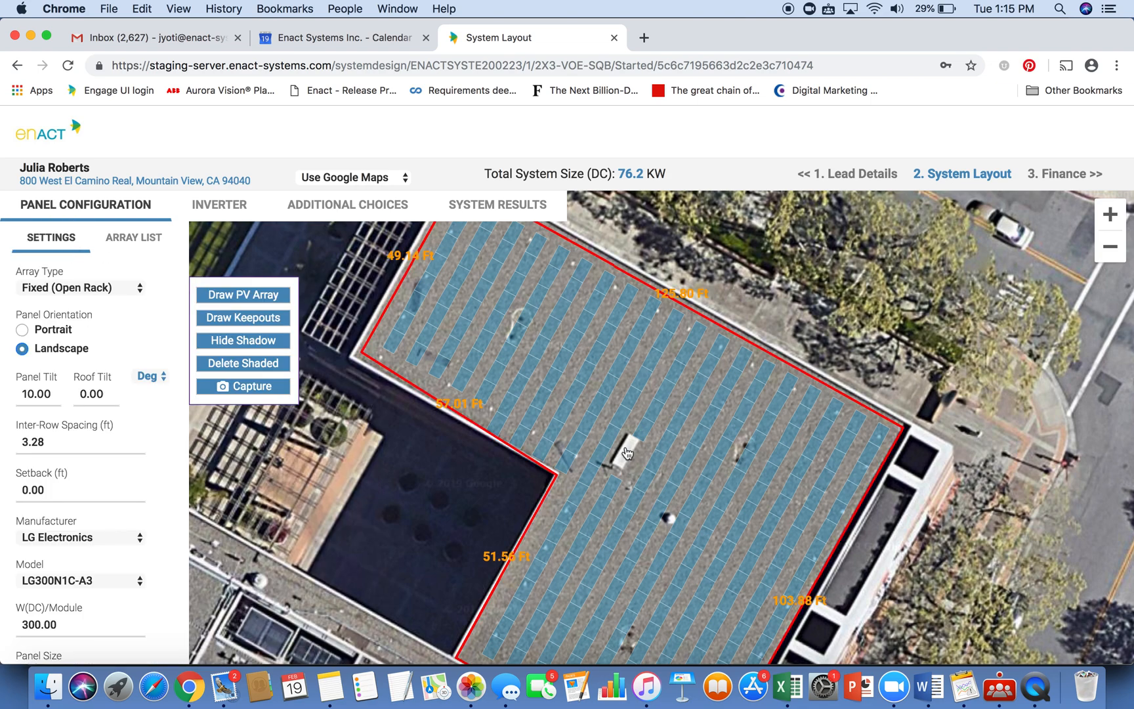
{"action": "left_click", "coordinate": [243, 318]}
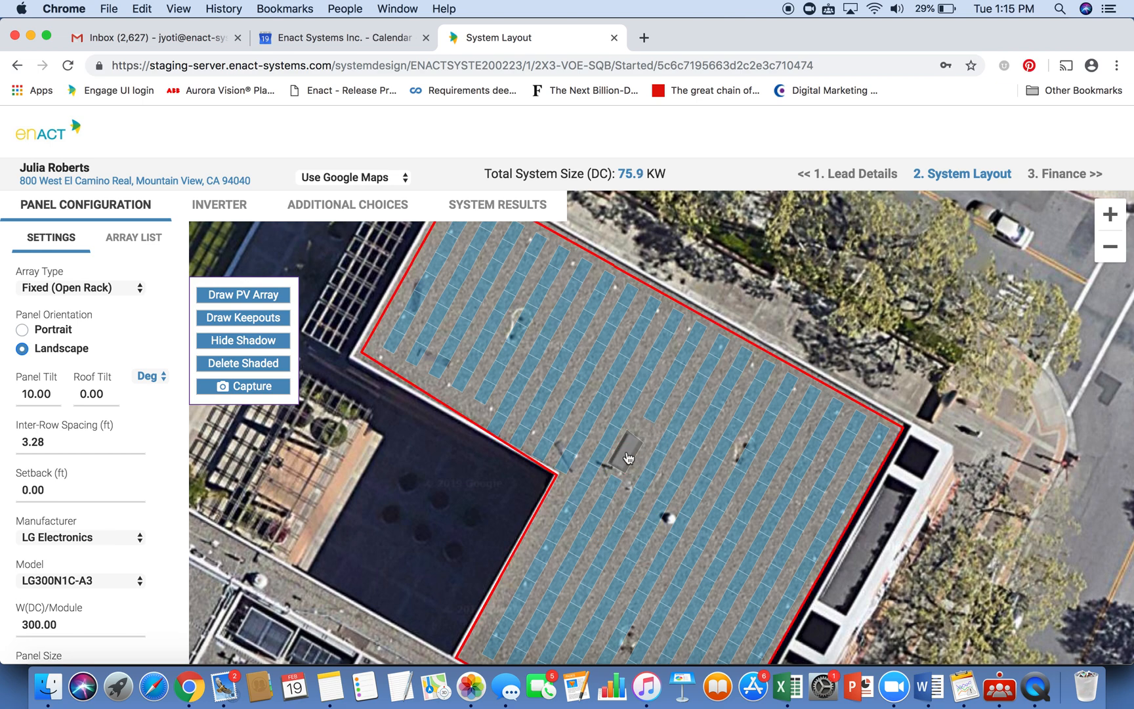
{"action": "right_click", "coordinate": [629, 456]}
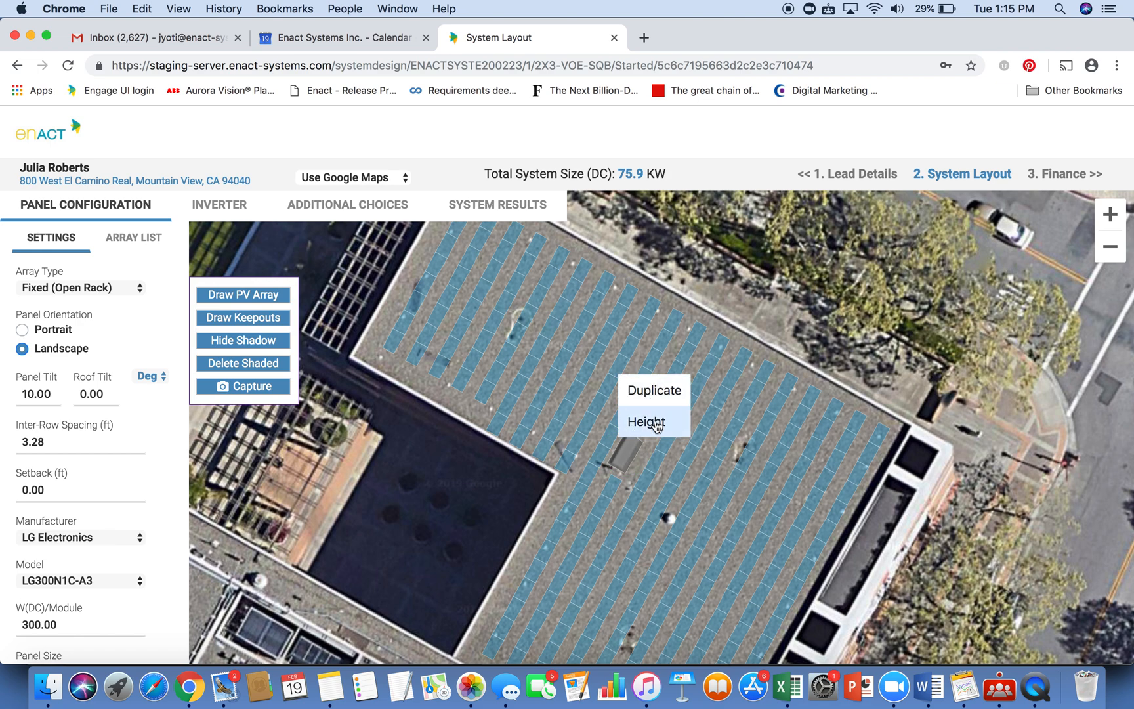
{"action": "left_click", "coordinate": [644, 421]}
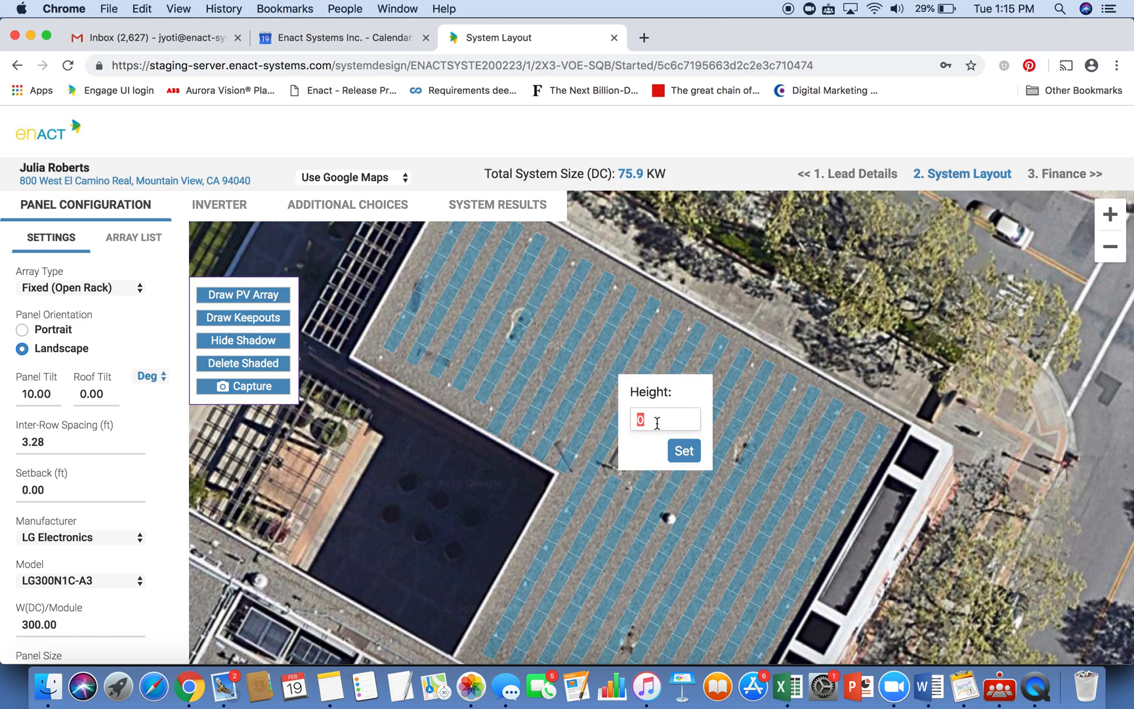
{"action": "left_click", "coordinate": [683, 450]}
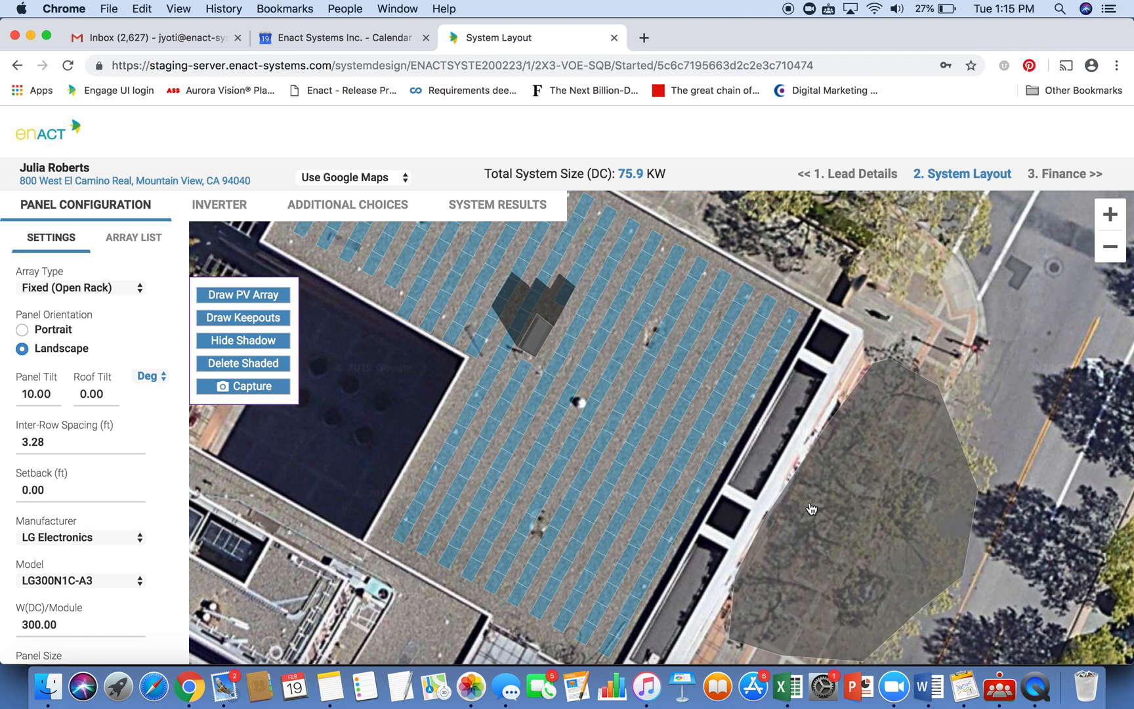
Set the tree's height so it casts shade, then delete shaded panels, dropping to 66.6 kW
{"action": "right_click", "coordinate": [811, 508]}
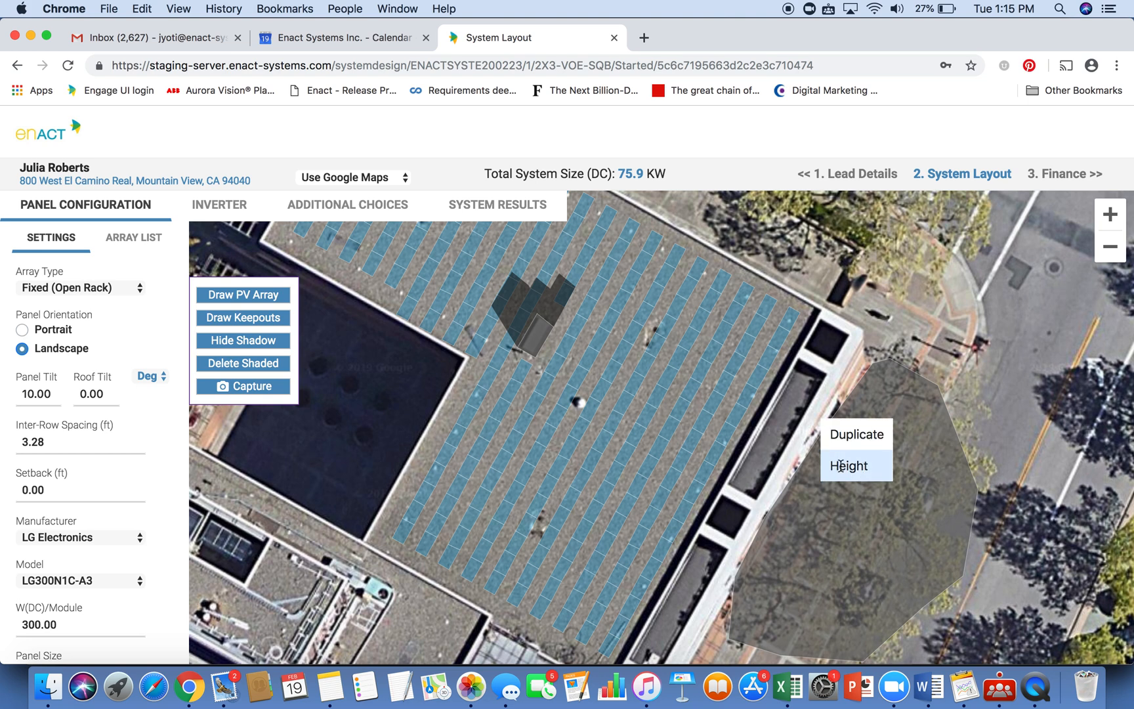
{"action": "left_click", "coordinate": [847, 464]}
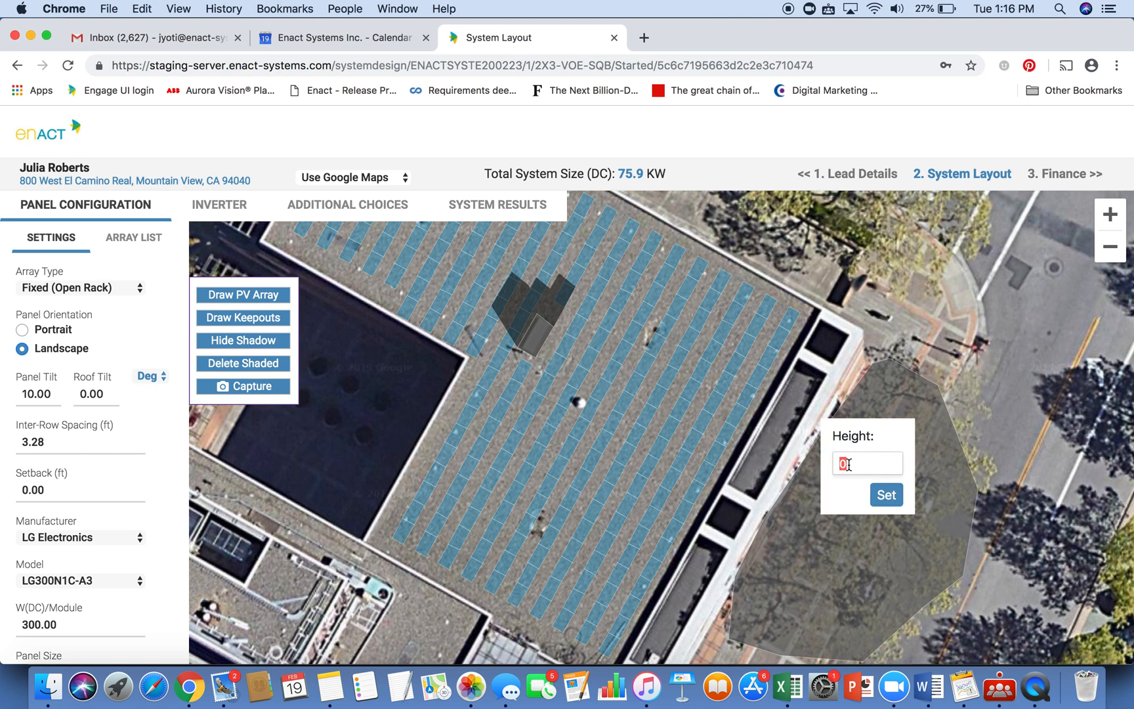
{"action": "left_click", "coordinate": [884, 495]}
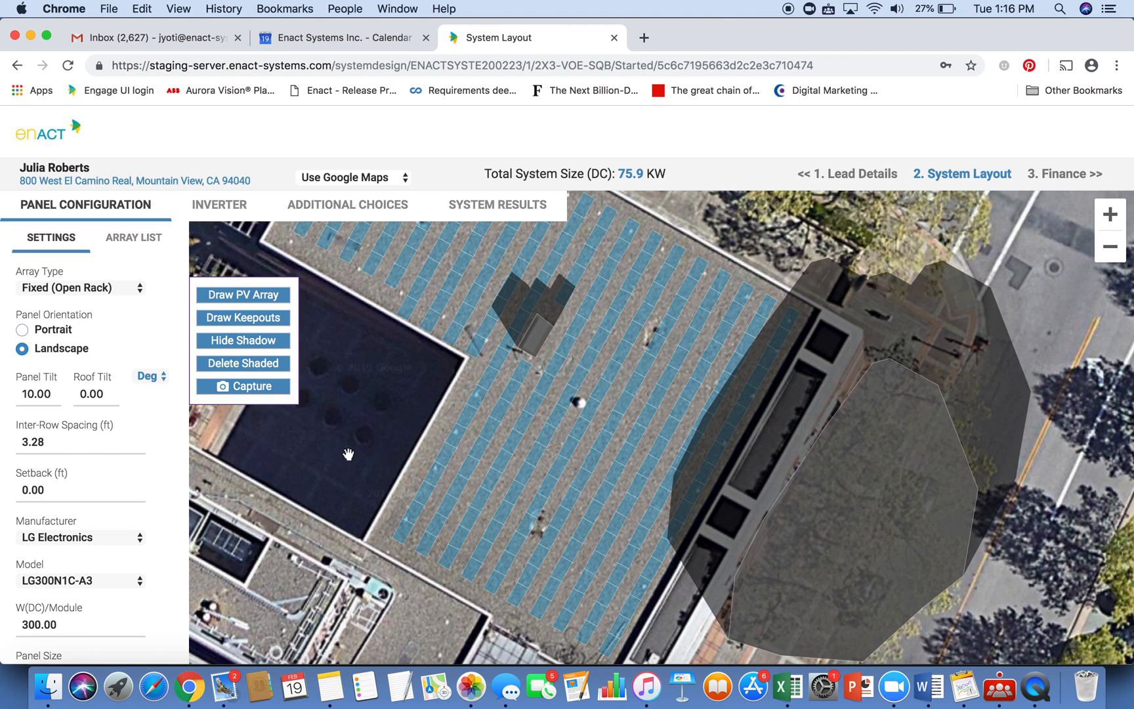
{"action": "mouse_move", "coordinate": [269, 363]}
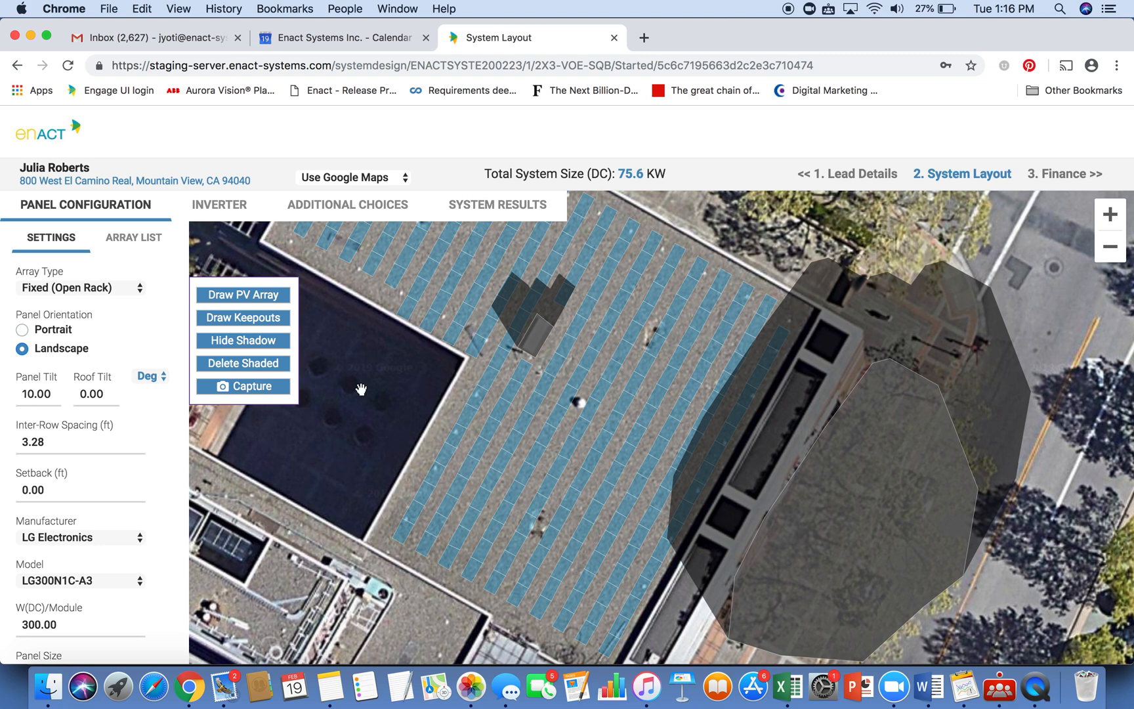
{"action": "mouse_move", "coordinate": [243, 363]}
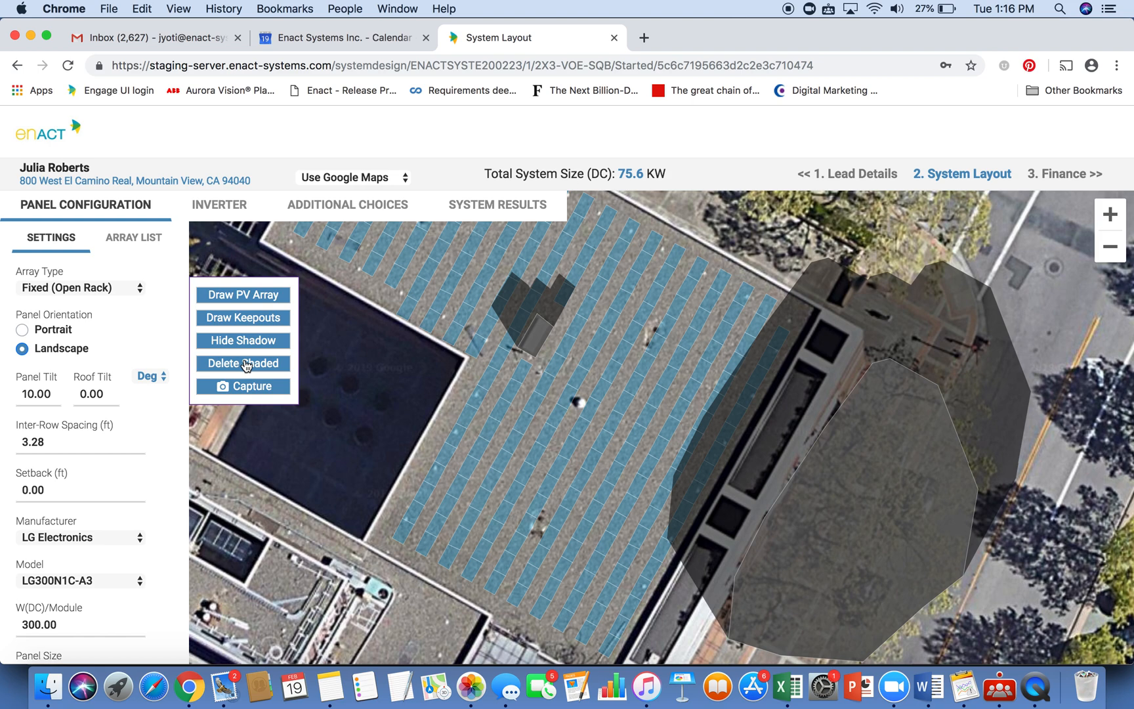
{"action": "left_click", "coordinate": [243, 363]}
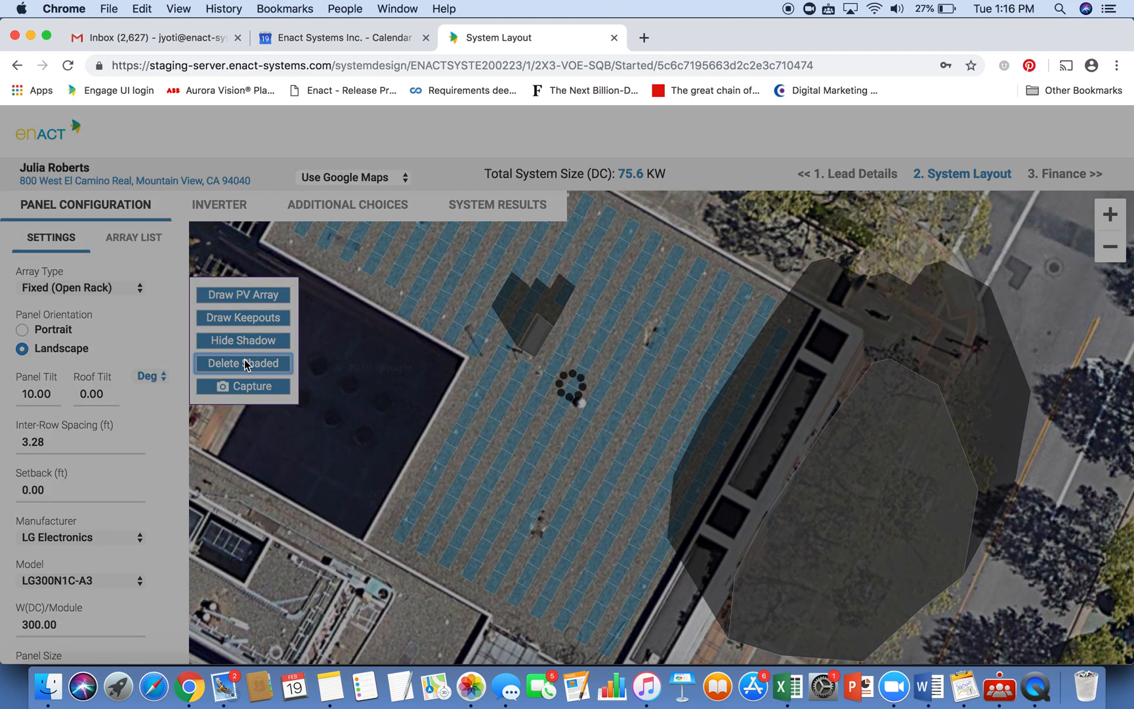
{"action": "left_click", "coordinate": [242, 364]}
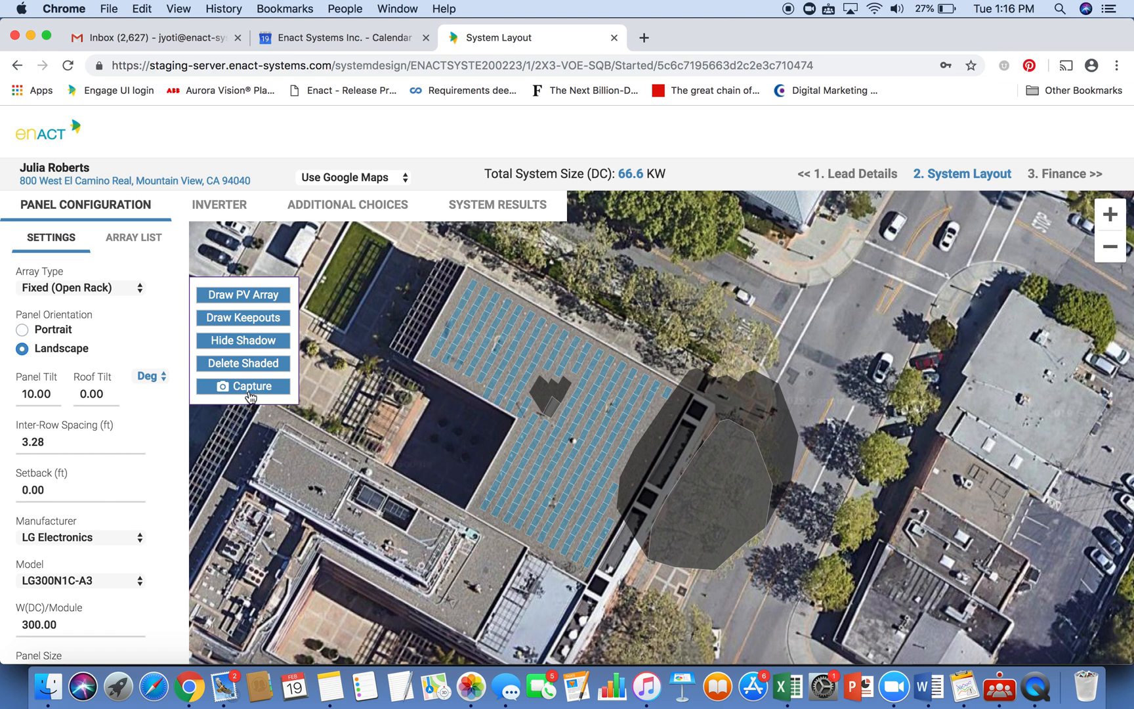
Capture and finish a snapshot of the rooftop panel layout at 66.6 kW
{"action": "left_click", "coordinate": [242, 386]}
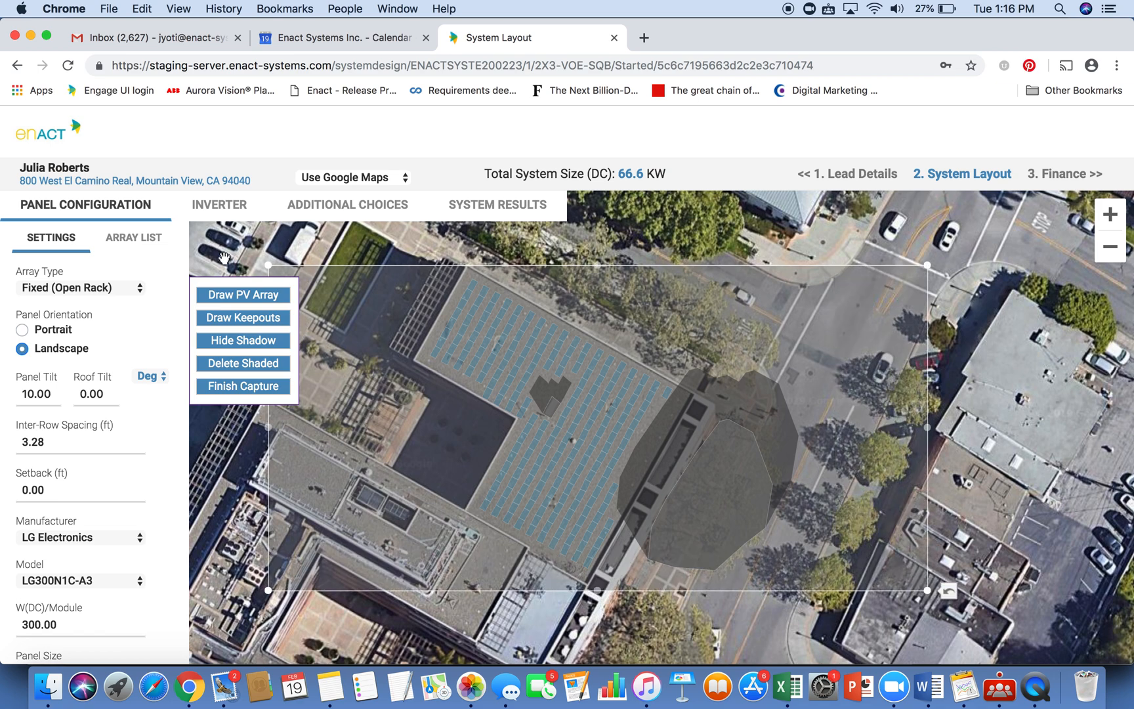
{"action": "left_click", "coordinate": [243, 386]}
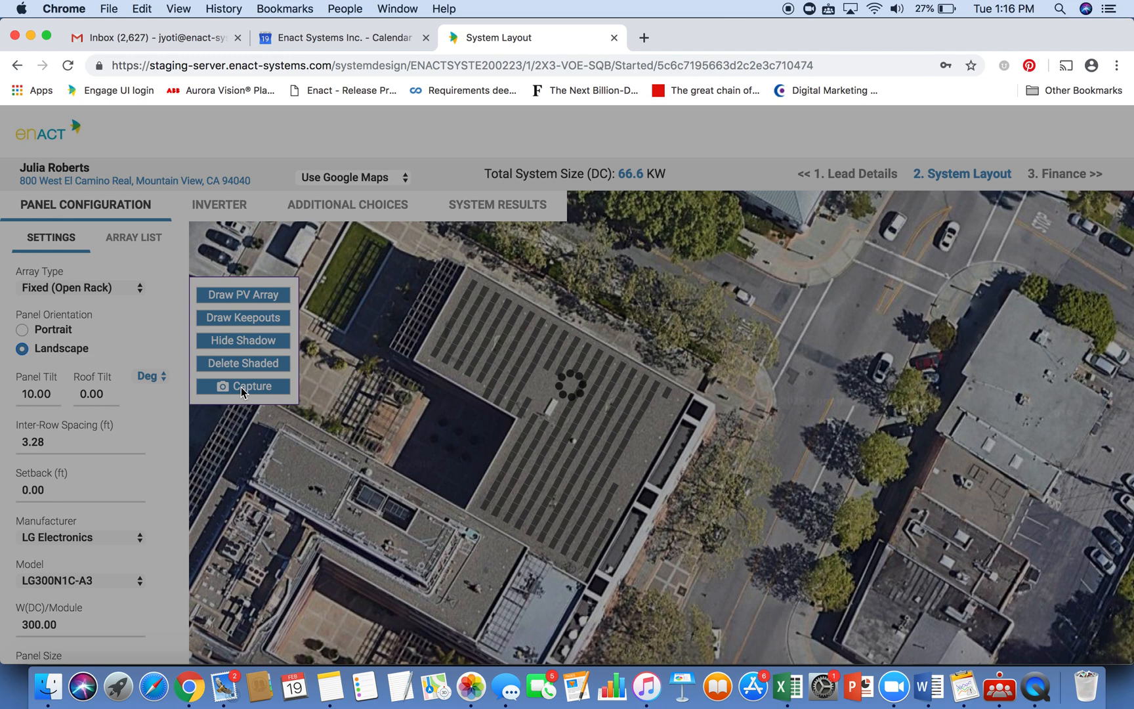
{"action": "left_click", "coordinate": [252, 386]}
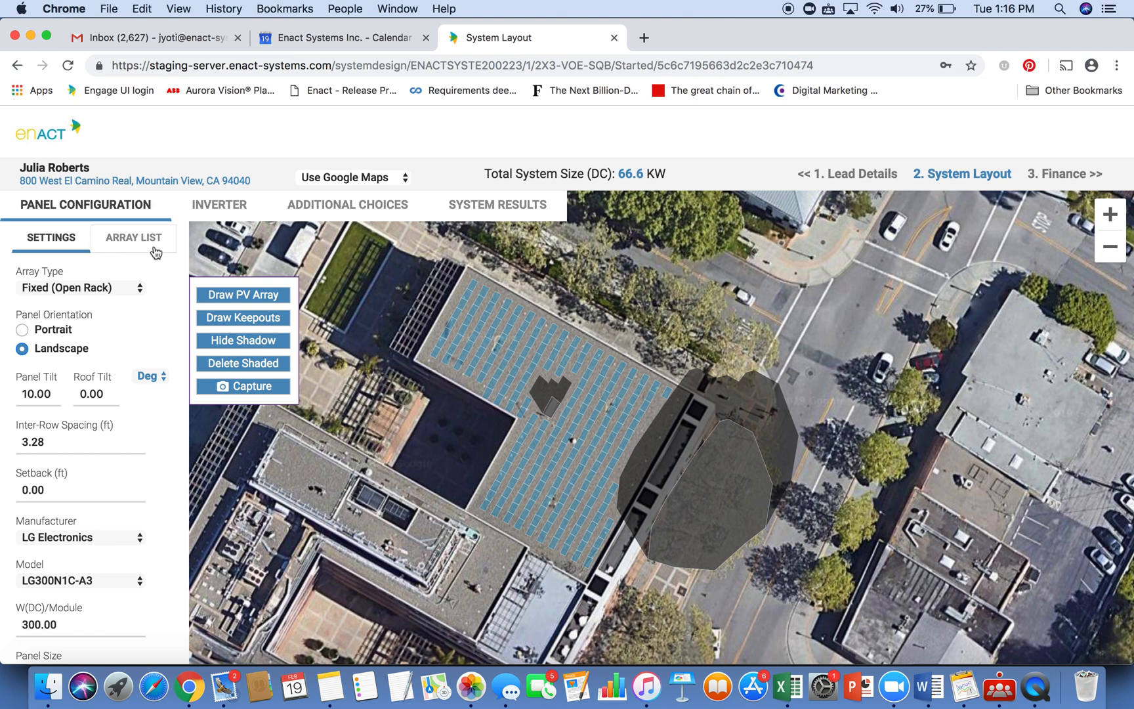
Add an inverter group of five ABB PVI-12.0 inverters supplying 60 of 60.55 kW AC
{"action": "left_click", "coordinate": [220, 204]}
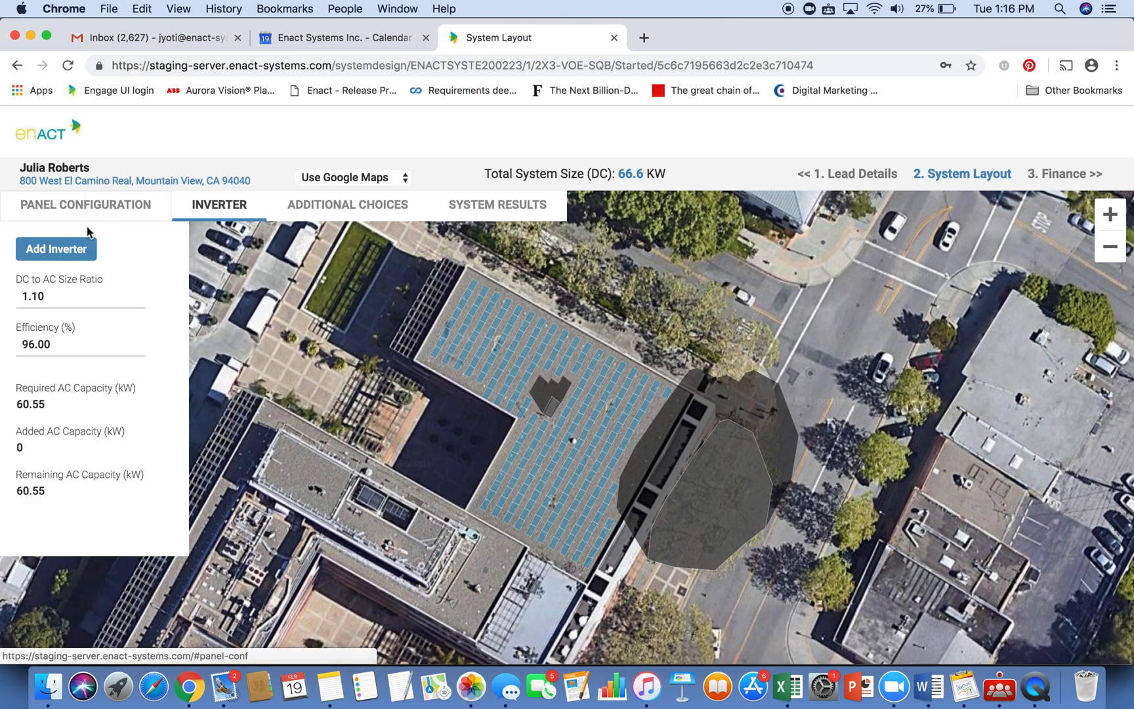
{"action": "left_click", "coordinate": [55, 249]}
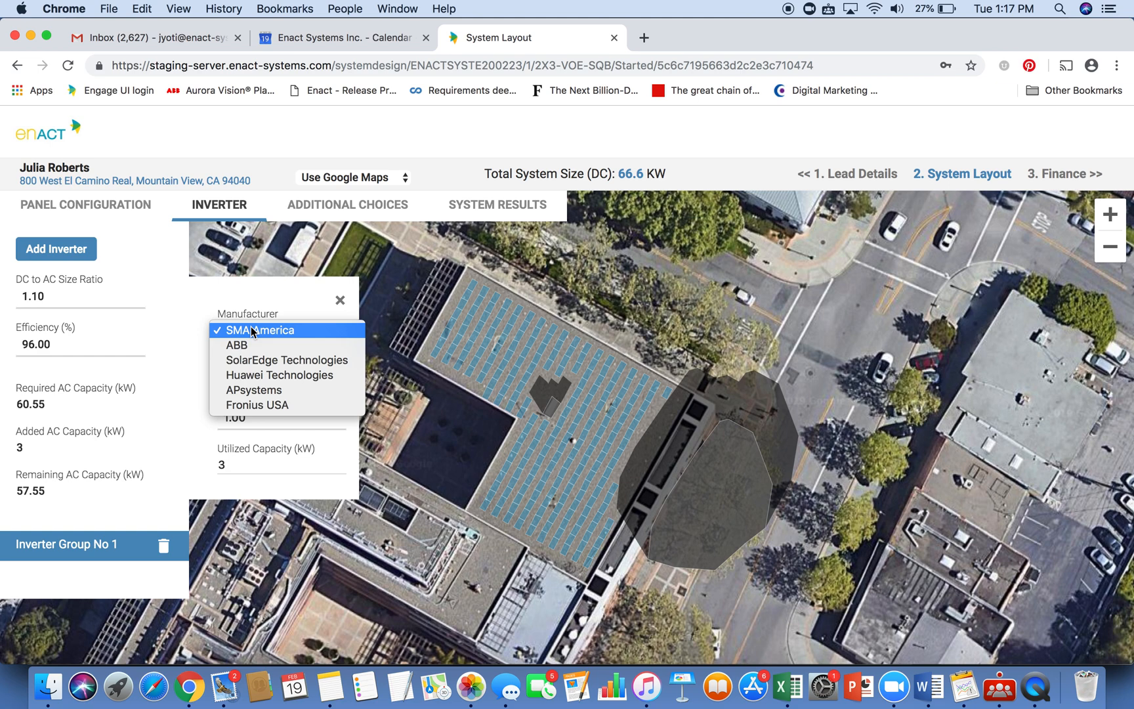
{"action": "left_click", "coordinate": [236, 345]}
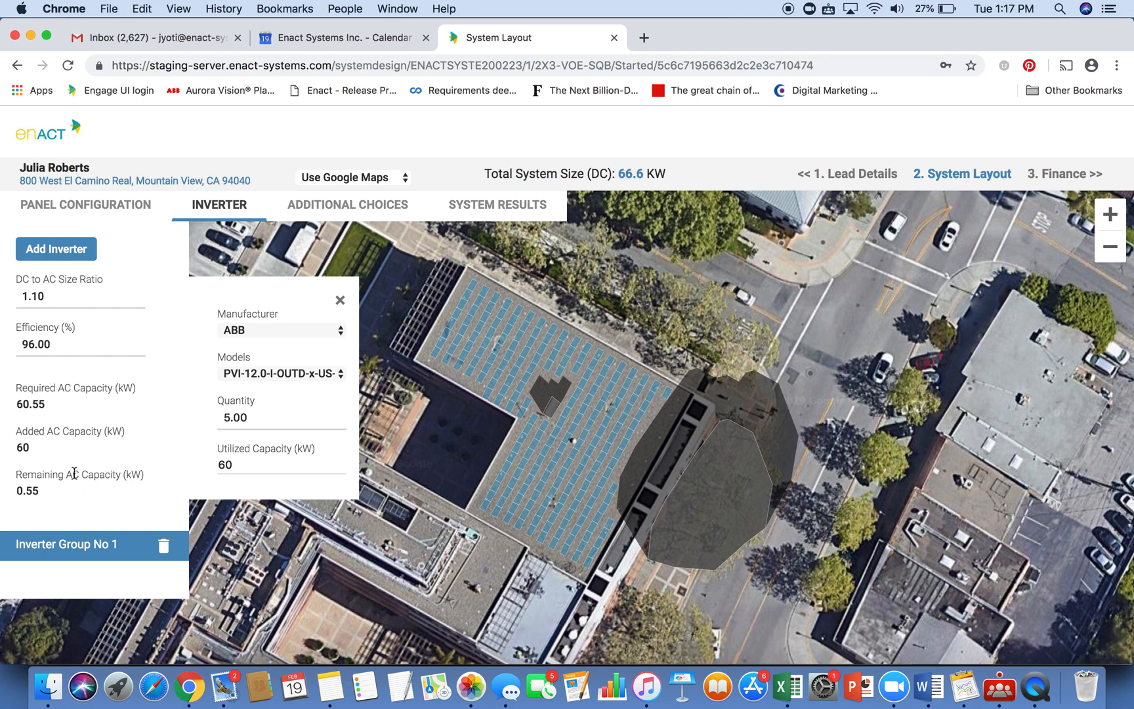
{"action": "mouse_move", "coordinate": [46, 410]}
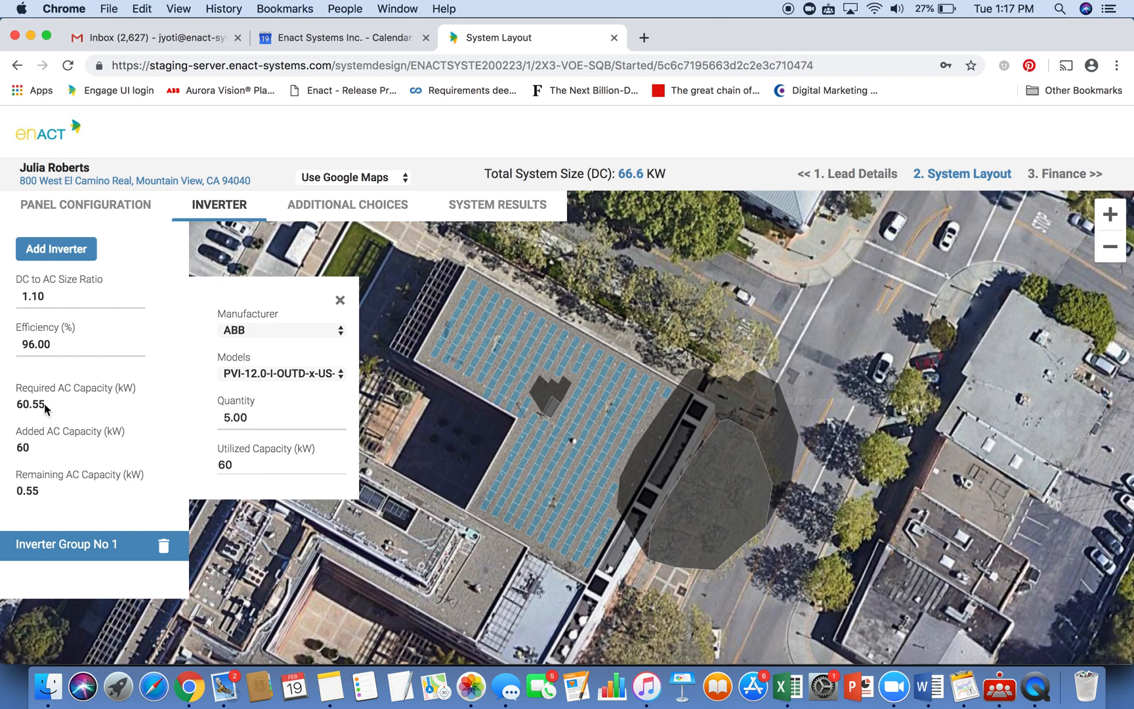
{"action": "mouse_move", "coordinate": [240, 279]}
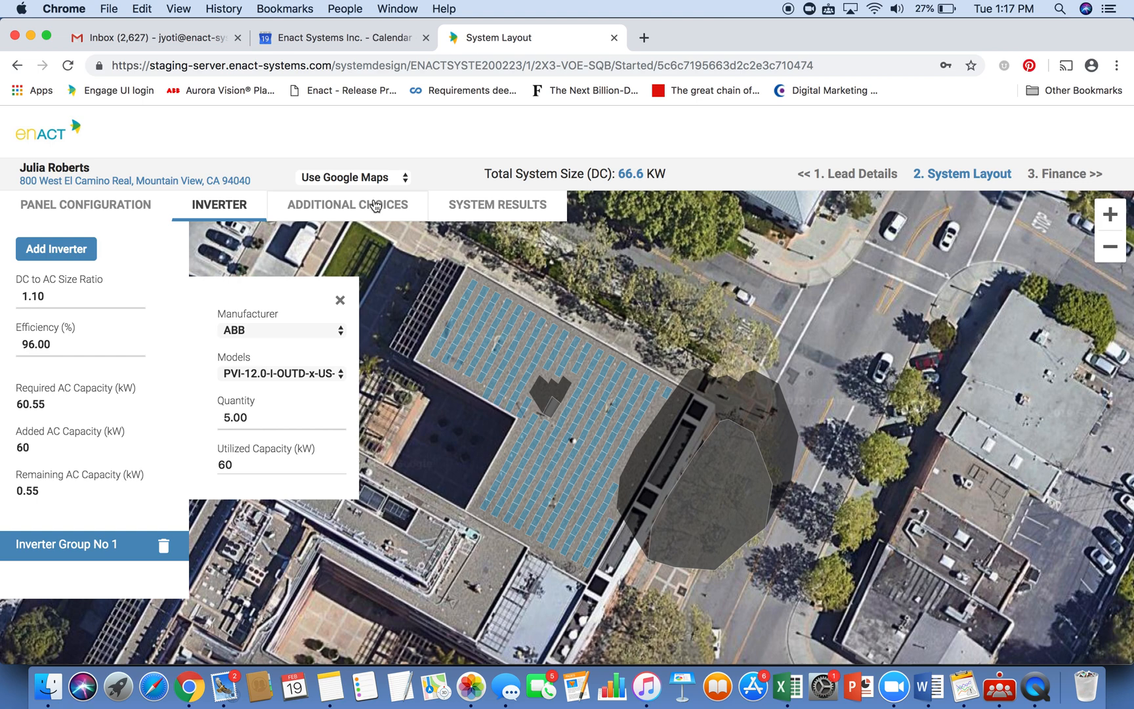
Choose Small General Time-of-Use Service (Schedule A-6) as the post-PV rate with net metering applied
{"action": "left_click", "coordinate": [347, 205]}
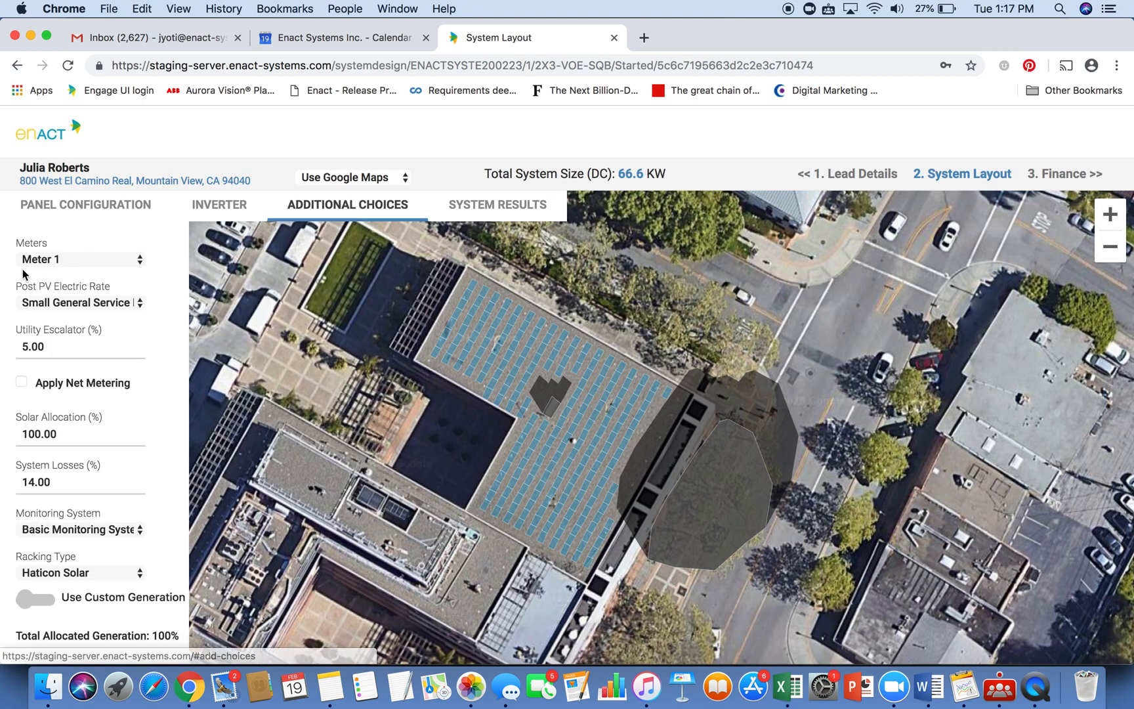
{"action": "left_click", "coordinate": [80, 302]}
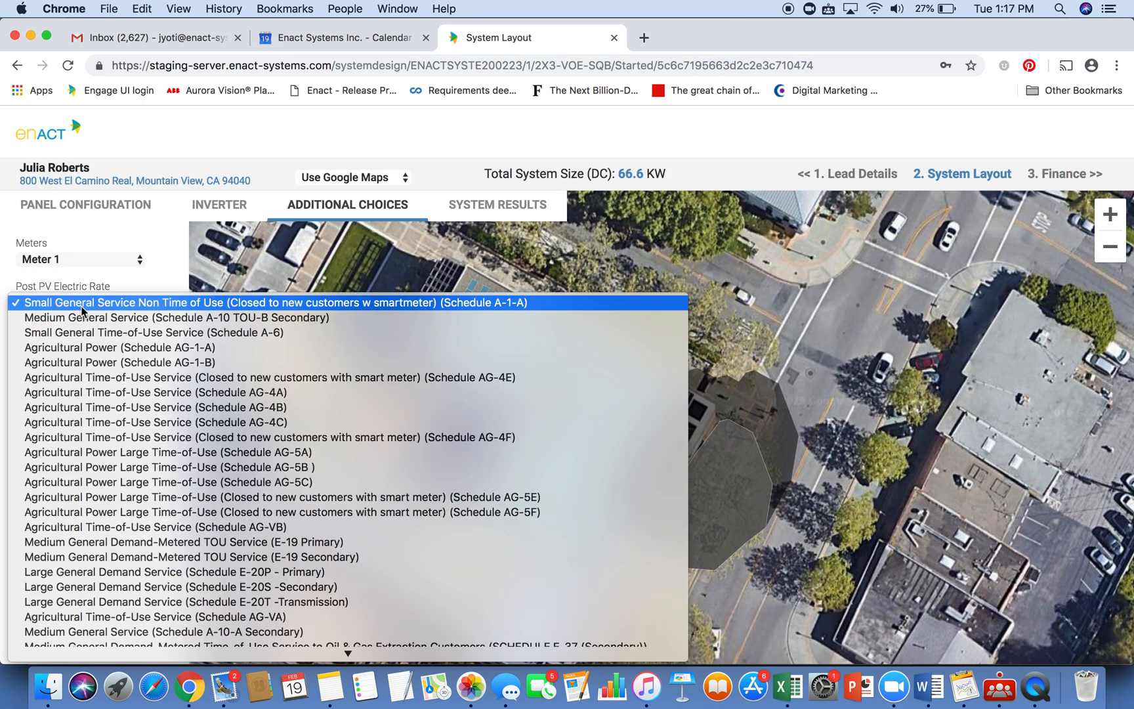
{"action": "left_click", "coordinate": [145, 332]}
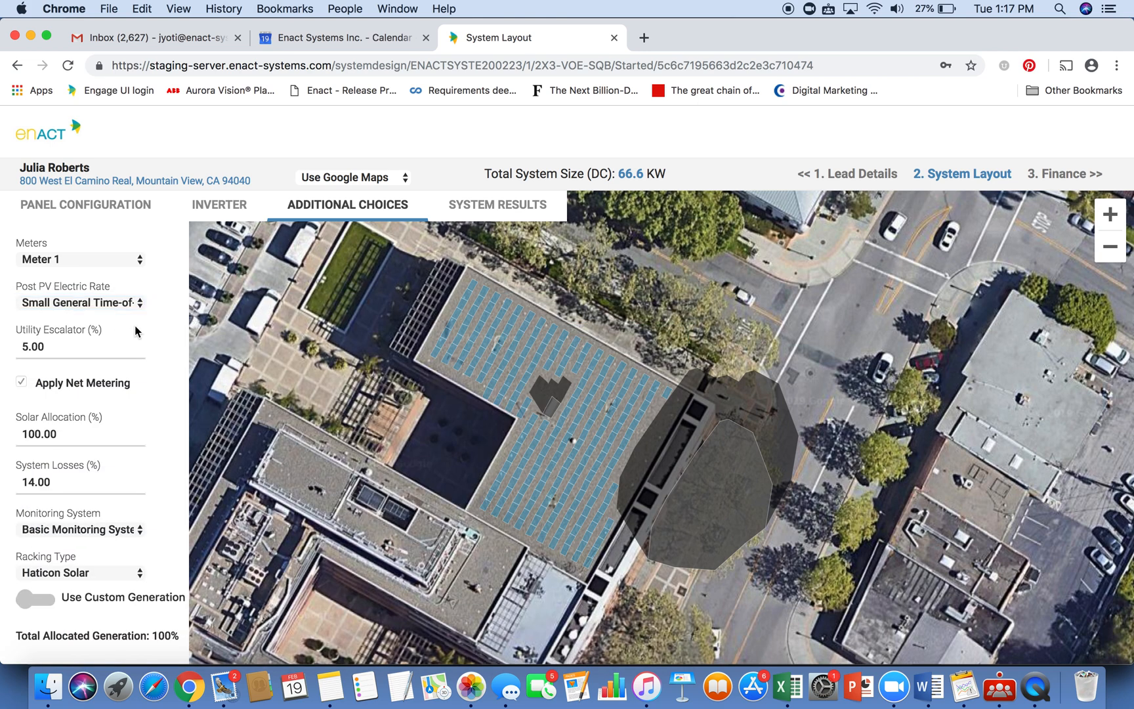
{"action": "mouse_move", "coordinate": [101, 395]}
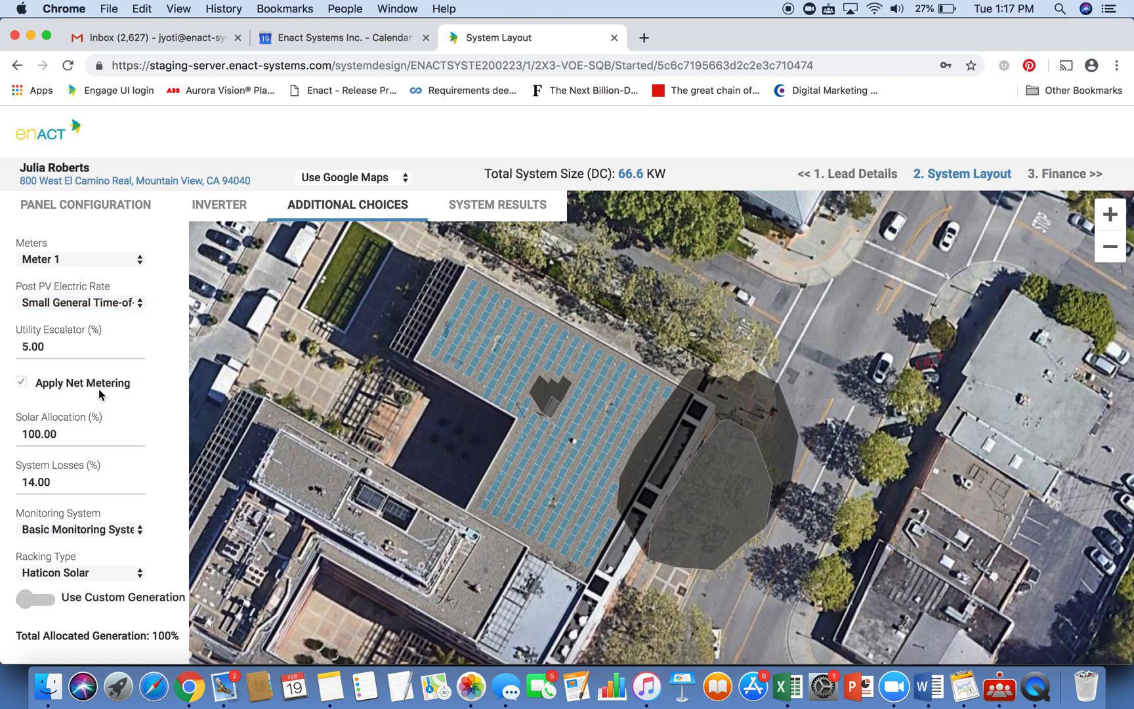
{"action": "left_click", "coordinate": [496, 205]}
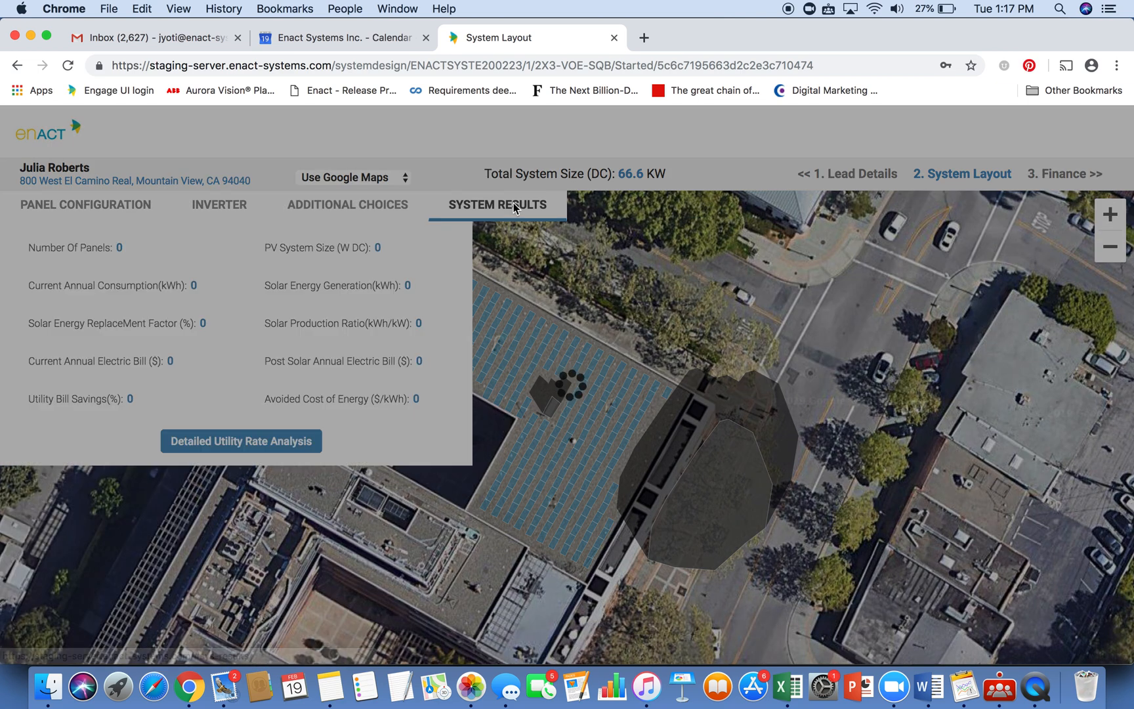
View the Detailed Utility Rate Analysis chart of consumption versus generation, then close it
{"action": "left_click", "coordinate": [496, 205]}
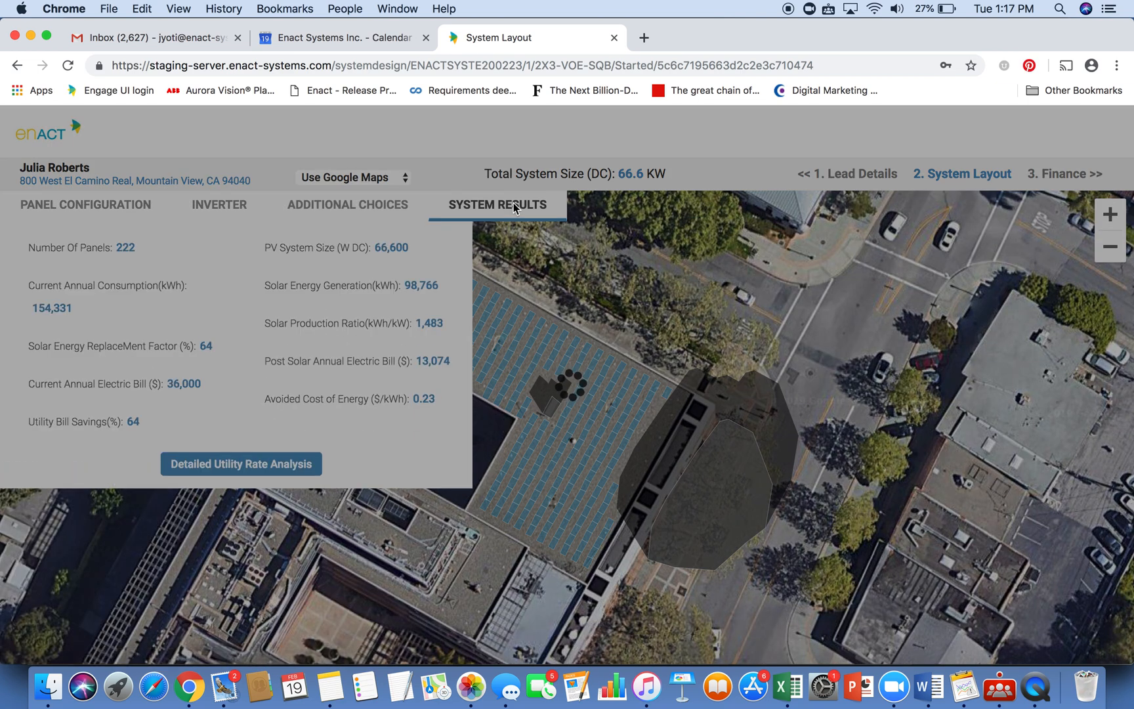
{"action": "left_click", "coordinate": [240, 463]}
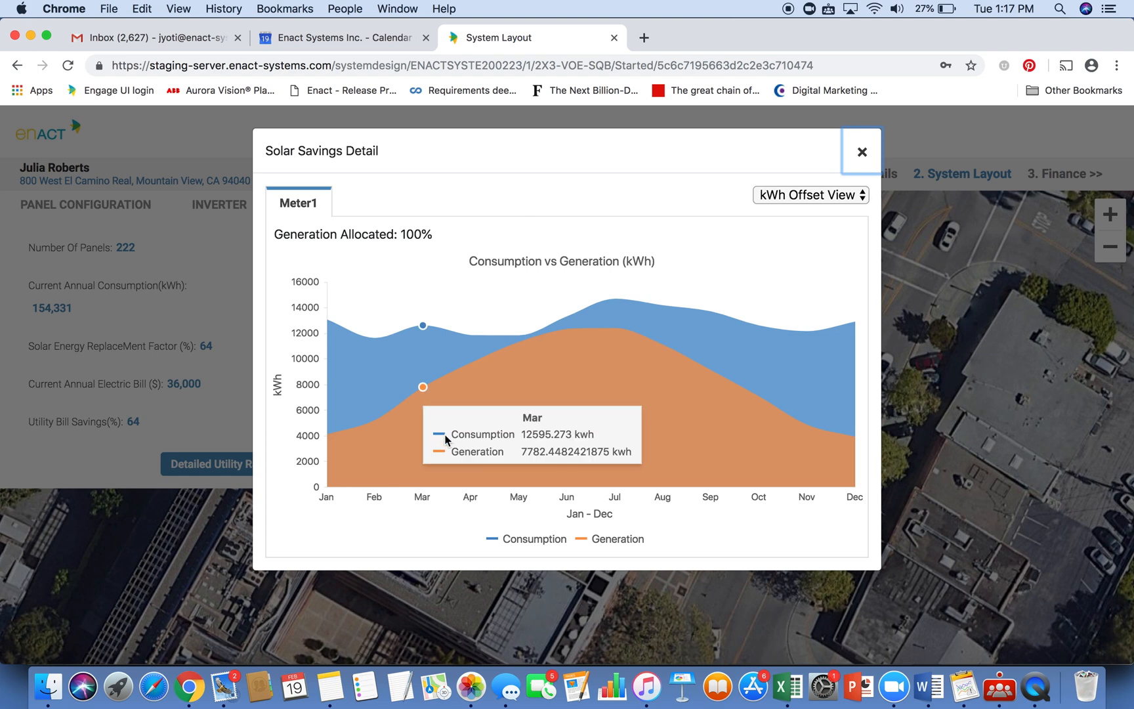
{"action": "mouse_move", "coordinate": [518, 337]}
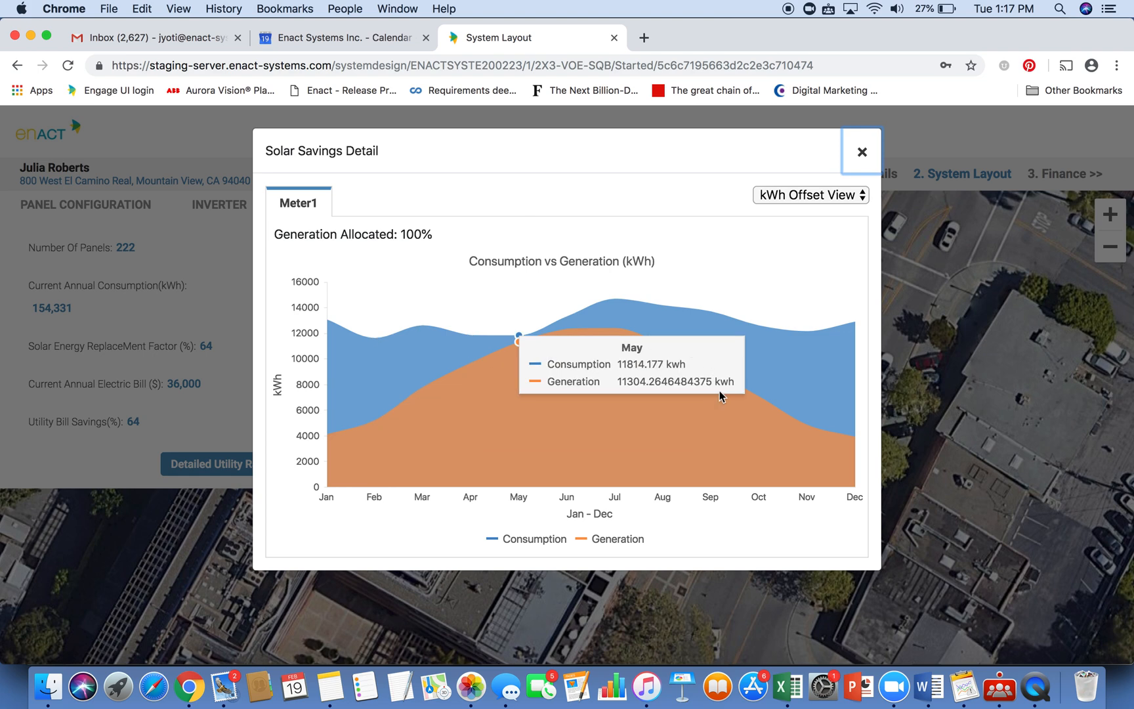
{"action": "mouse_move", "coordinate": [866, 197]}
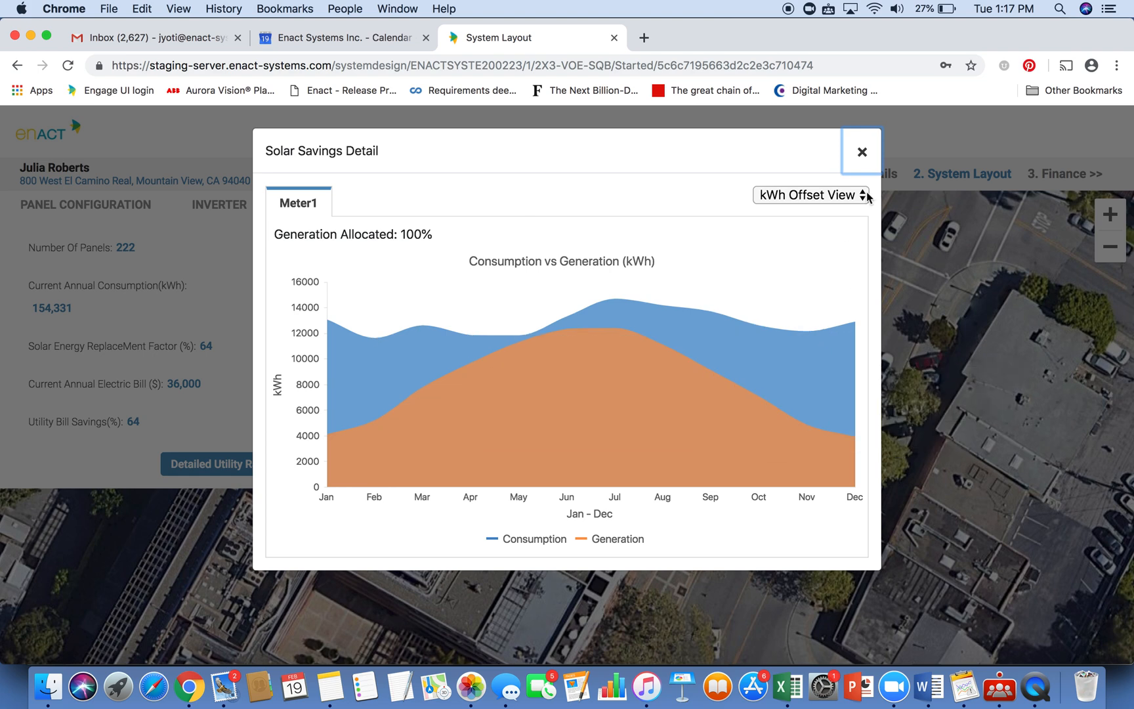
{"action": "left_click", "coordinate": [861, 152]}
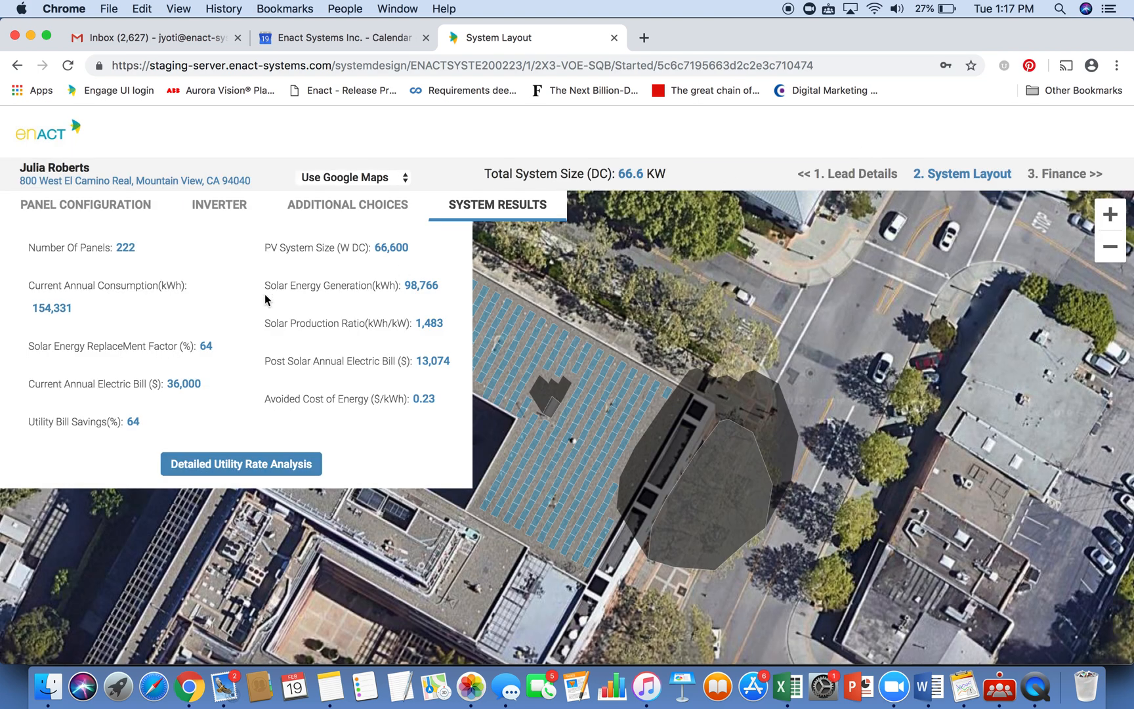
{"action": "mouse_move", "coordinate": [146, 365]}
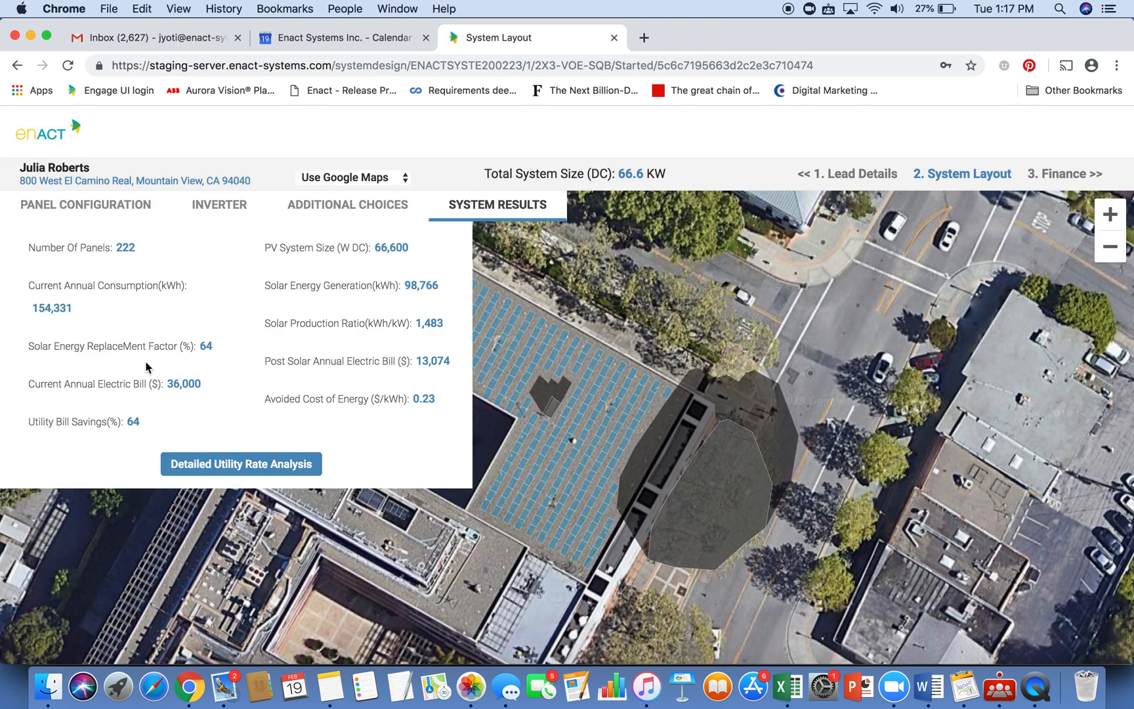
{"action": "mouse_move", "coordinate": [882, 192]}
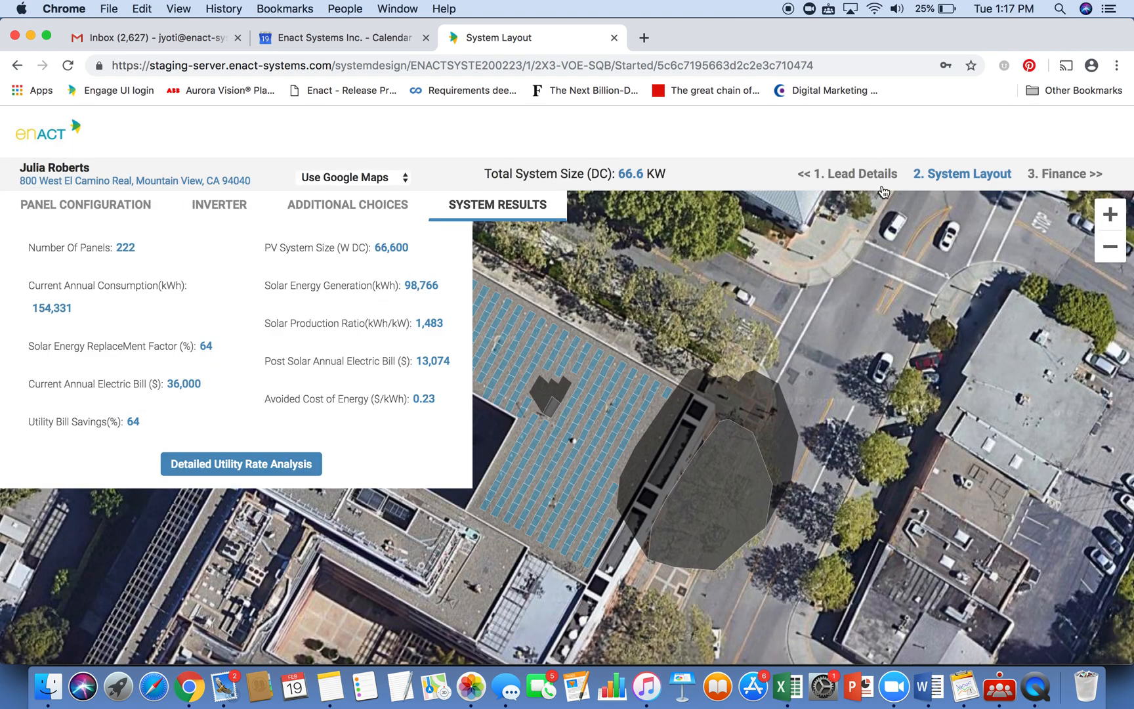
Move to the Finance step, show the sale price breakdown and include Permits in it
{"action": "left_click", "coordinate": [1063, 173]}
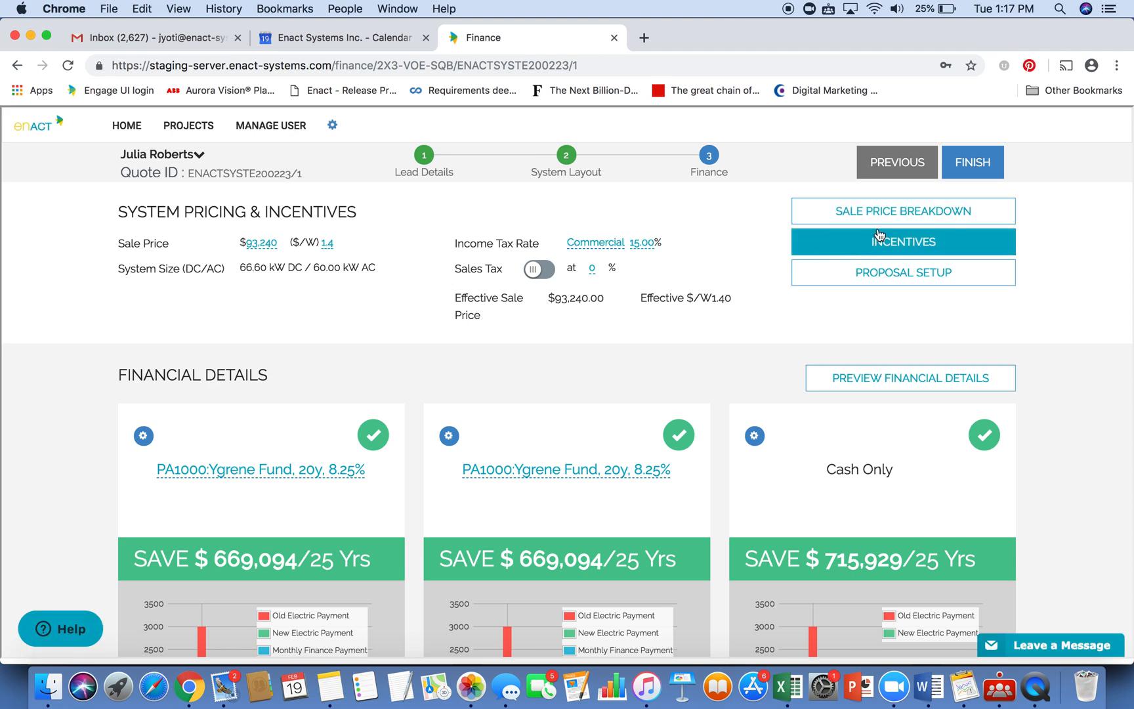
{"action": "left_click", "coordinate": [901, 210]}
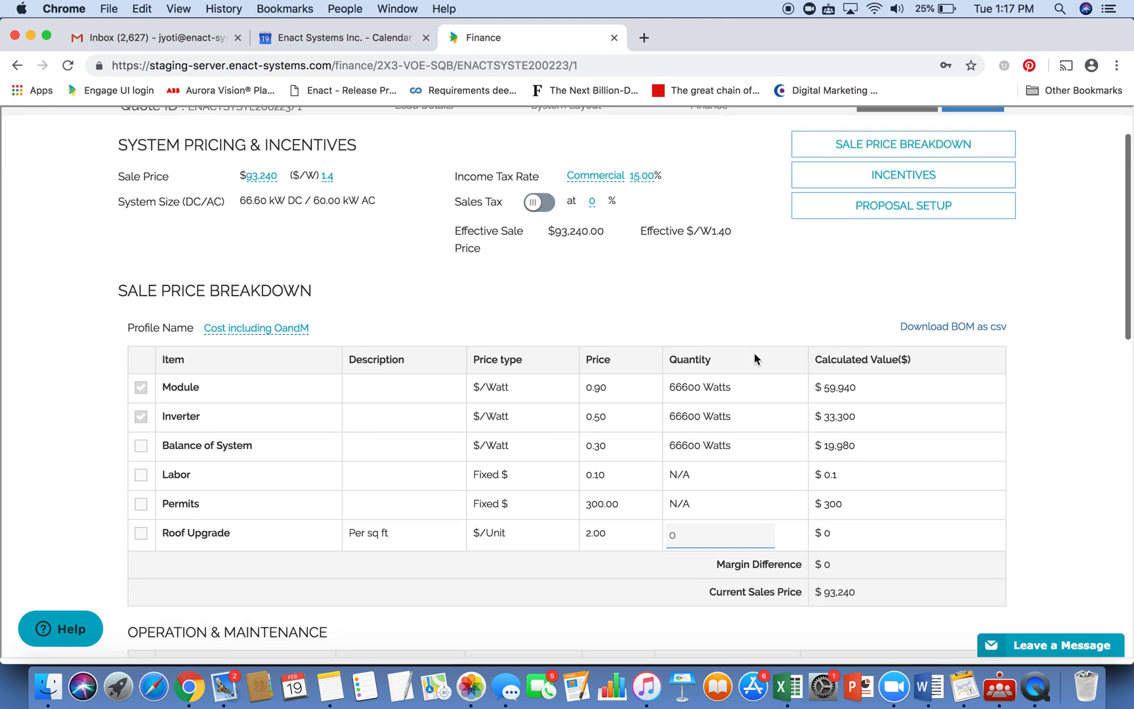
{"action": "scroll", "scroll_direction": "down", "scroll_amount": 3}
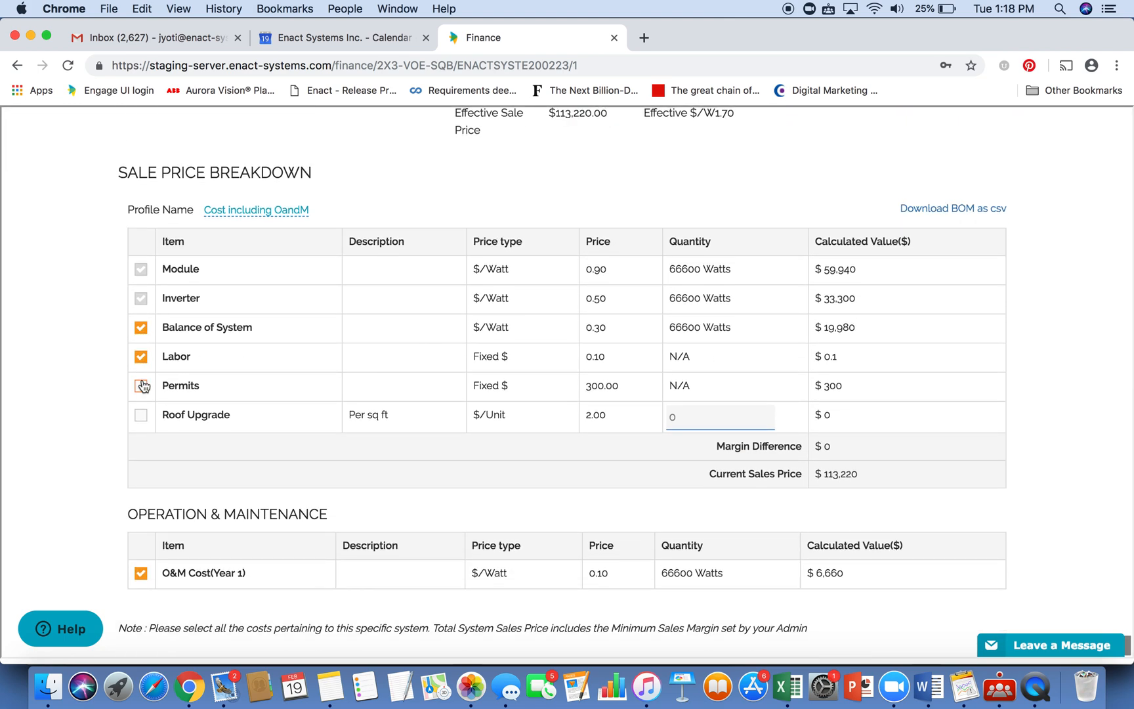
{"action": "left_click", "coordinate": [141, 386]}
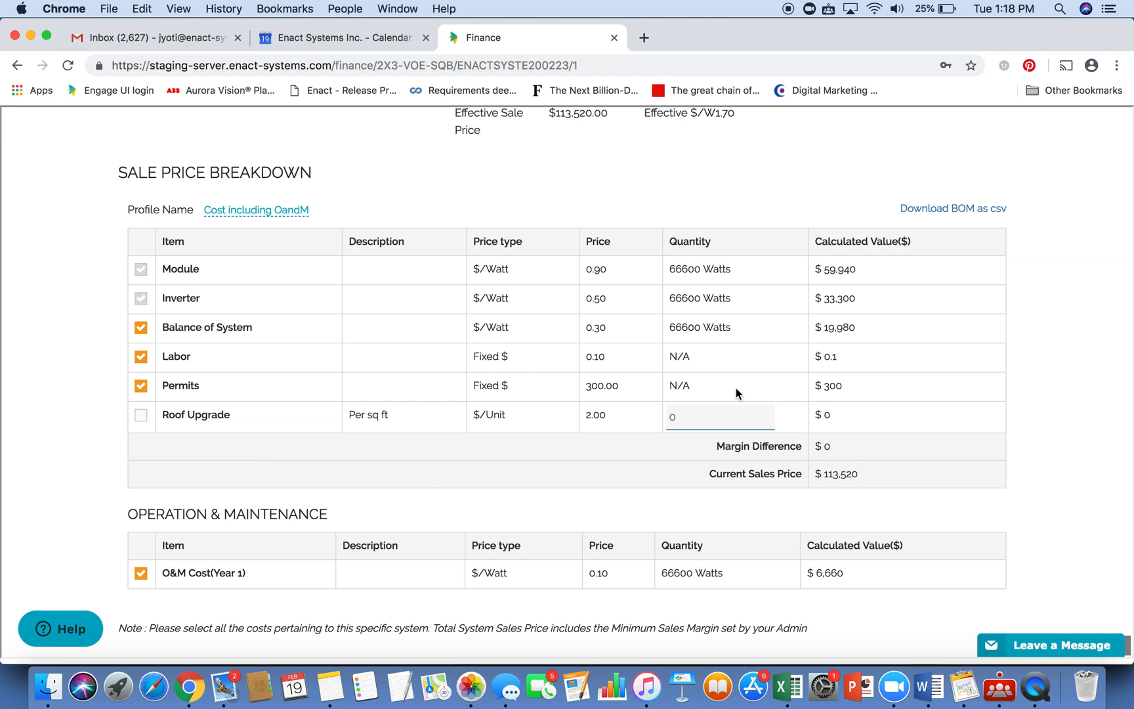
{"action": "scroll", "scroll_direction": "up", "scroll_amount": 3}
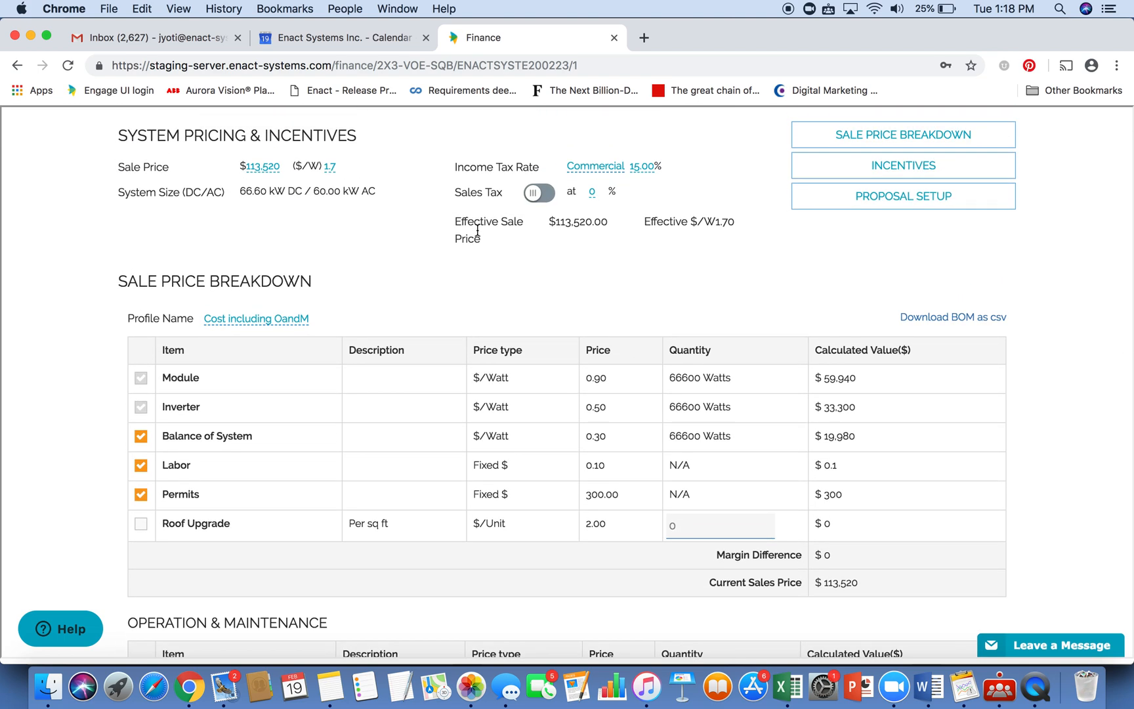
Set the price per watt to 2.0 for a $133,200 sale price and review the breakdown
{"action": "left_click", "coordinate": [331, 166]}
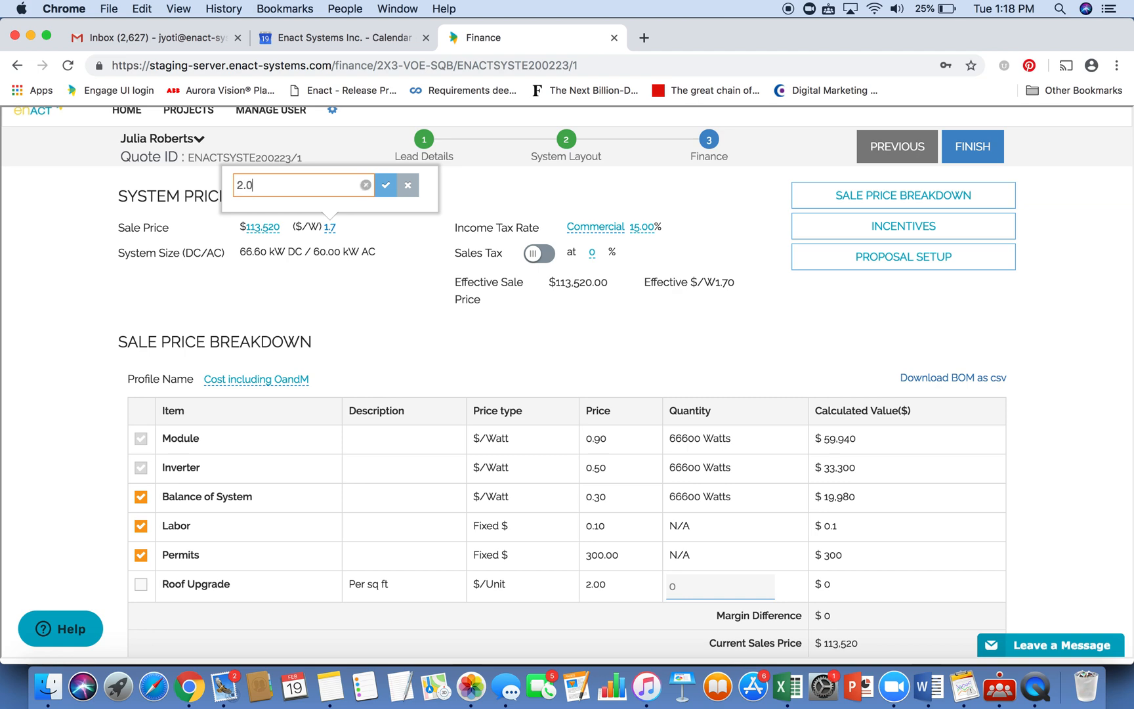
{"action": "left_click", "coordinate": [386, 185]}
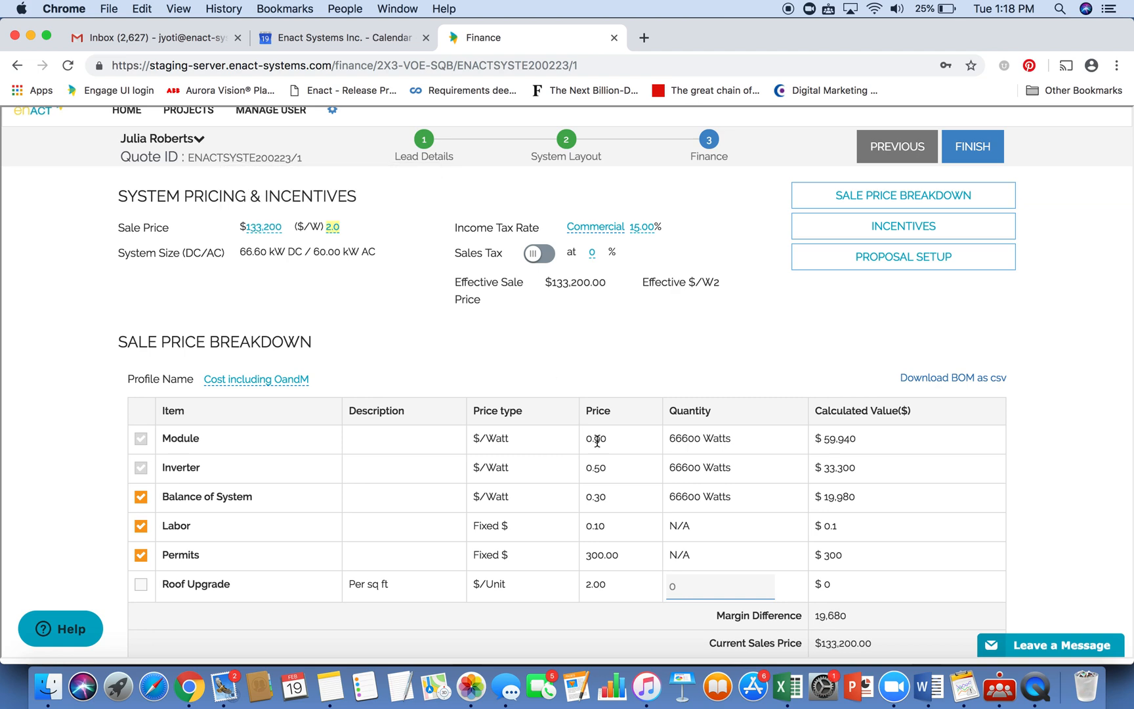
{"action": "scroll", "scroll_direction": "down", "scroll_amount": 3}
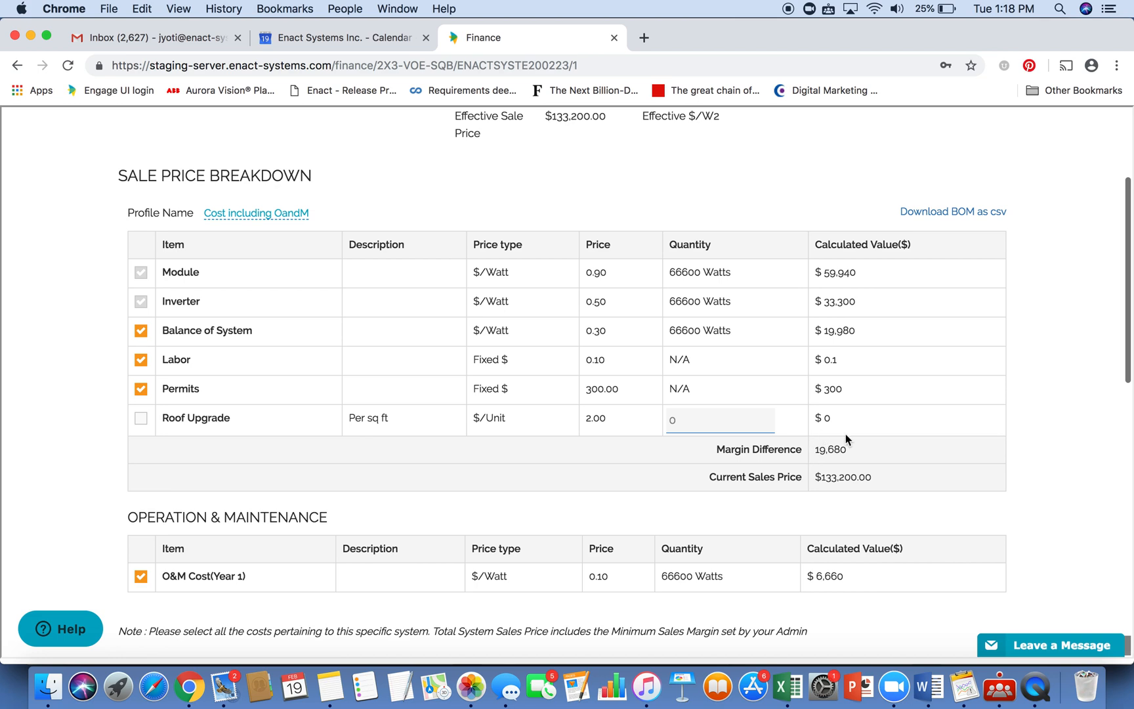
{"action": "mouse_move", "coordinate": [995, 449]}
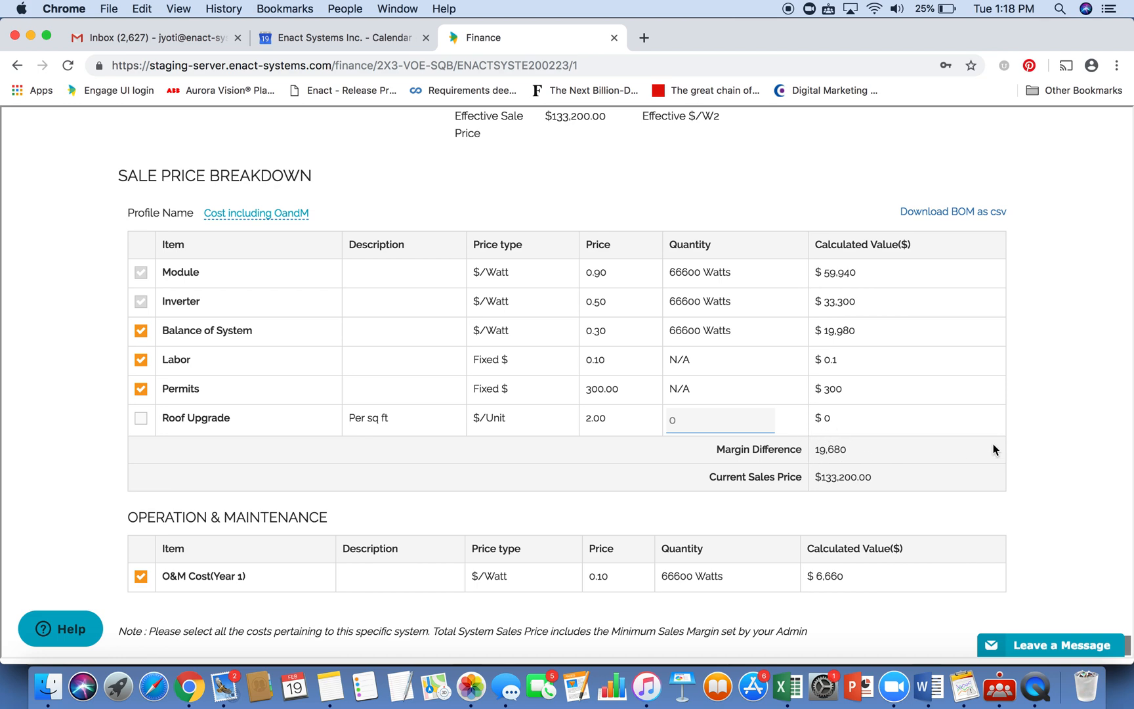
{"action": "scroll", "scroll_direction": "up", "scroll_amount": 3}
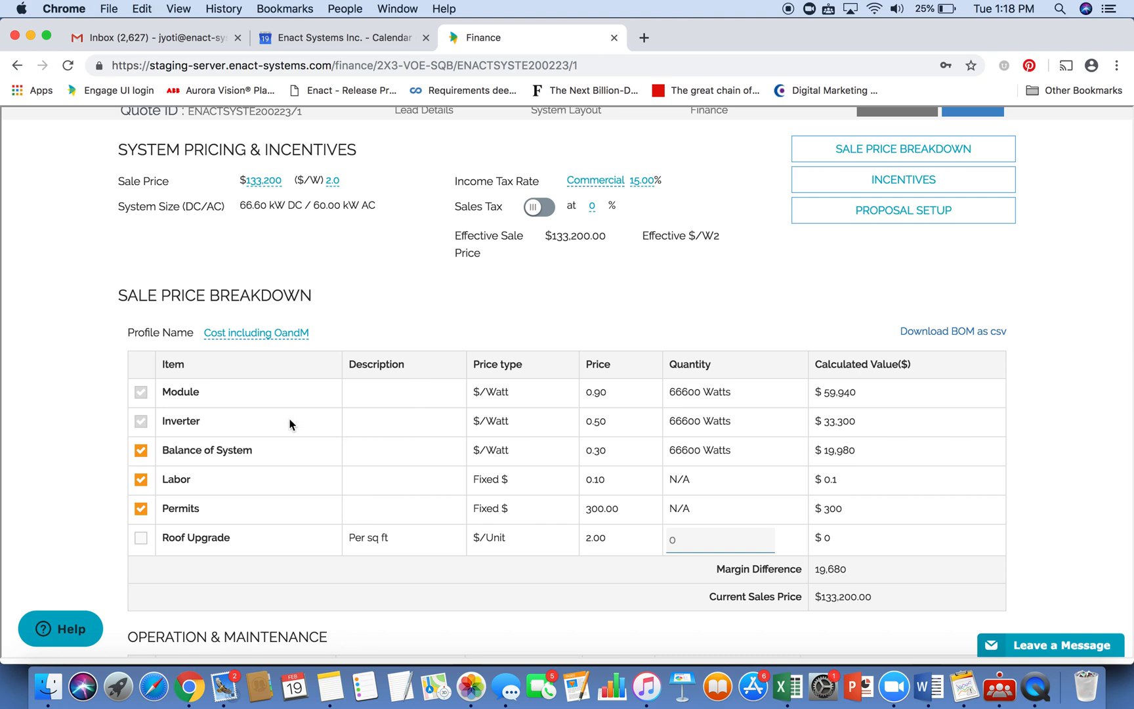
{"action": "scroll", "scroll_direction": "up", "scroll_amount": 3}
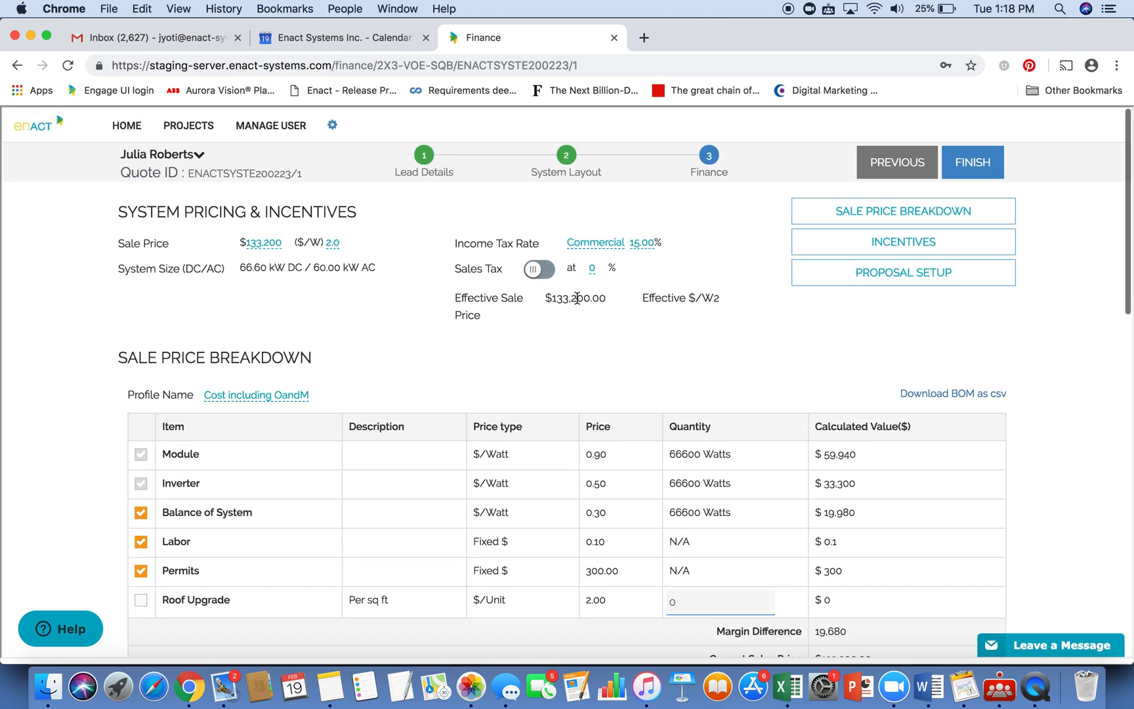
{"action": "mouse_move", "coordinate": [212, 507]}
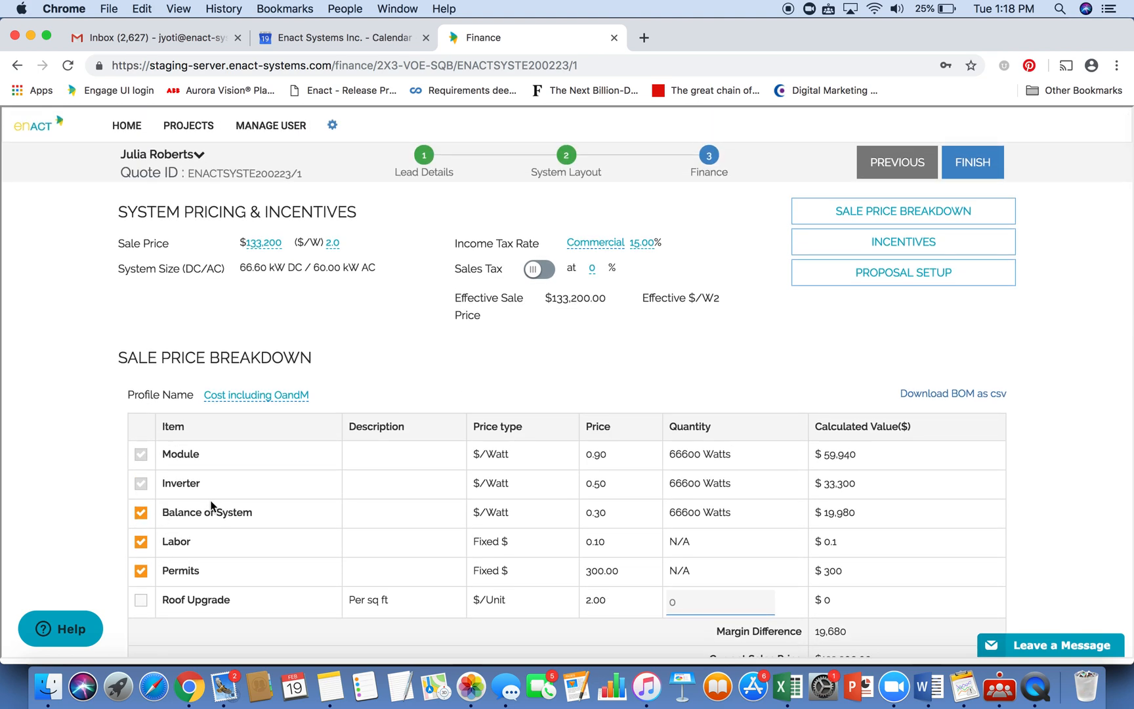
{"action": "mouse_move", "coordinate": [429, 543]}
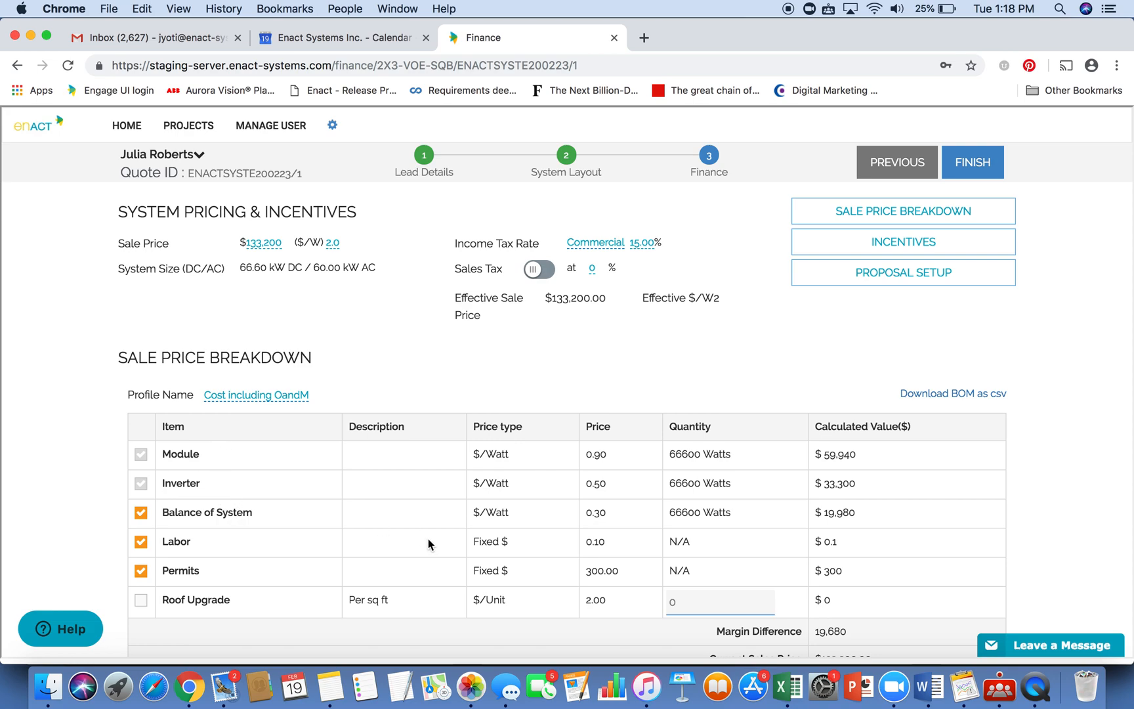
{"action": "scroll", "scroll_direction": "down", "scroll_amount": 3}
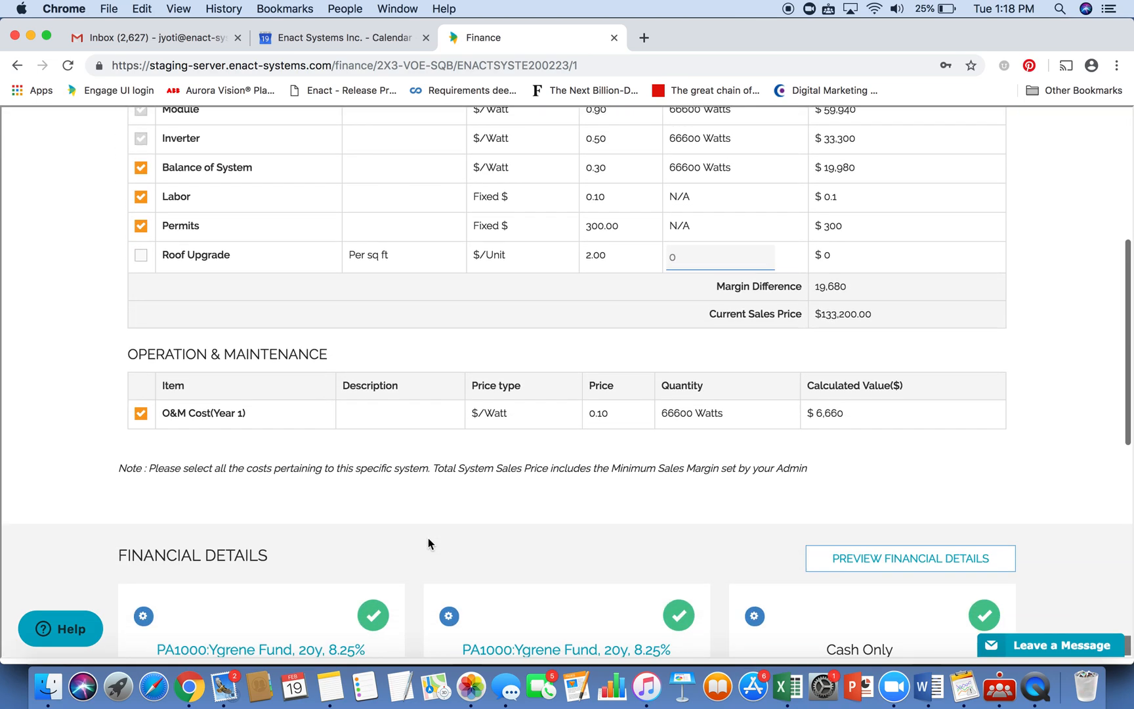
Keep financing option one on the Ygrene Fund 20y 8.25% plan and confirm it
{"action": "scroll", "scroll_direction": "down", "scroll_amount": 3}
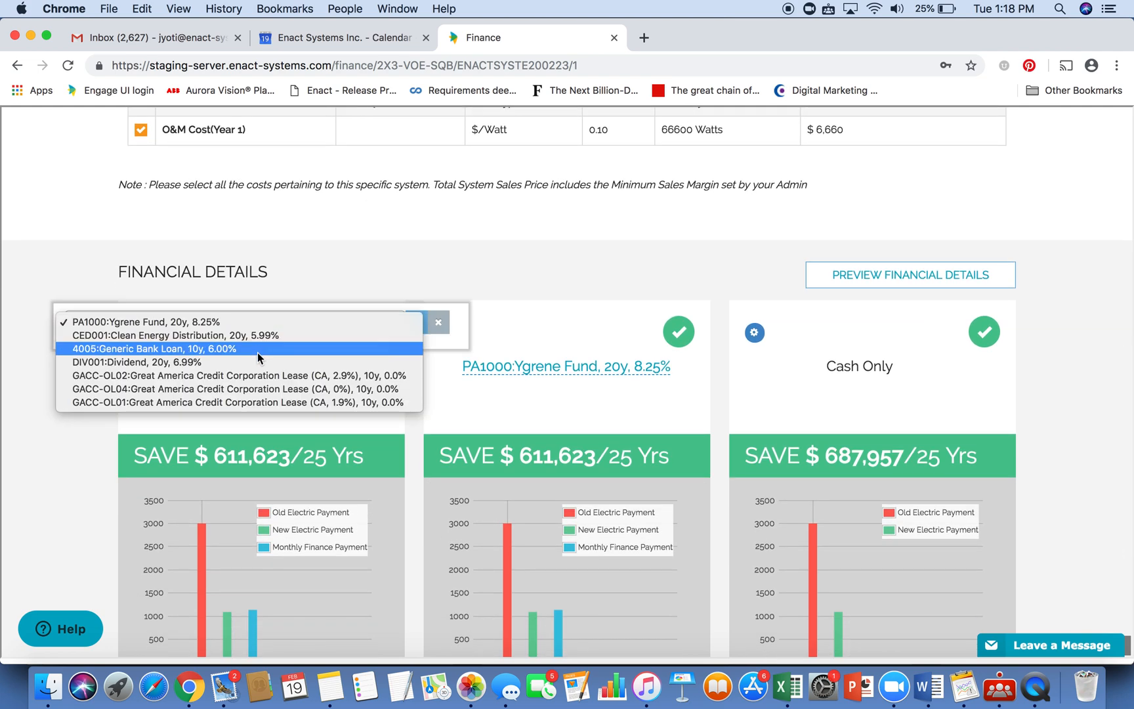
{"action": "left_click", "coordinate": [415, 323]}
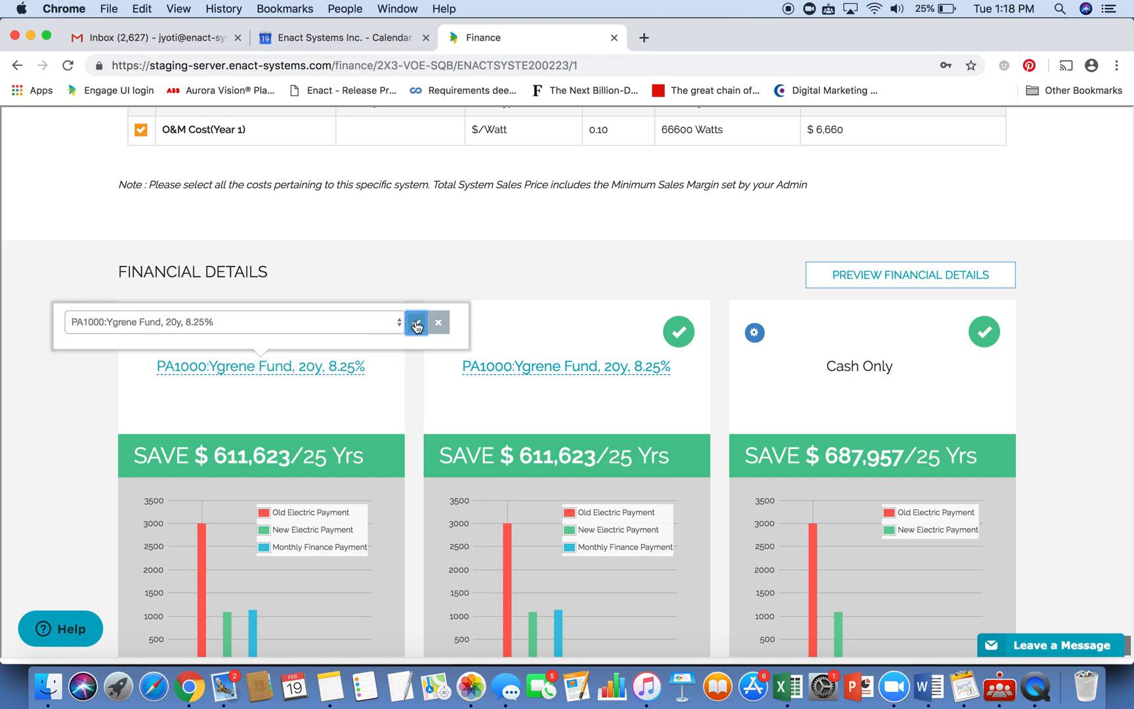
{"action": "left_click", "coordinate": [416, 322]}
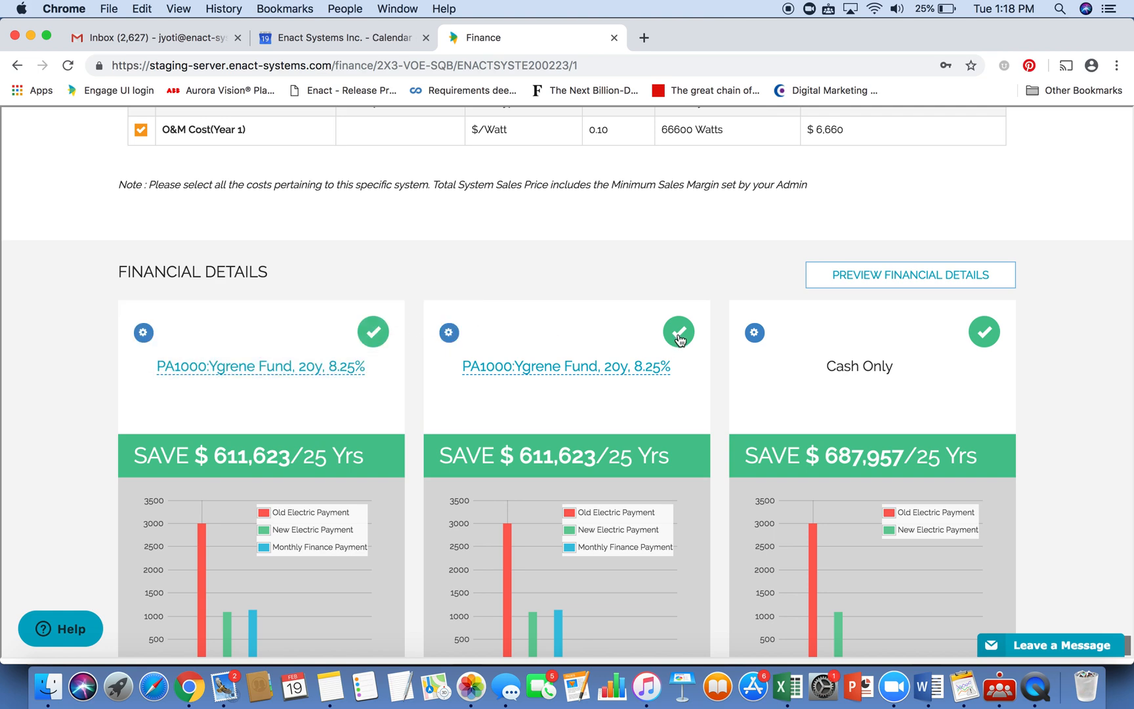
Try the Great America Credit lease for option two, then set it back to Ygrene Fund and confirm
{"action": "left_click", "coordinate": [677, 332]}
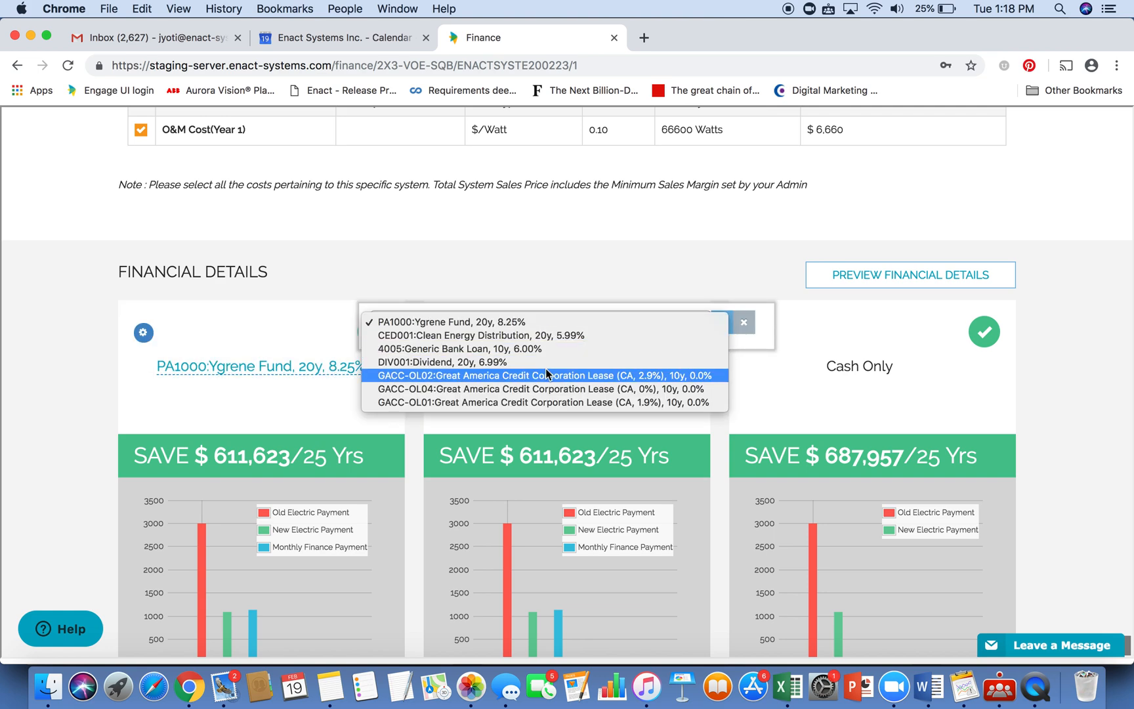
{"action": "left_click", "coordinate": [538, 374]}
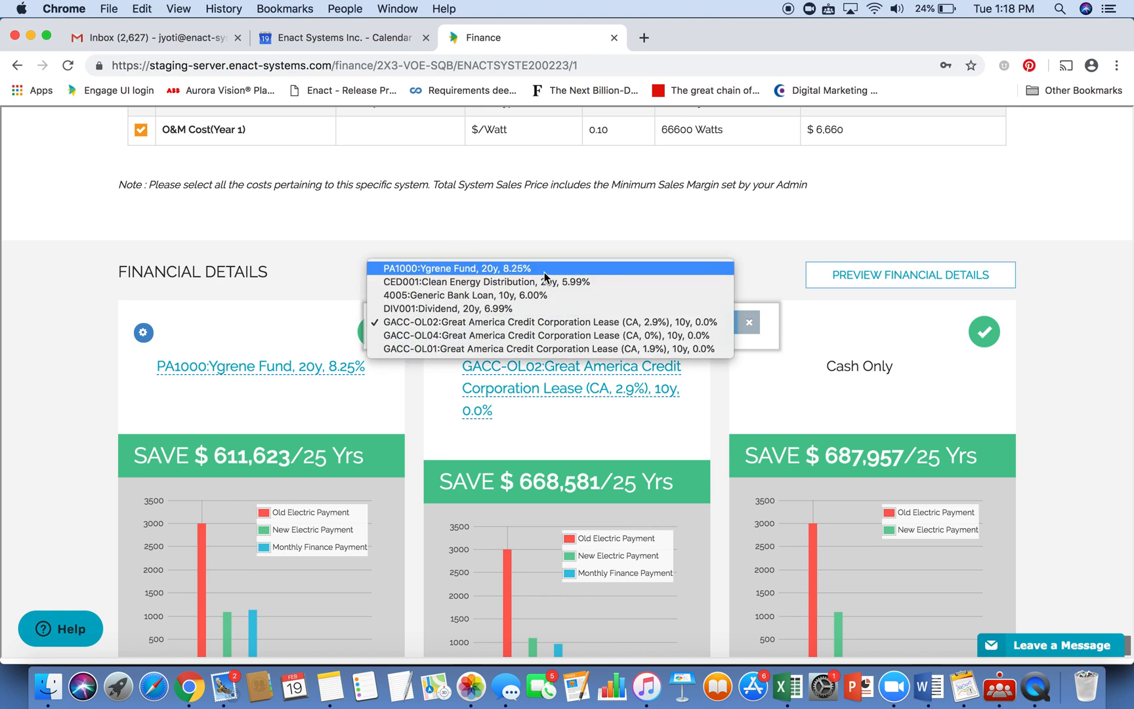
{"action": "left_click", "coordinate": [457, 268]}
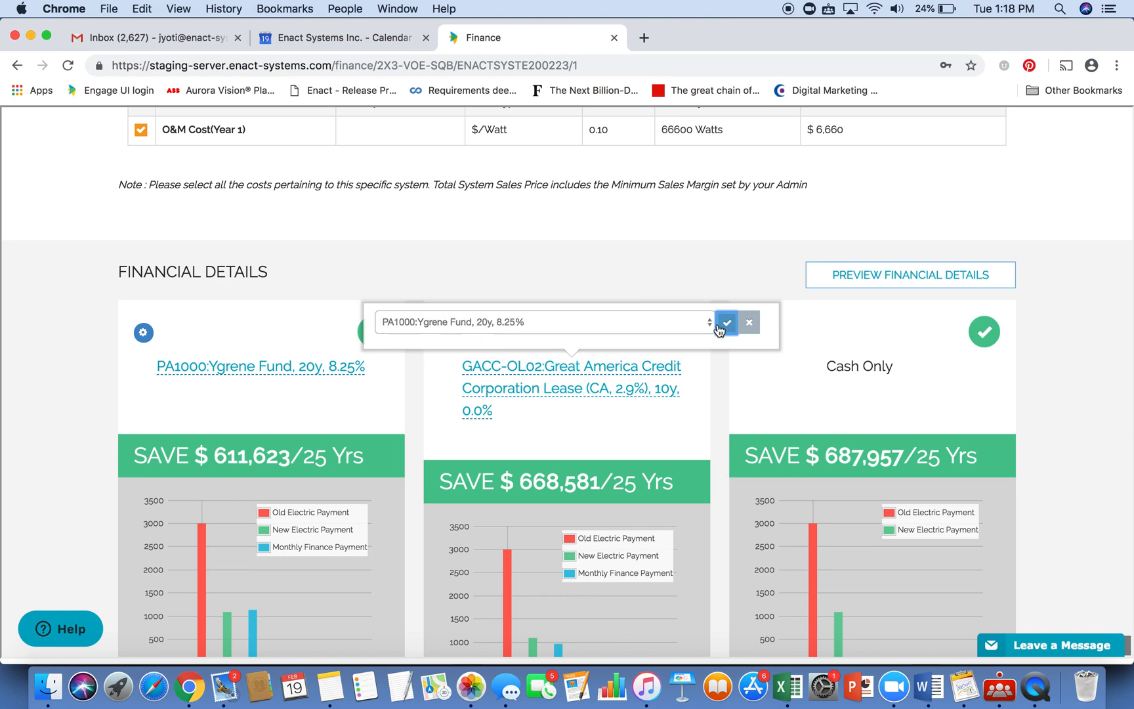
{"action": "left_click", "coordinate": [726, 323]}
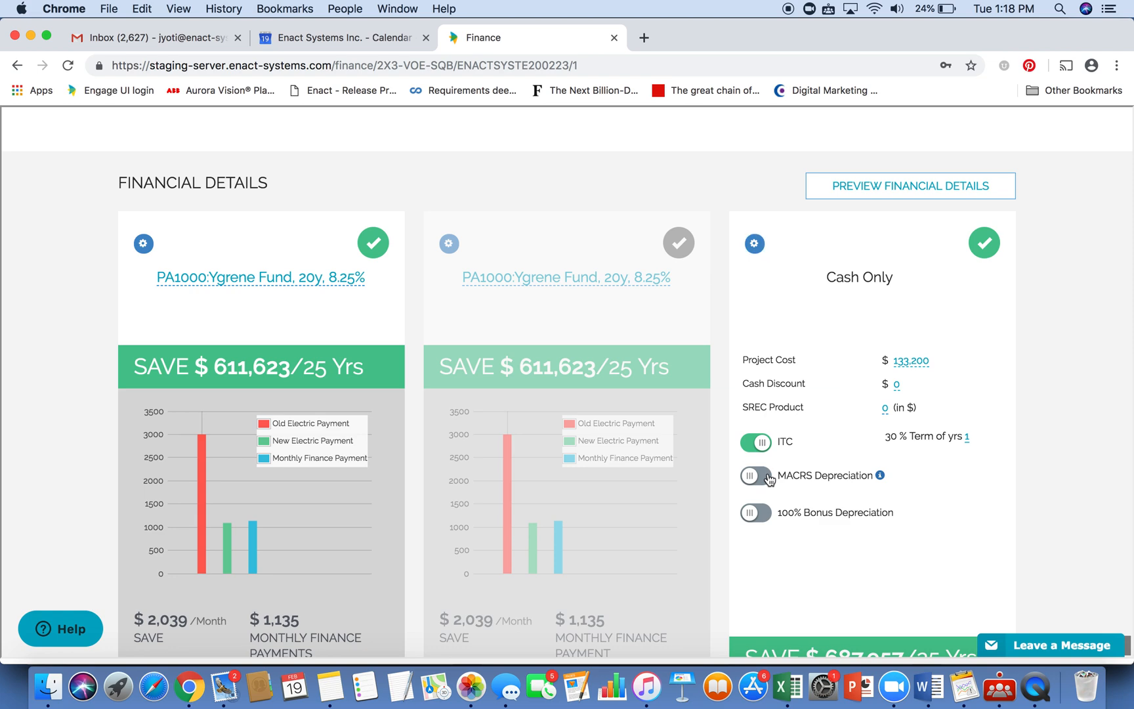
Enable MACRS depreciation on Cash Only ($704,939 savings) and Ygrene Fund option one ($628,605 savings)
{"action": "left_click", "coordinate": [755, 475]}
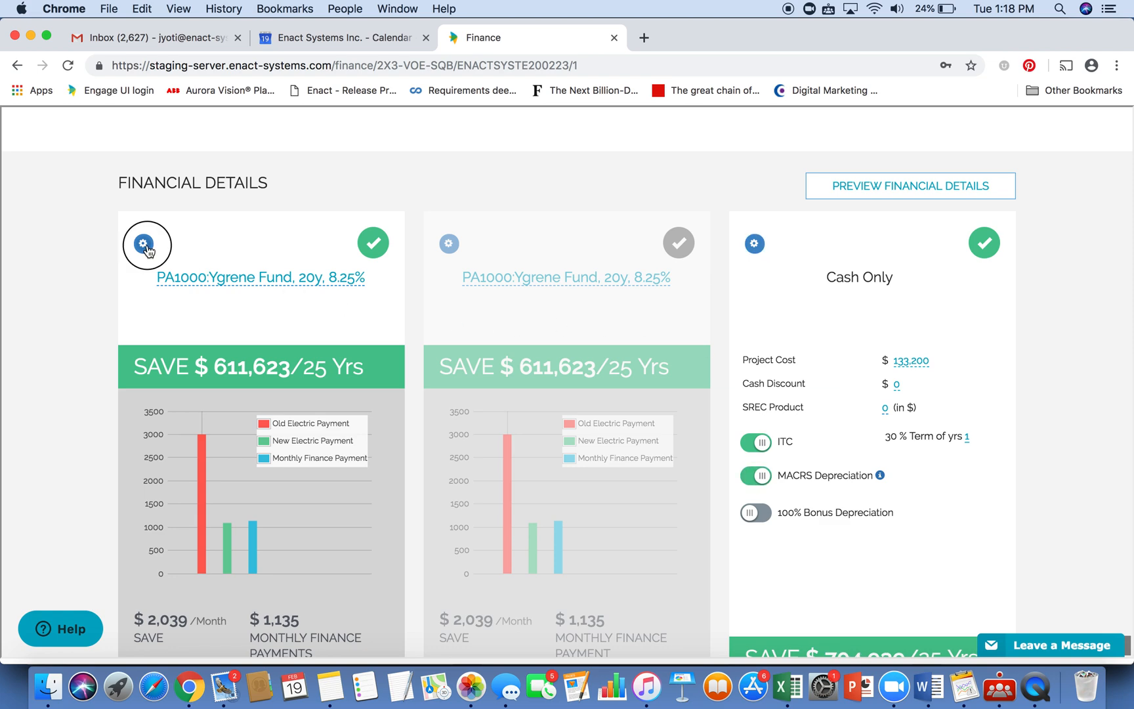
{"action": "left_click", "coordinate": [147, 244]}
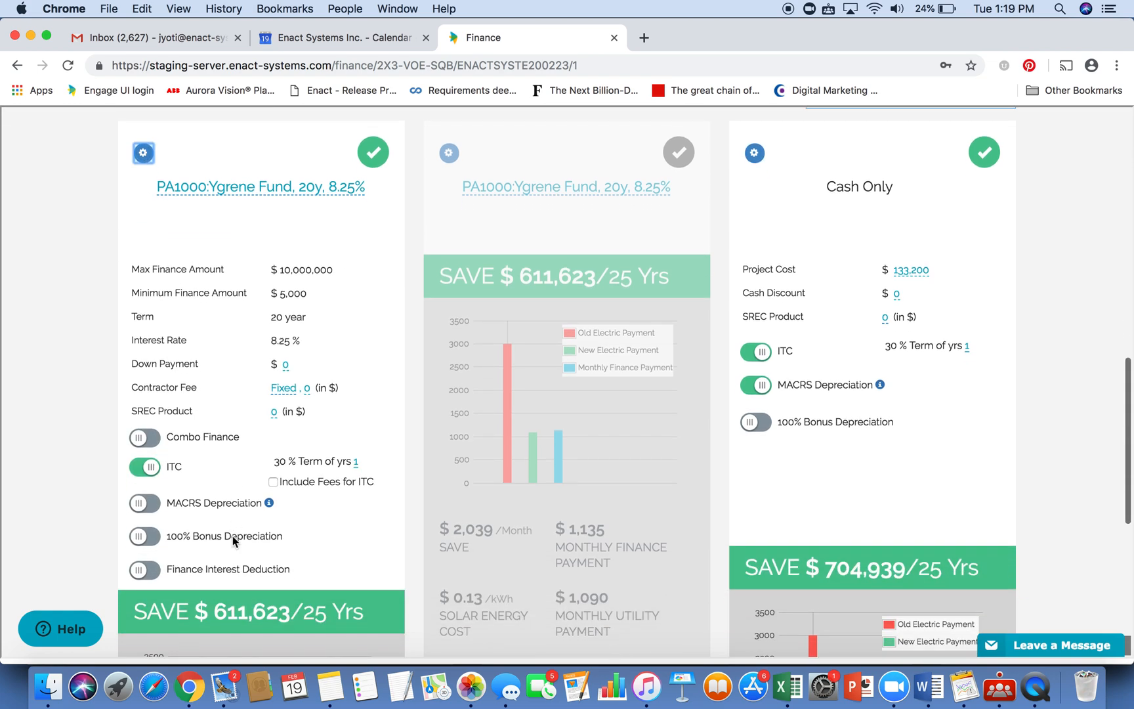
{"action": "scroll", "scroll_direction": "down", "scroll_amount": 3}
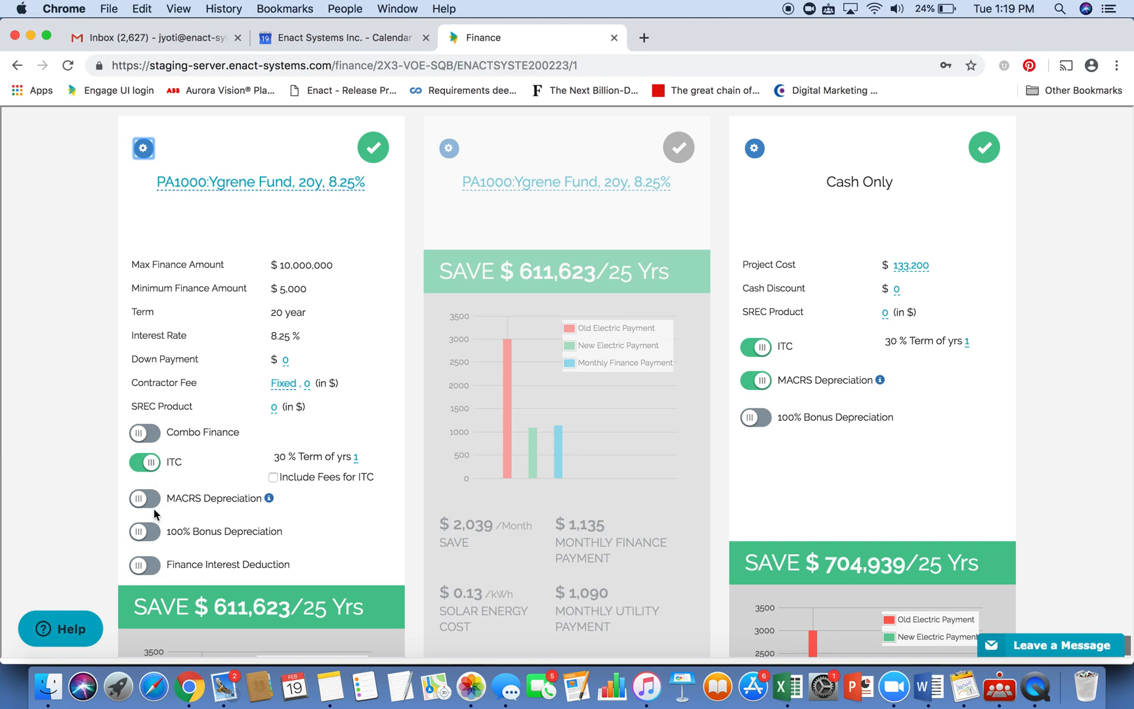
{"action": "left_click", "coordinate": [143, 497]}
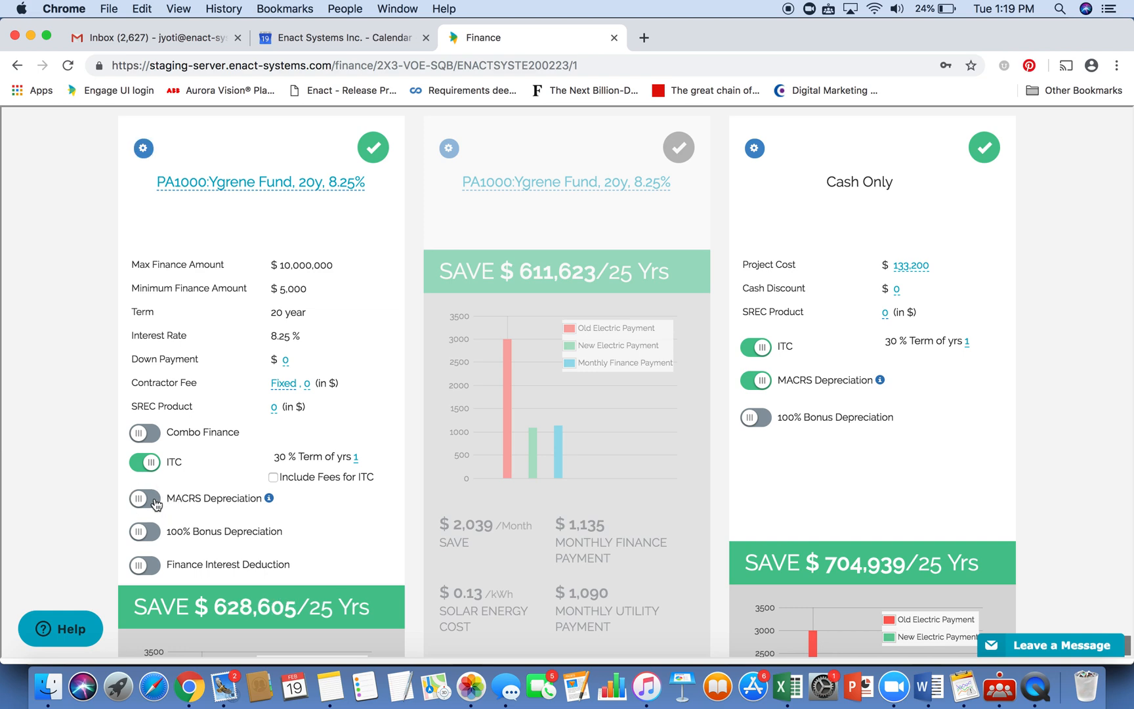
{"action": "left_click", "coordinate": [144, 498]}
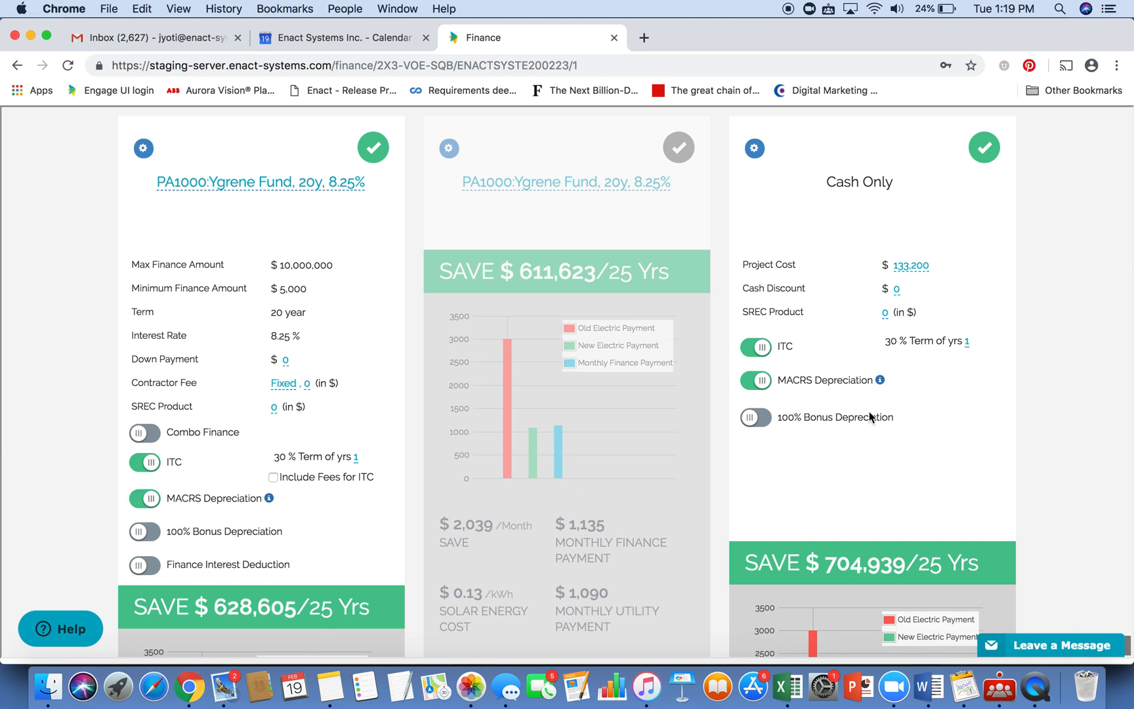
{"action": "scroll", "scroll_direction": "up", "scroll_amount": 3}
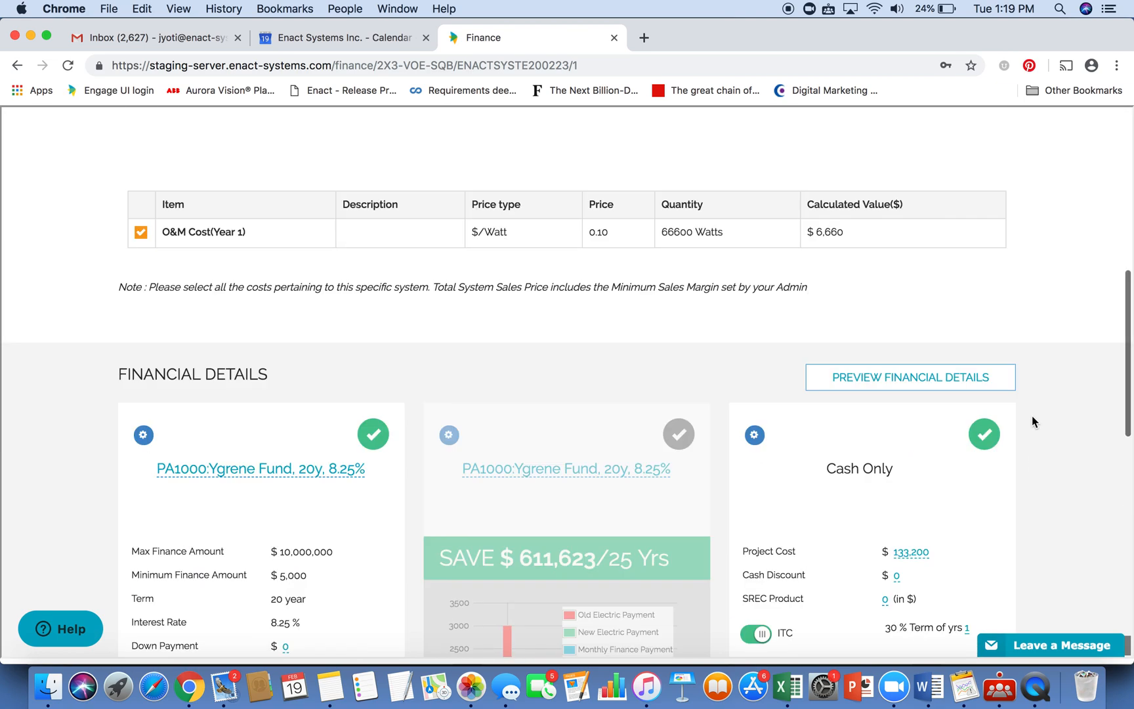
{"action": "scroll", "scroll_direction": "up", "scroll_amount": 3}
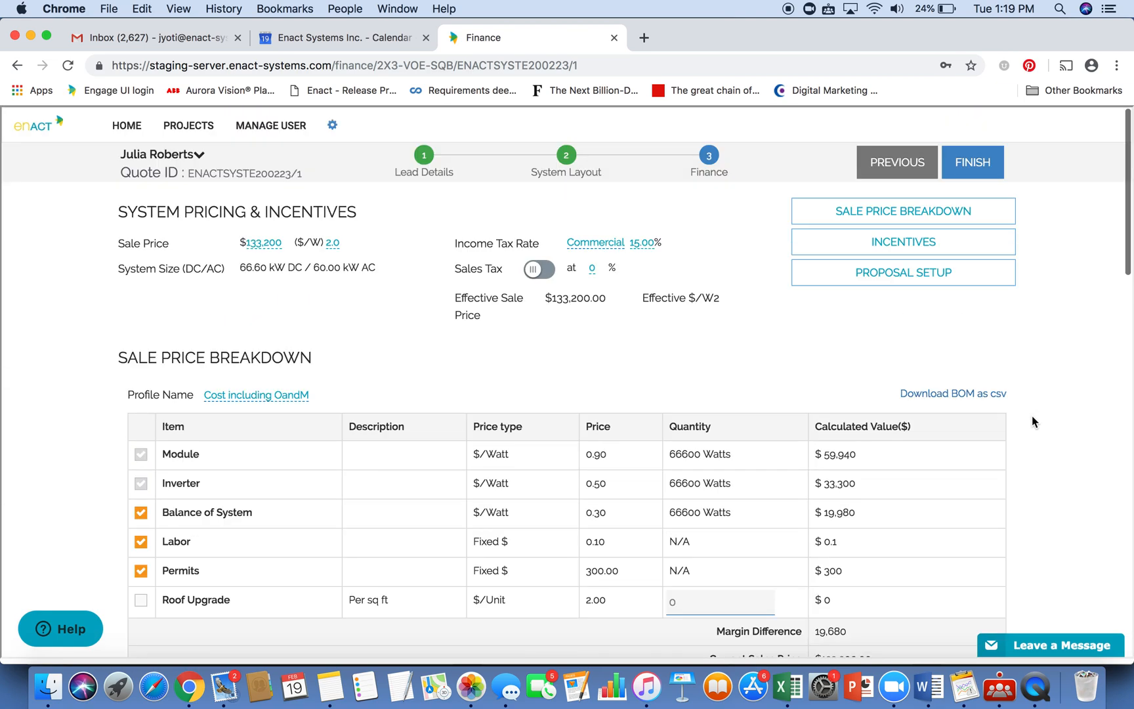
Bring up the Proposal Setup settings and dismiss them once
{"action": "left_click", "coordinate": [902, 272]}
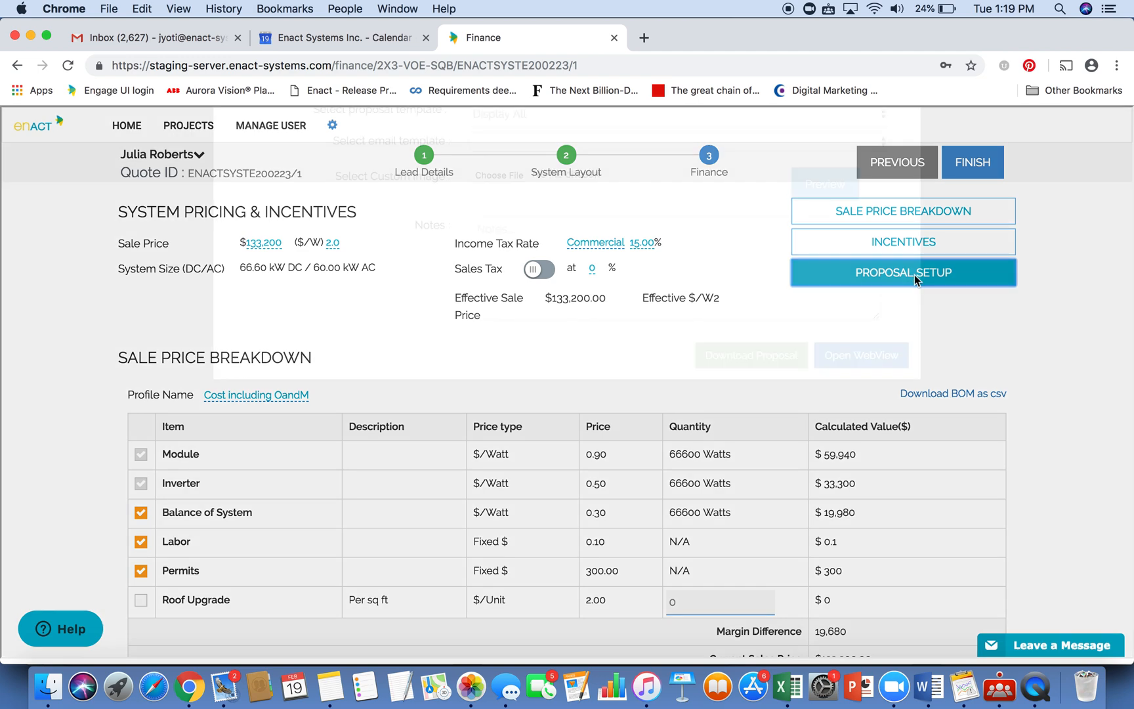
{"action": "left_click", "coordinate": [902, 273]}
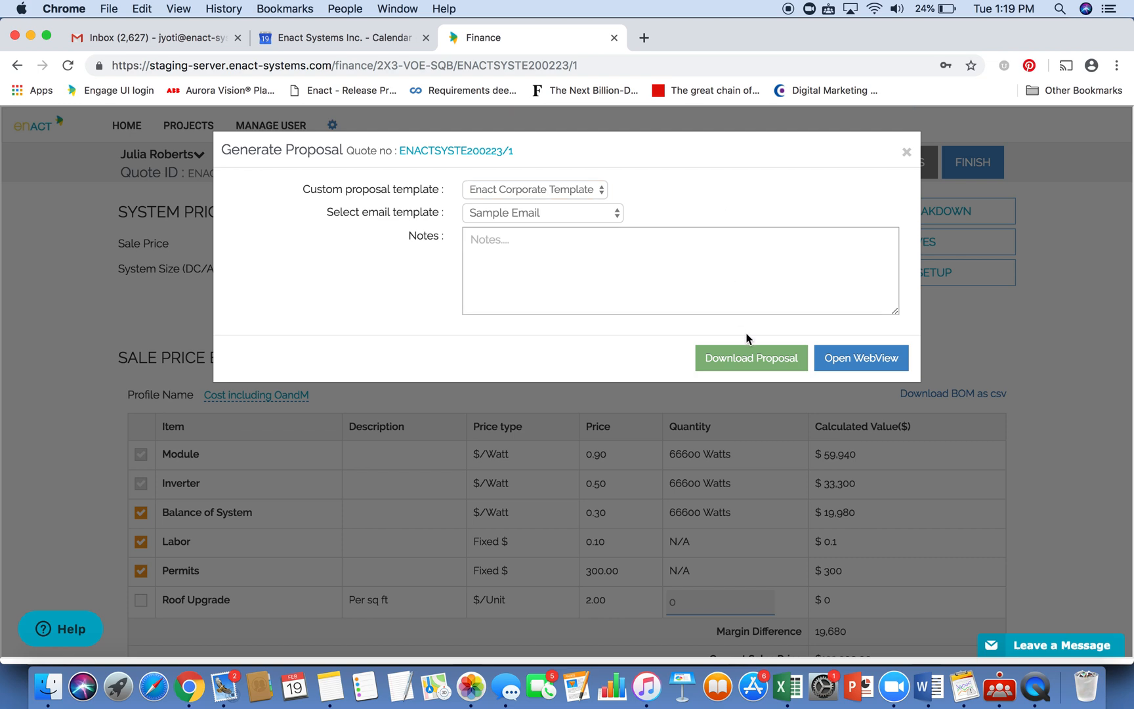
{"action": "left_click", "coordinate": [750, 359]}
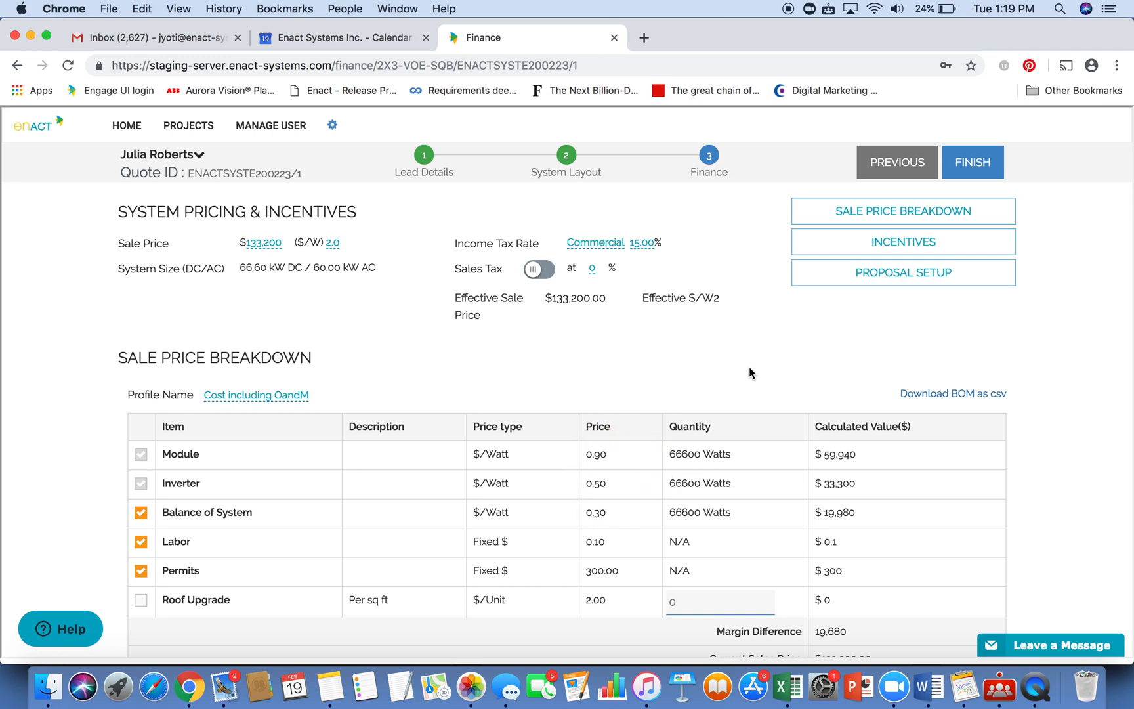
{"action": "mouse_move", "coordinate": [782, 362]}
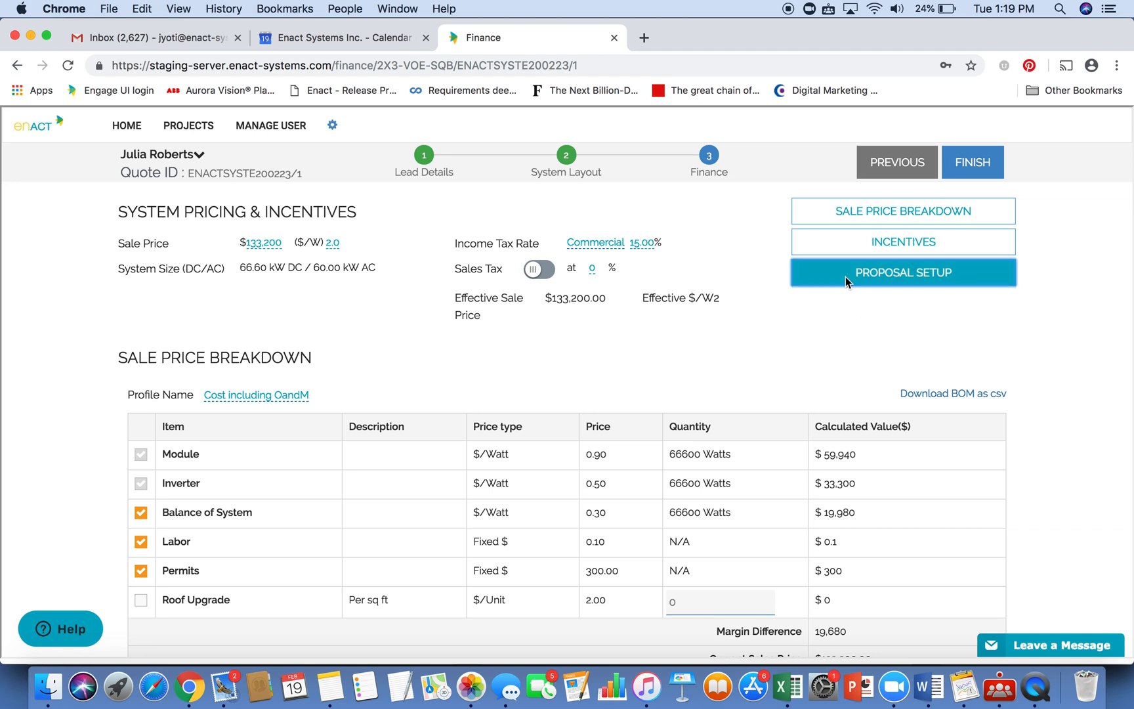
Download the proposal with the Enact Corporate Template and view the PDF in the browser
{"action": "left_click", "coordinate": [902, 273]}
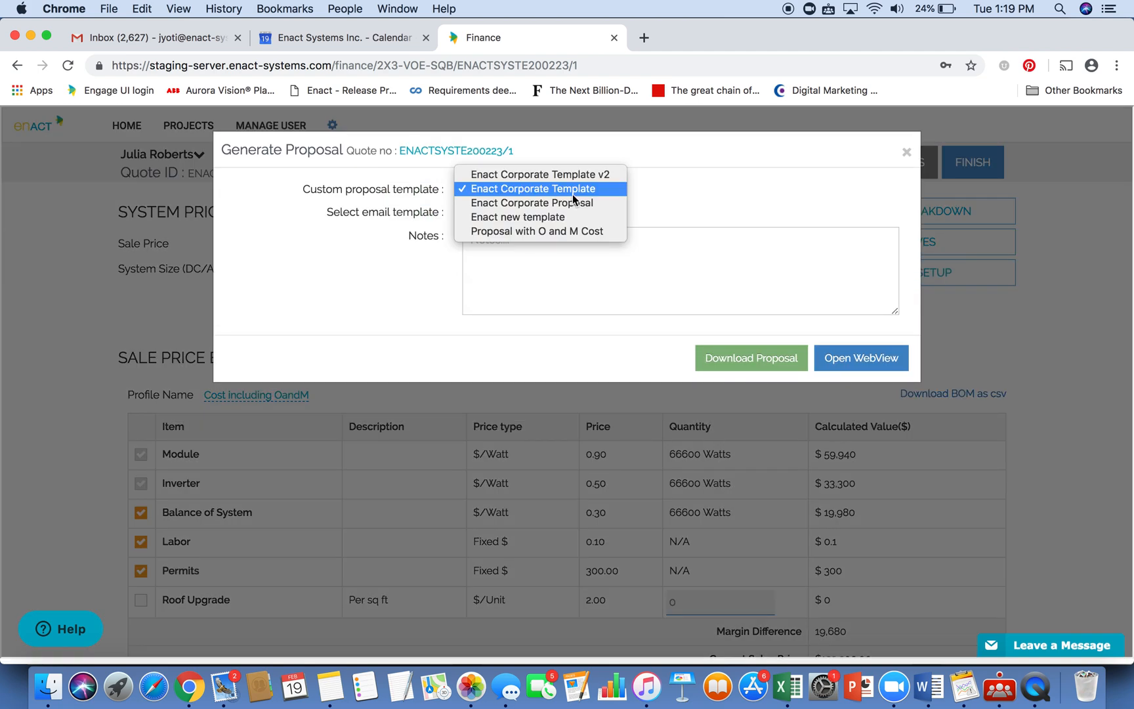
{"action": "left_click", "coordinate": [532, 189]}
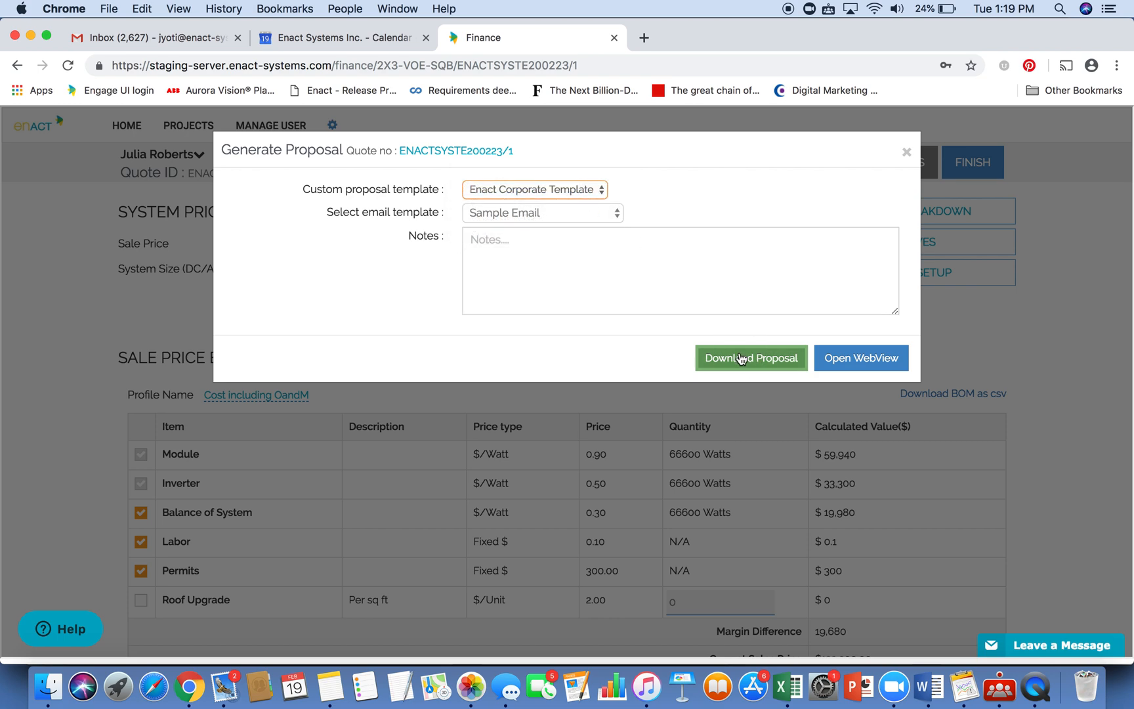
{"action": "left_click", "coordinate": [750, 357]}
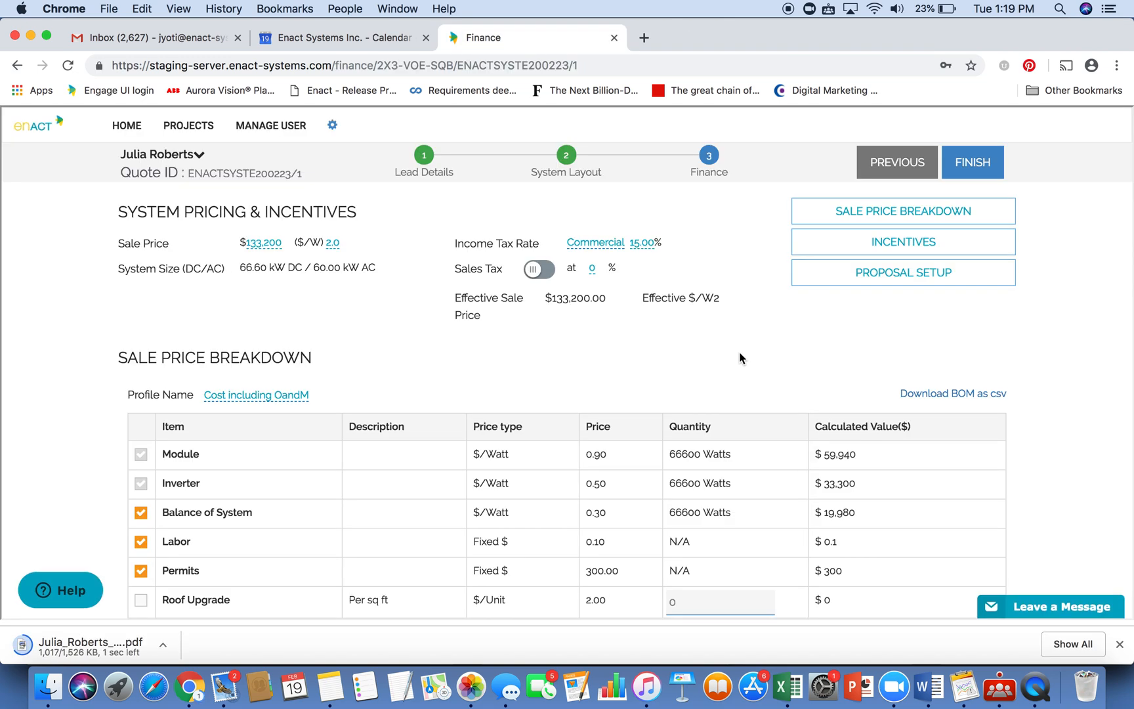
{"action": "left_click", "coordinate": [87, 643]}
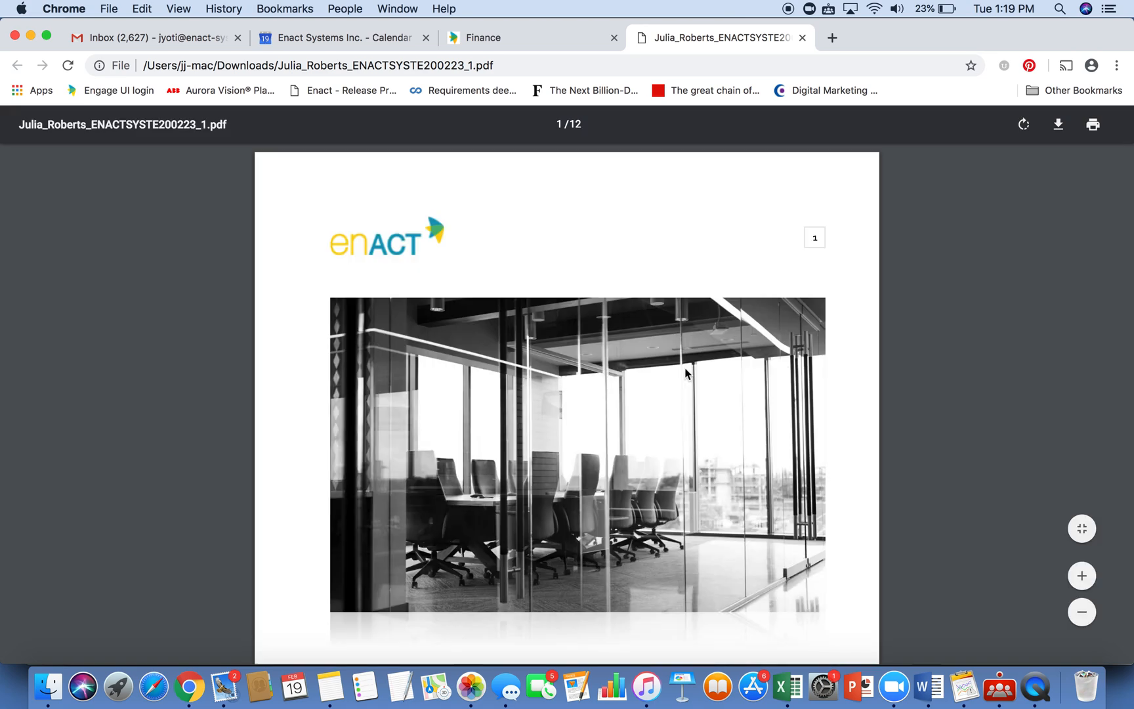
Scroll through the proposal's system size, savings, financing and timeline pages, then close the PDF
{"action": "scroll", "scroll_direction": "down", "scroll_amount": 3}
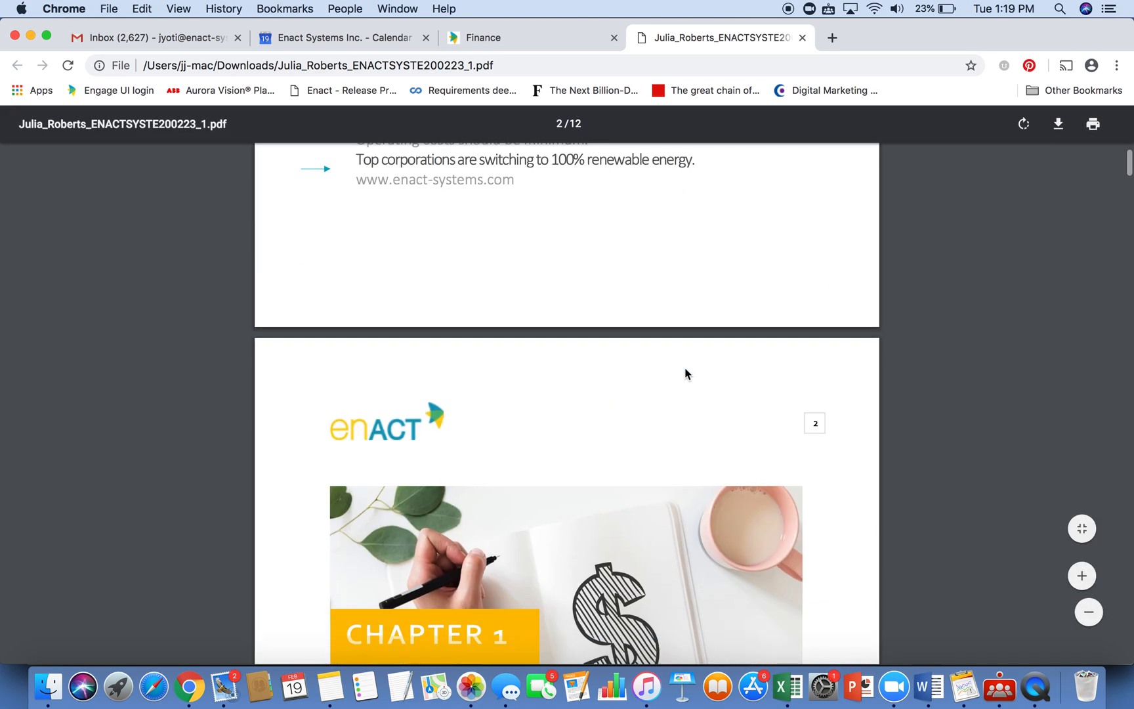
{"action": "scroll", "scroll_direction": "down", "scroll_amount": 3}
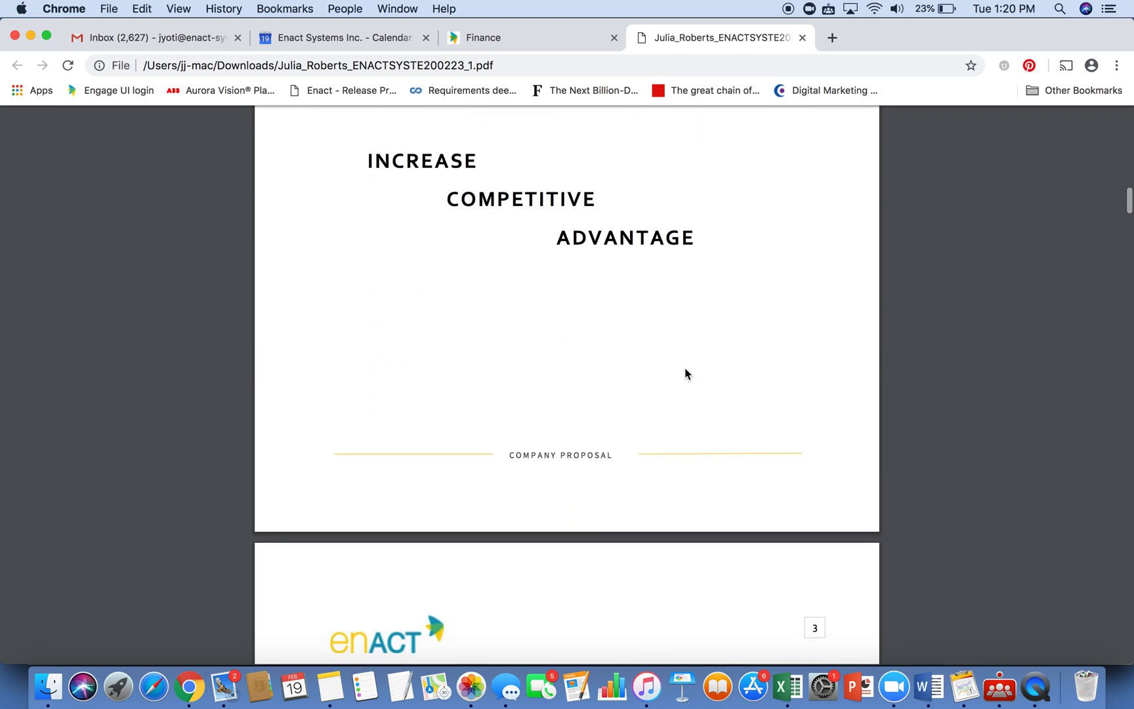
{"action": "scroll", "scroll_direction": "down", "scroll_amount": 3}
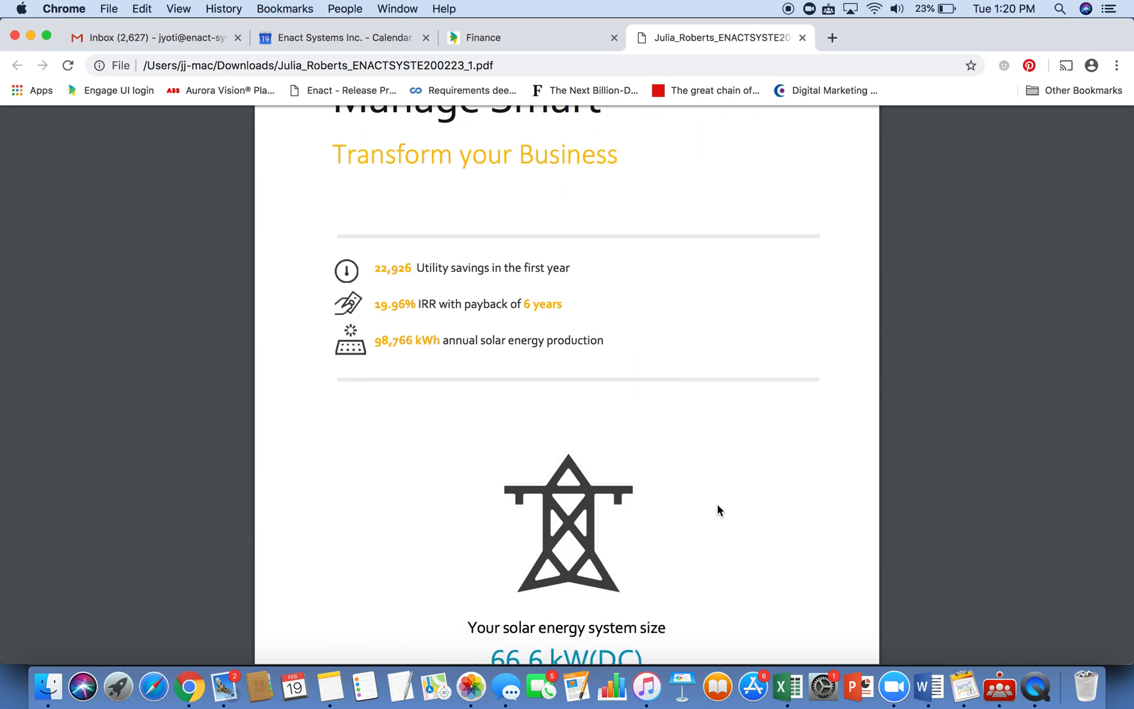
{"action": "scroll", "scroll_direction": "down", "scroll_amount": 3}
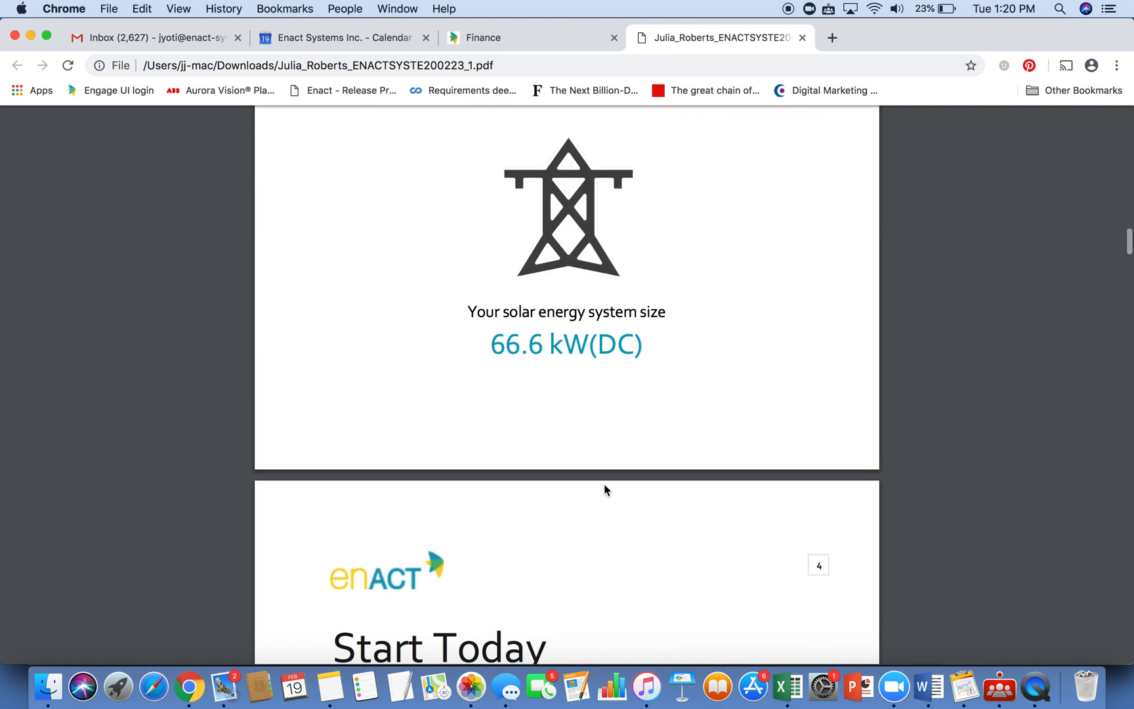
{"action": "scroll", "scroll_direction": "down", "scroll_amount": 3}
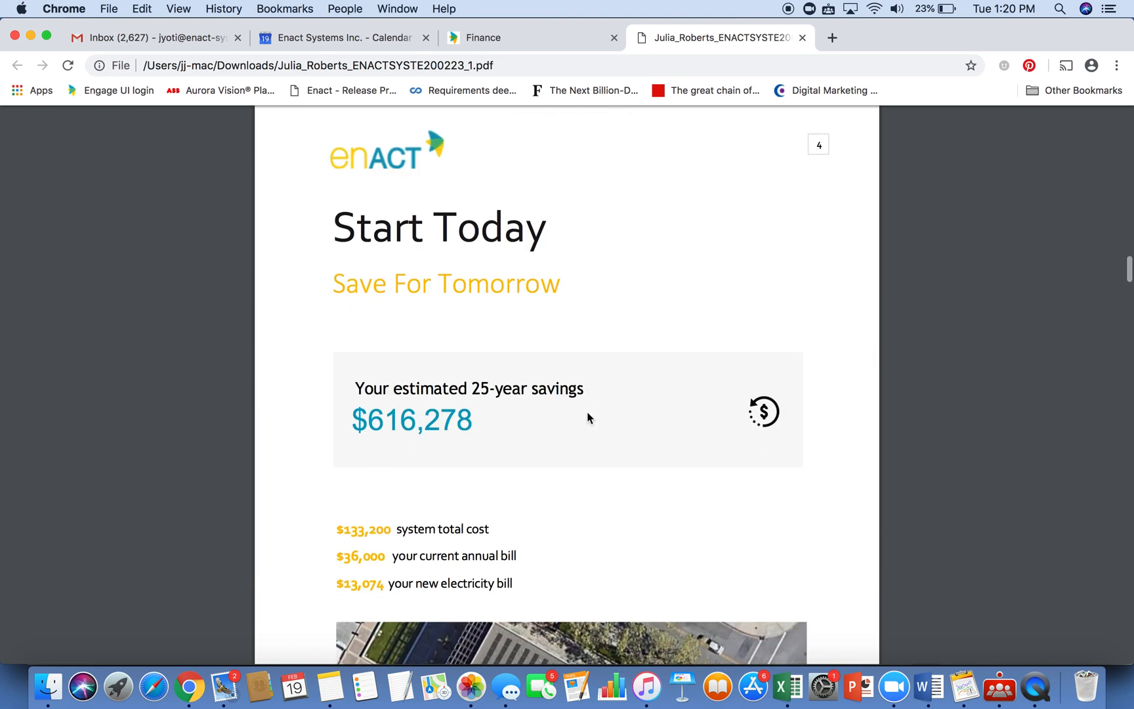
{"action": "scroll", "scroll_direction": "down", "scroll_amount": 3}
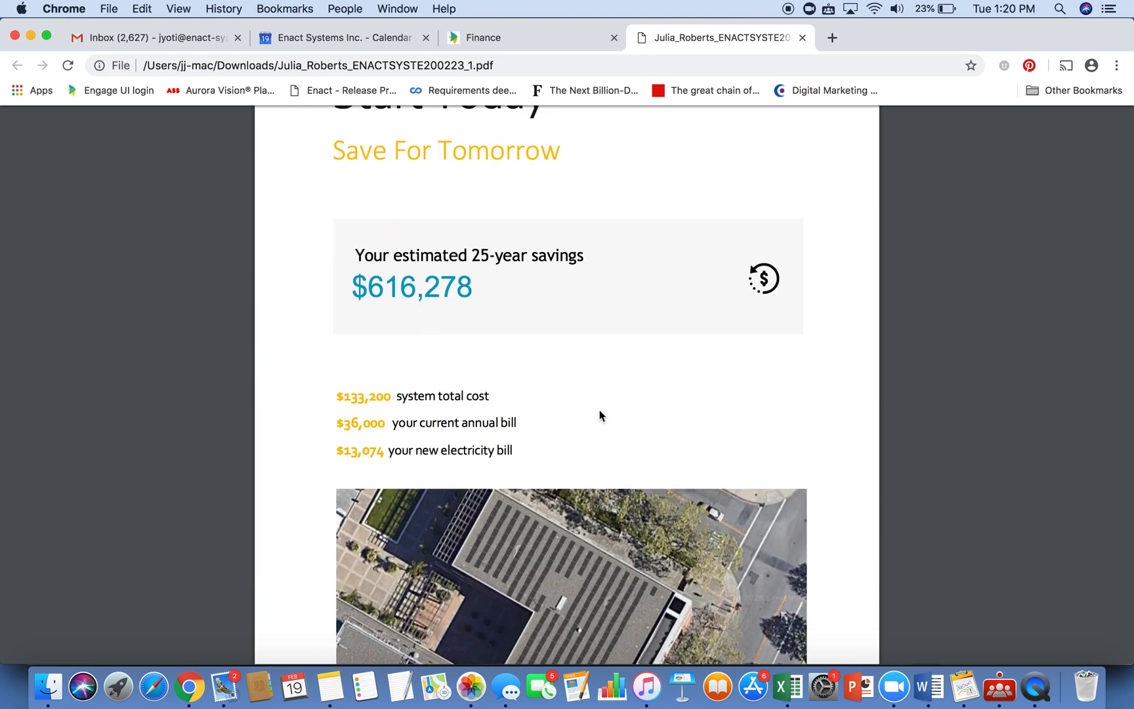
{"action": "scroll", "scroll_direction": "down", "scroll_amount": 3}
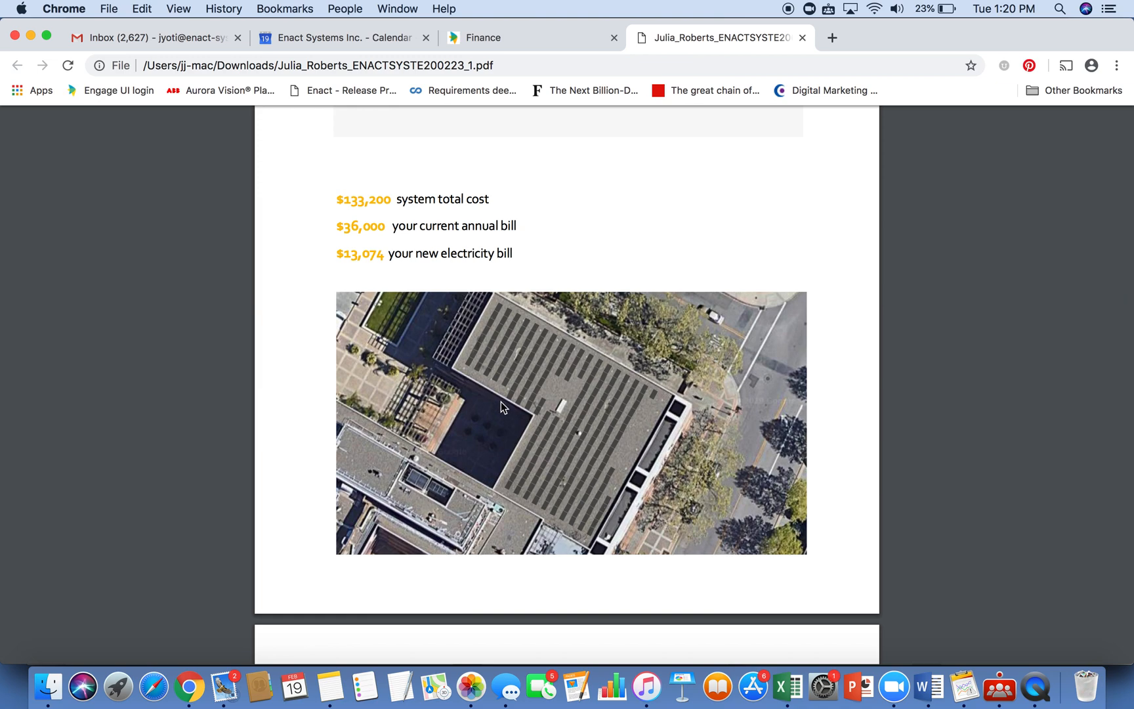
{"action": "scroll", "scroll_direction": "down", "scroll_amount": 3}
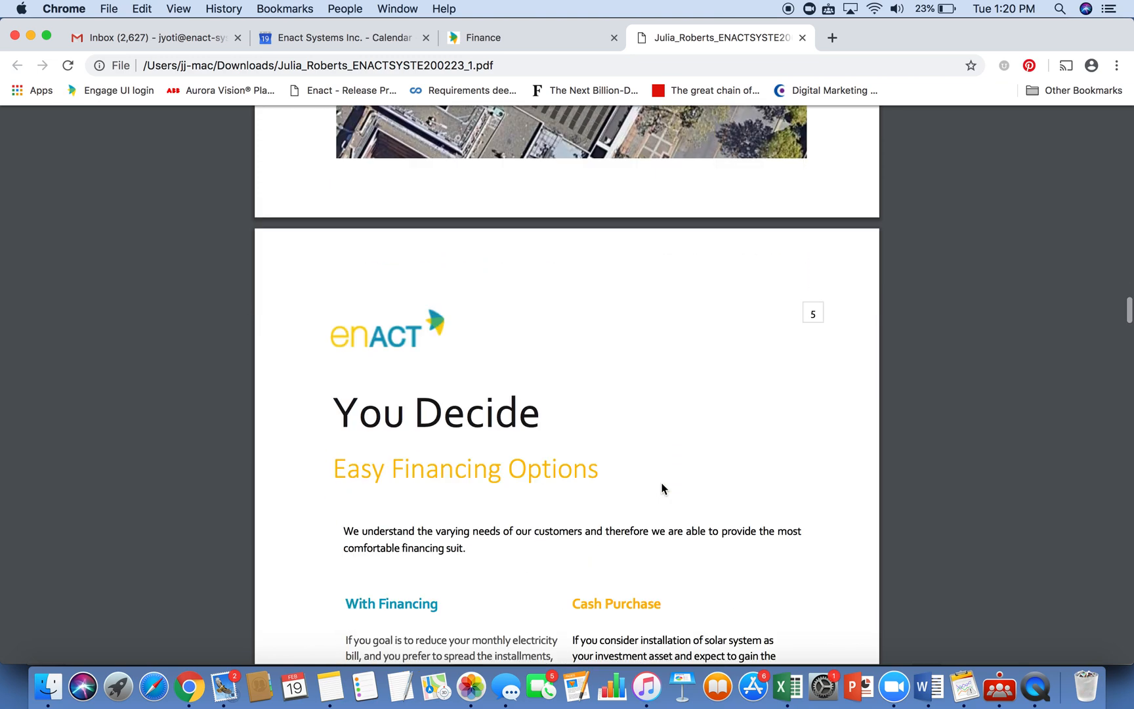
{"action": "scroll", "scroll_direction": "down", "scroll_amount": 3}
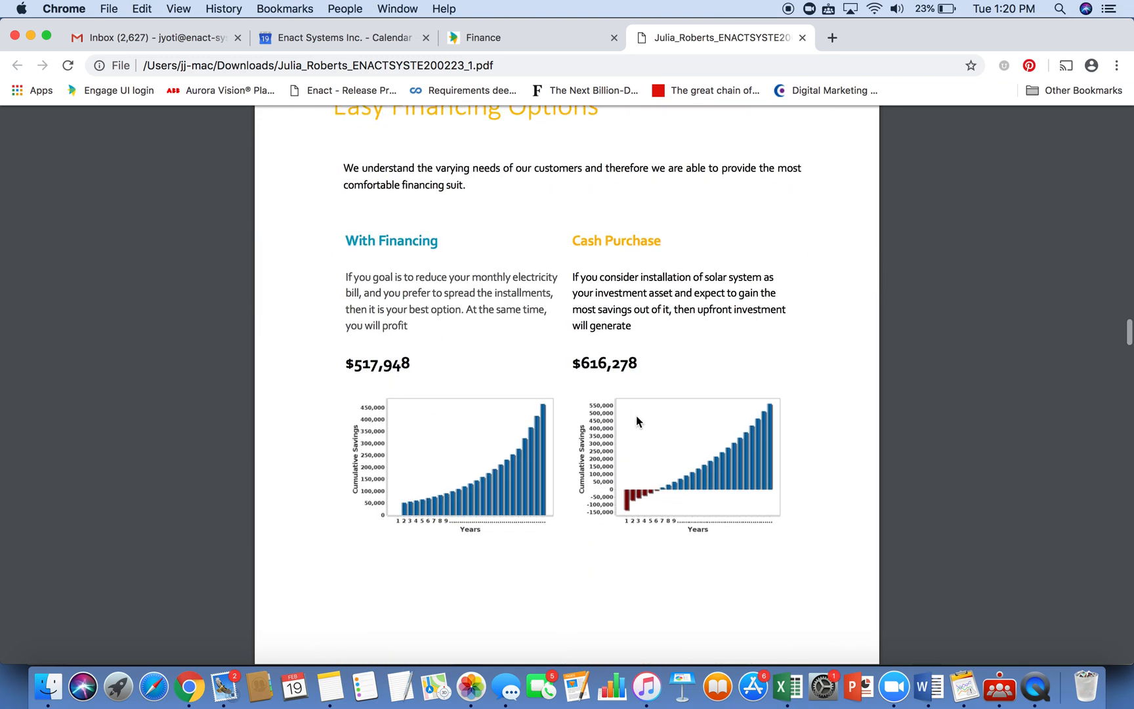
{"action": "scroll", "scroll_direction": "down", "scroll_amount": 3}
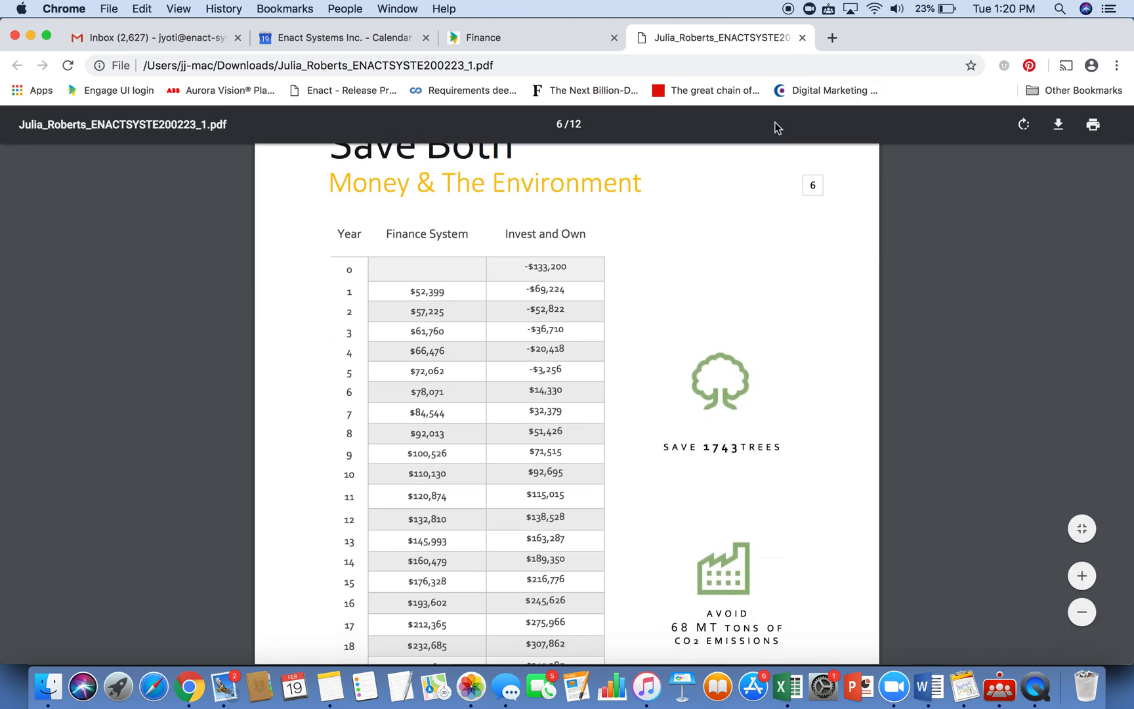
{"action": "scroll", "scroll_direction": "down", "scroll_amount": 3}
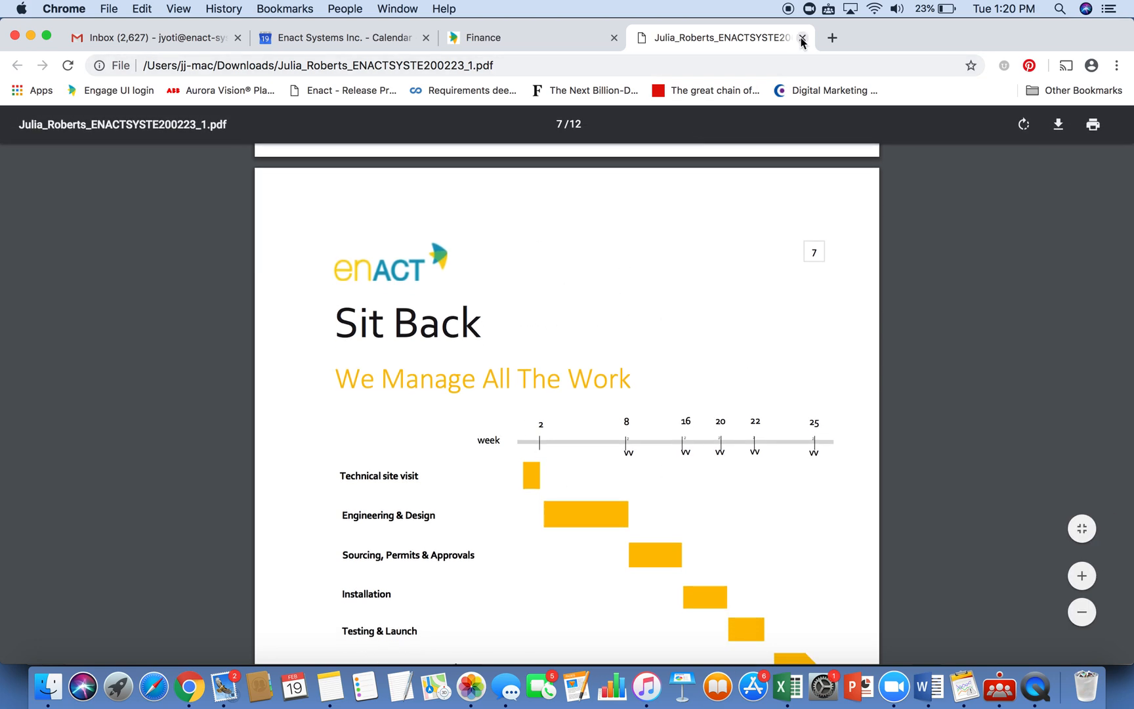
{"action": "left_click", "coordinate": [802, 38]}
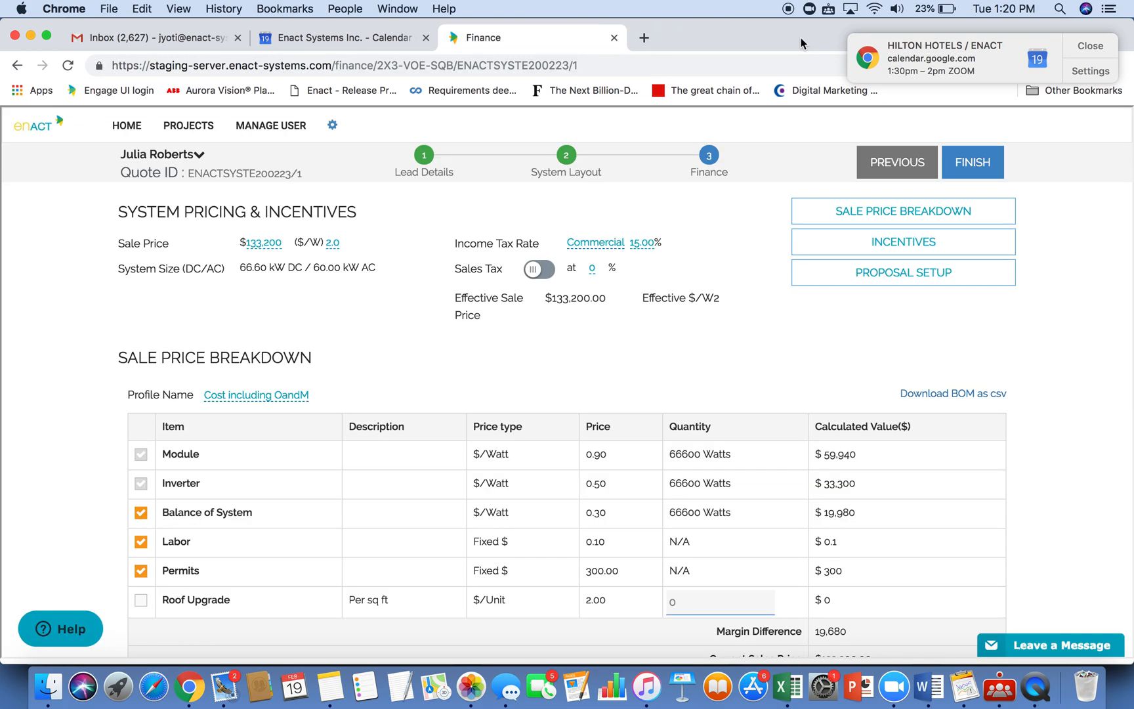
Review the sale price breakdown and finish the Finance step to return to the dashboard
{"action": "left_click", "coordinate": [973, 162]}
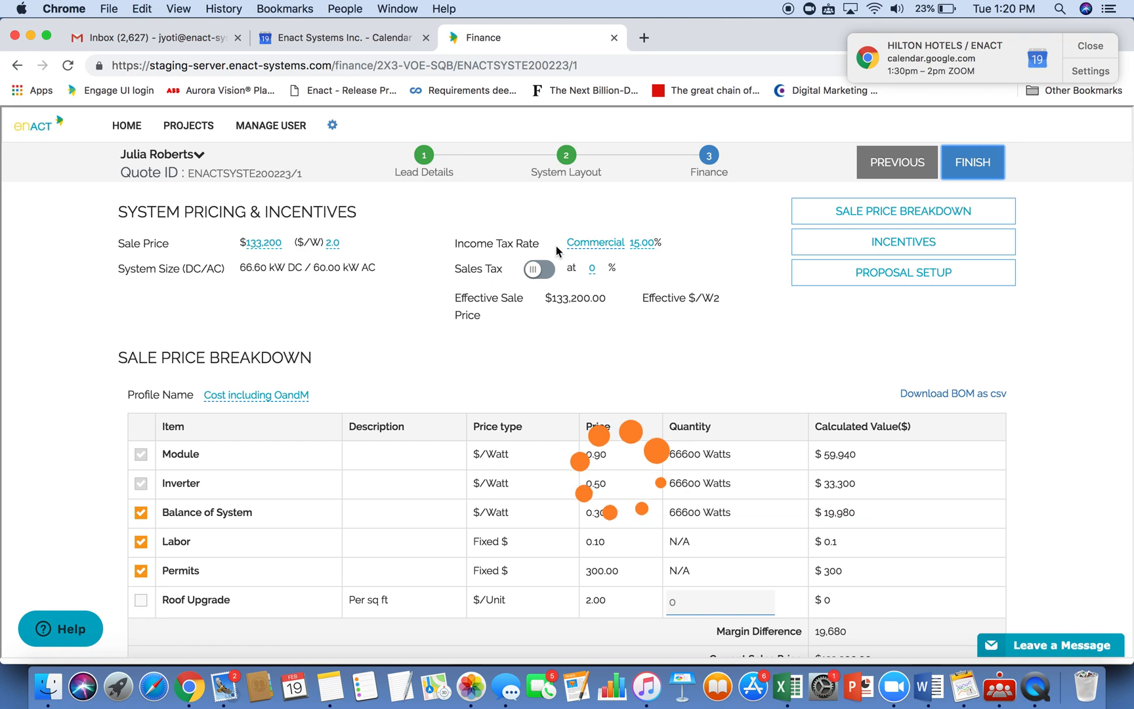
{"action": "left_click", "coordinate": [1090, 46]}
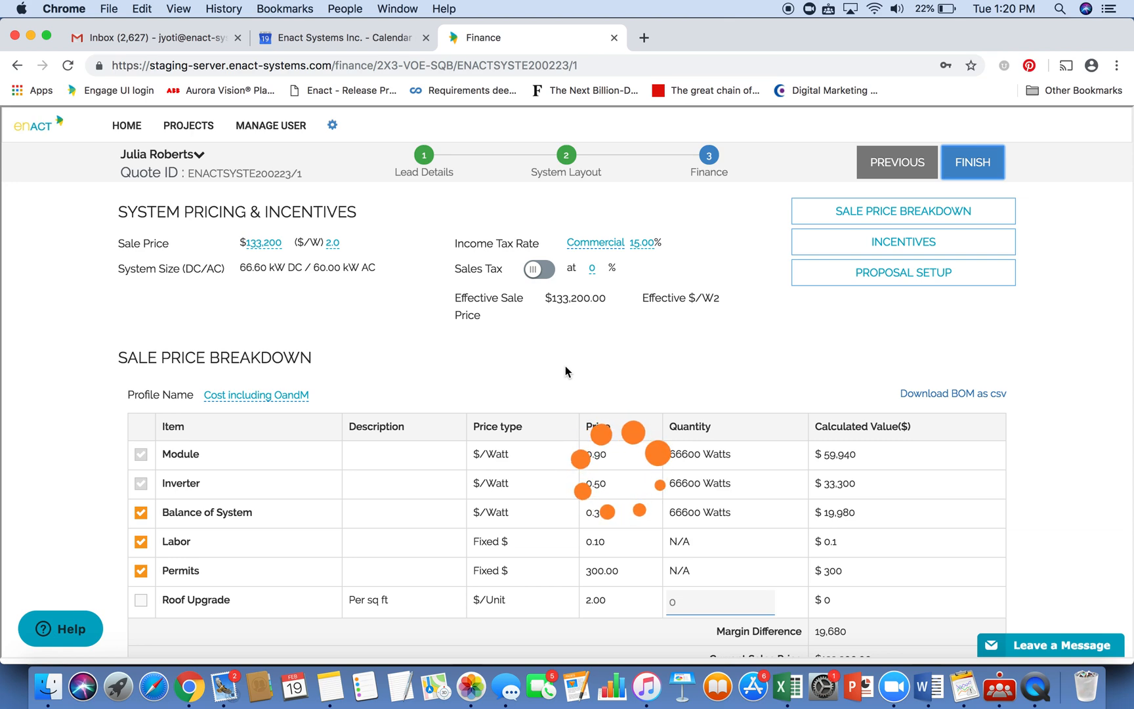
{"action": "left_click", "coordinate": [126, 124]}
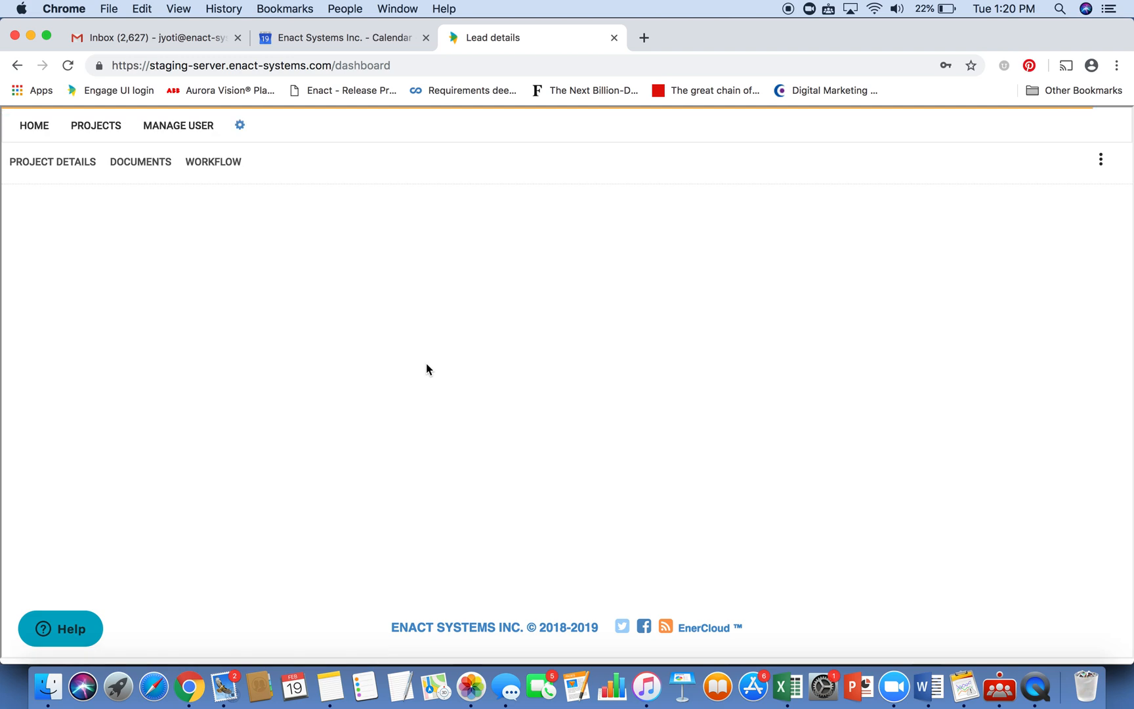
Load the Target Store lead details listing quote ENACTSYSTE200223/1 at $133,200 with Ygrene Fund
{"action": "left_click", "coordinate": [212, 161]}
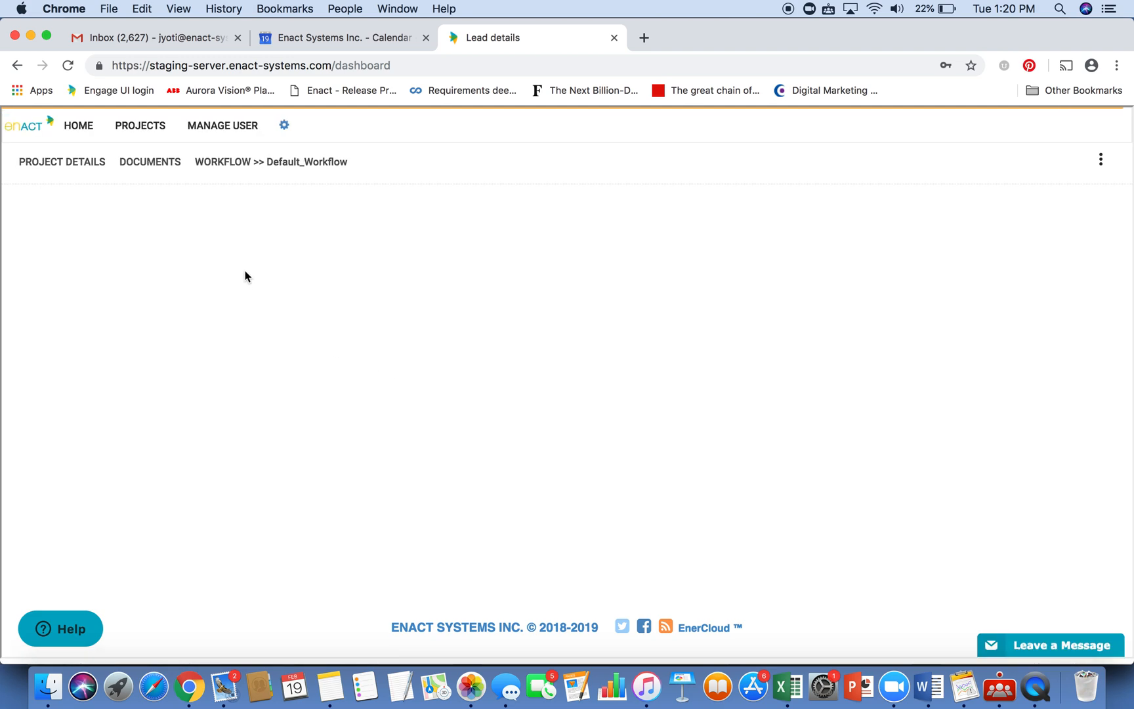
{"action": "left_click", "coordinate": [62, 162]}
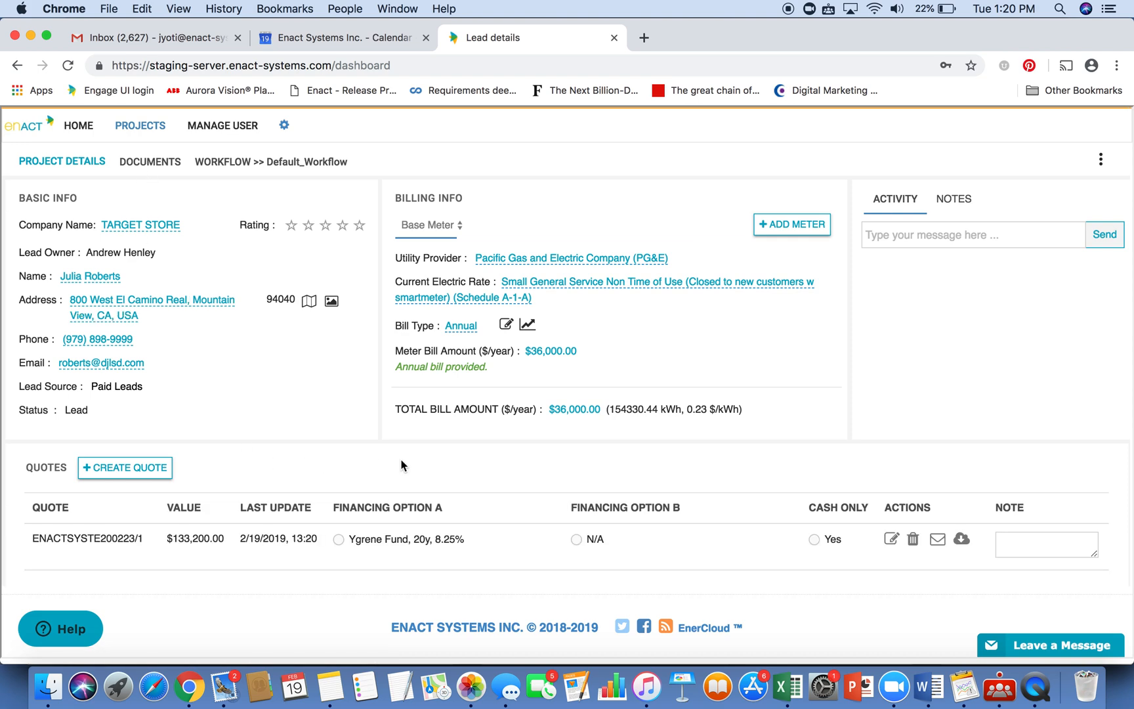
{"action": "mouse_move", "coordinate": [691, 555]}
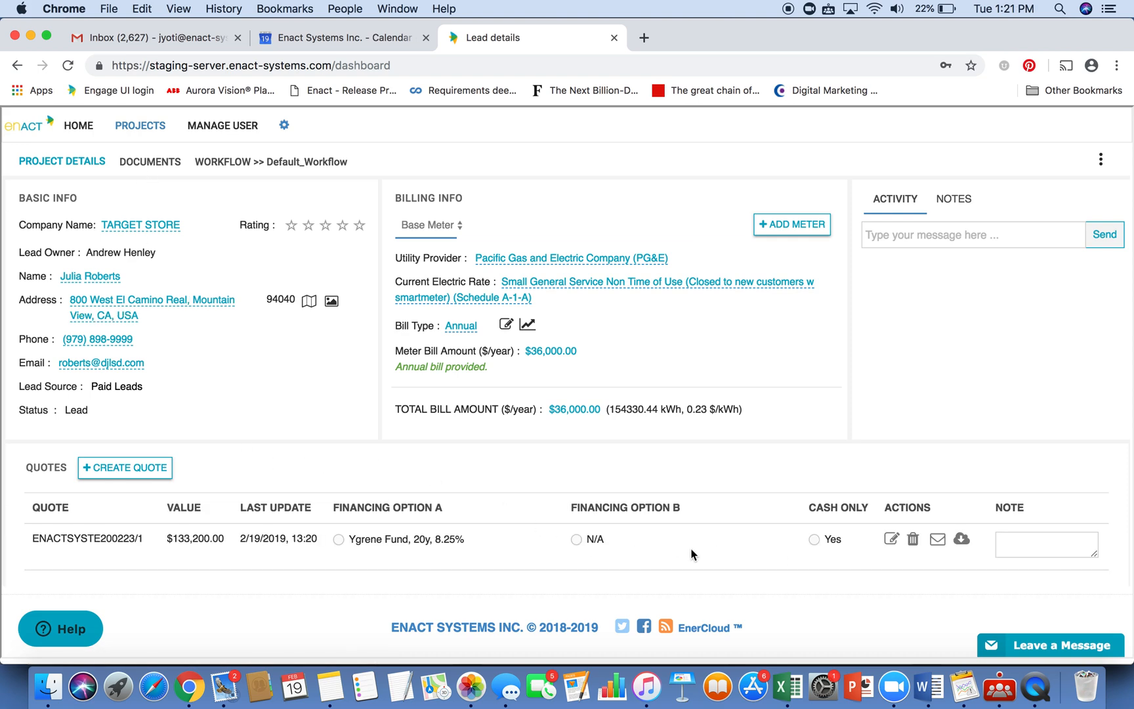
{"action": "mouse_move", "coordinate": [781, 557]}
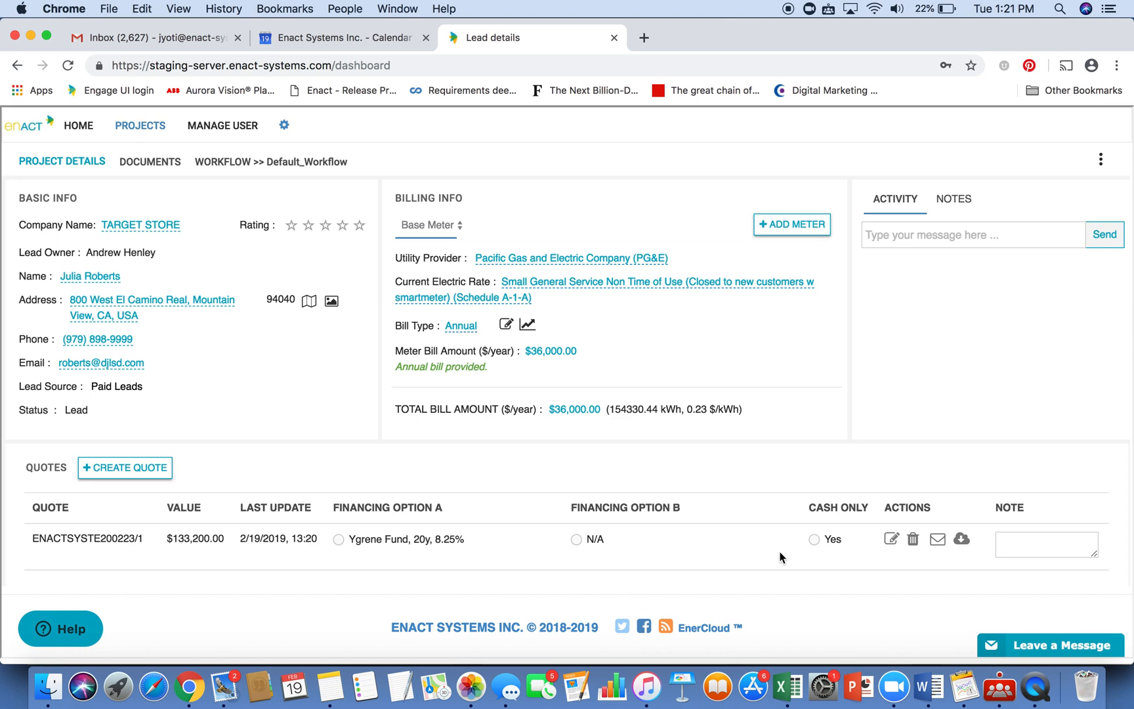
{"action": "mouse_move", "coordinate": [891, 539]}
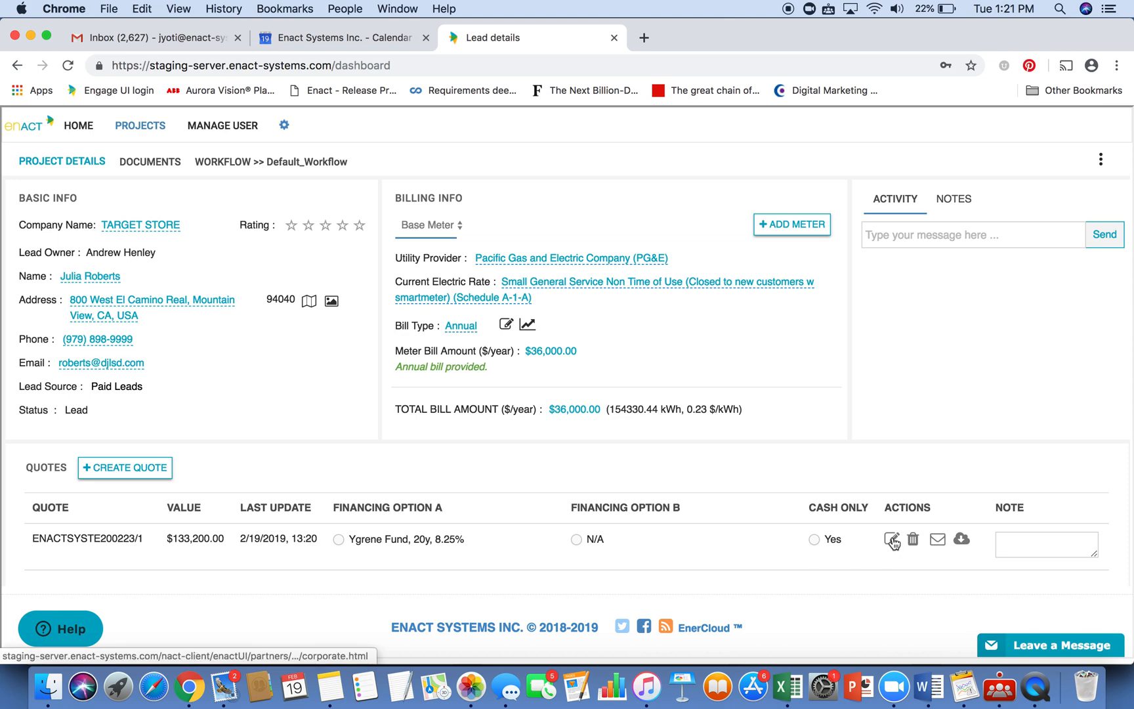
{"action": "mouse_move", "coordinate": [891, 539]}
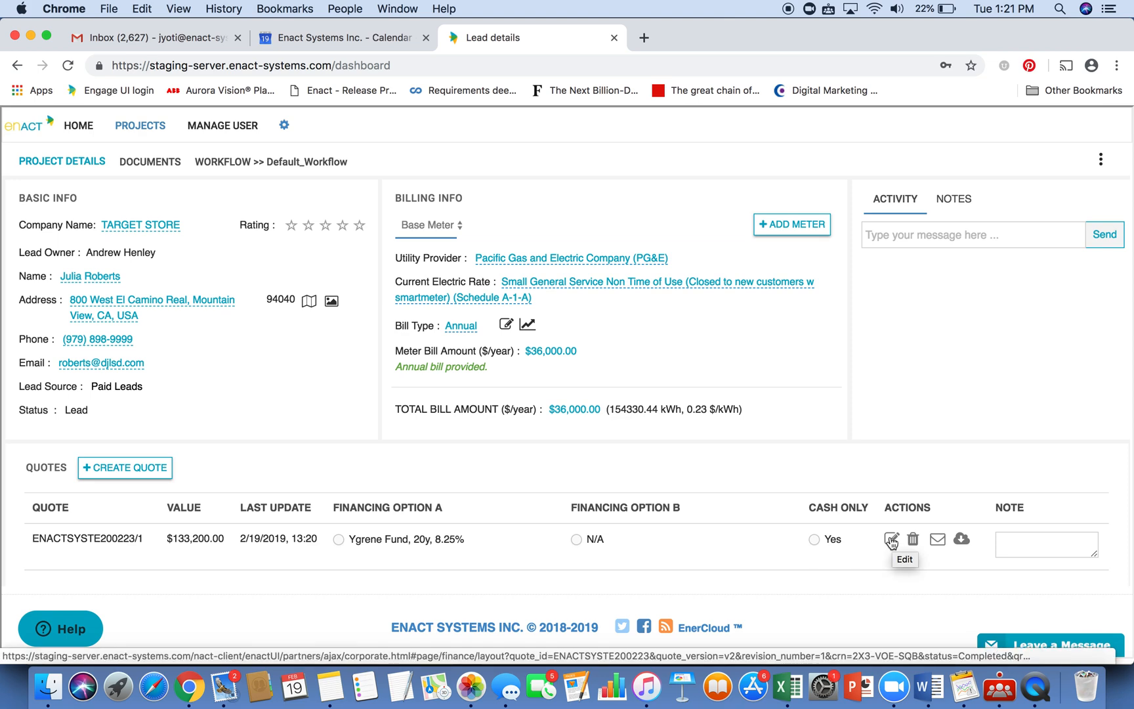
{"action": "mouse_move", "coordinate": [727, 519]}
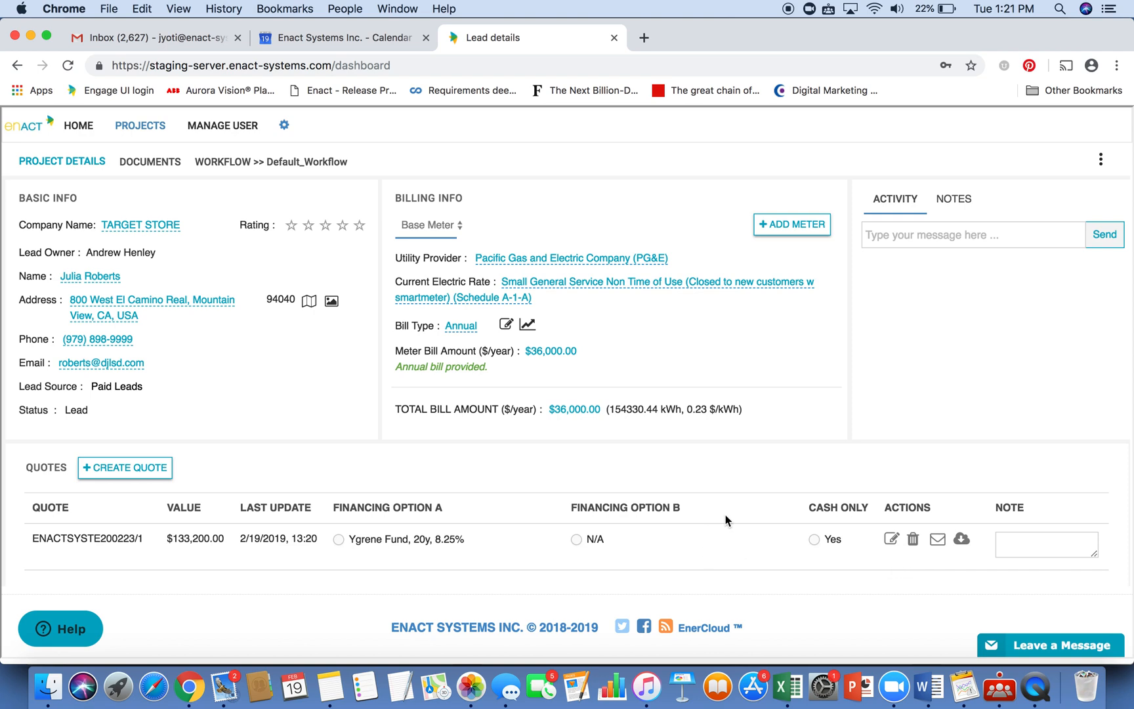
{"action": "mouse_move", "coordinate": [706, 547]}
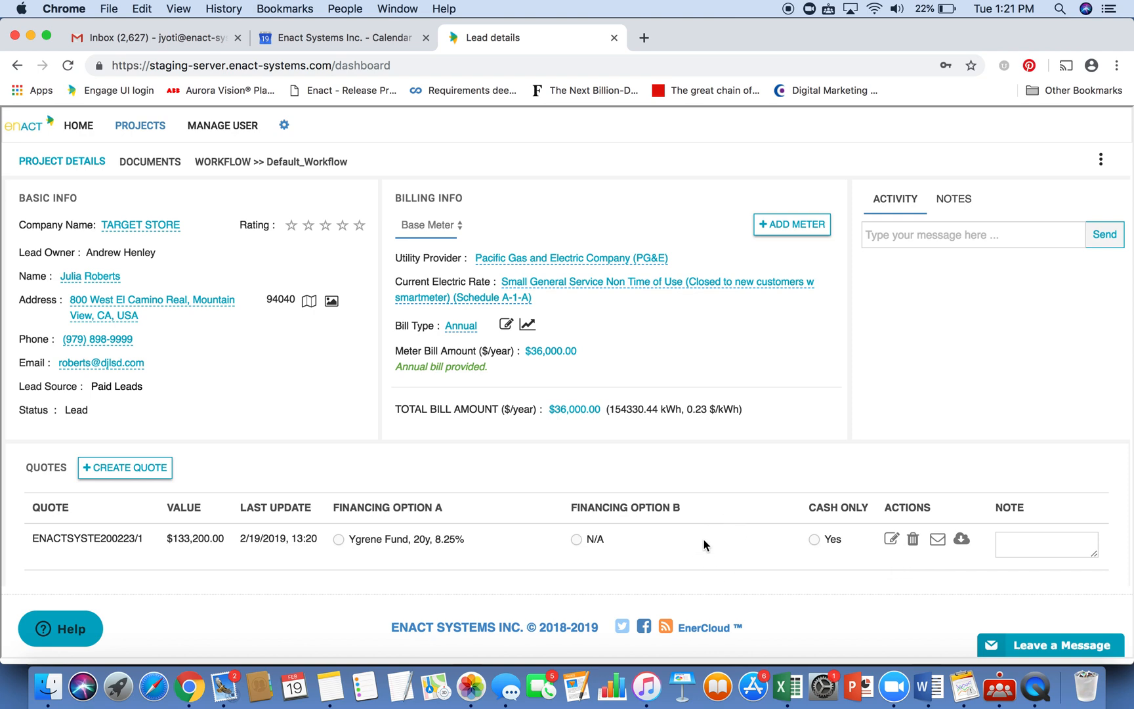
{"action": "mouse_move", "coordinate": [192, 173]}
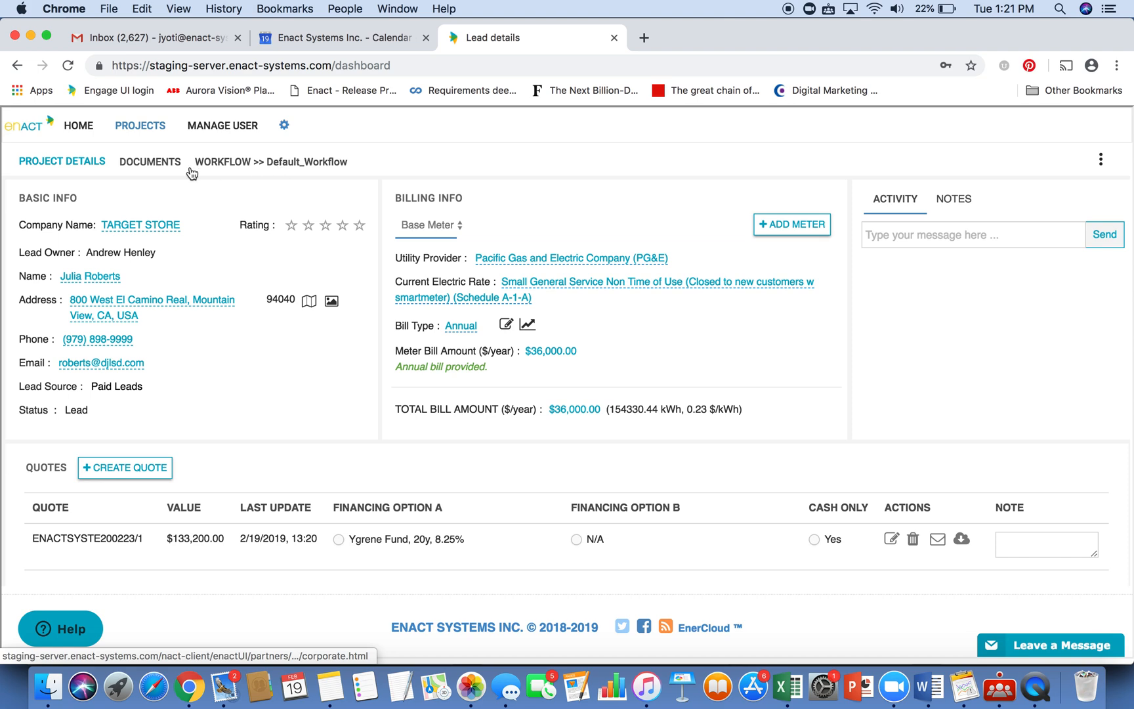
View the Documents list, start a DocuSign request for ENACTSYSTE200223_1.pdf, then dismiss the signer form
{"action": "left_click", "coordinate": [149, 162]}
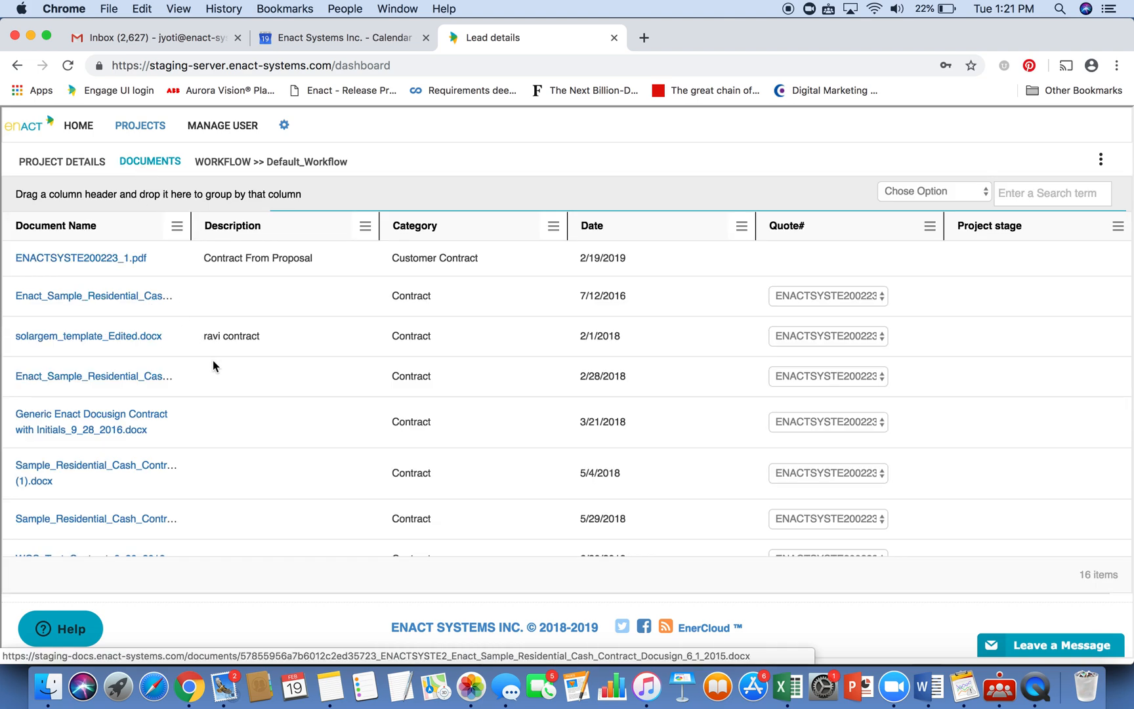
{"action": "mouse_move", "coordinate": [368, 262]}
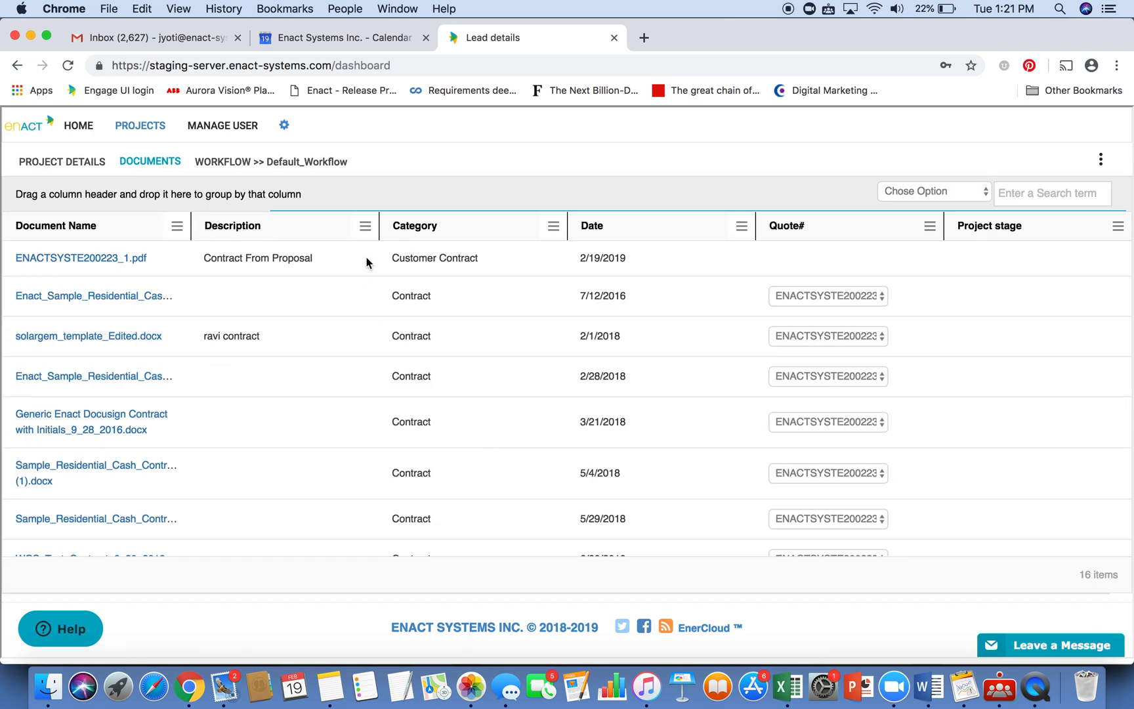
{"action": "mouse_move", "coordinate": [335, 261]}
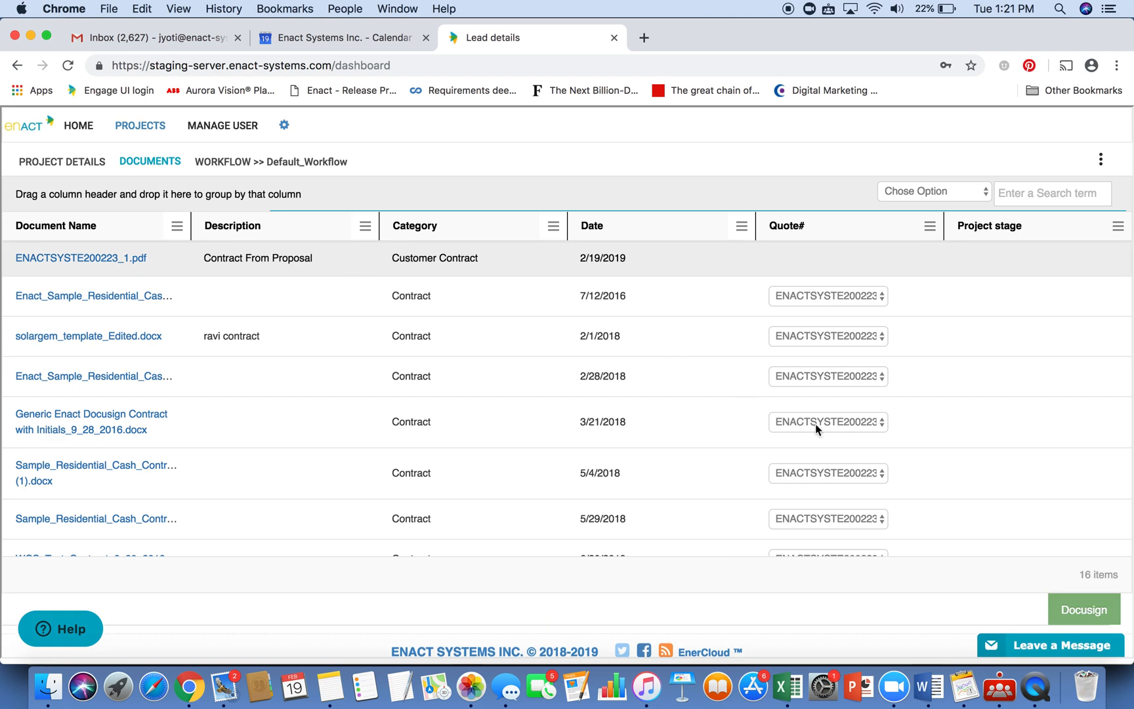
{"action": "mouse_move", "coordinate": [748, 439]}
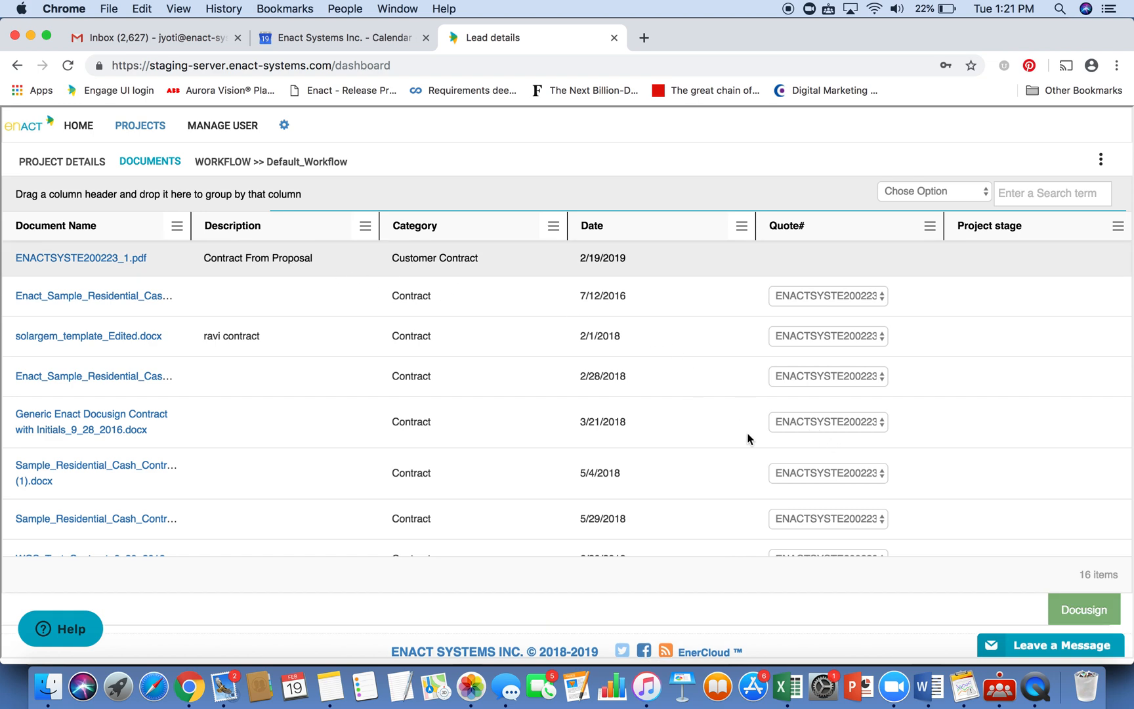
{"action": "left_click", "coordinate": [1082, 609]}
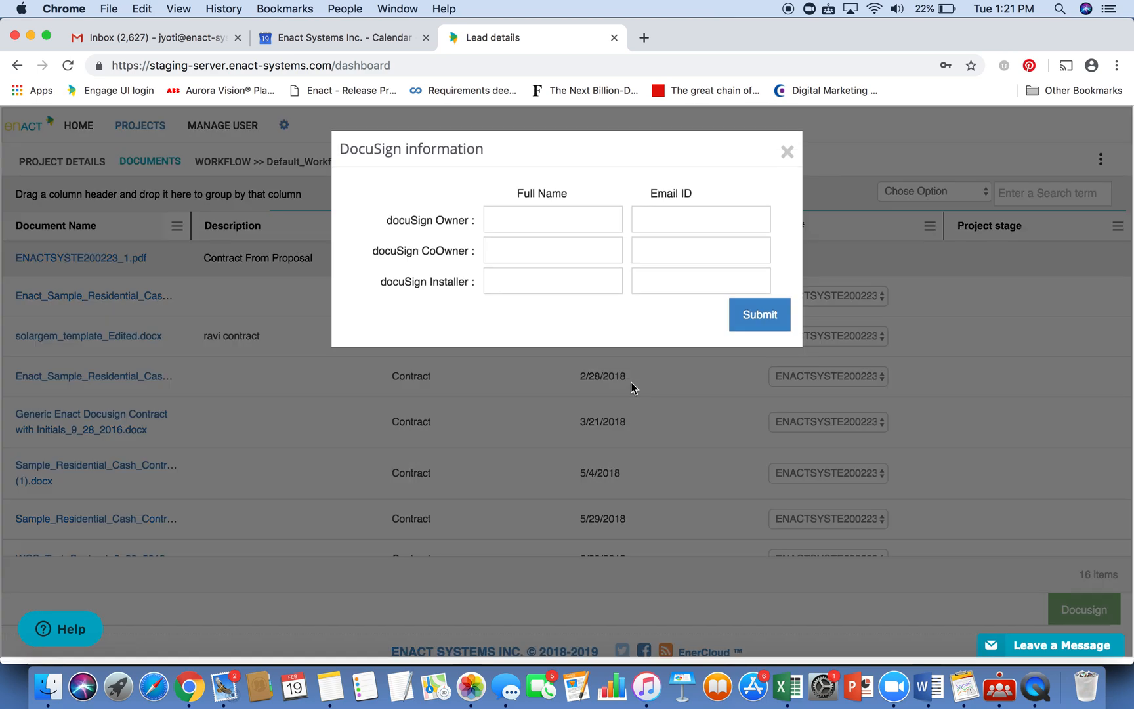
{"action": "mouse_move", "coordinate": [787, 154]}
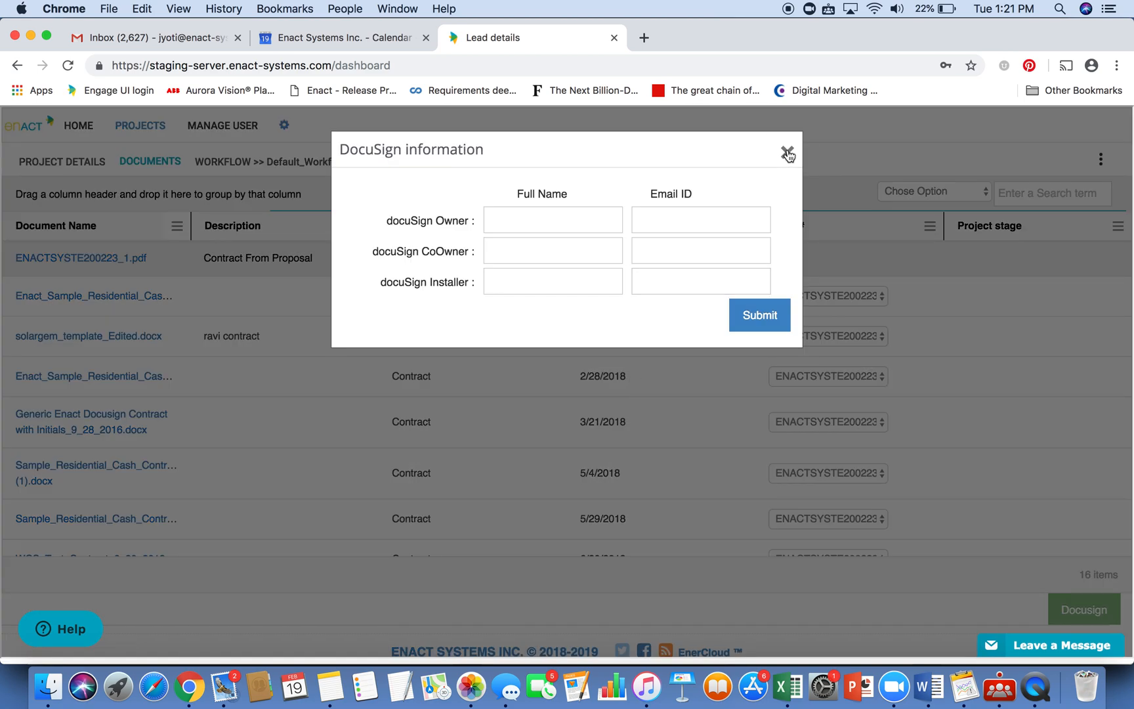
{"action": "left_click", "coordinate": [788, 154]}
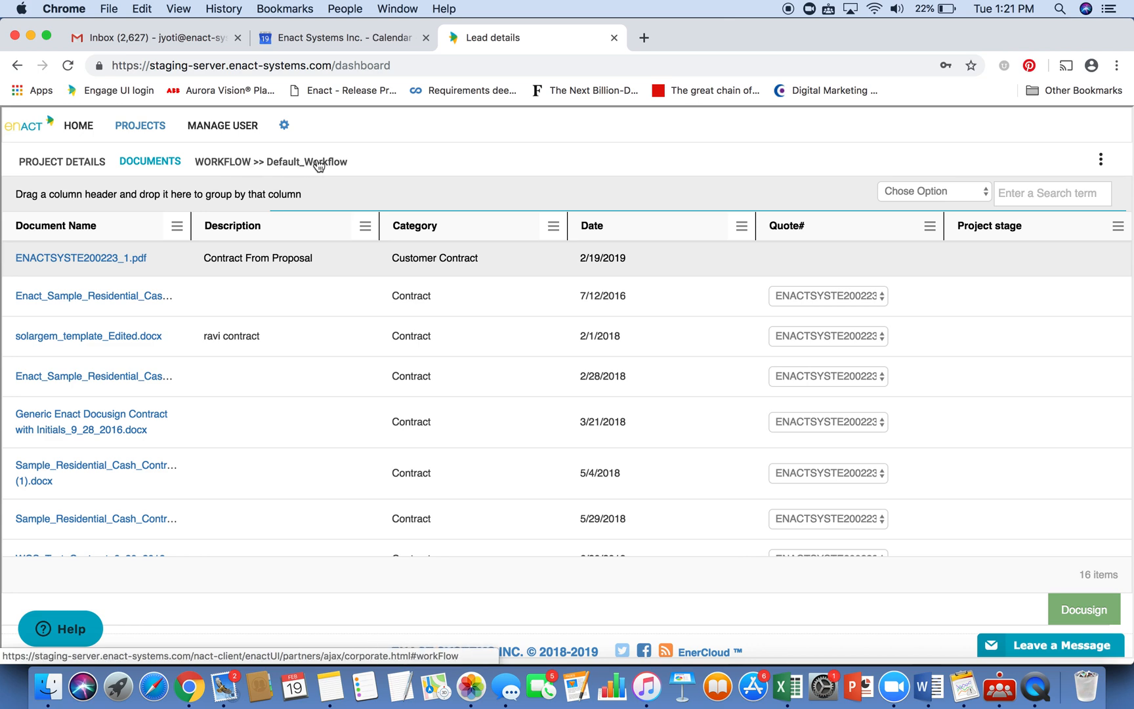
On the Workflow board mark 'called the customer' done and bring up the Collect Electricity Bills checklist
{"action": "left_click", "coordinate": [270, 162]}
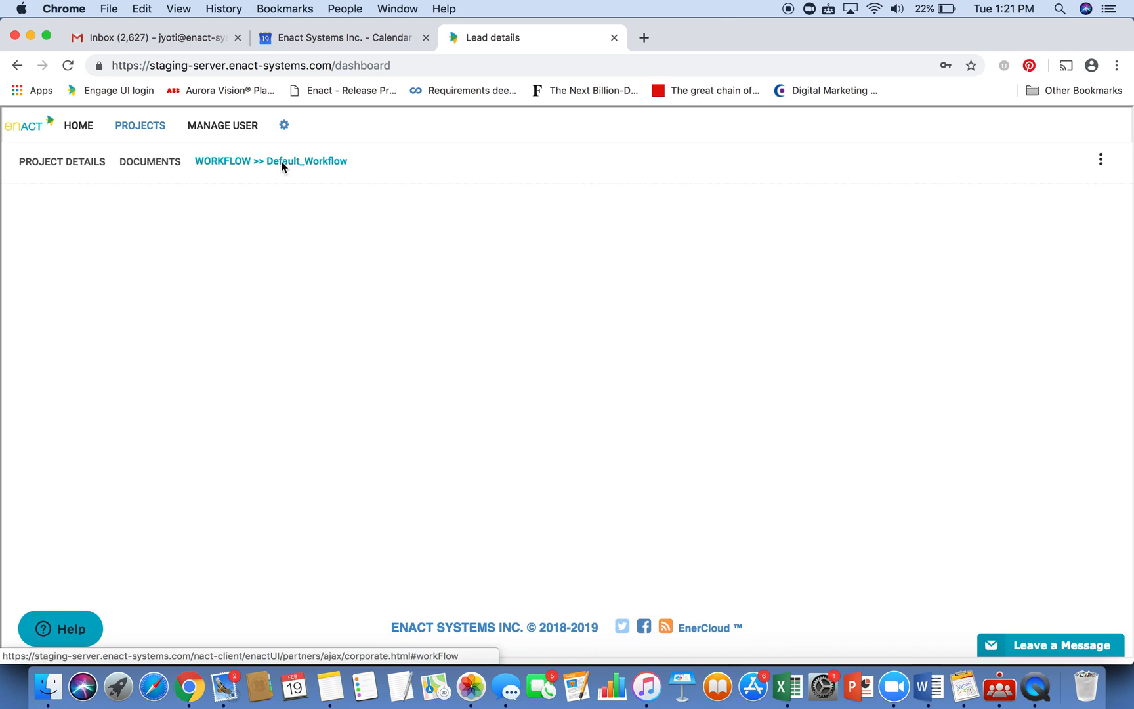
{"action": "left_click", "coordinate": [271, 160]}
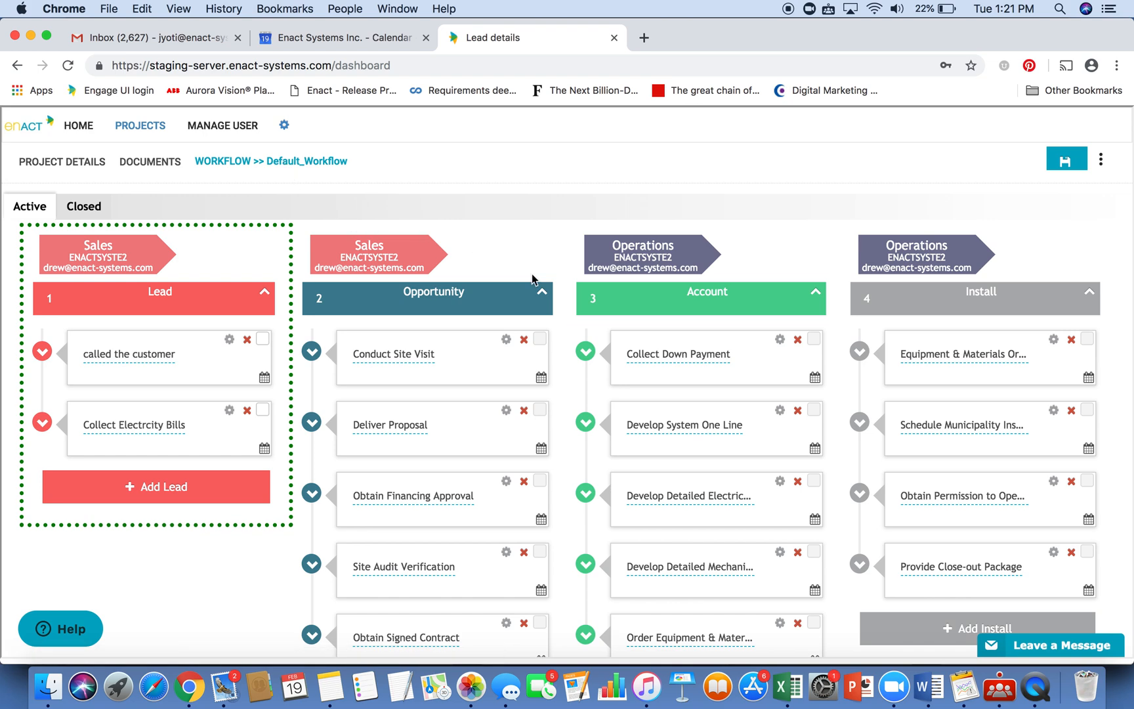
{"action": "scroll", "scroll_direction": "down", "scroll_amount": 3}
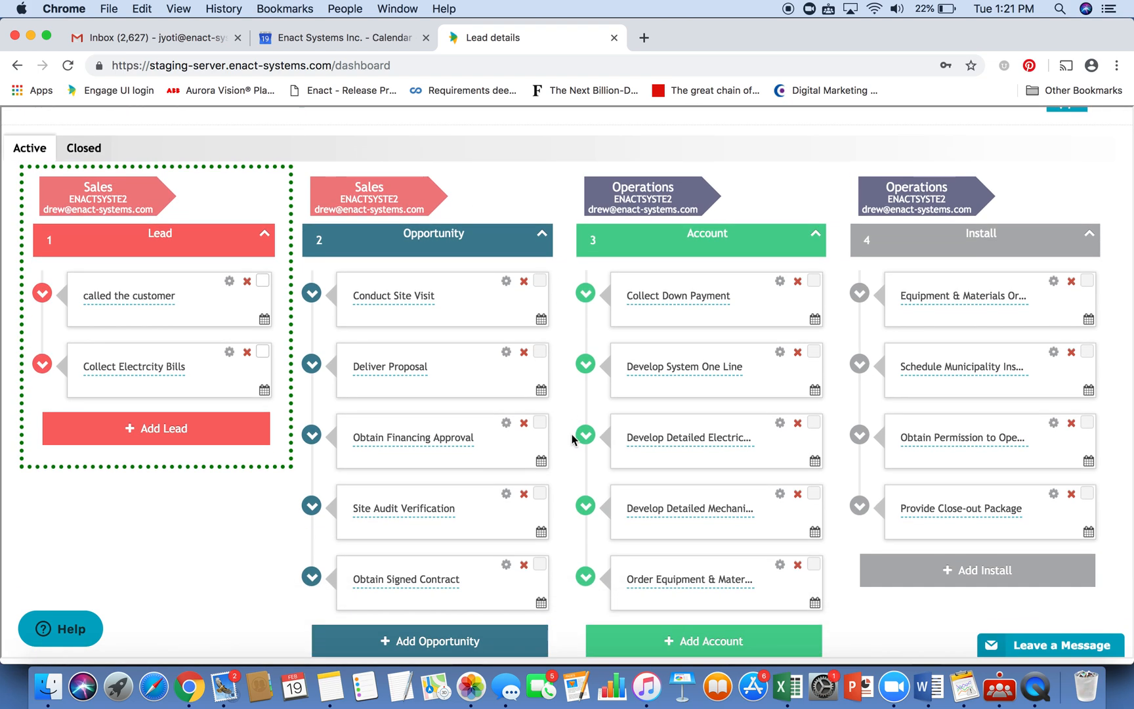
{"action": "mouse_move", "coordinate": [251, 209]}
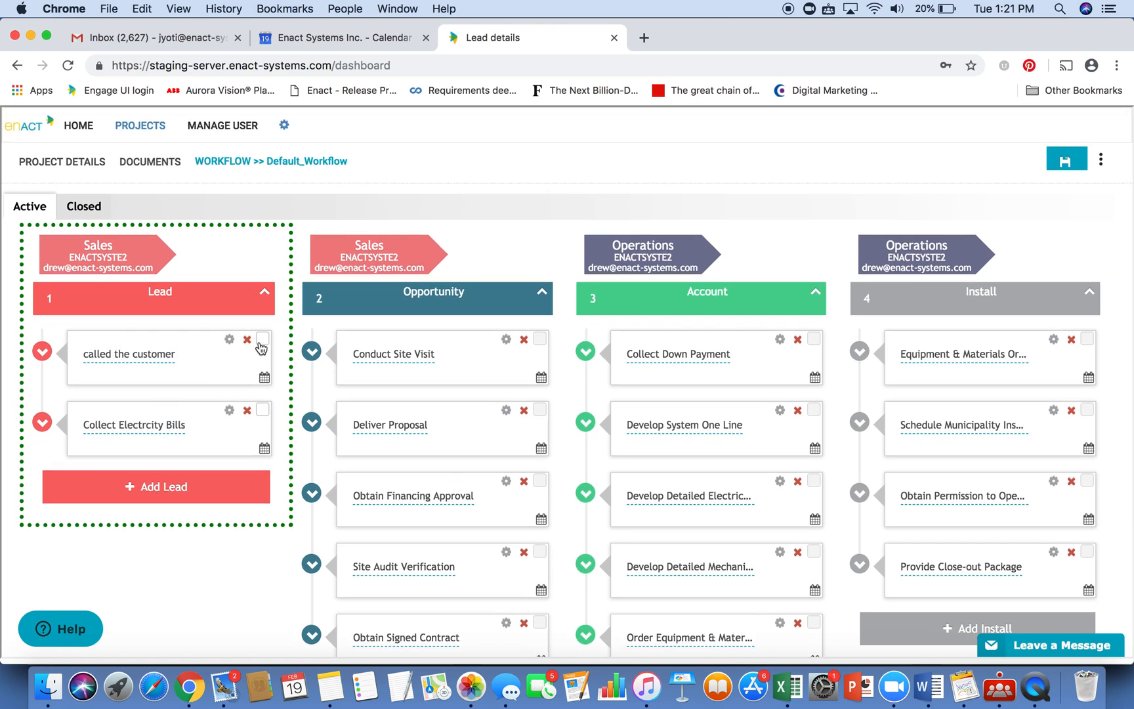
{"action": "left_click", "coordinate": [263, 338]}
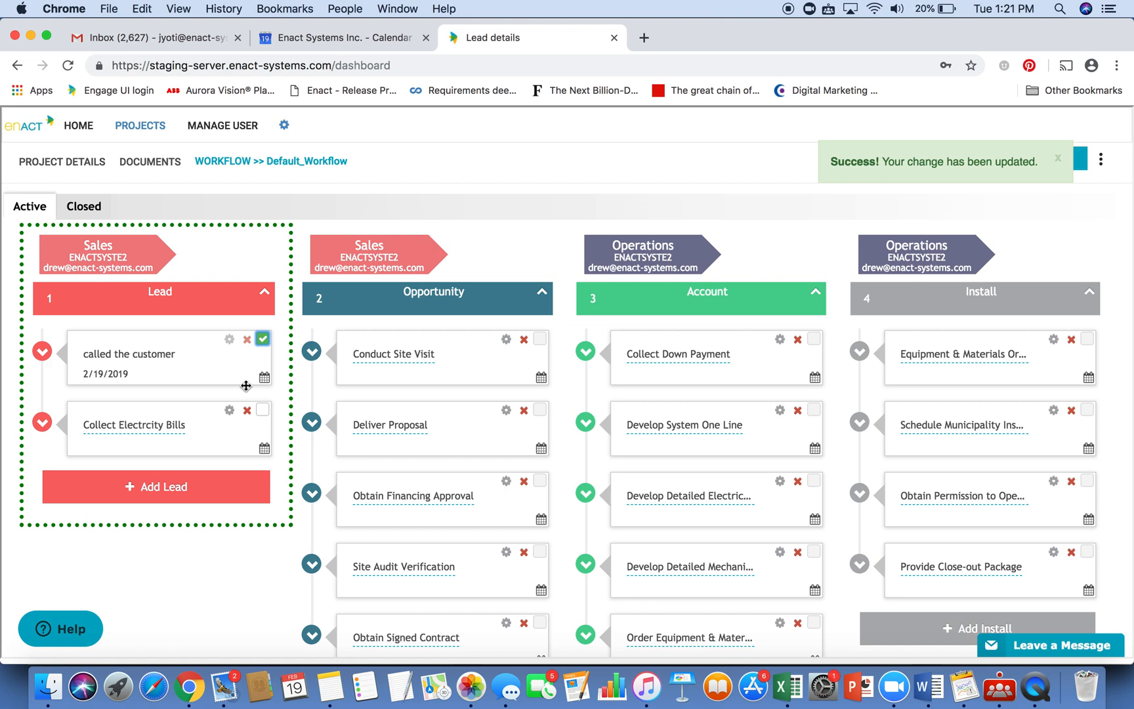
{"action": "left_click", "coordinate": [262, 410]}
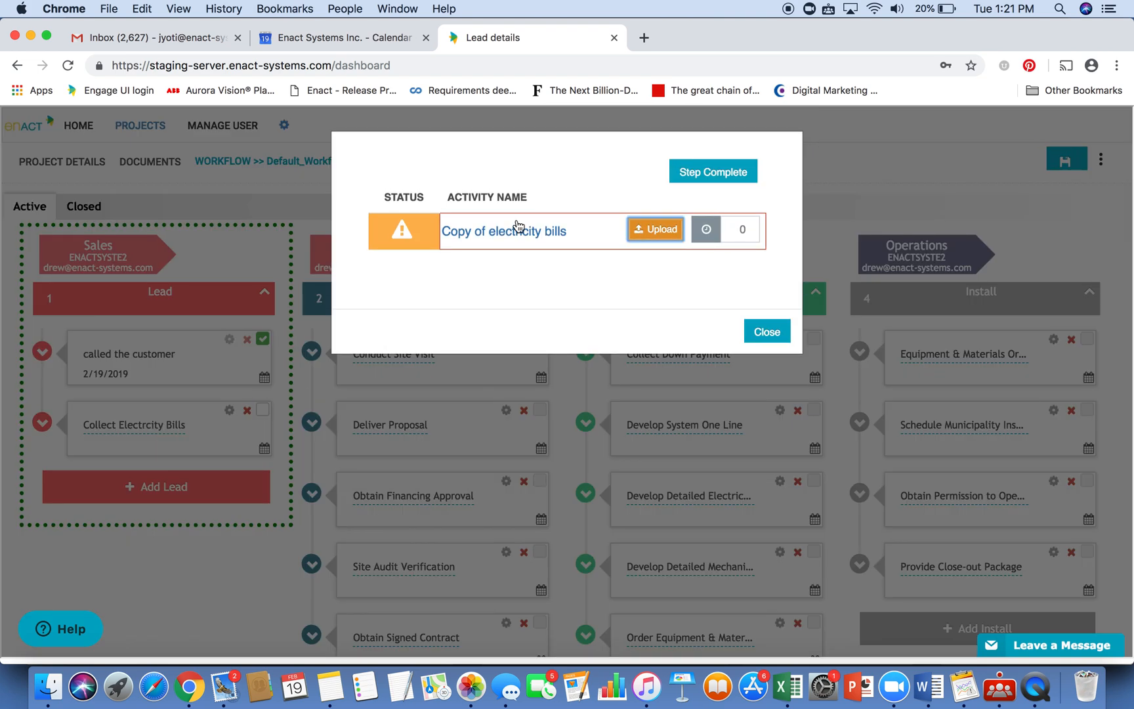
Upload download (43).csv as the electricity bill copy and complete the Collect Electricity Bills step
{"action": "left_click", "coordinate": [655, 230]}
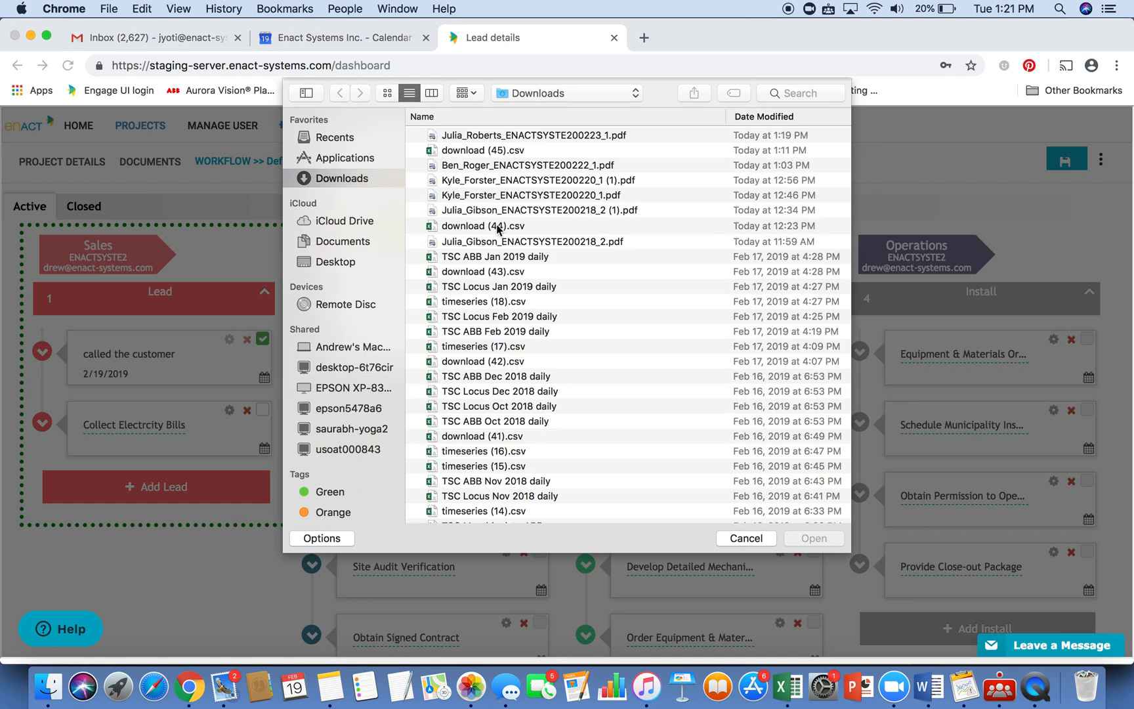
{"action": "left_click", "coordinate": [483, 271]}
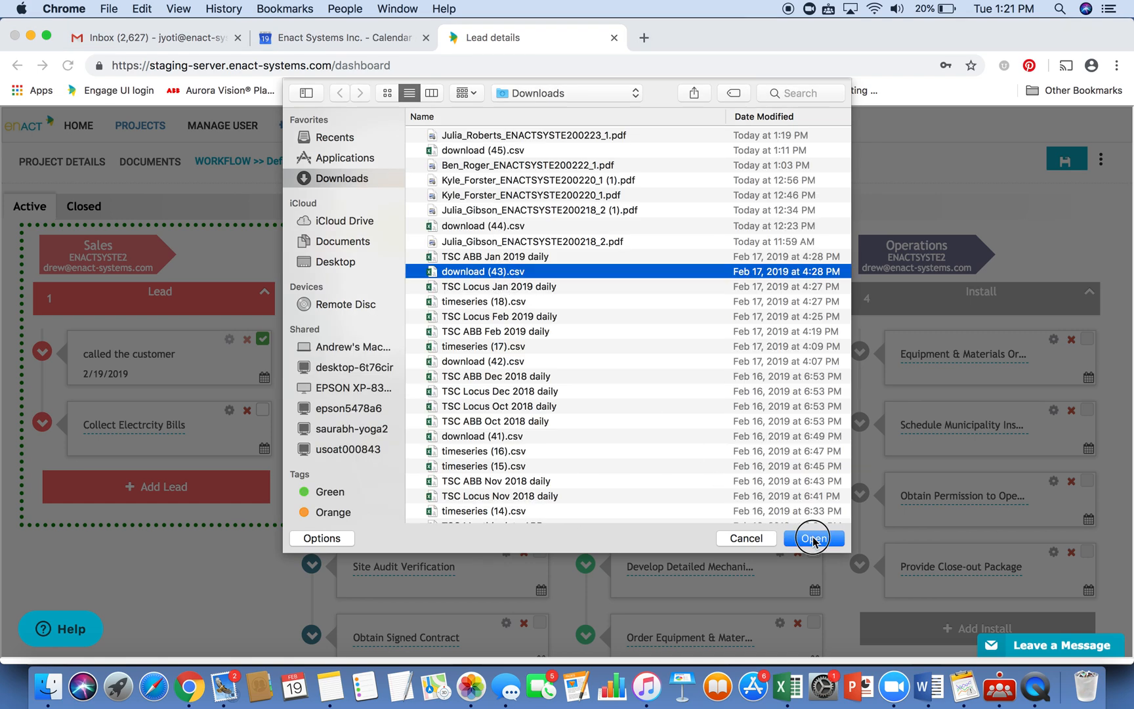
{"action": "left_click", "coordinate": [813, 538]}
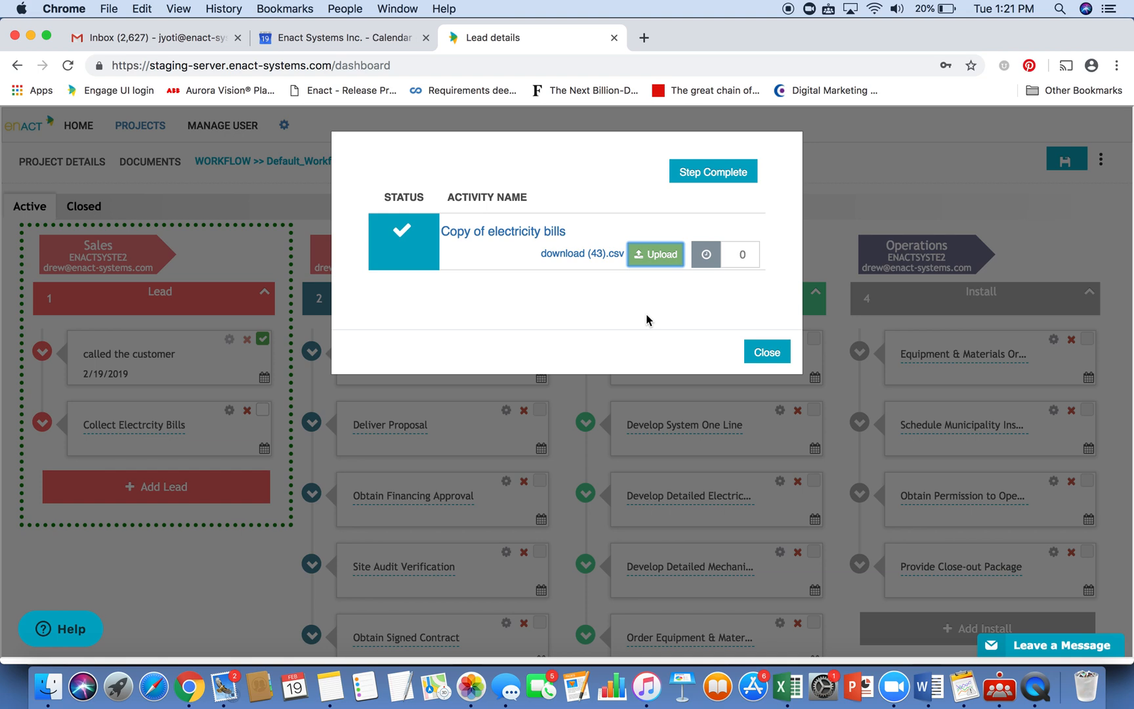
{"action": "mouse_move", "coordinate": [712, 172]}
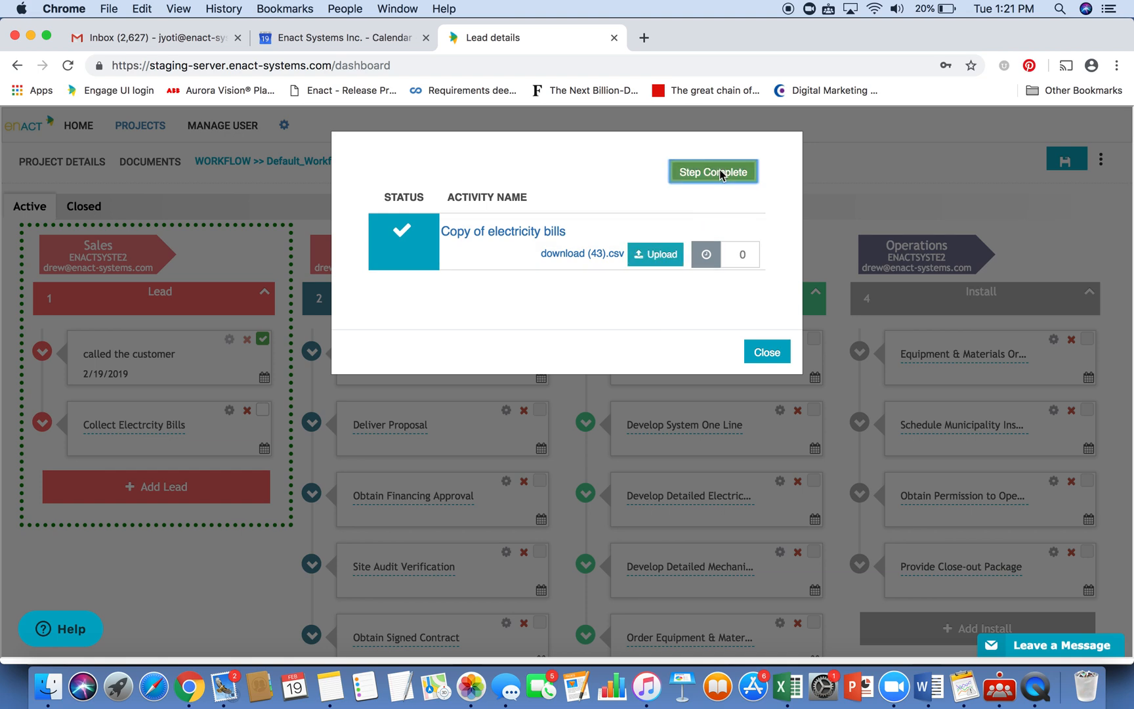
{"action": "left_click", "coordinate": [711, 172]}
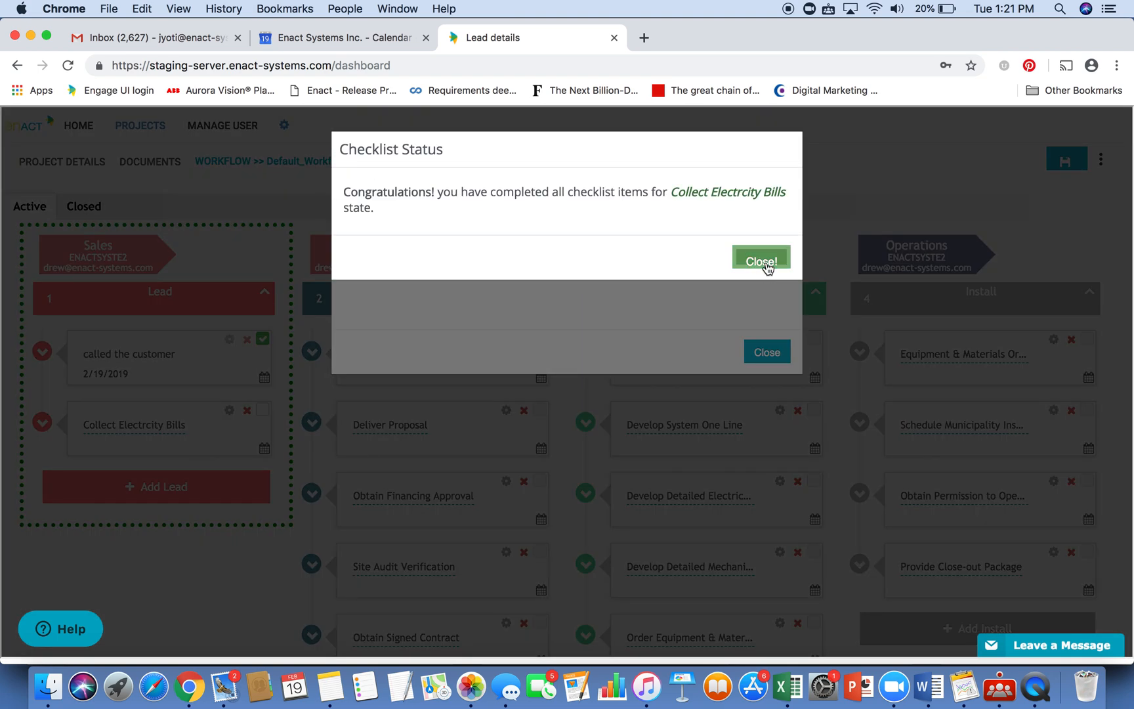
{"action": "left_click", "coordinate": [760, 260]}
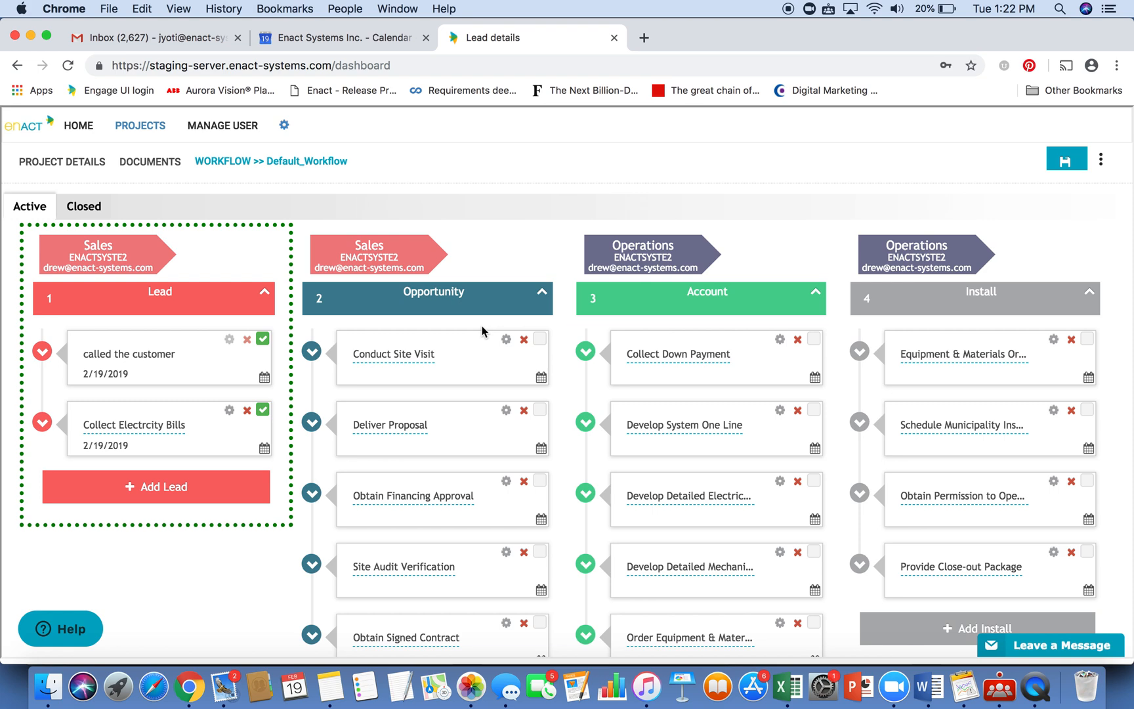
{"action": "mouse_move", "coordinate": [381, 260]}
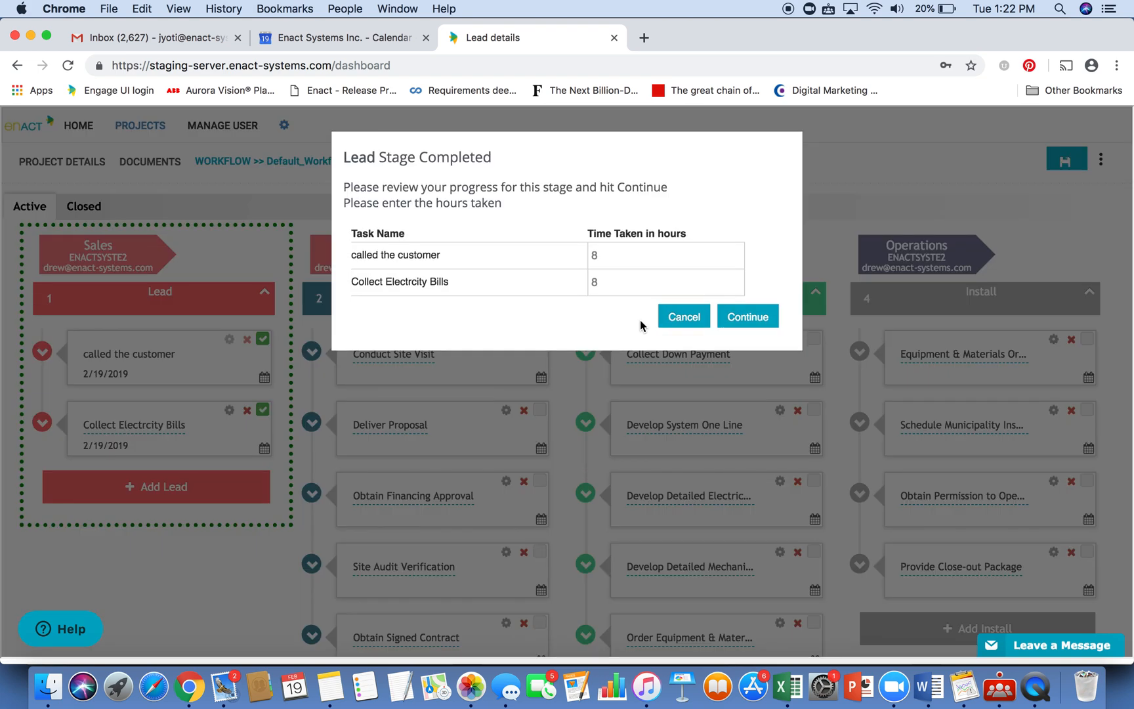
Confirm Lead stage completion with 8 hours per task and view the board with Opportunity active
{"action": "left_click", "coordinate": [748, 316]}
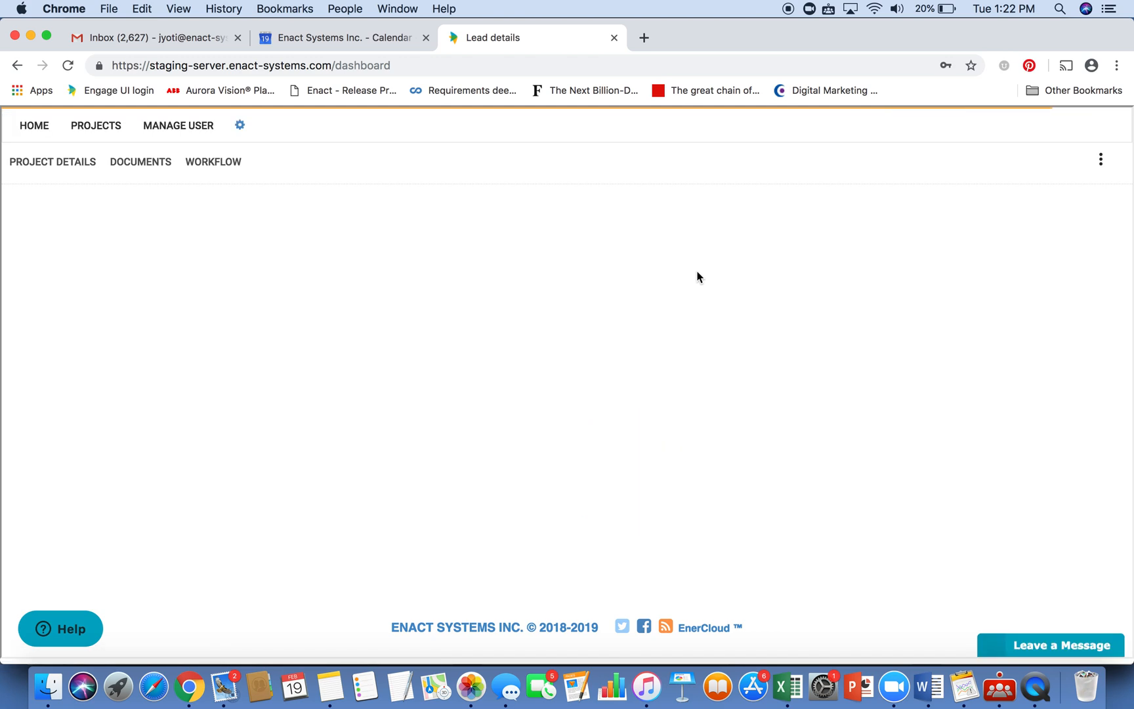
{"action": "left_click", "coordinate": [213, 161]}
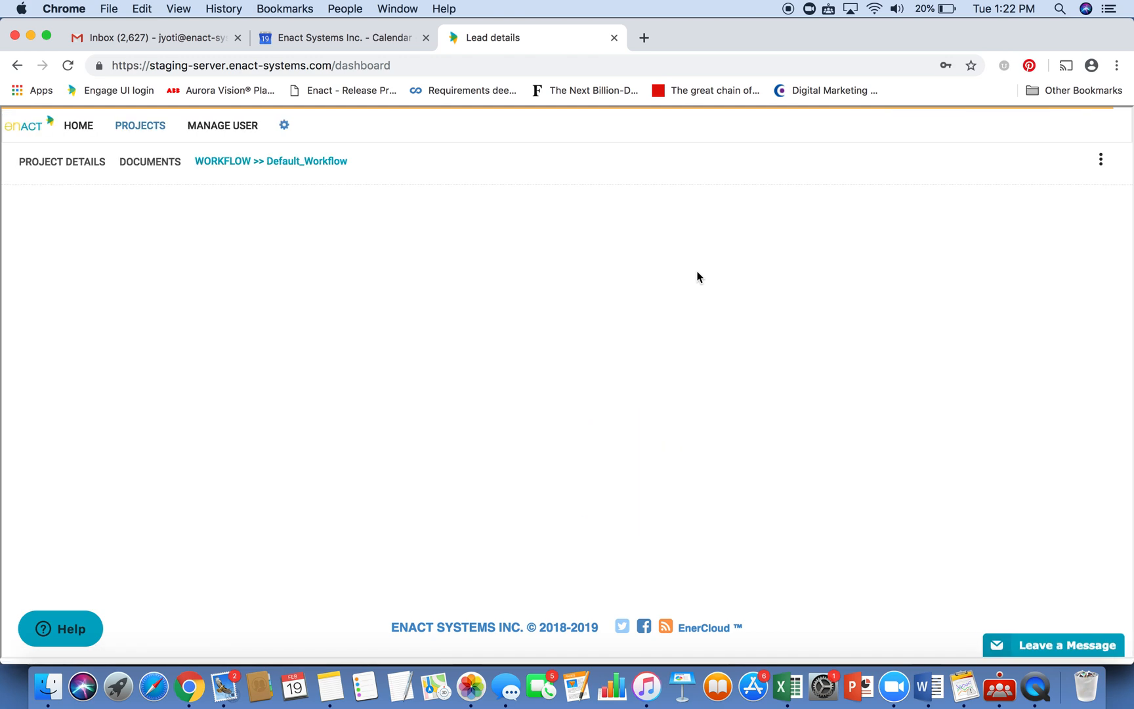
{"action": "left_click", "coordinate": [270, 160]}
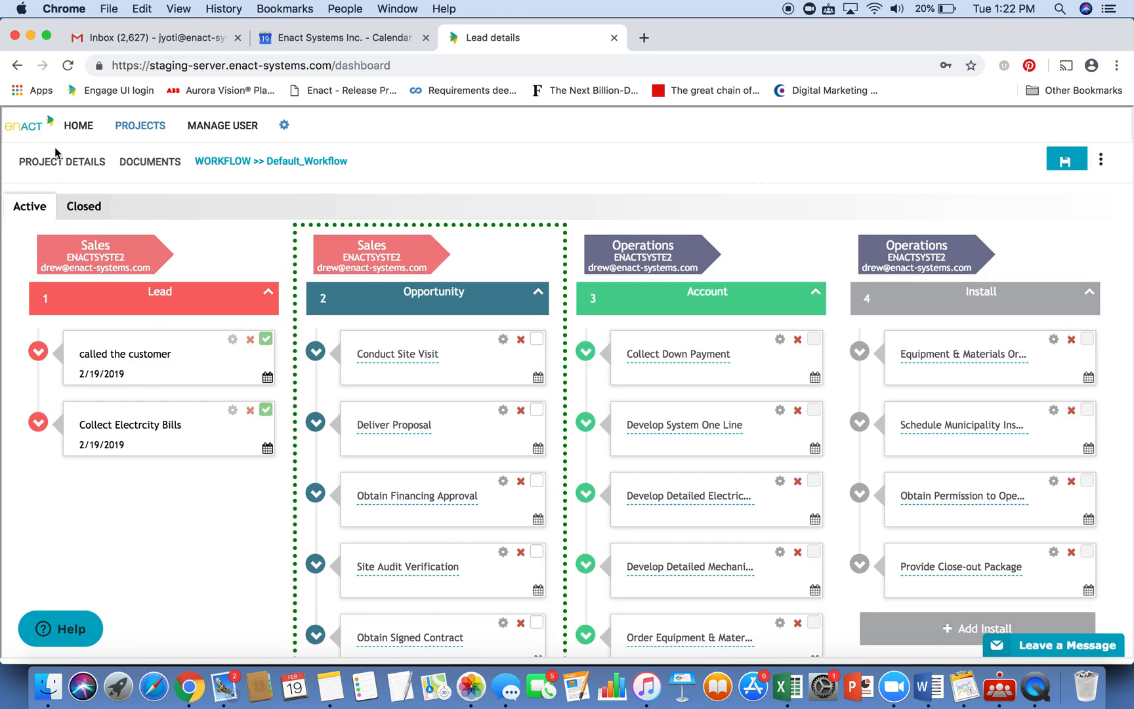
Show the Target Store project details, now listing the lead status as Opportunity with the $133,200 quote
{"action": "left_click", "coordinate": [62, 162]}
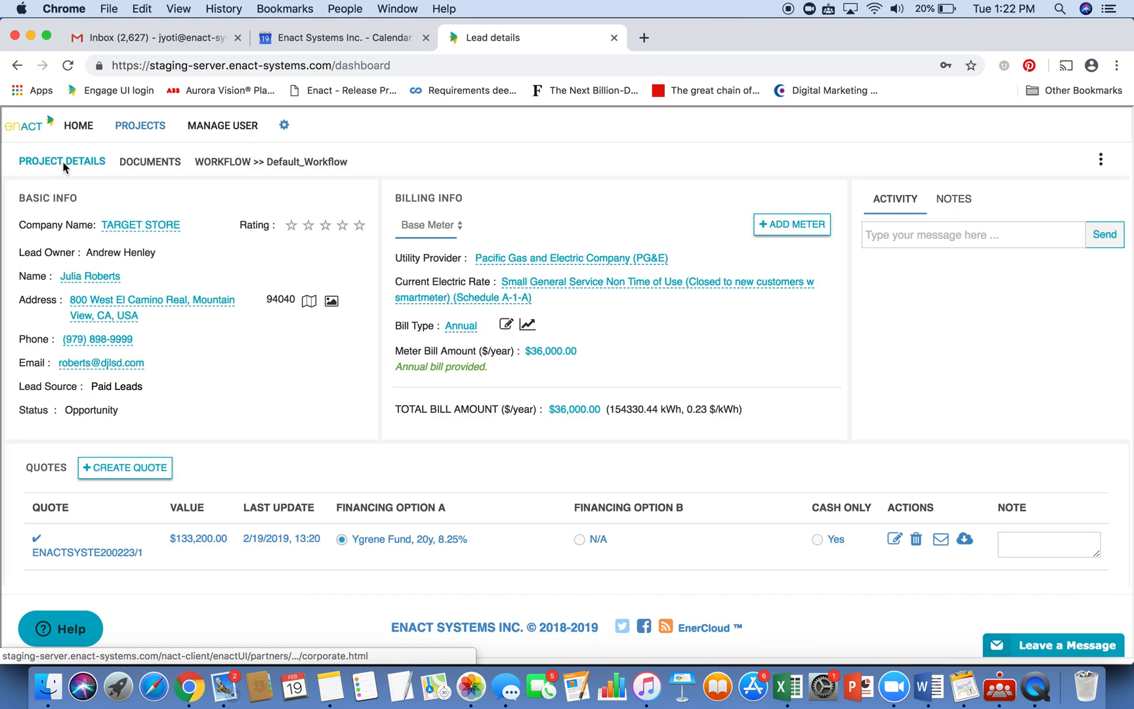
{"action": "mouse_move", "coordinate": [372, 303]}
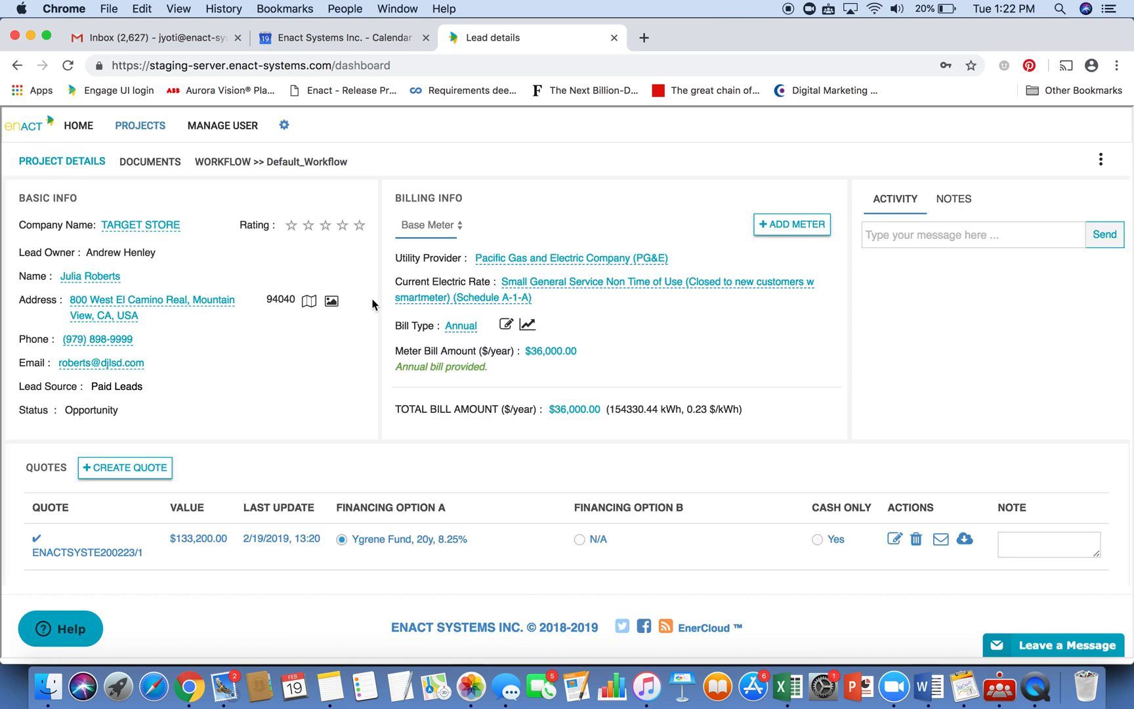
{"action": "mouse_move", "coordinate": [613, 160]}
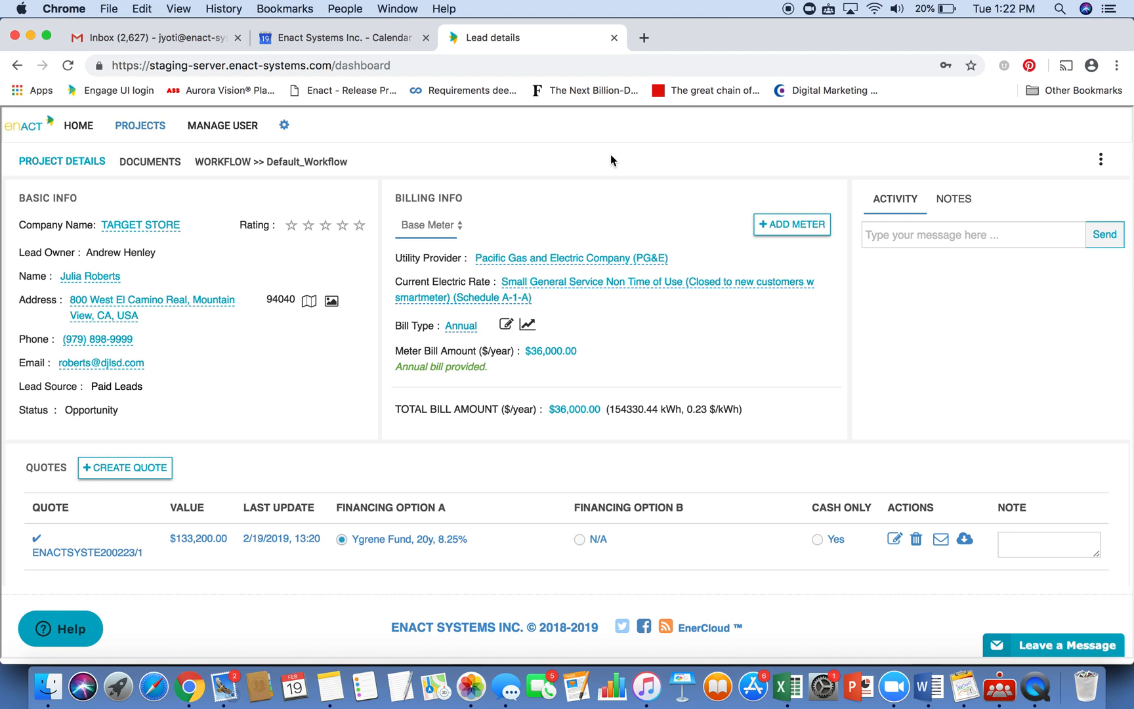
{"action": "mouse_move", "coordinate": [767, 363]}
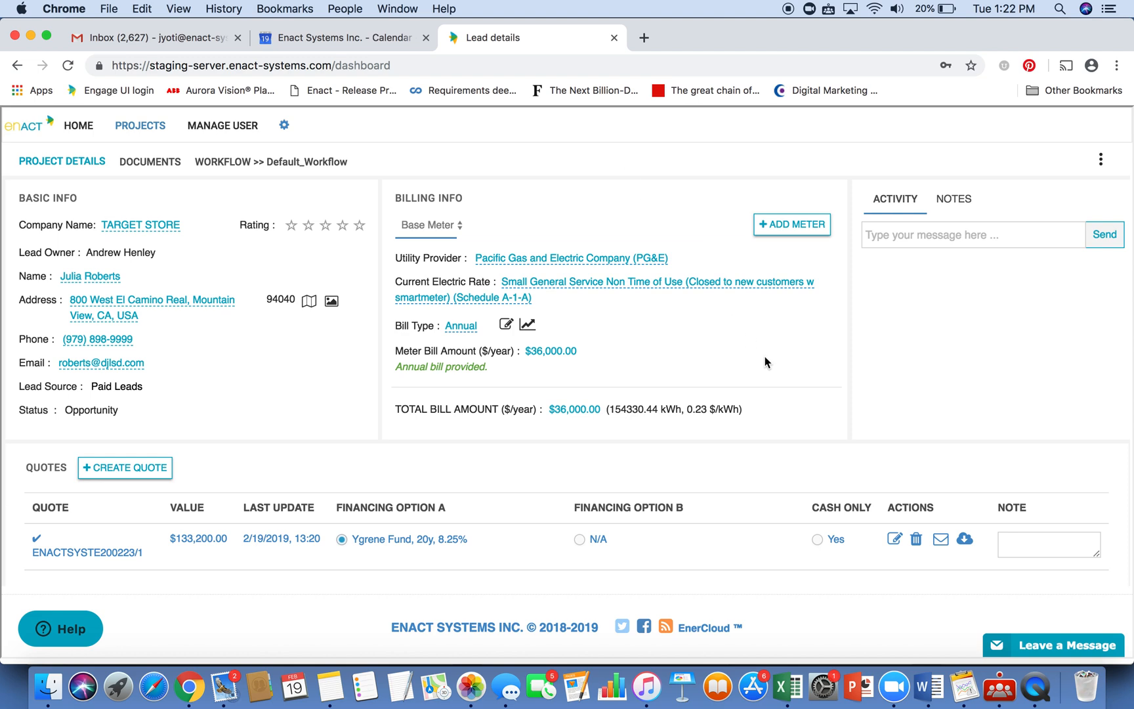
{"action": "mouse_move", "coordinate": [535, 190]}
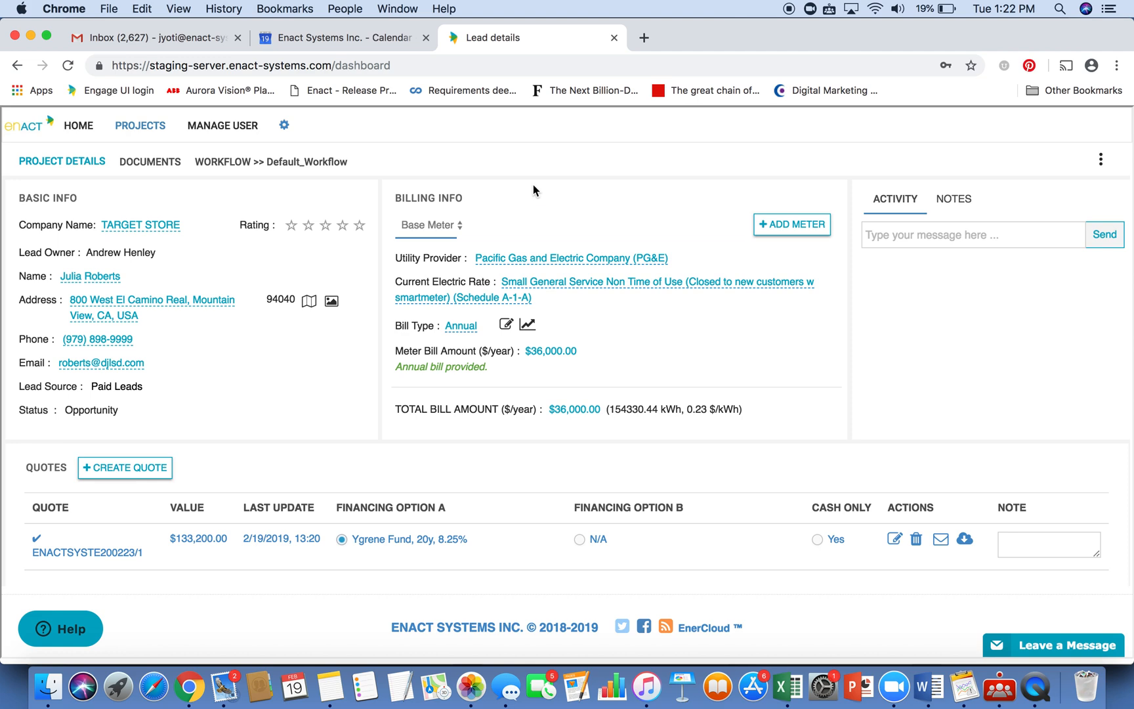
{"action": "mouse_move", "coordinate": [395, 163]}
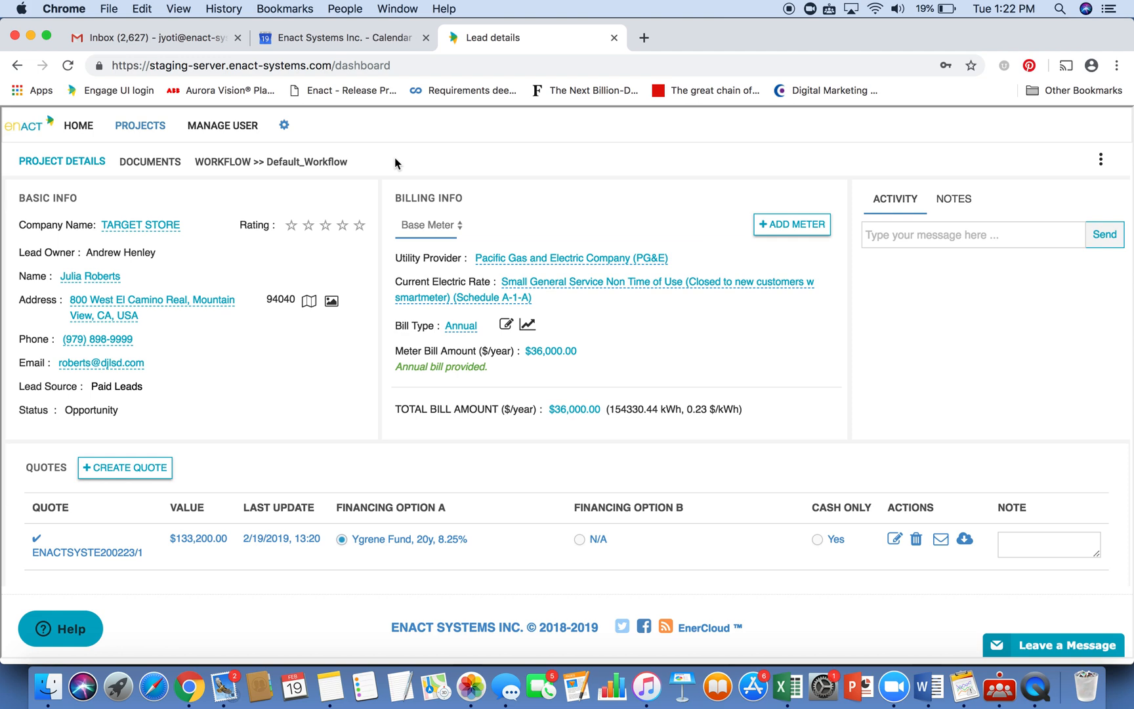
{"action": "mouse_move", "coordinate": [707, 185]}
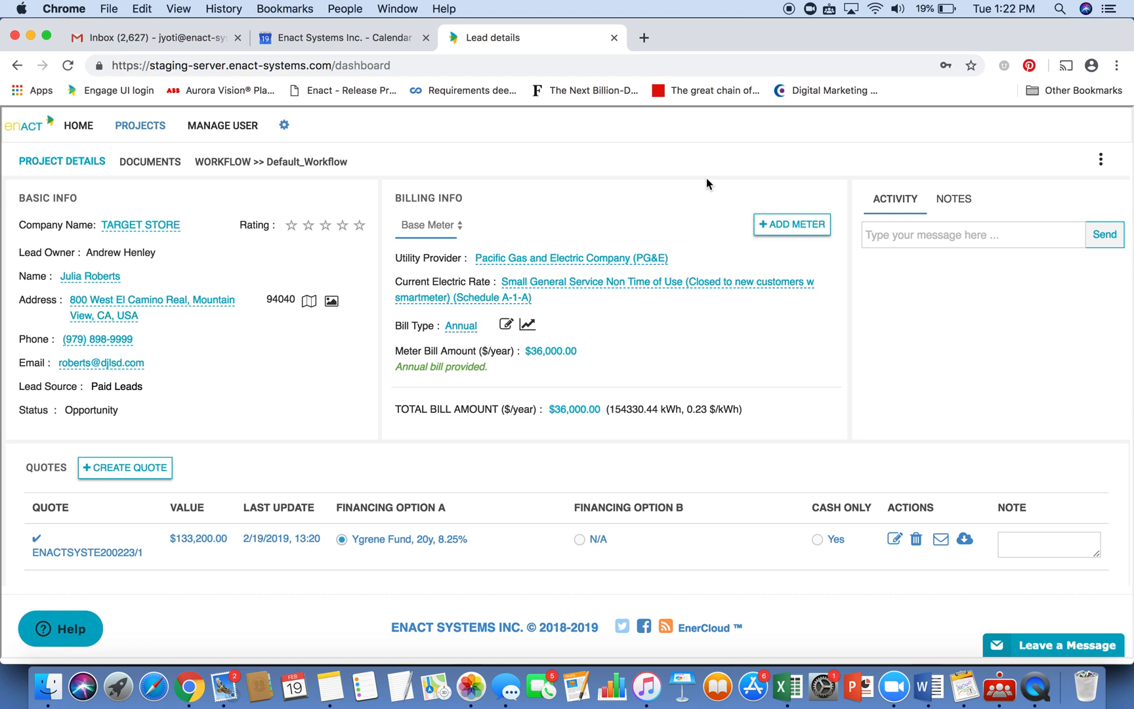
{"action": "mouse_move", "coordinate": [764, 156]}
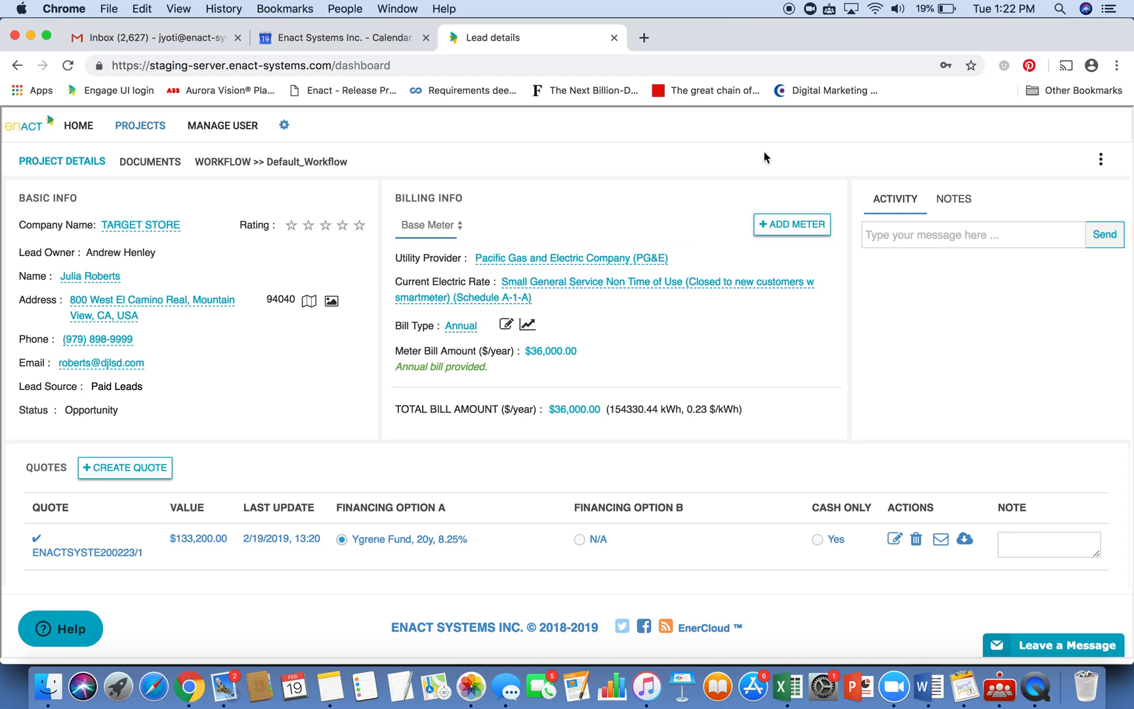
{"action": "mouse_move", "coordinate": [789, 129]}
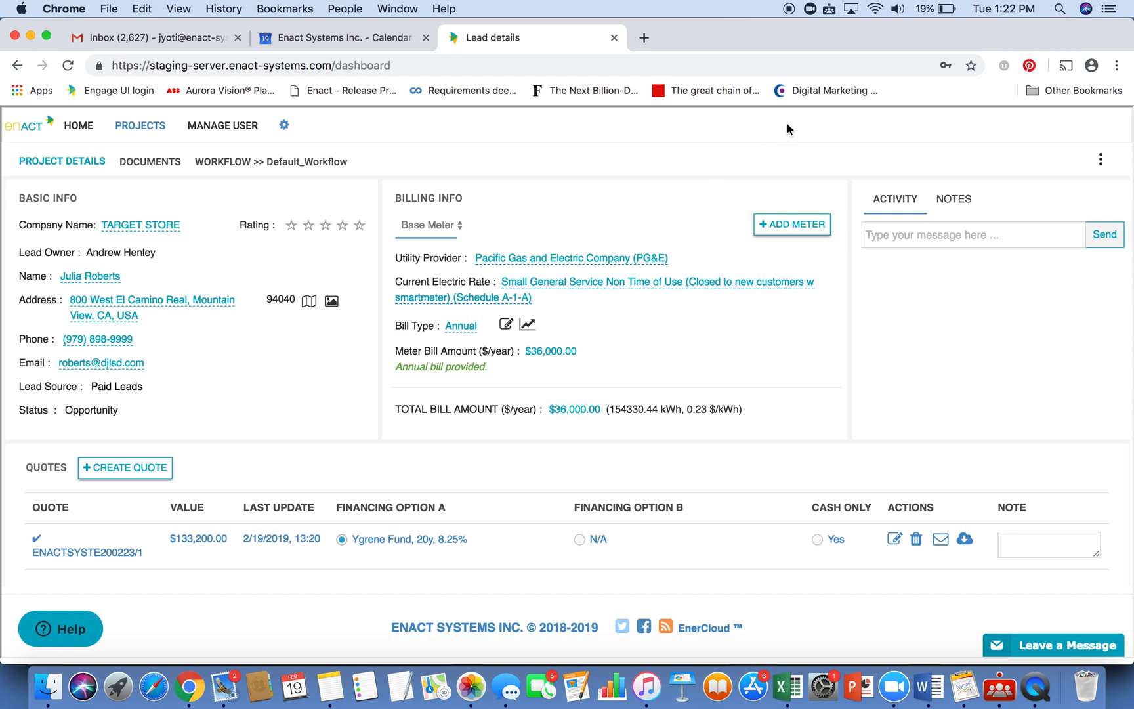
{"action": "mouse_move", "coordinate": [793, 19]}
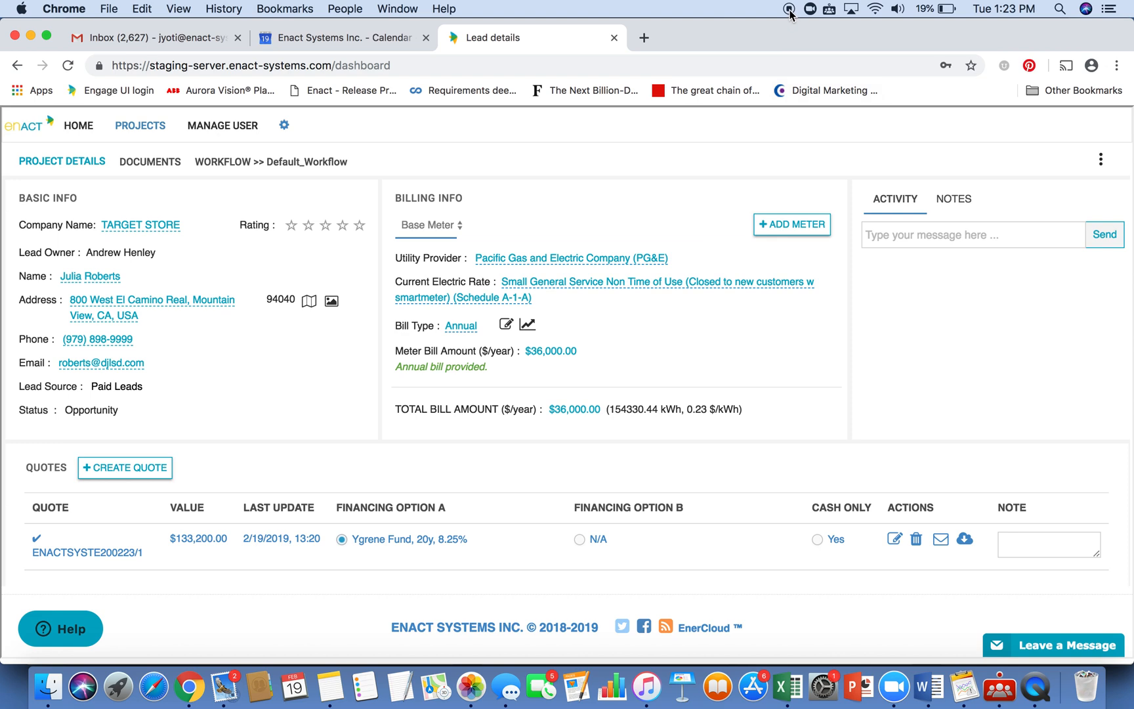
{"action": "mouse_move", "coordinate": [738, 121]}
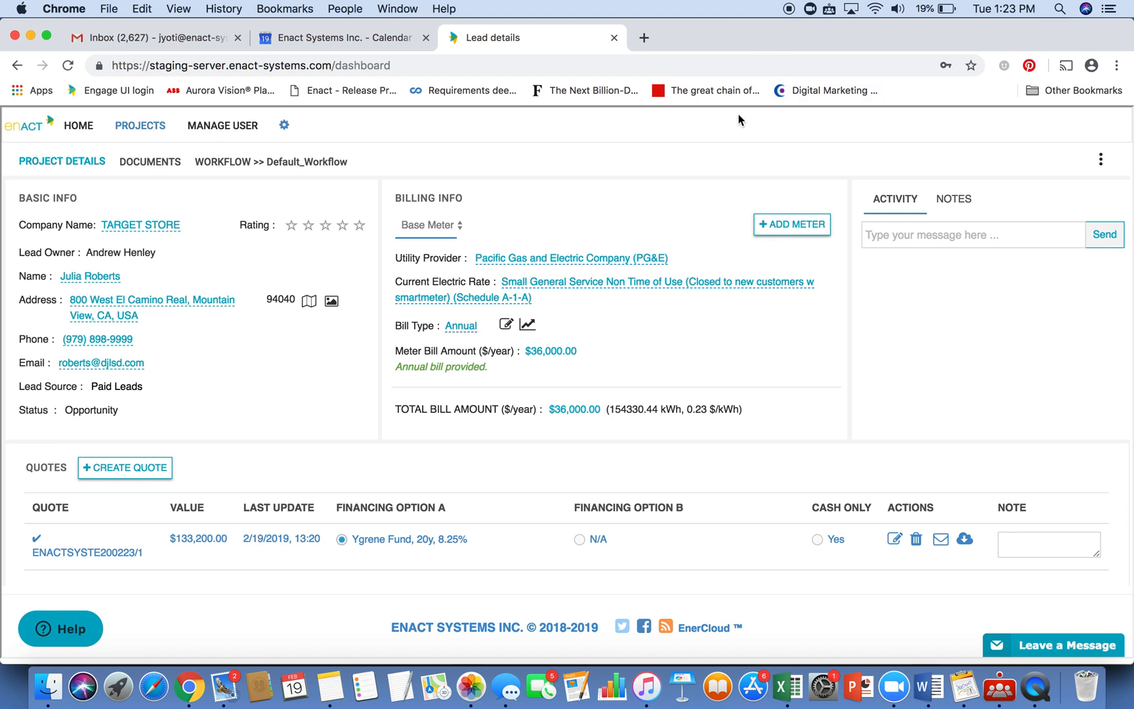
{"action": "mouse_move", "coordinate": [798, 55]}
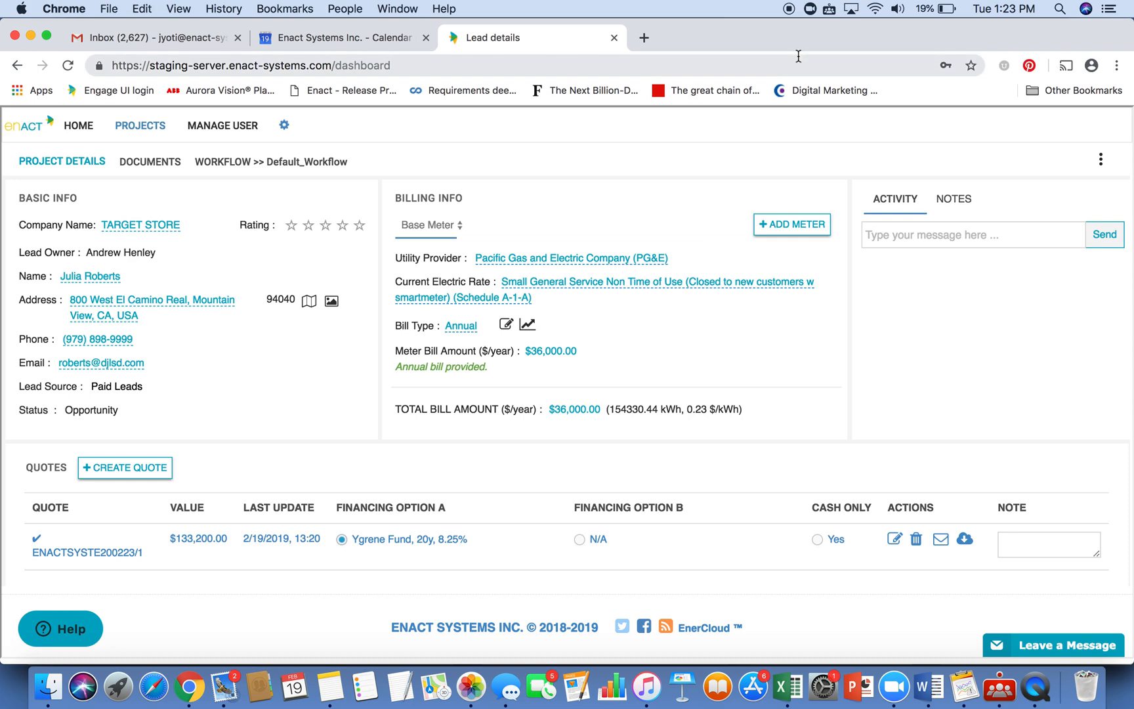
{"action": "mouse_move", "coordinate": [717, 165]}
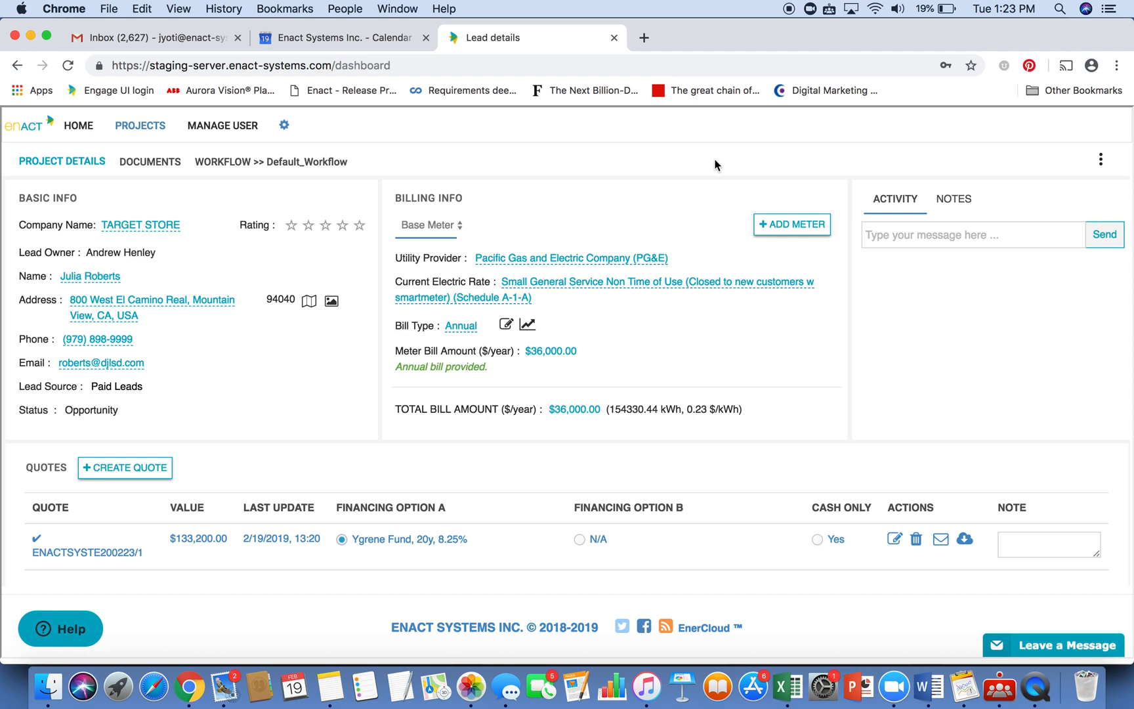
{"action": "mouse_move", "coordinate": [787, 38]}
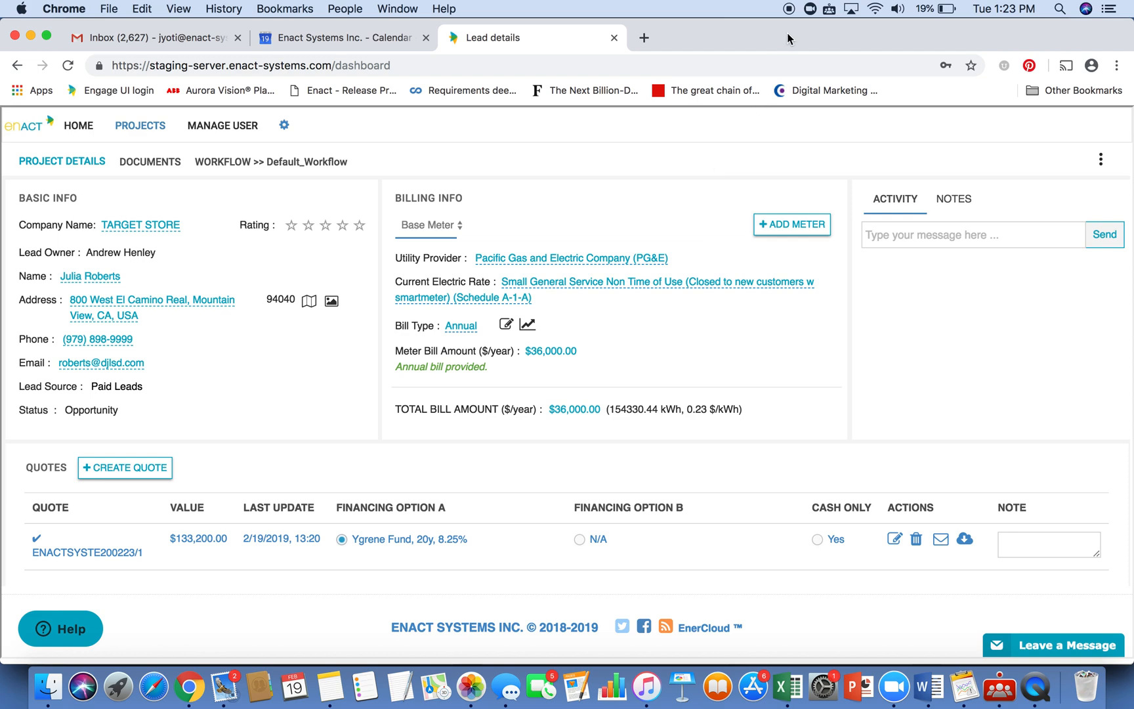